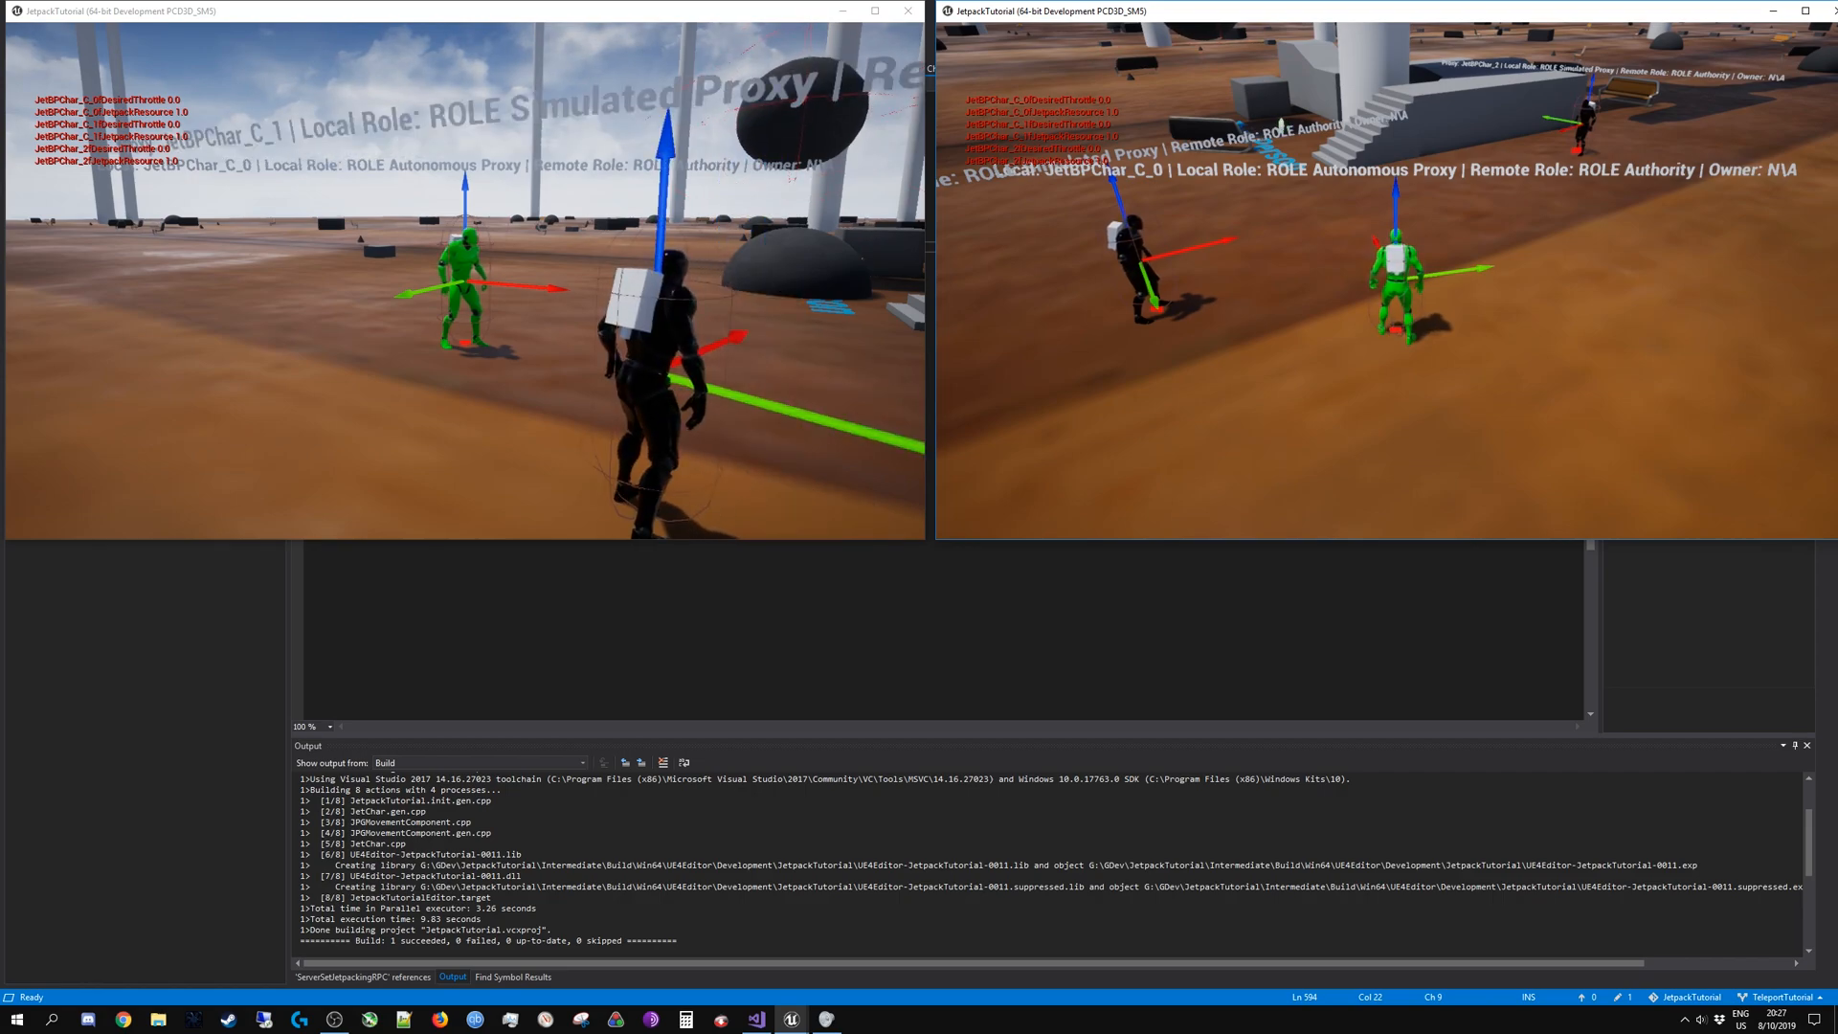
Step: Close the running JetpackTutorial game windows to end the Play-In-Editor session
{"action": "left_click", "coordinate": [1820, 11]}
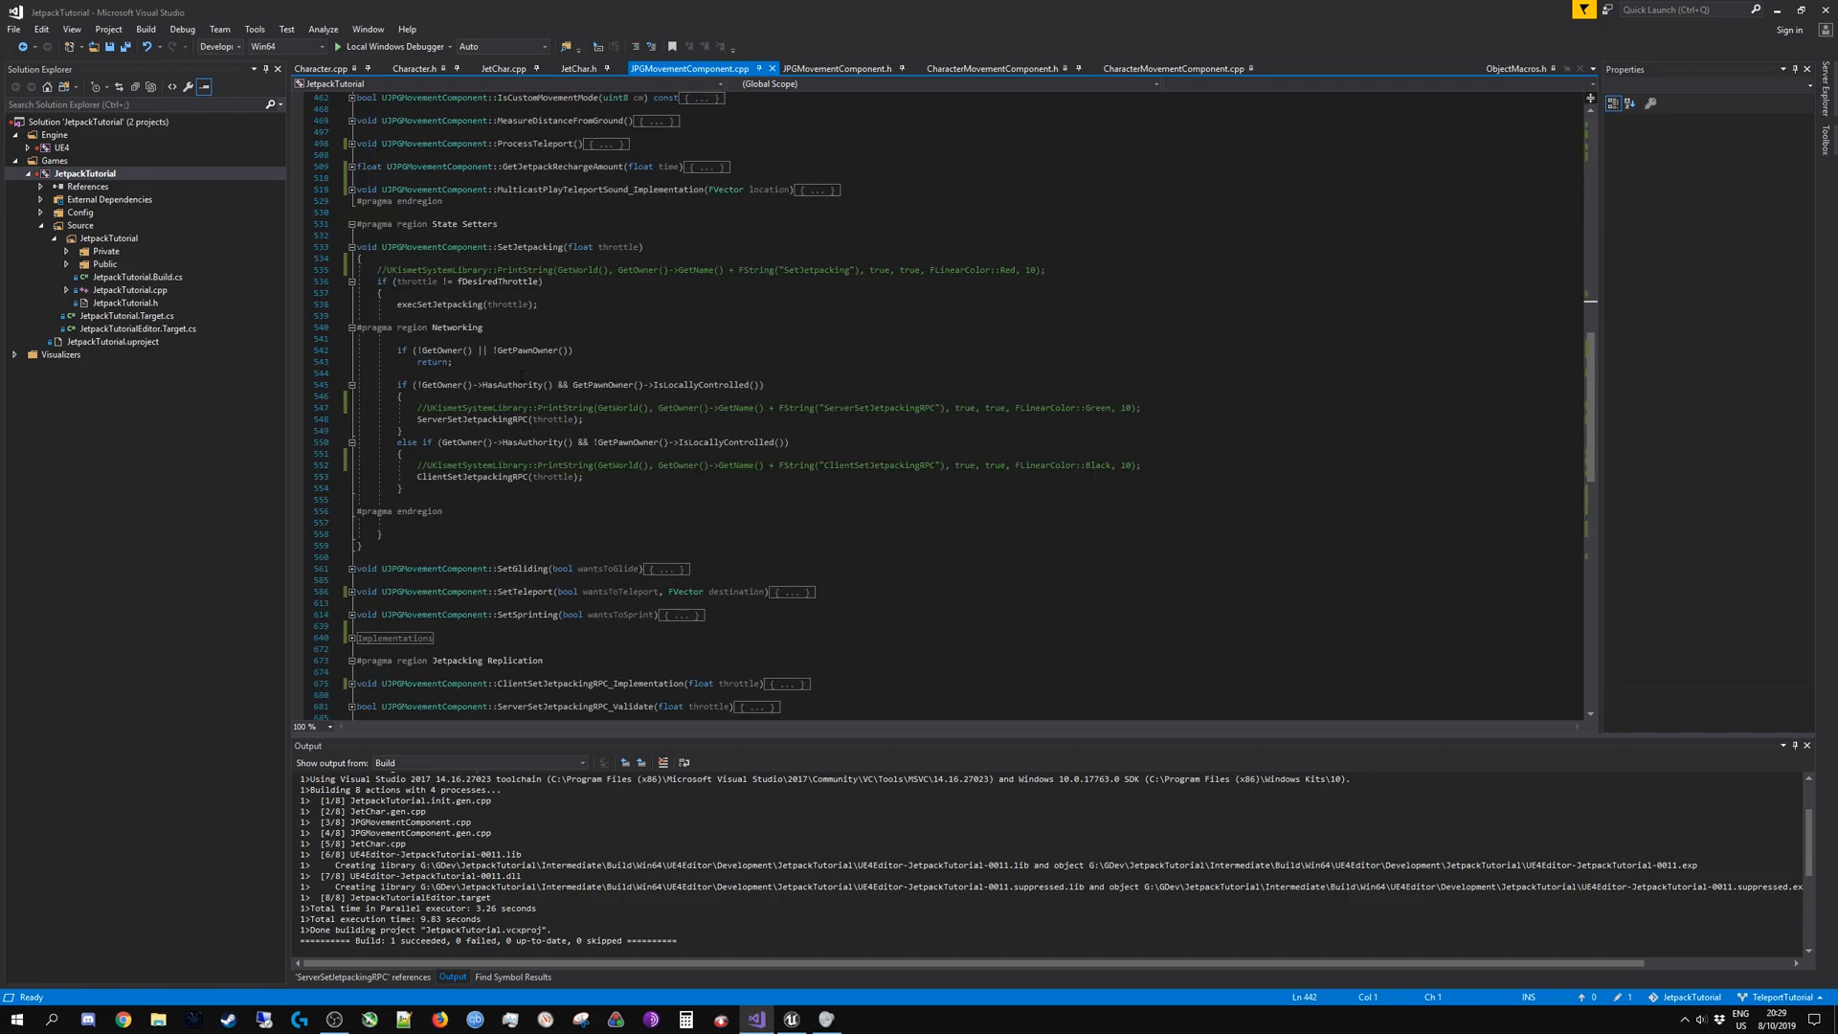
{"action": "scroll", "scroll_direction": "up", "scroll_amount": 3}
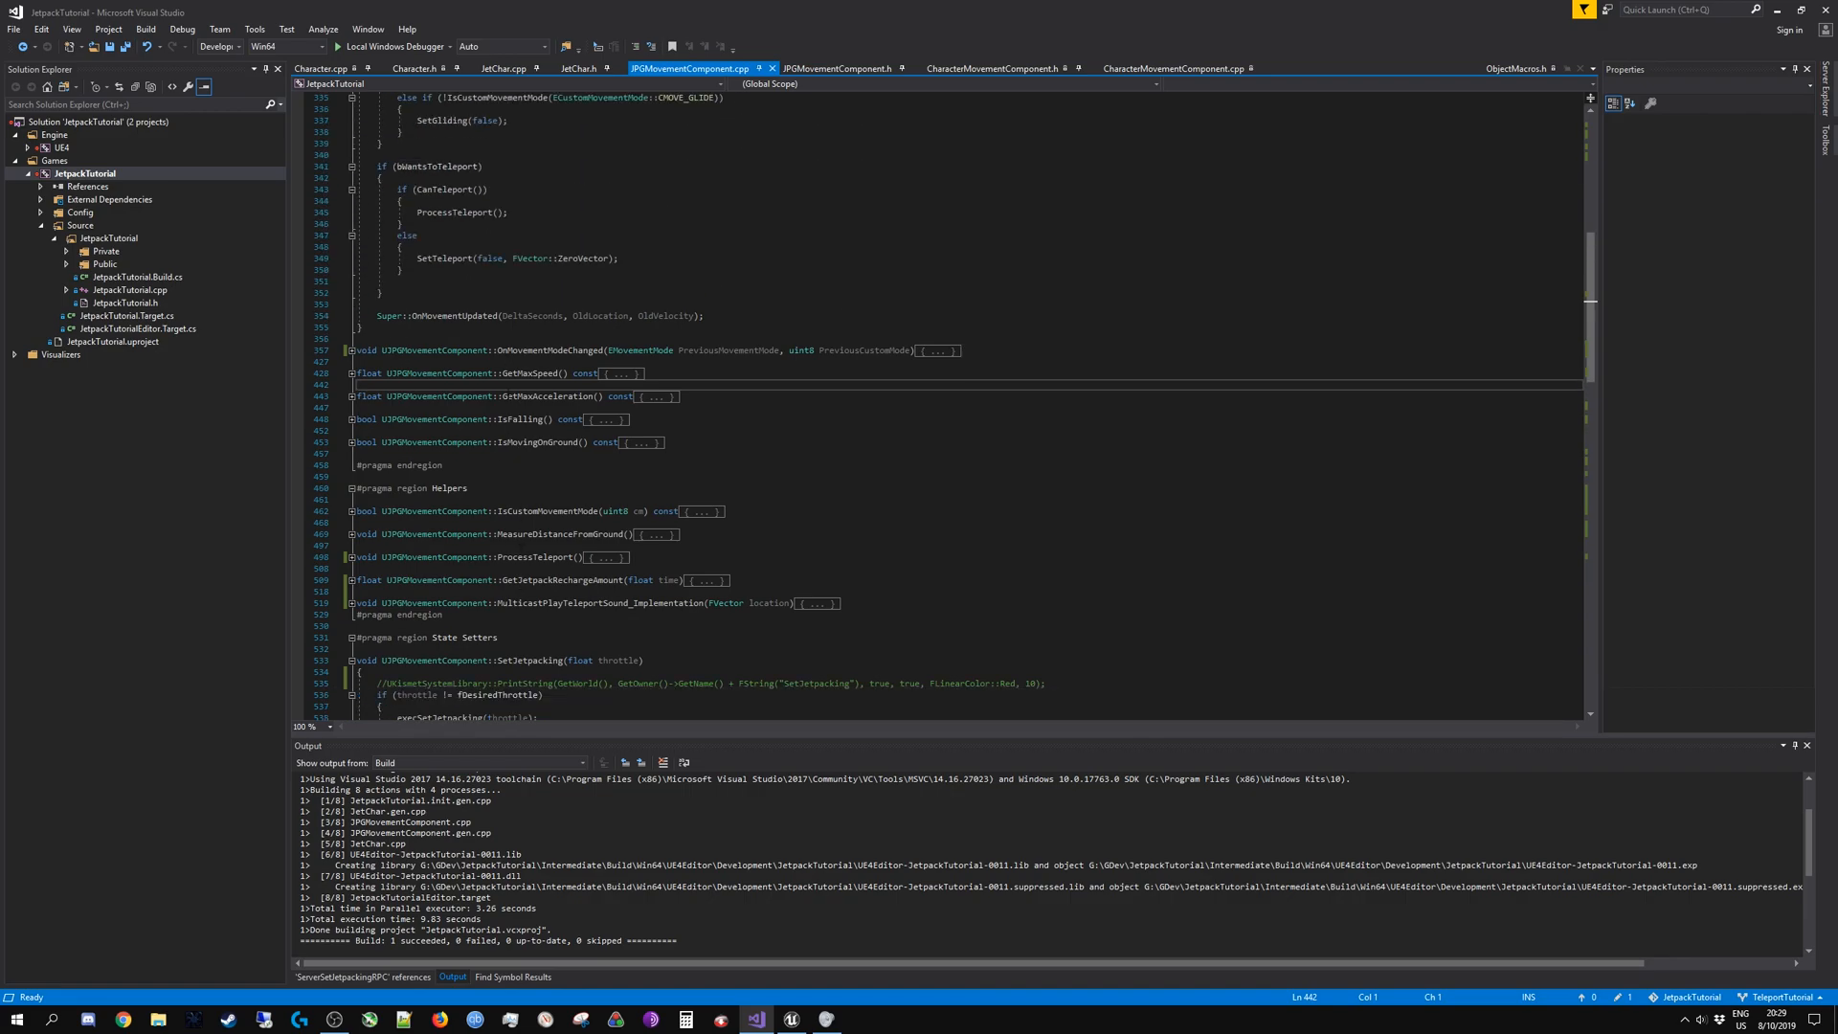
{"action": "double_click", "coordinate": [530, 419]}
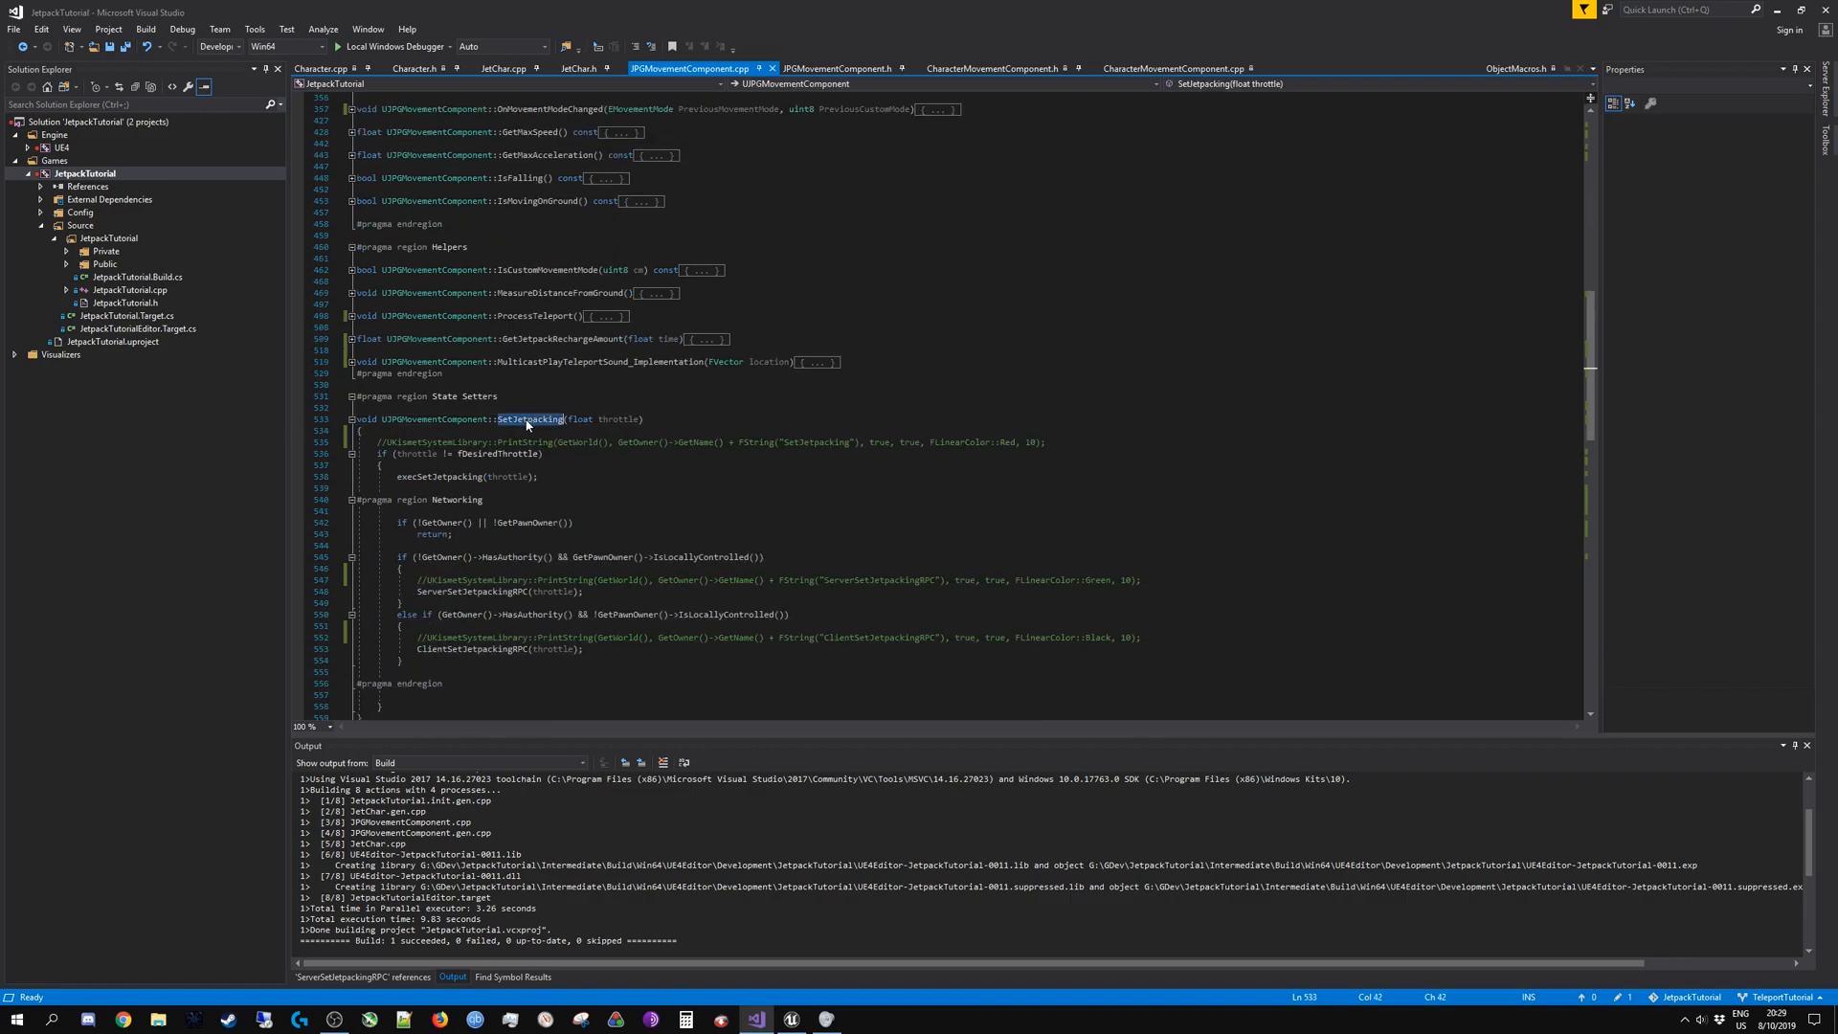
{"action": "scroll", "scroll_direction": "down", "scroll_amount": 3}
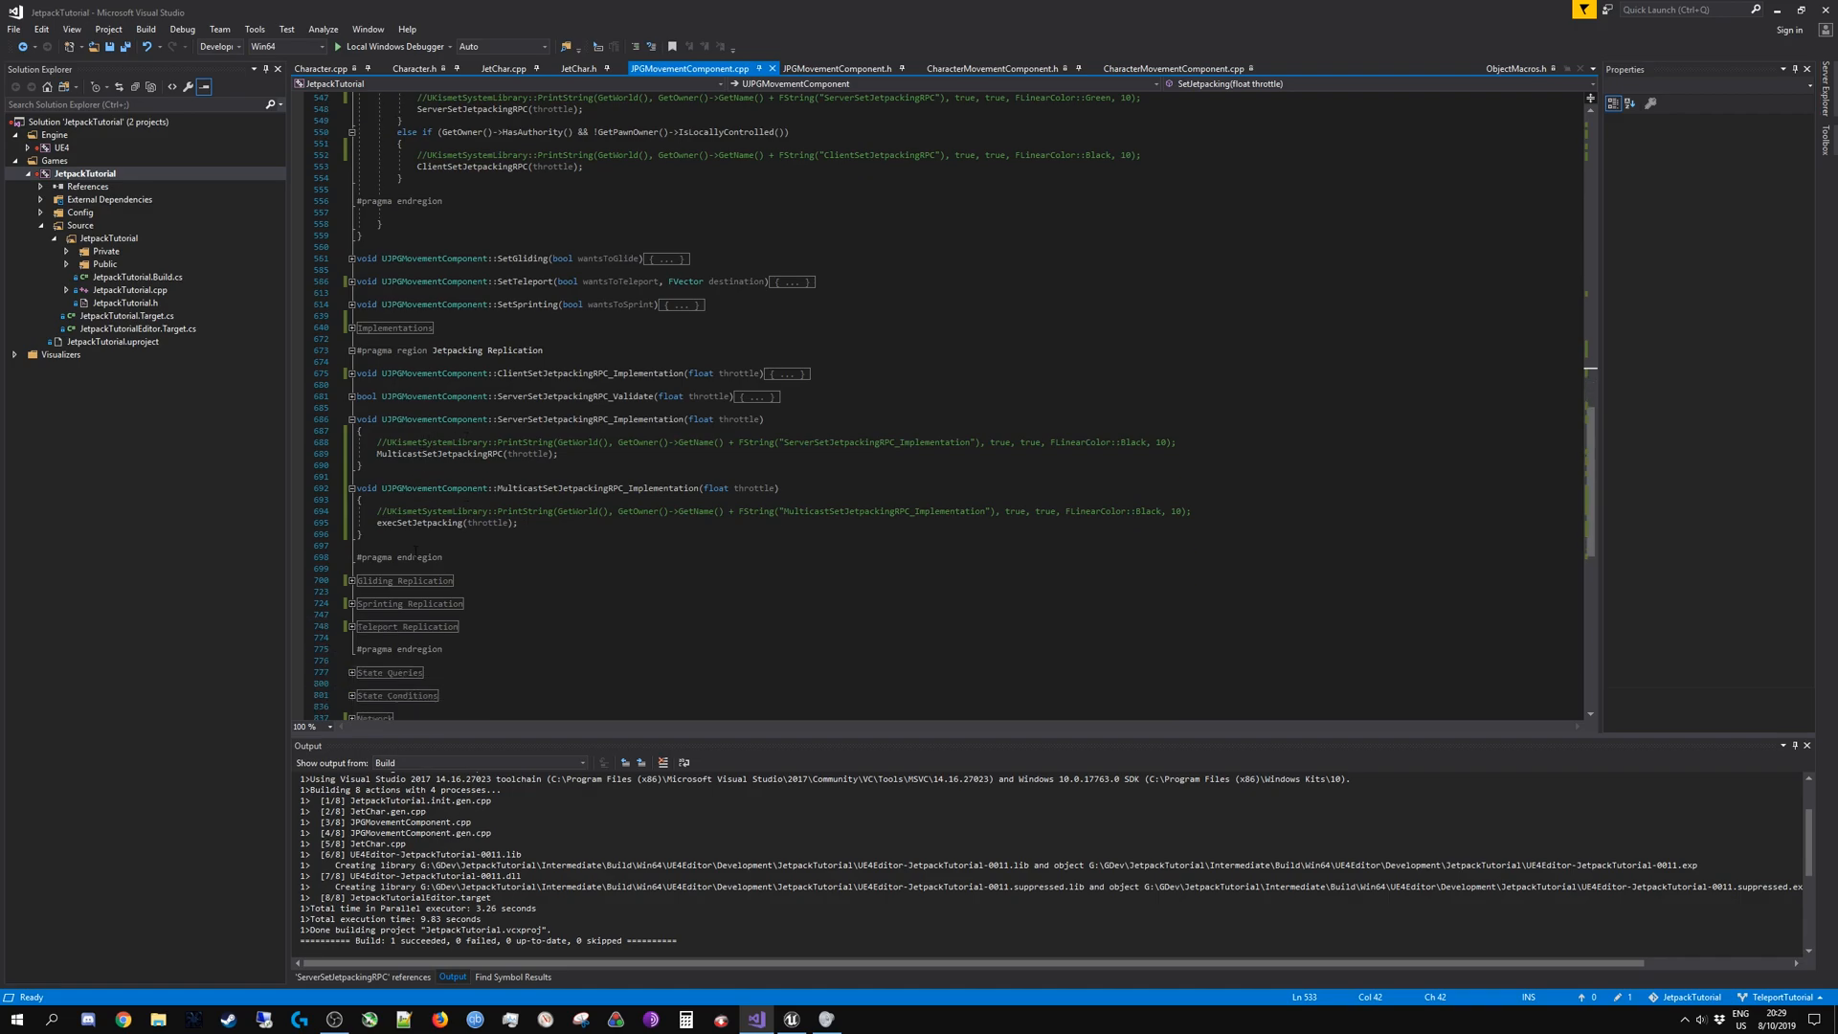
{"action": "left_click", "coordinate": [351, 327]}
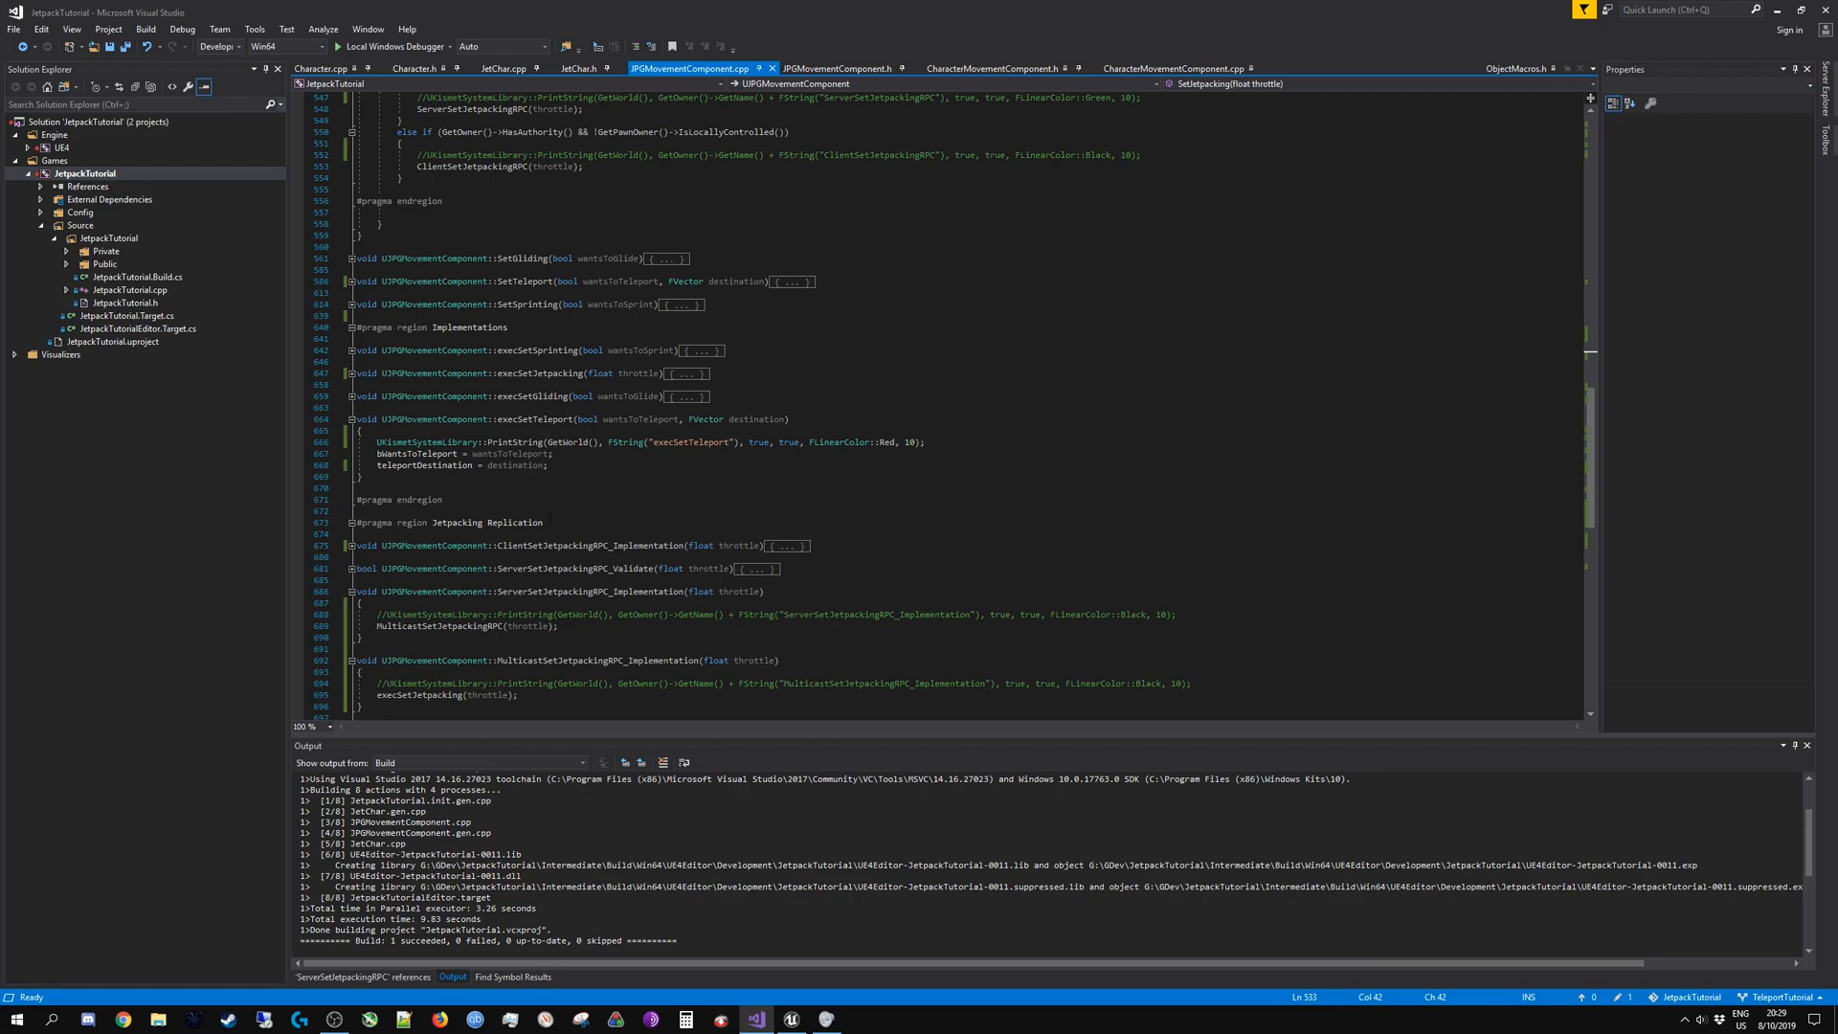
{"action": "scroll", "scroll_direction": "down", "scroll_amount": 3}
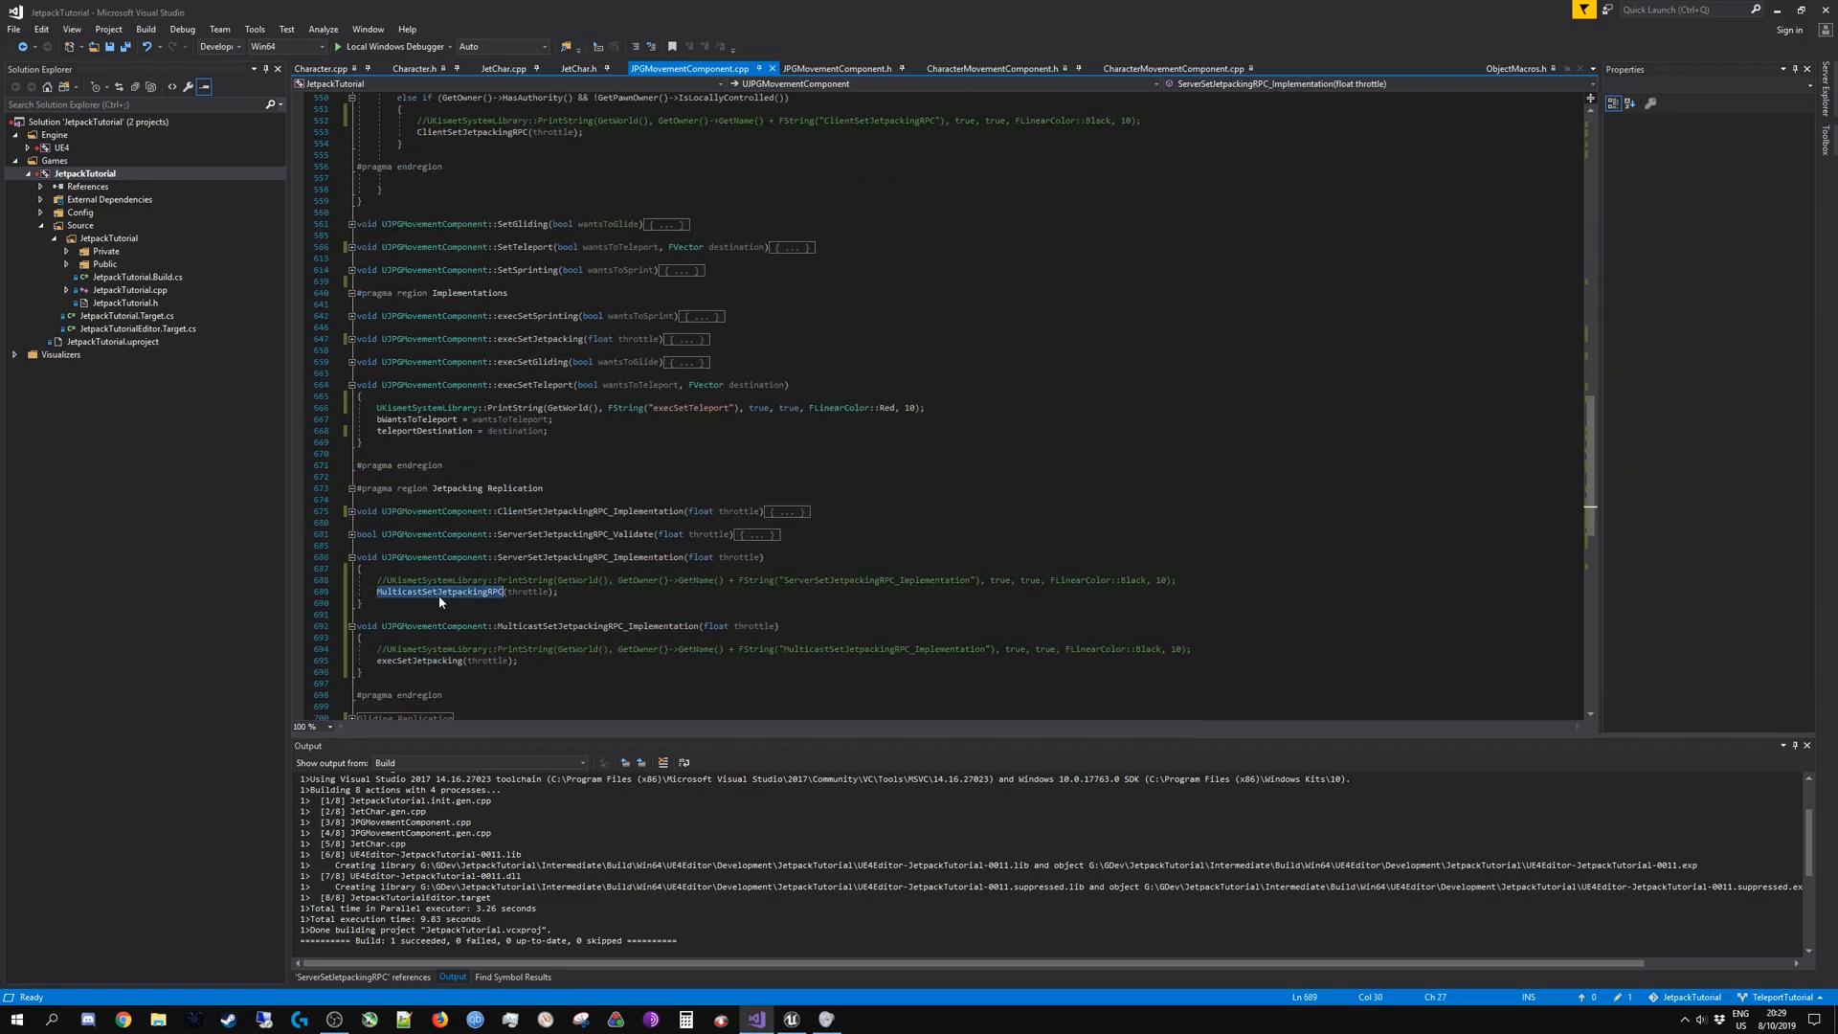
{"action": "scroll", "scroll_direction": "down", "scroll_amount": 3}
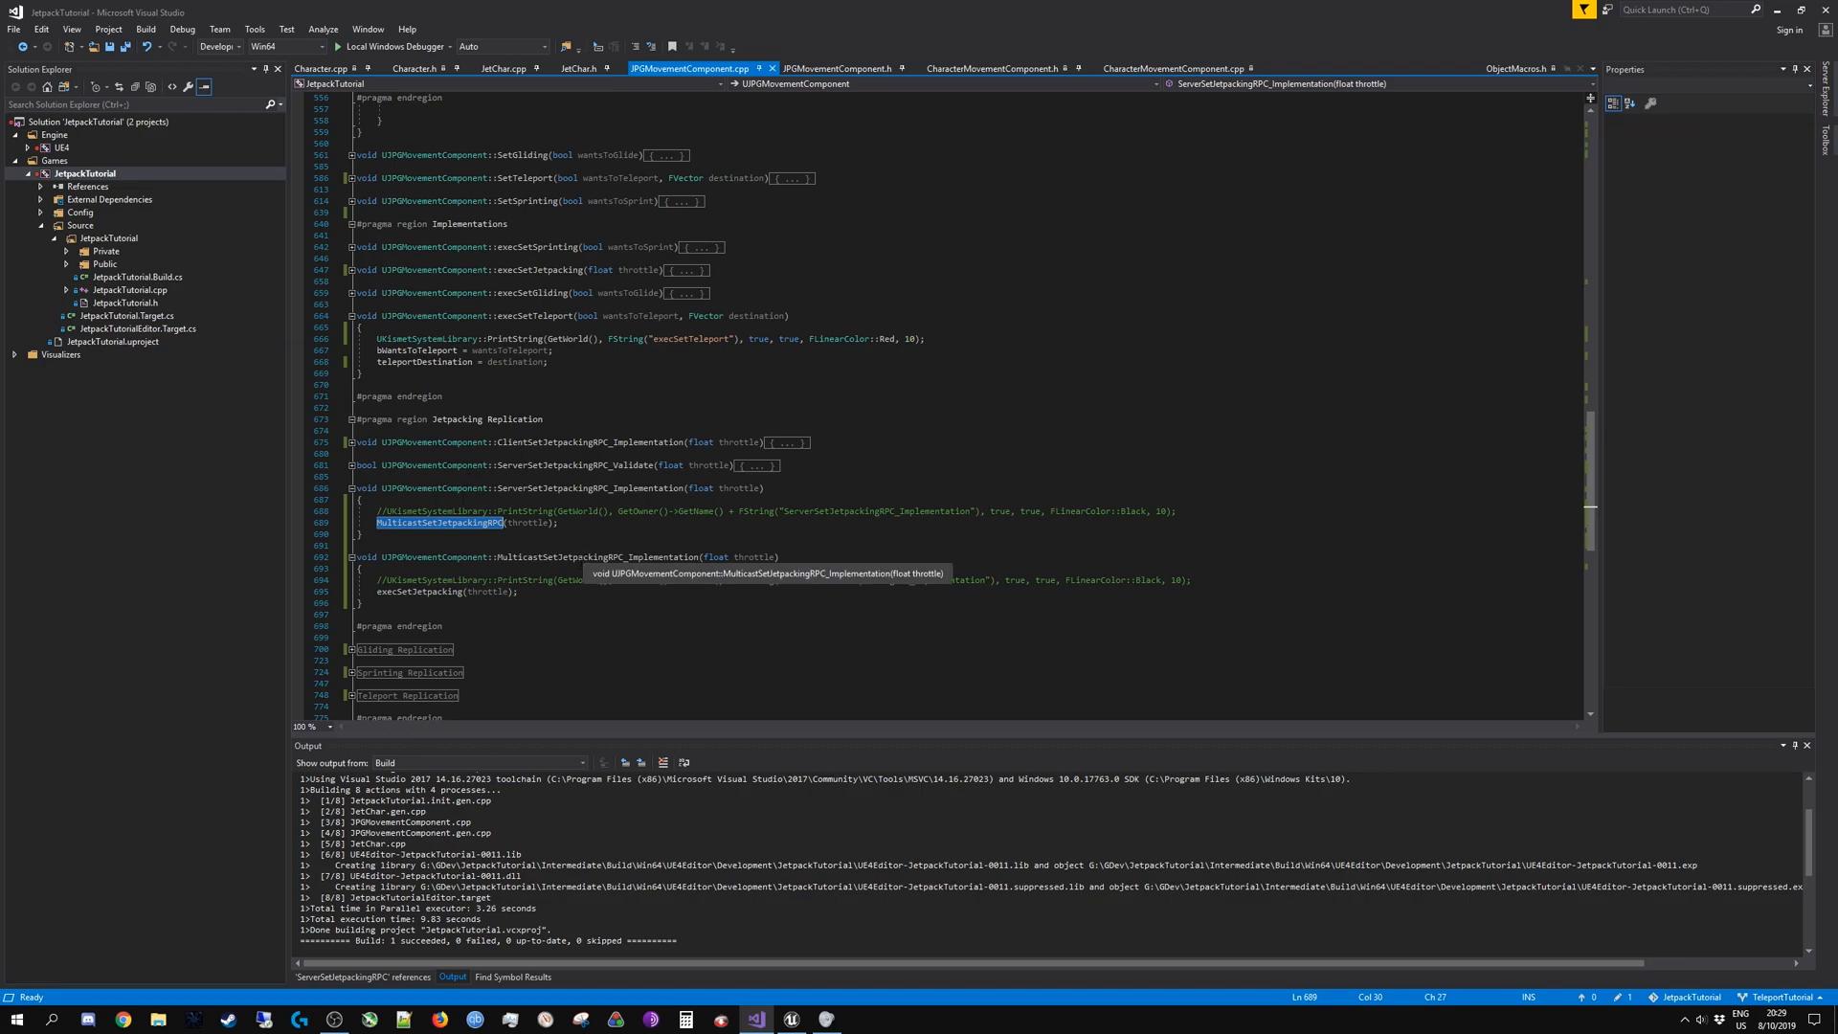
{"action": "scroll", "scroll_direction": "up", "scroll_amount": 3}
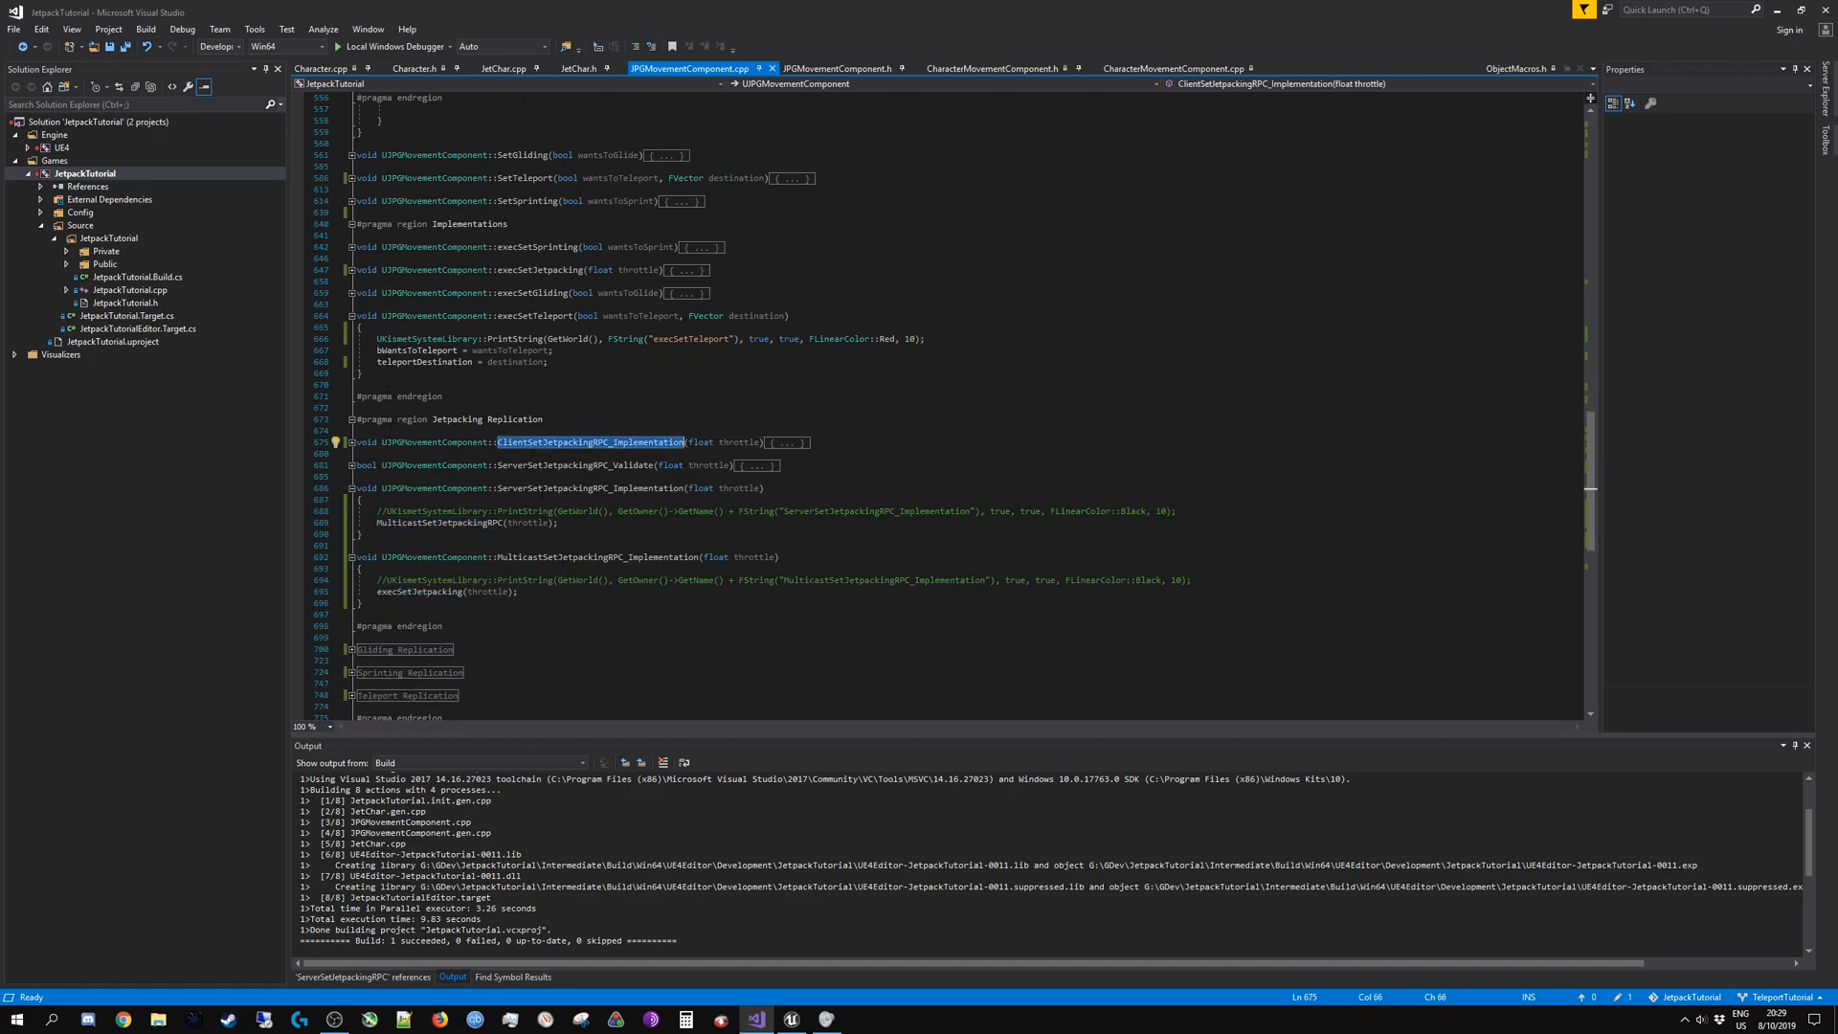
{"action": "double_click", "coordinate": [589, 488]}
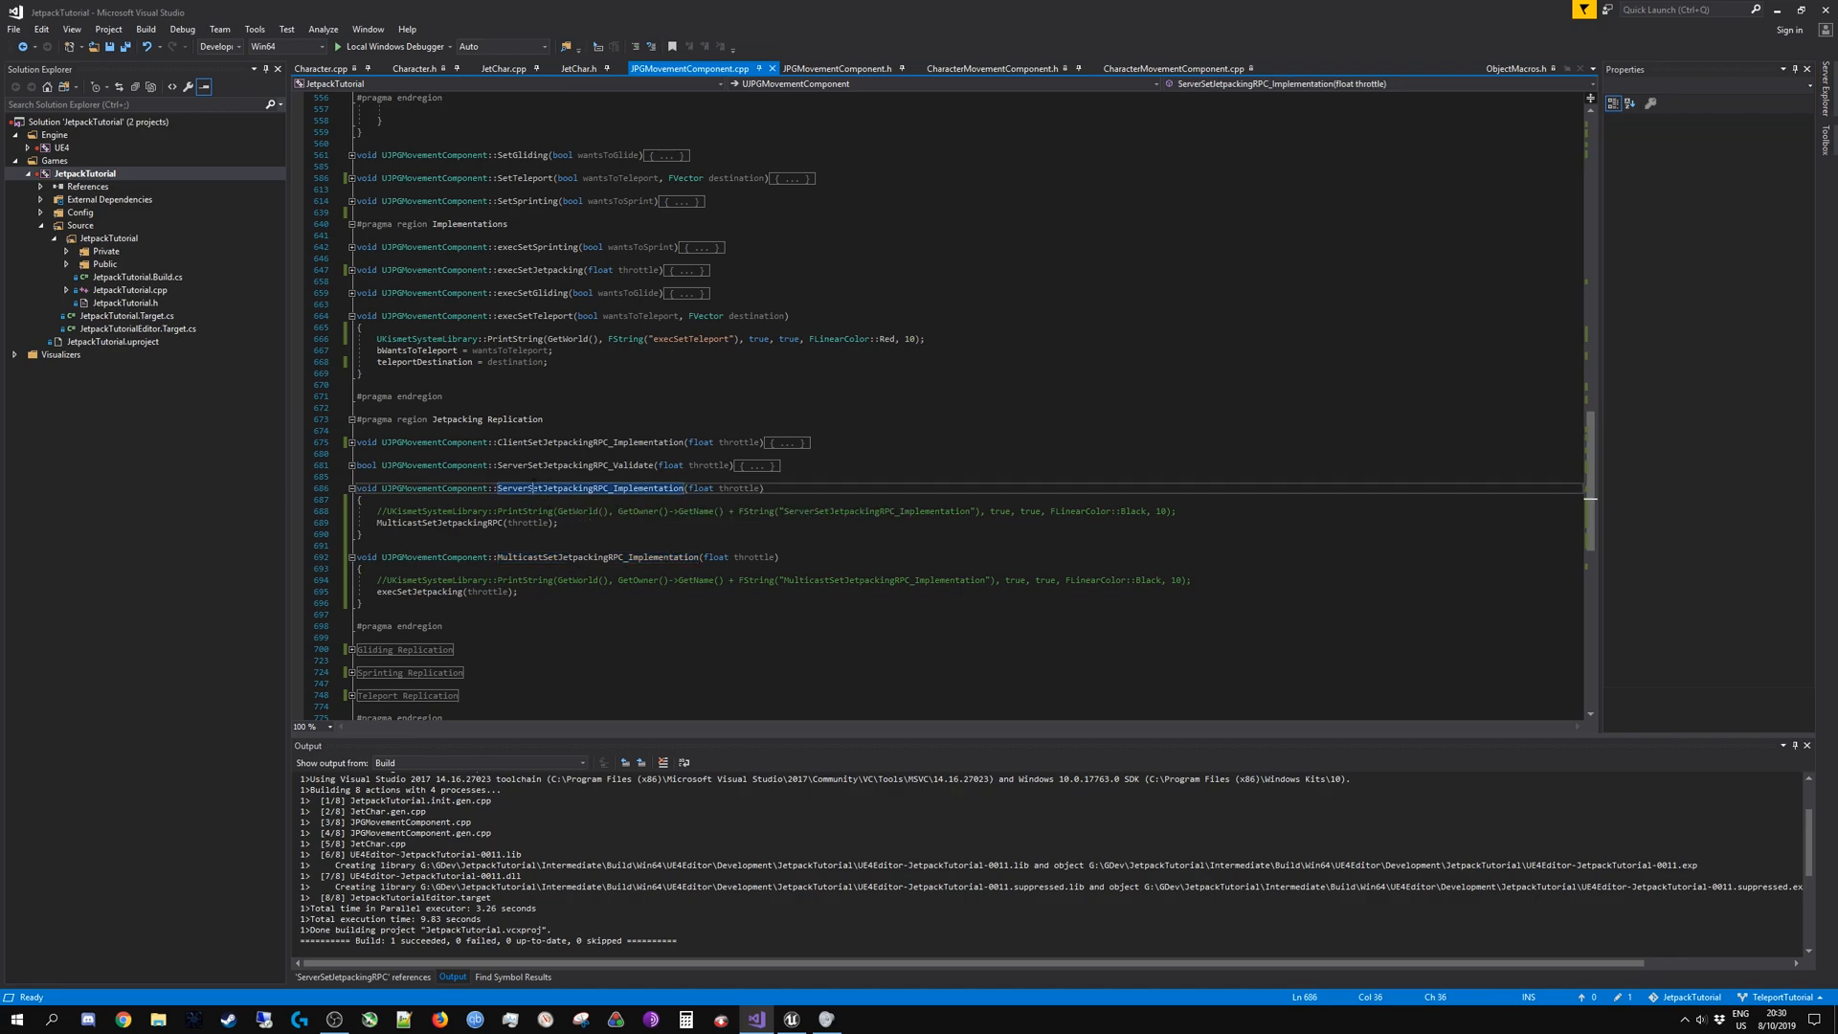
{"action": "double_click", "coordinate": [591, 487]}
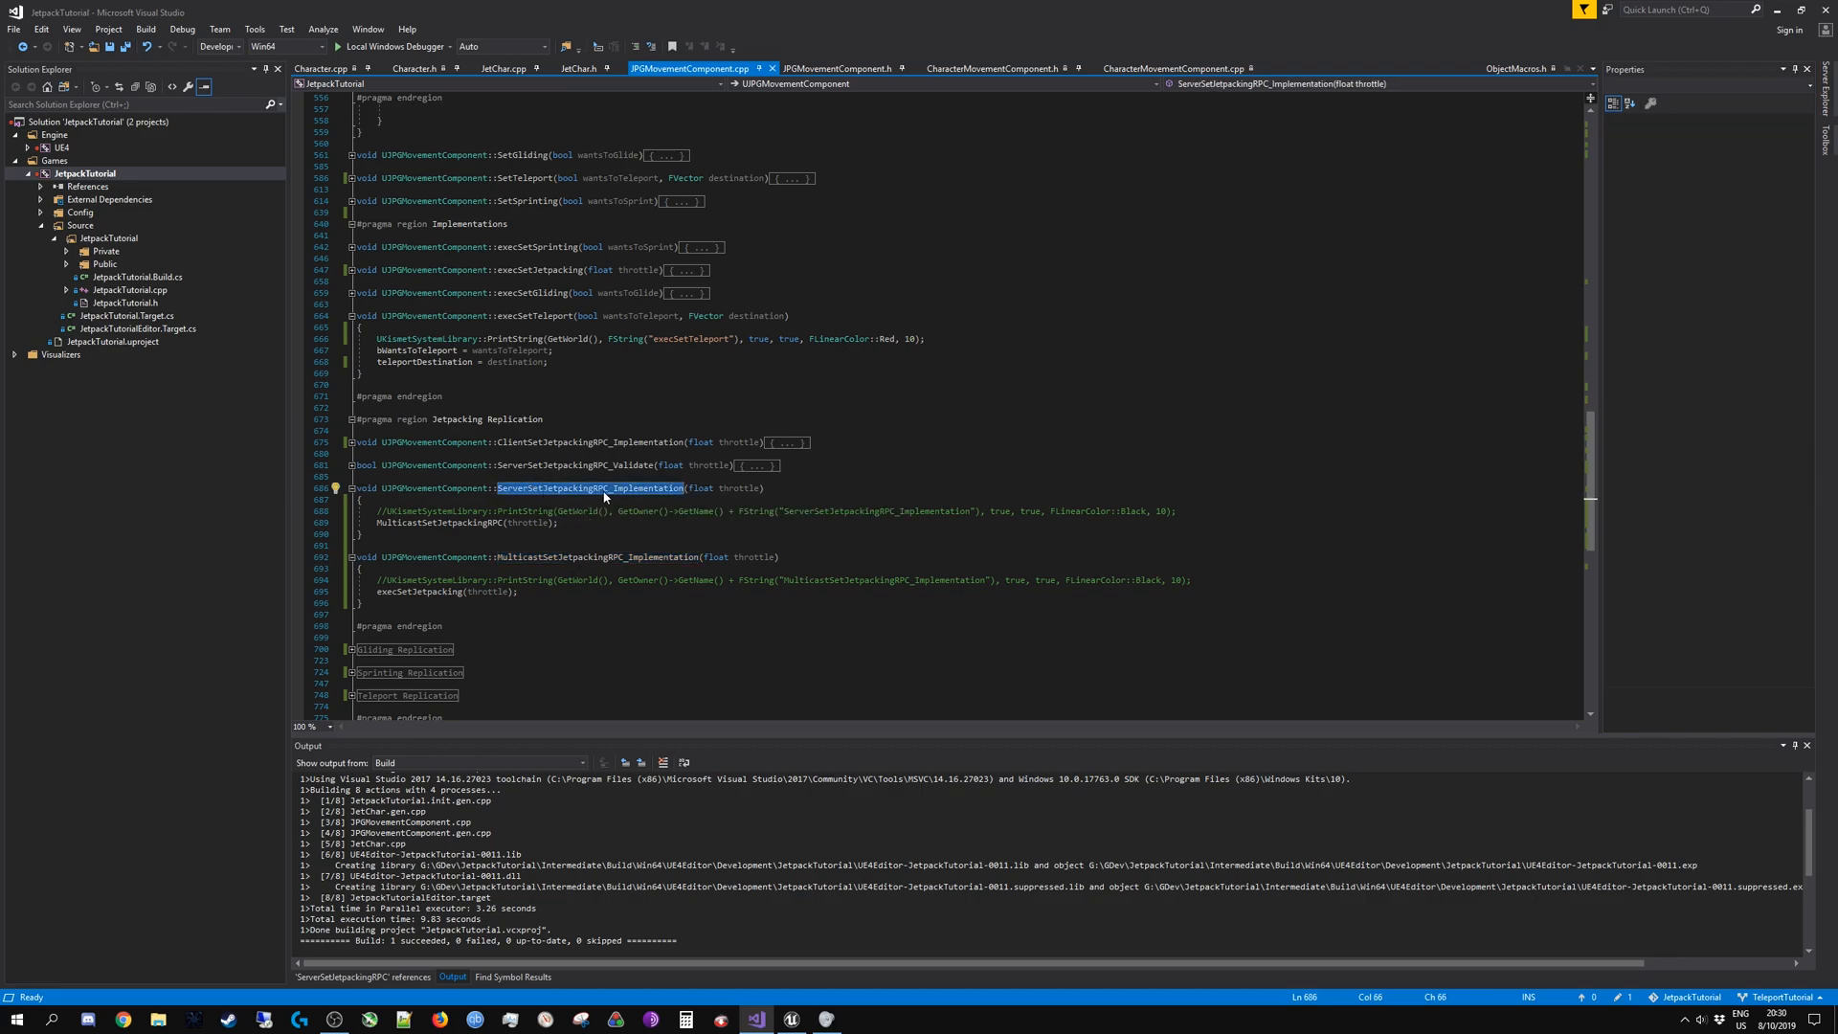
{"action": "scroll", "scroll_direction": "up", "scroll_amount": 3}
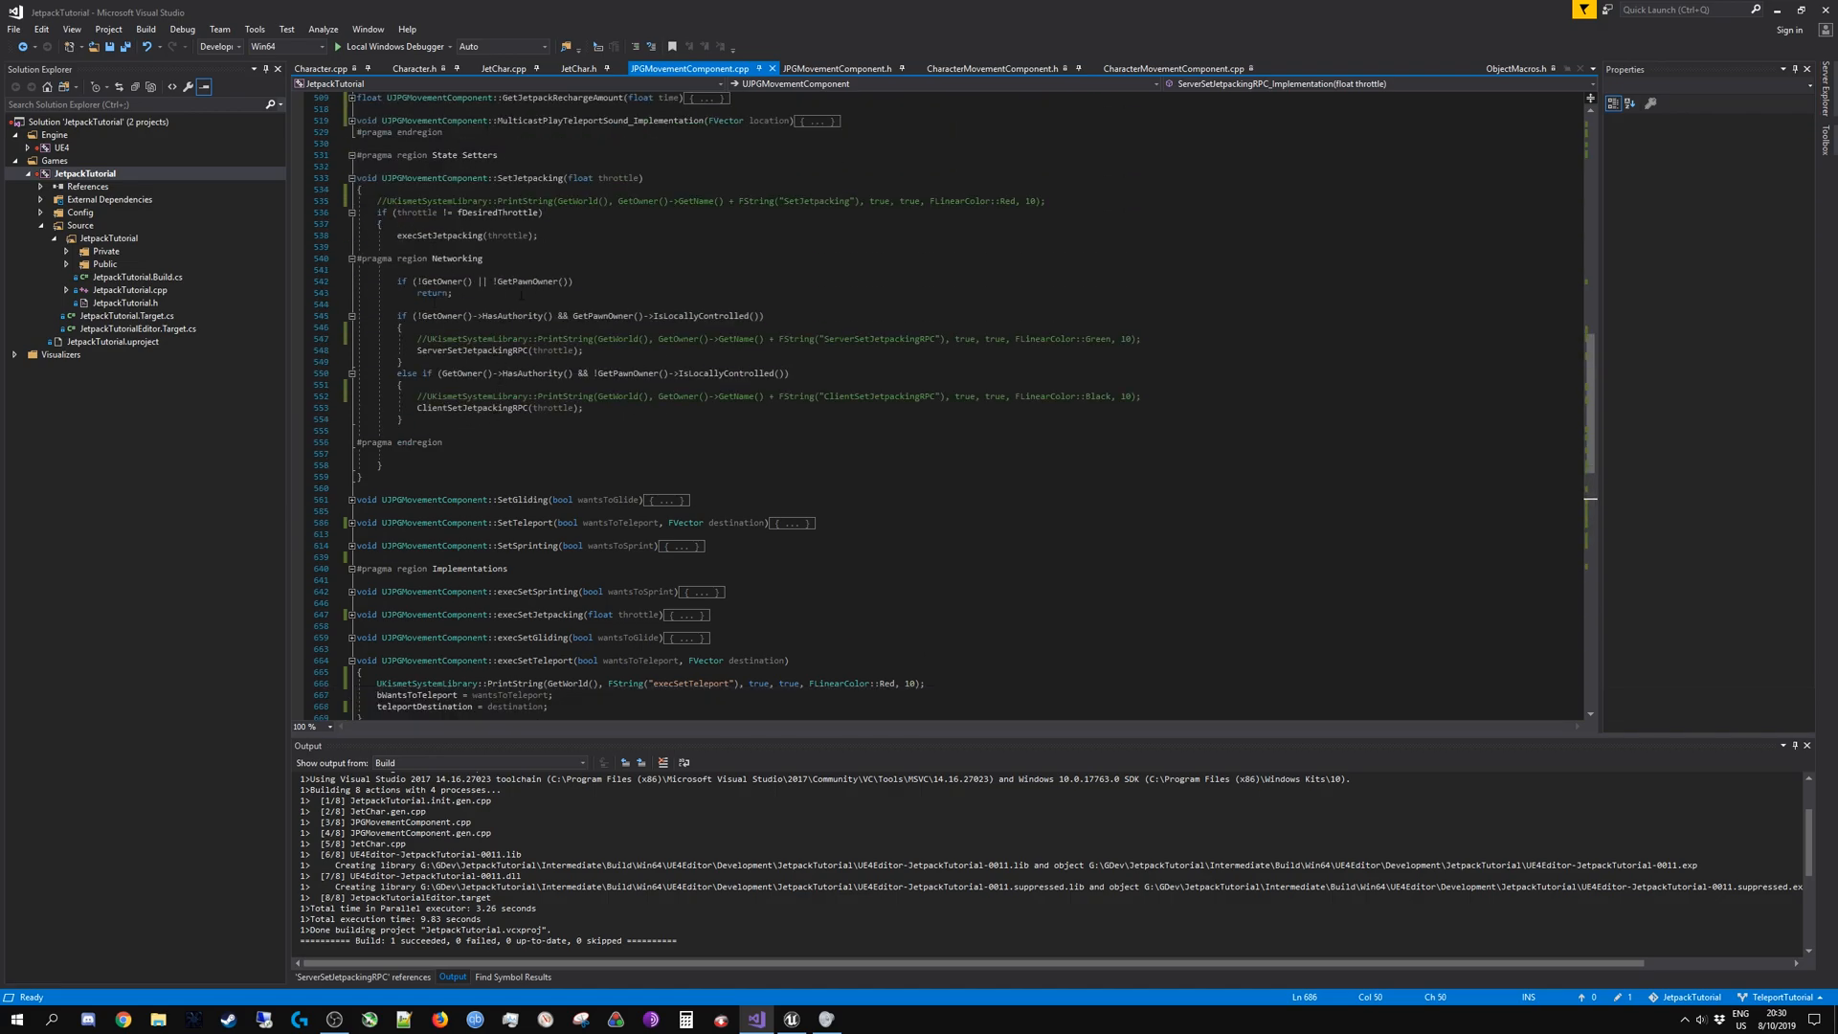
{"action": "scroll", "scroll_direction": "up", "scroll_amount": 3}
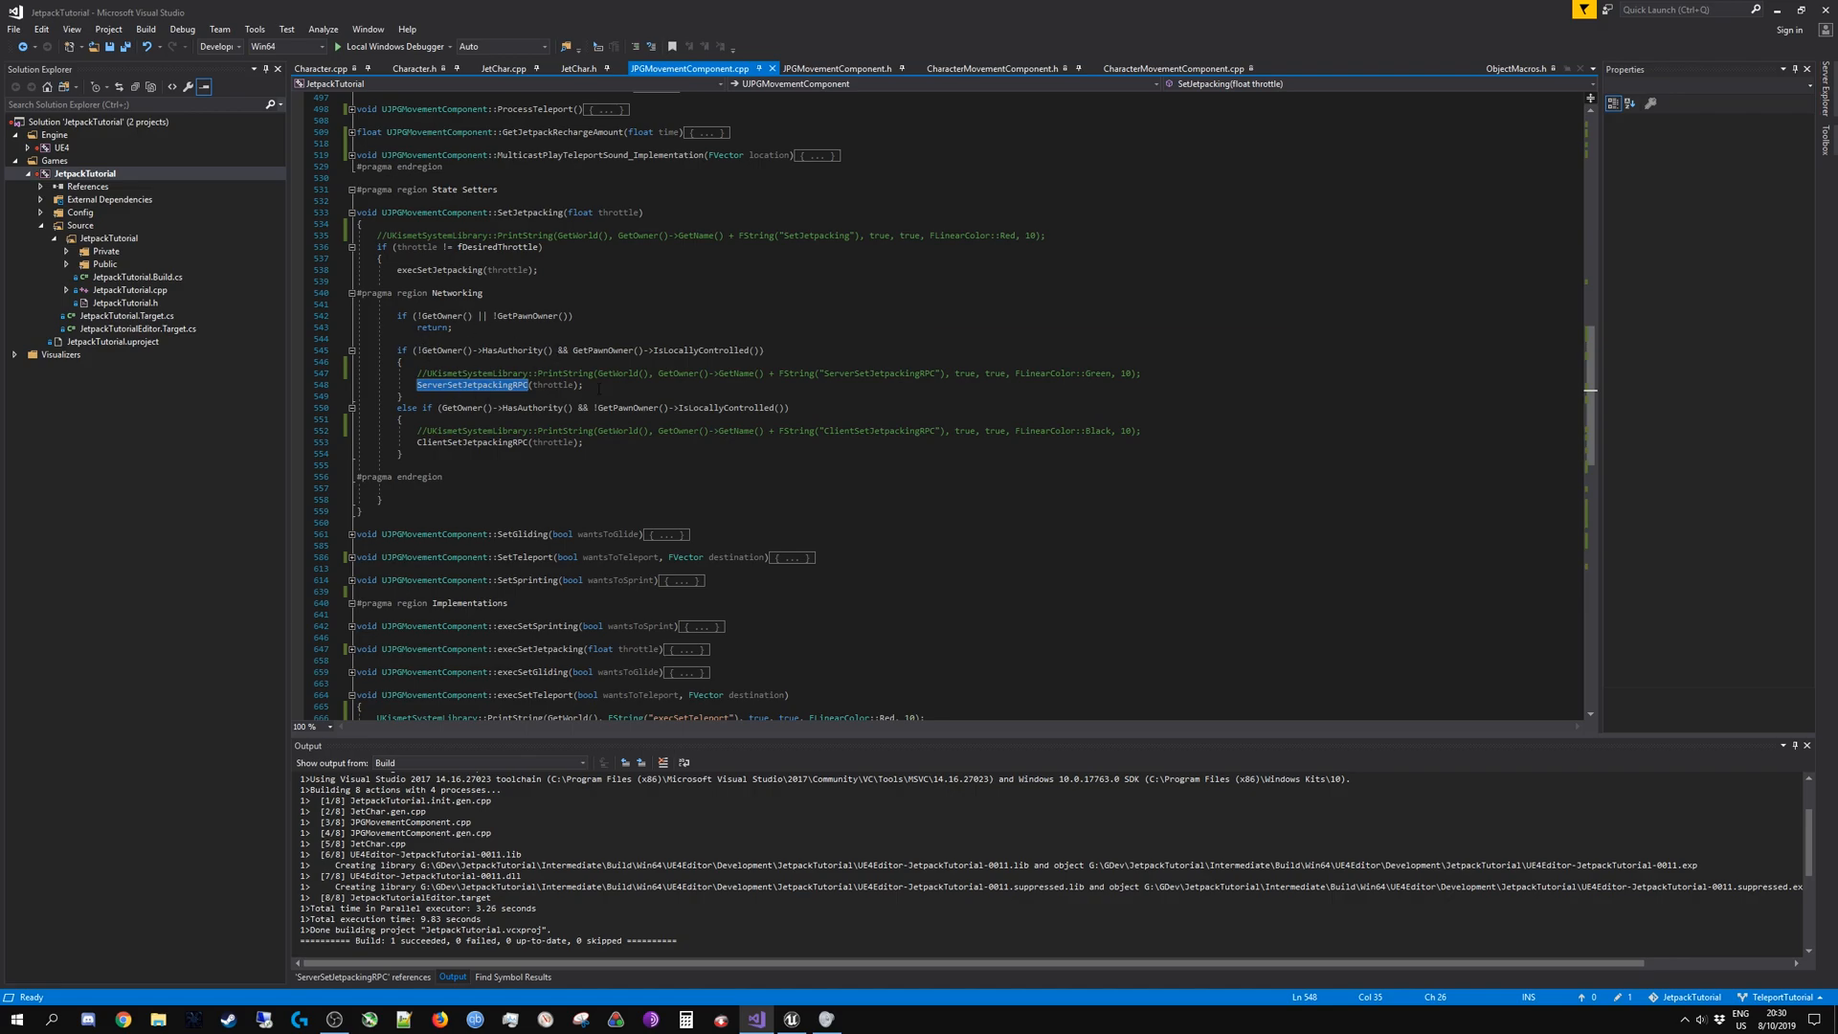
{"action": "double_click", "coordinate": [506, 349]}
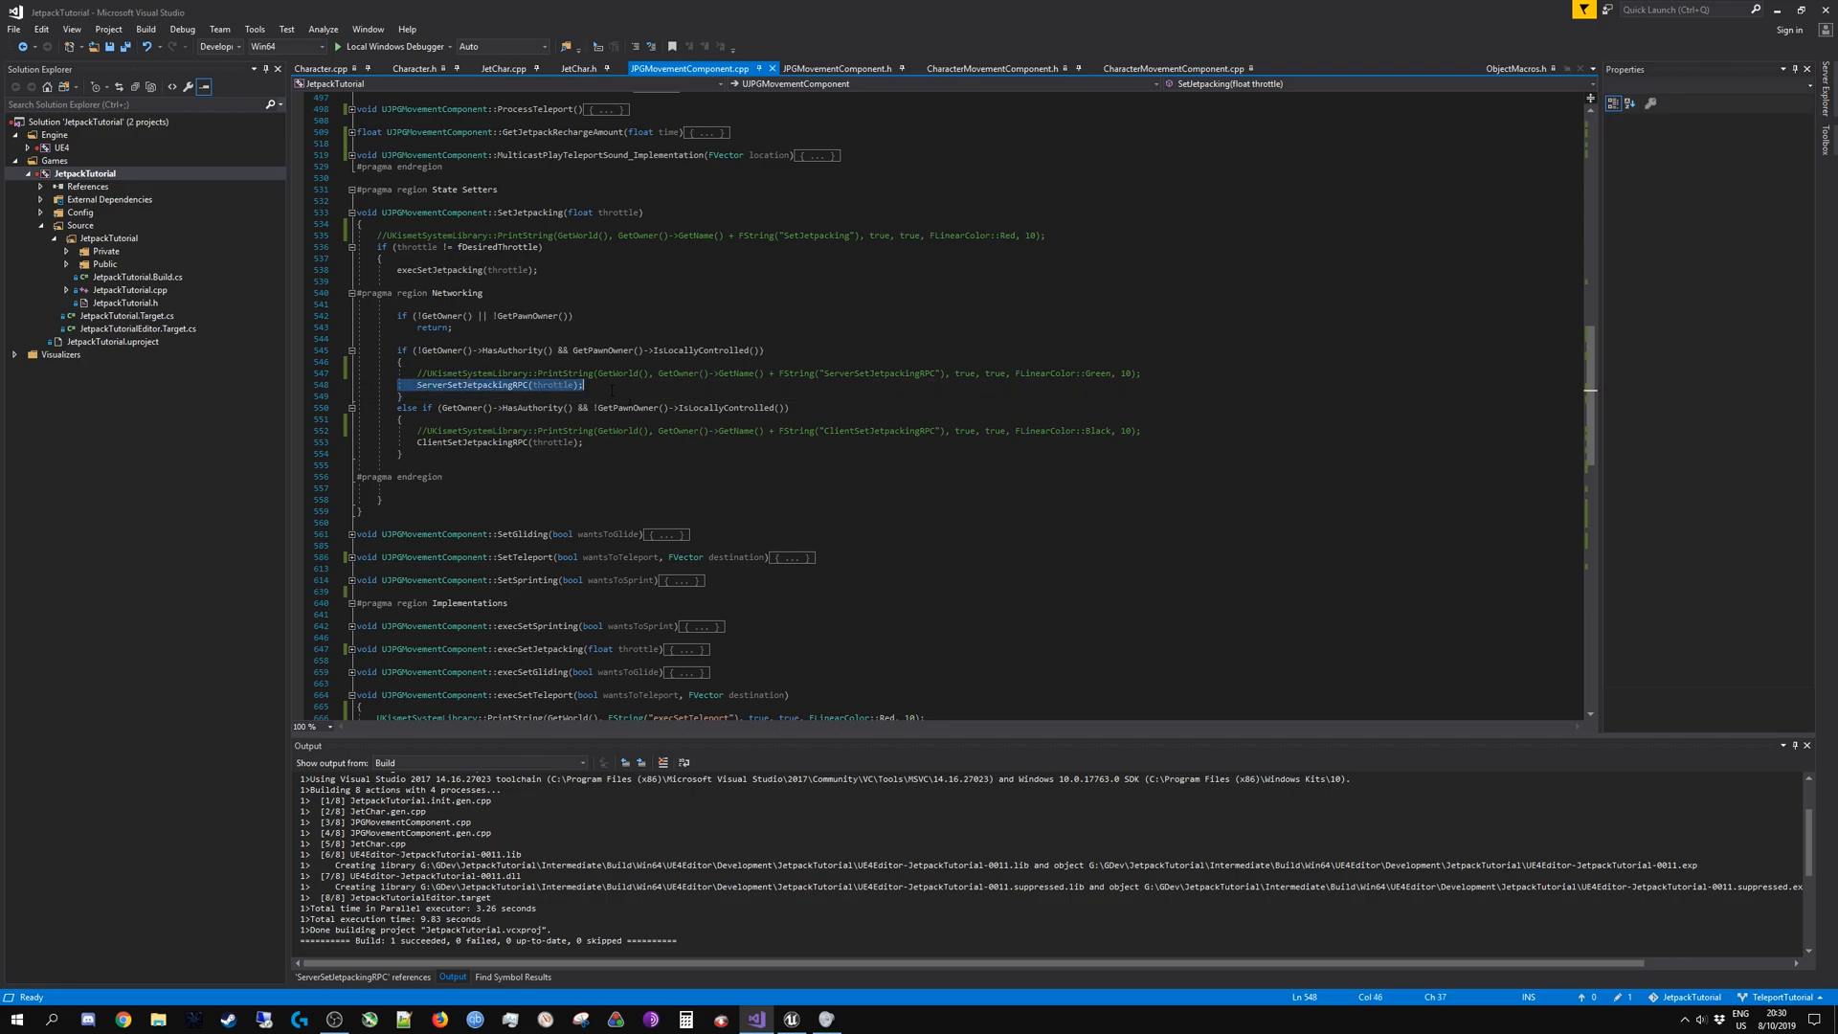
{"action": "left_click", "coordinate": [497, 386]}
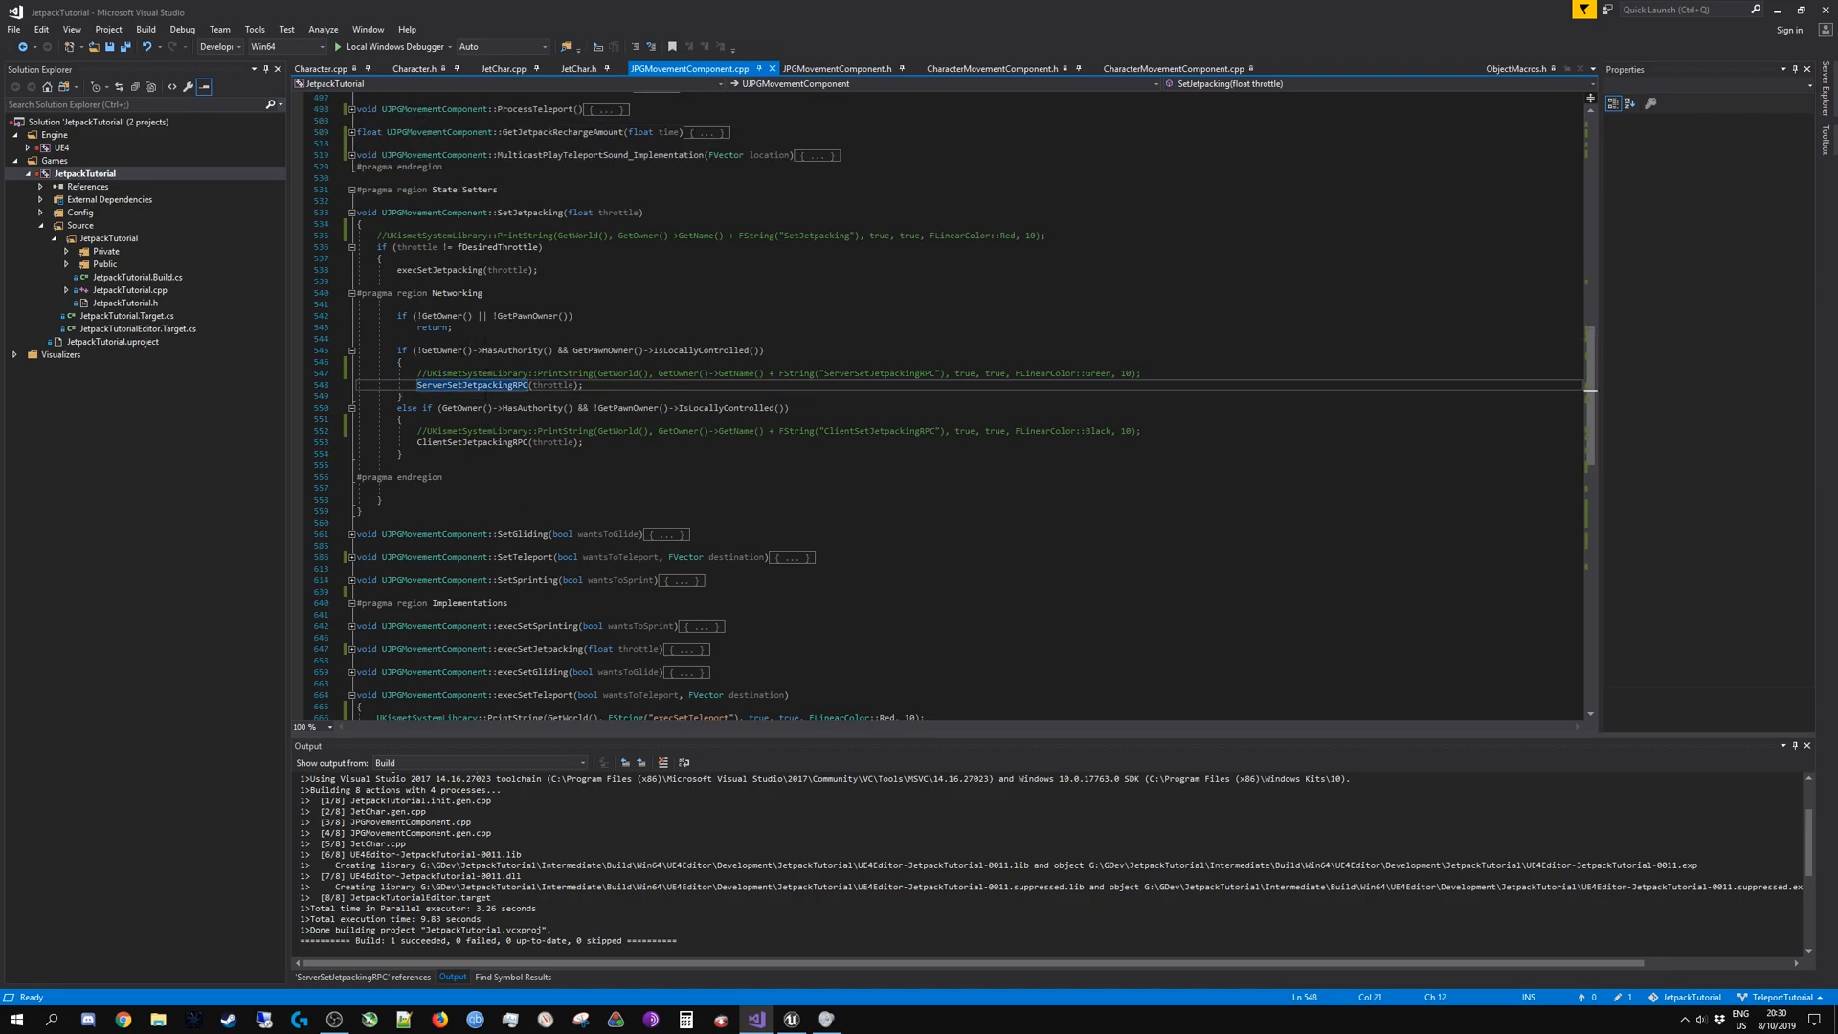
{"action": "scroll", "scroll_direction": "down", "scroll_amount": 3}
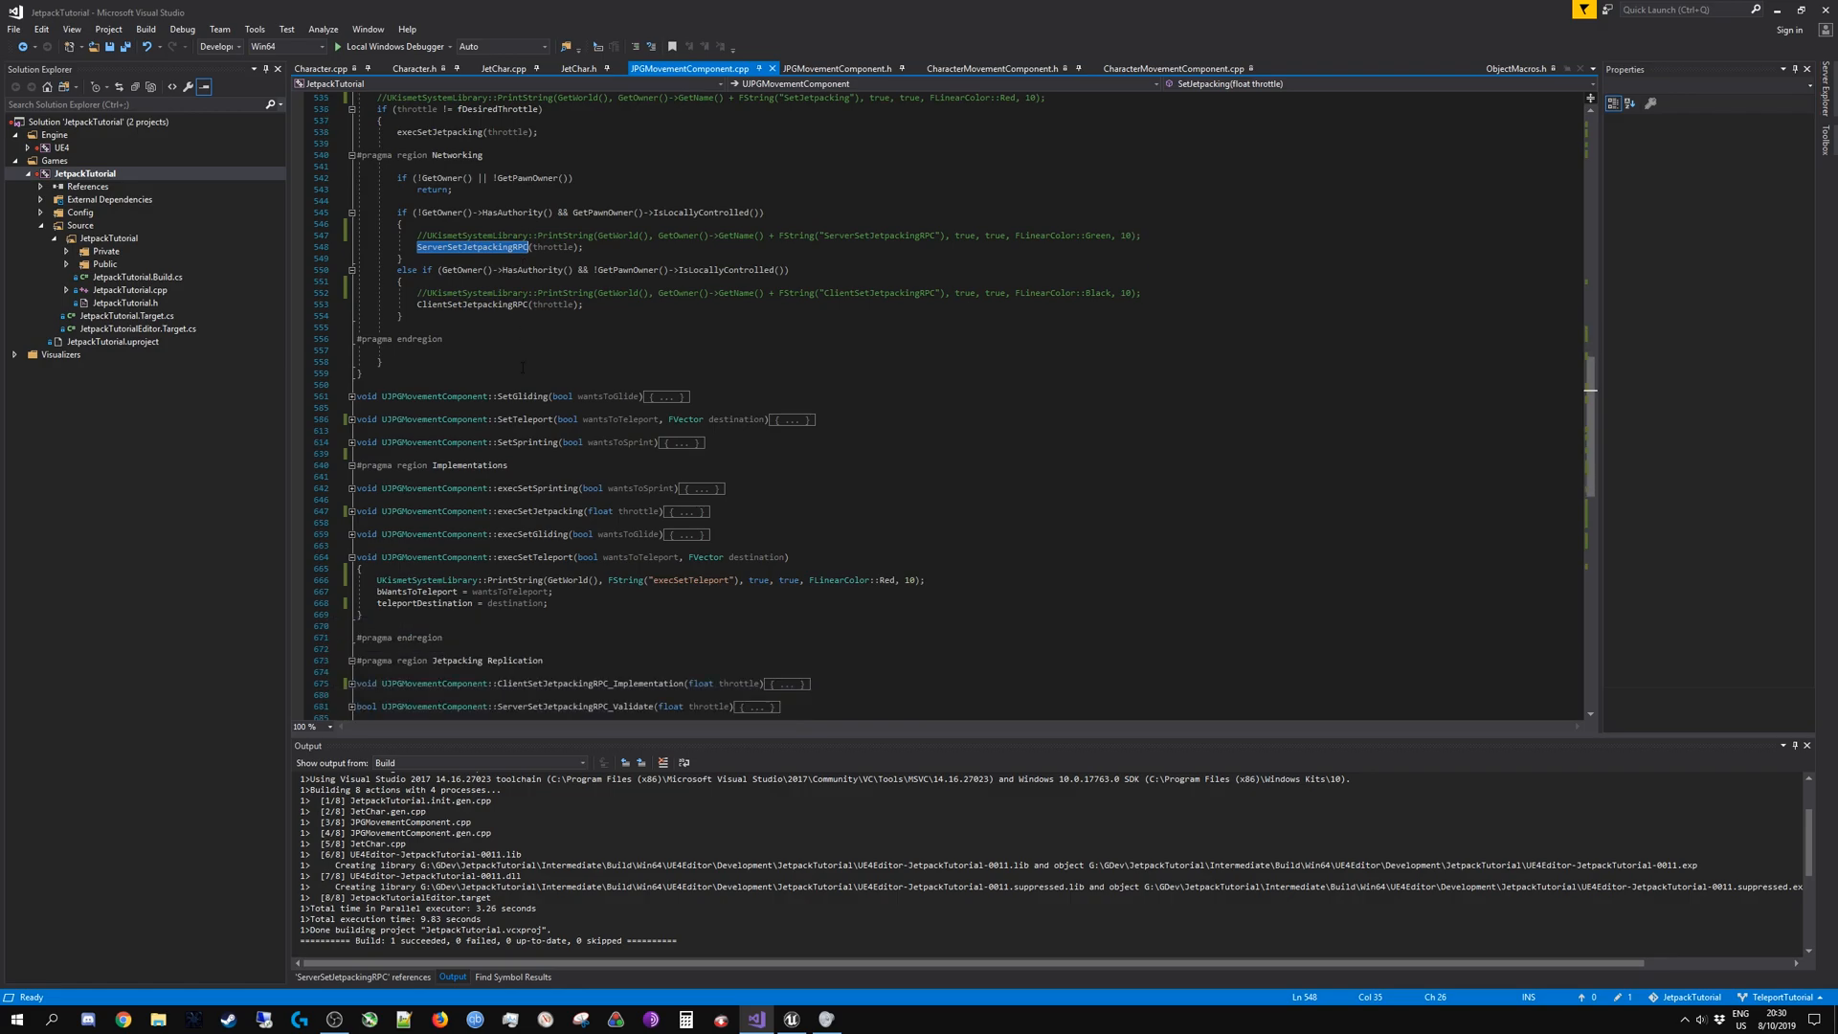
{"action": "scroll", "scroll_direction": "down", "scroll_amount": 3}
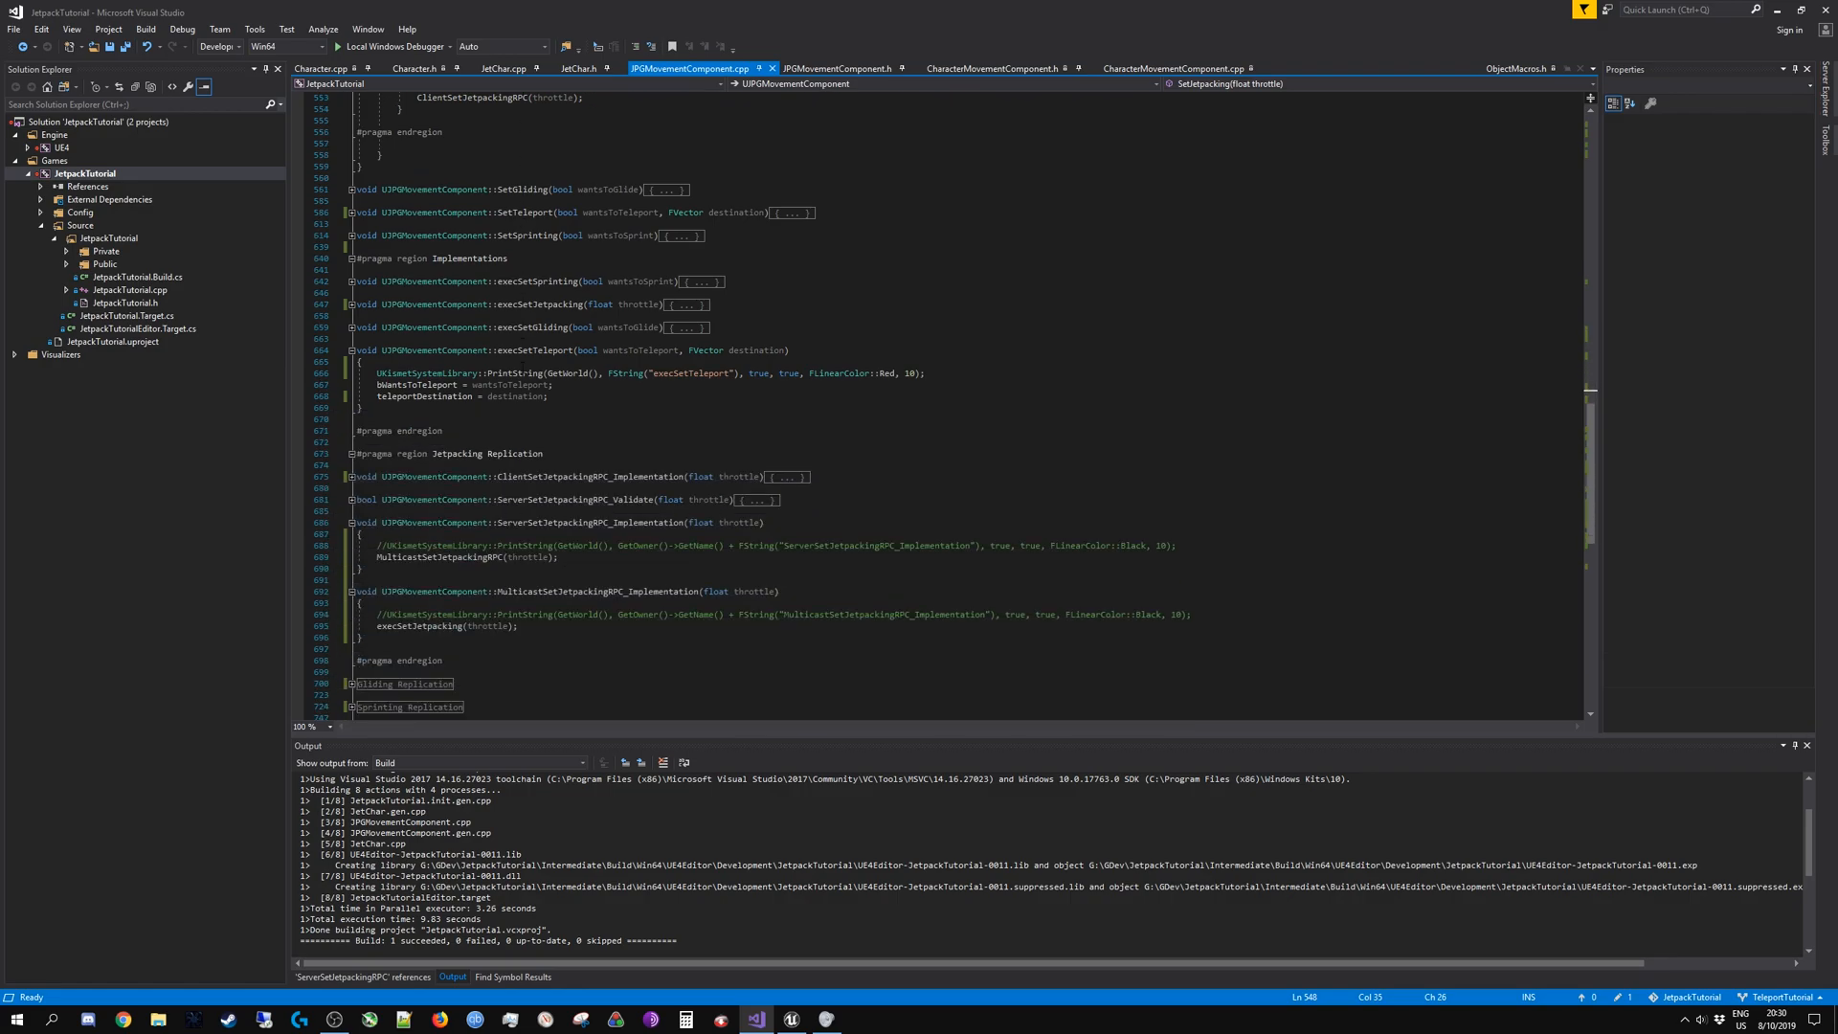
{"action": "scroll", "scroll_direction": "up", "scroll_amount": 3}
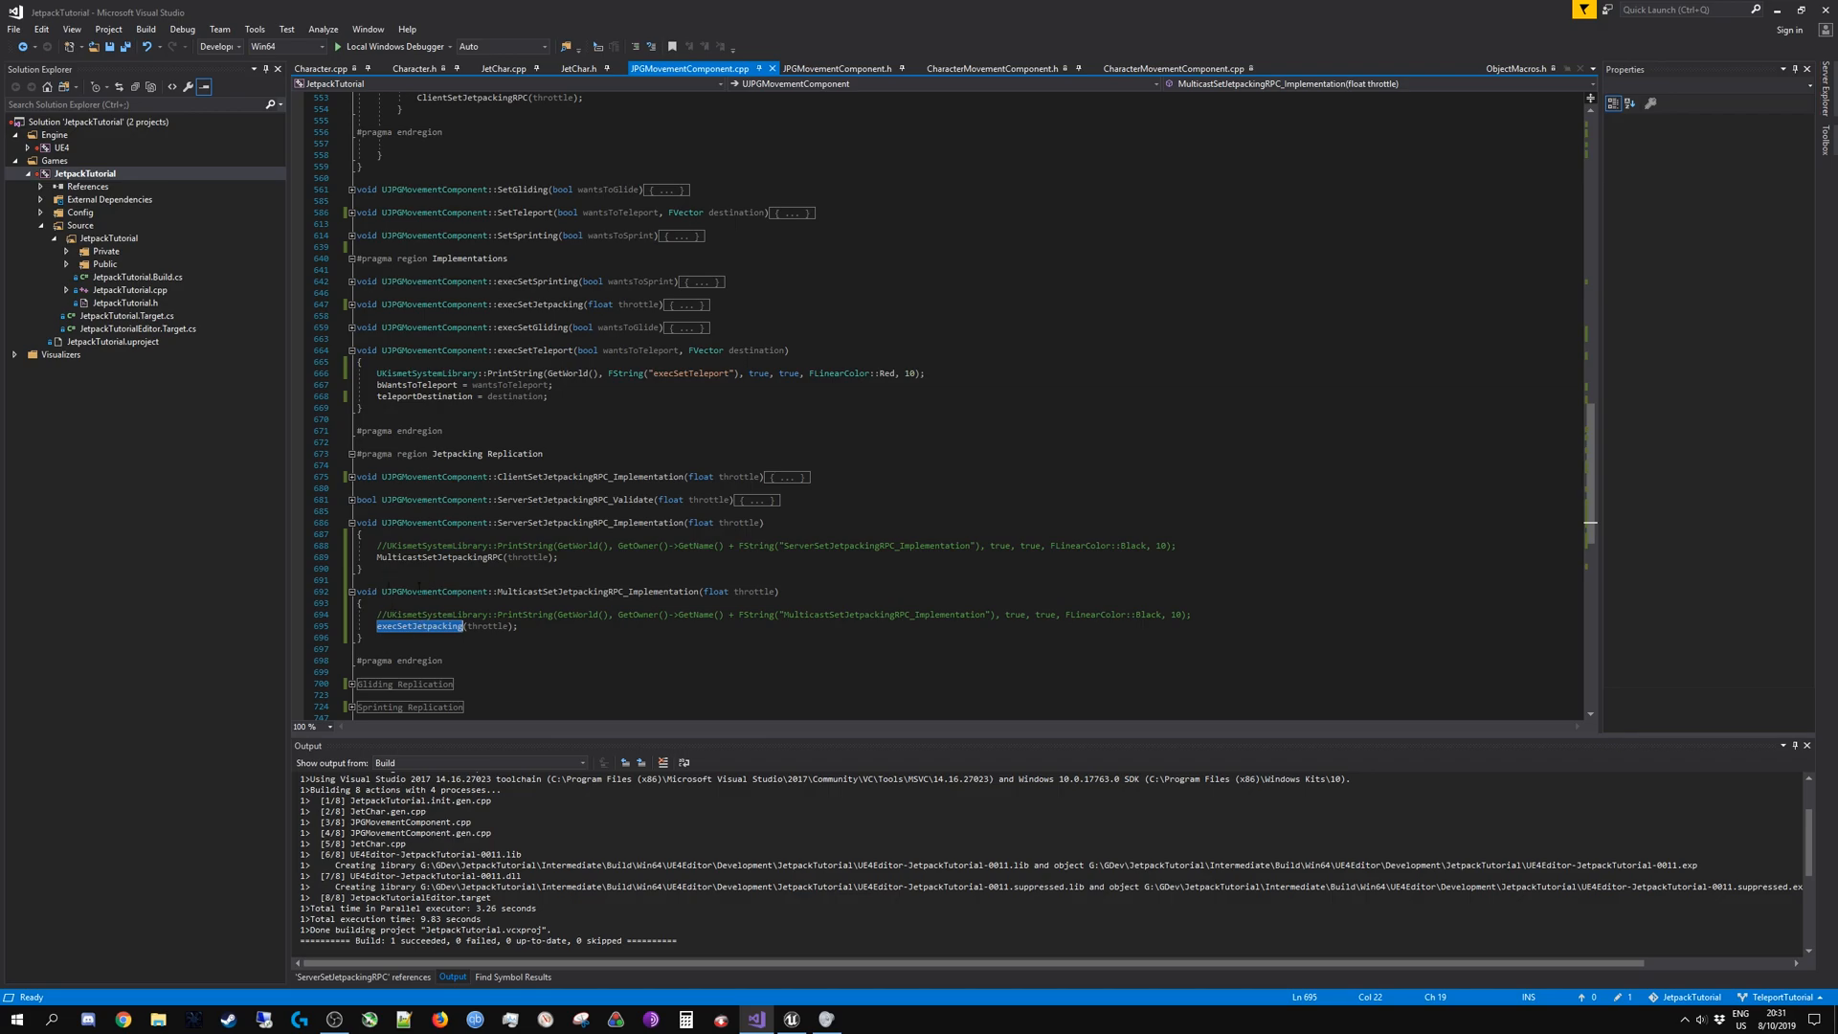
{"action": "scroll", "scroll_direction": "up", "scroll_amount": 3}
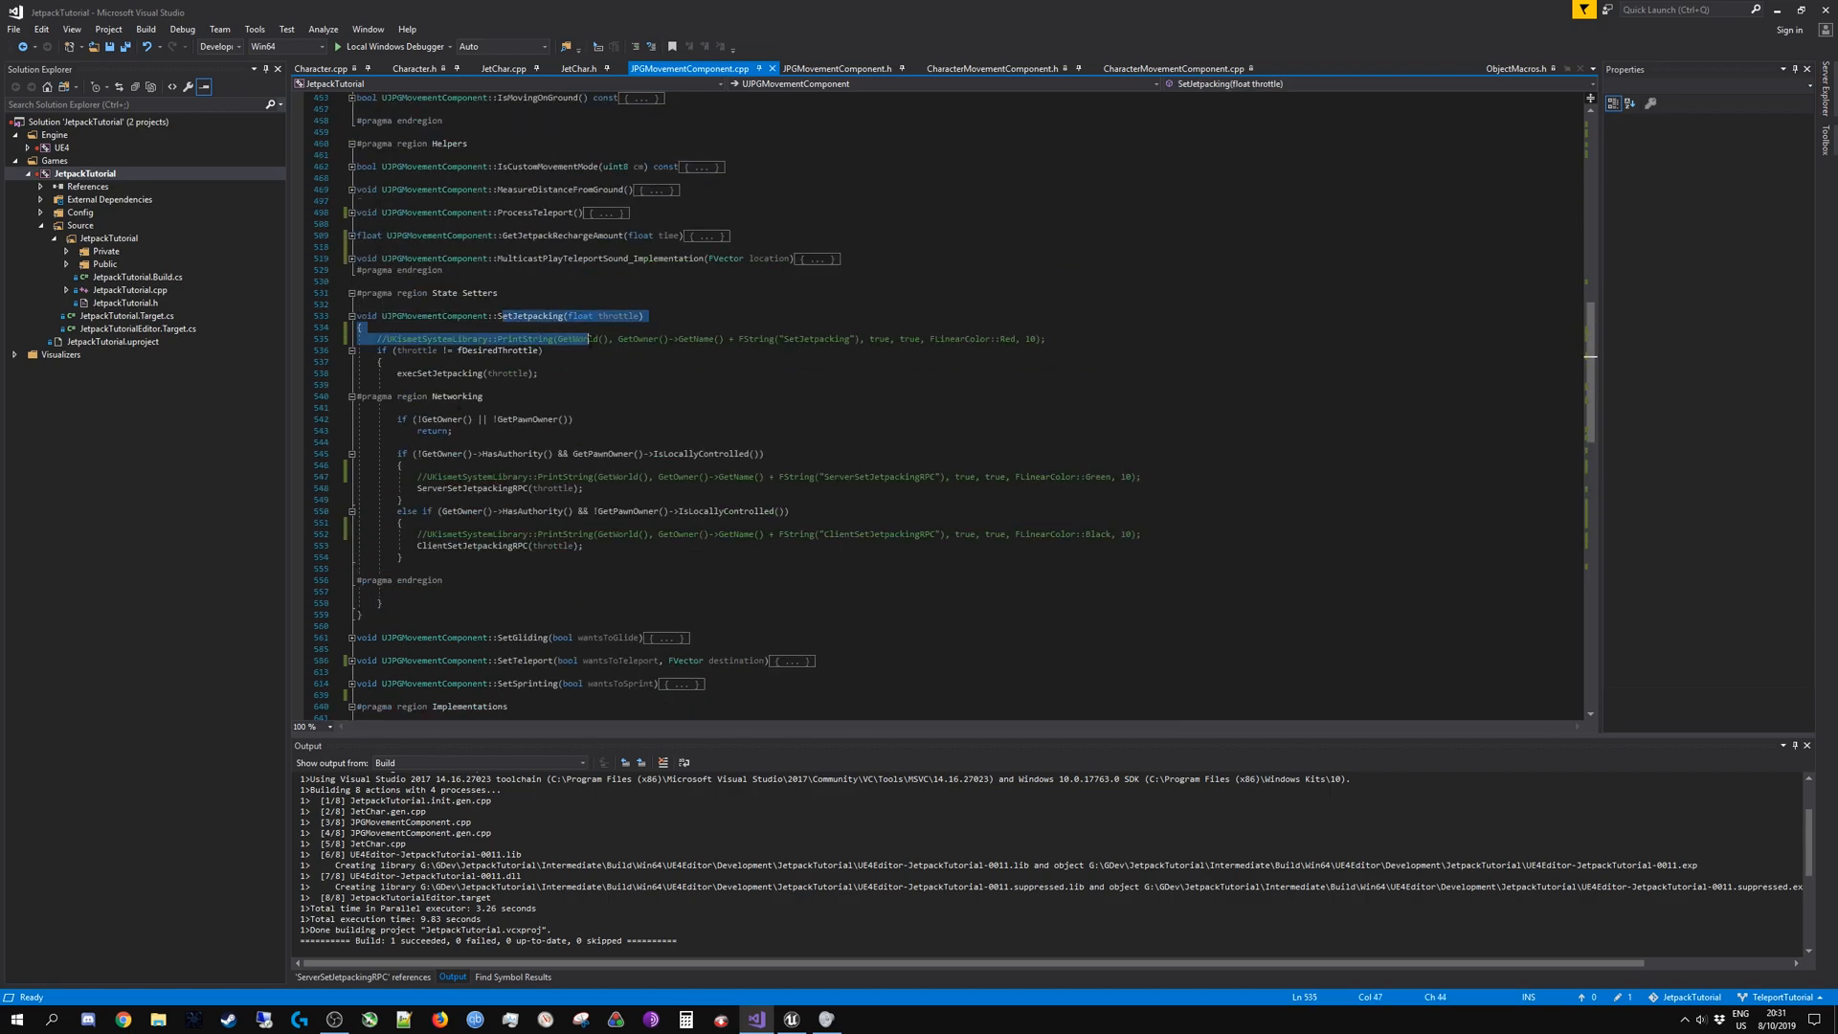
{"action": "left_click", "coordinate": [867, 477]}
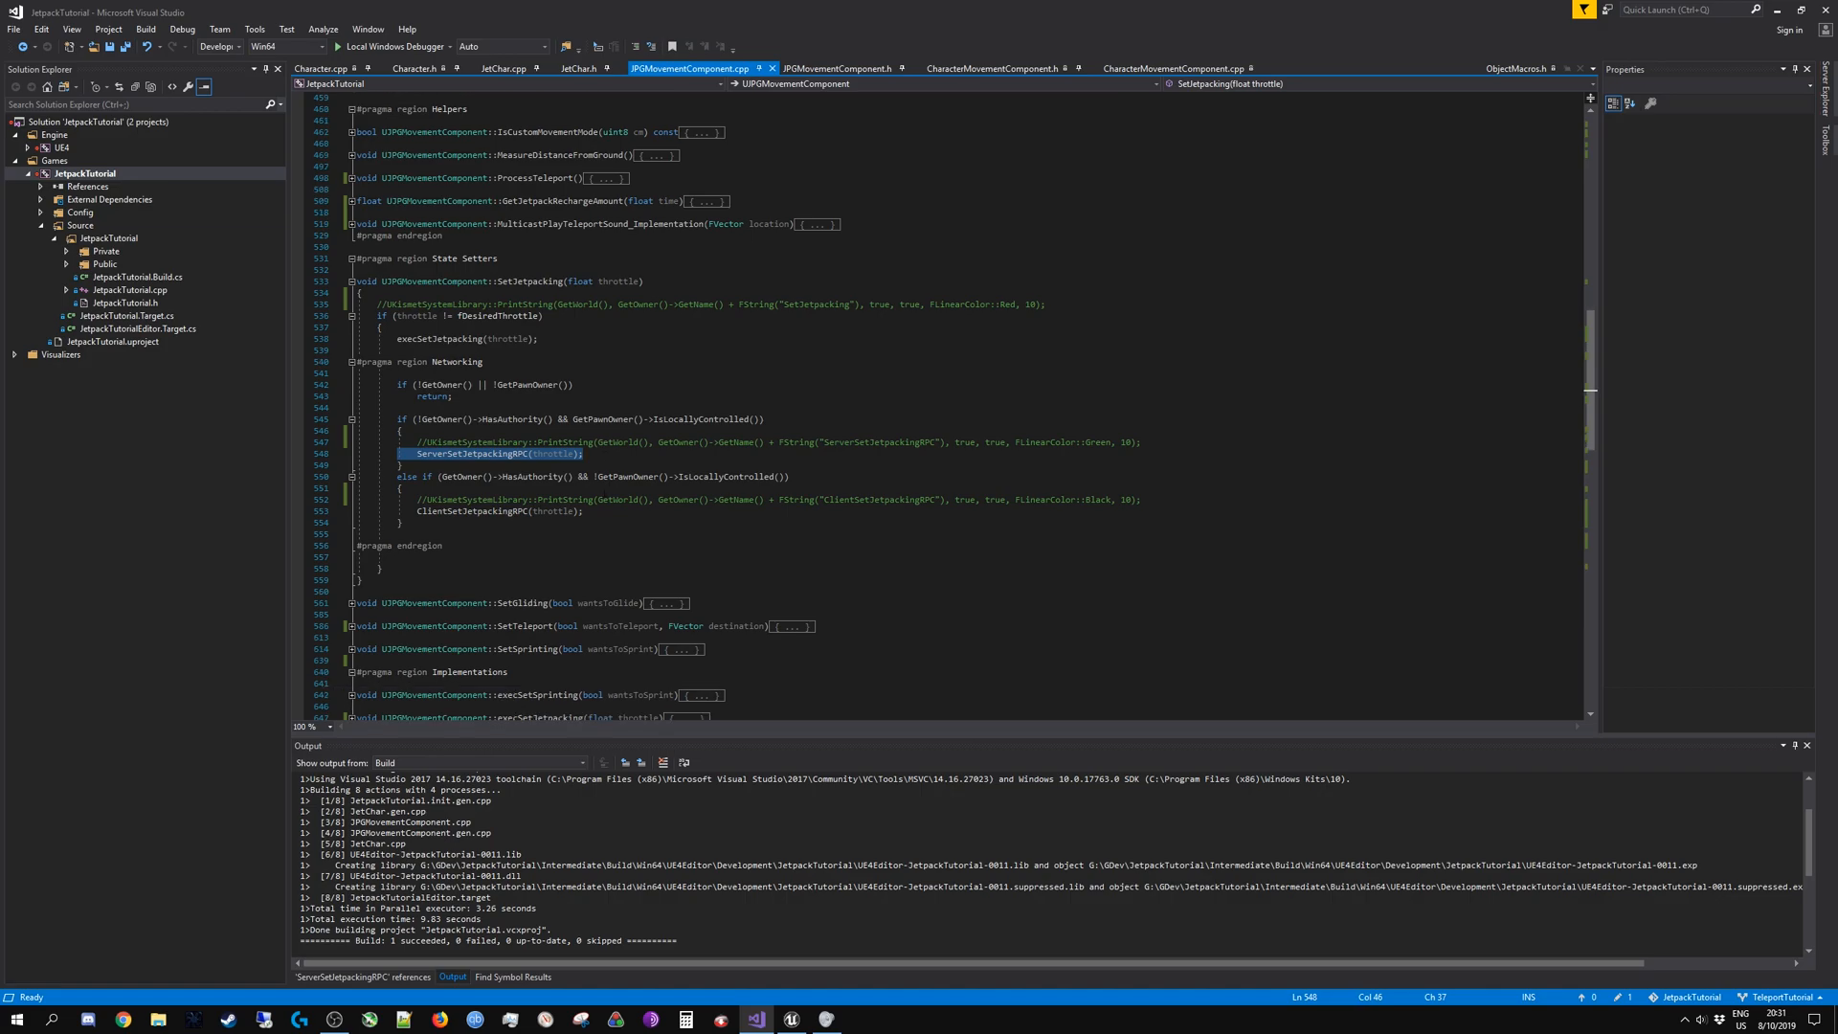
{"action": "scroll", "scroll_direction": "down", "scroll_amount": 3}
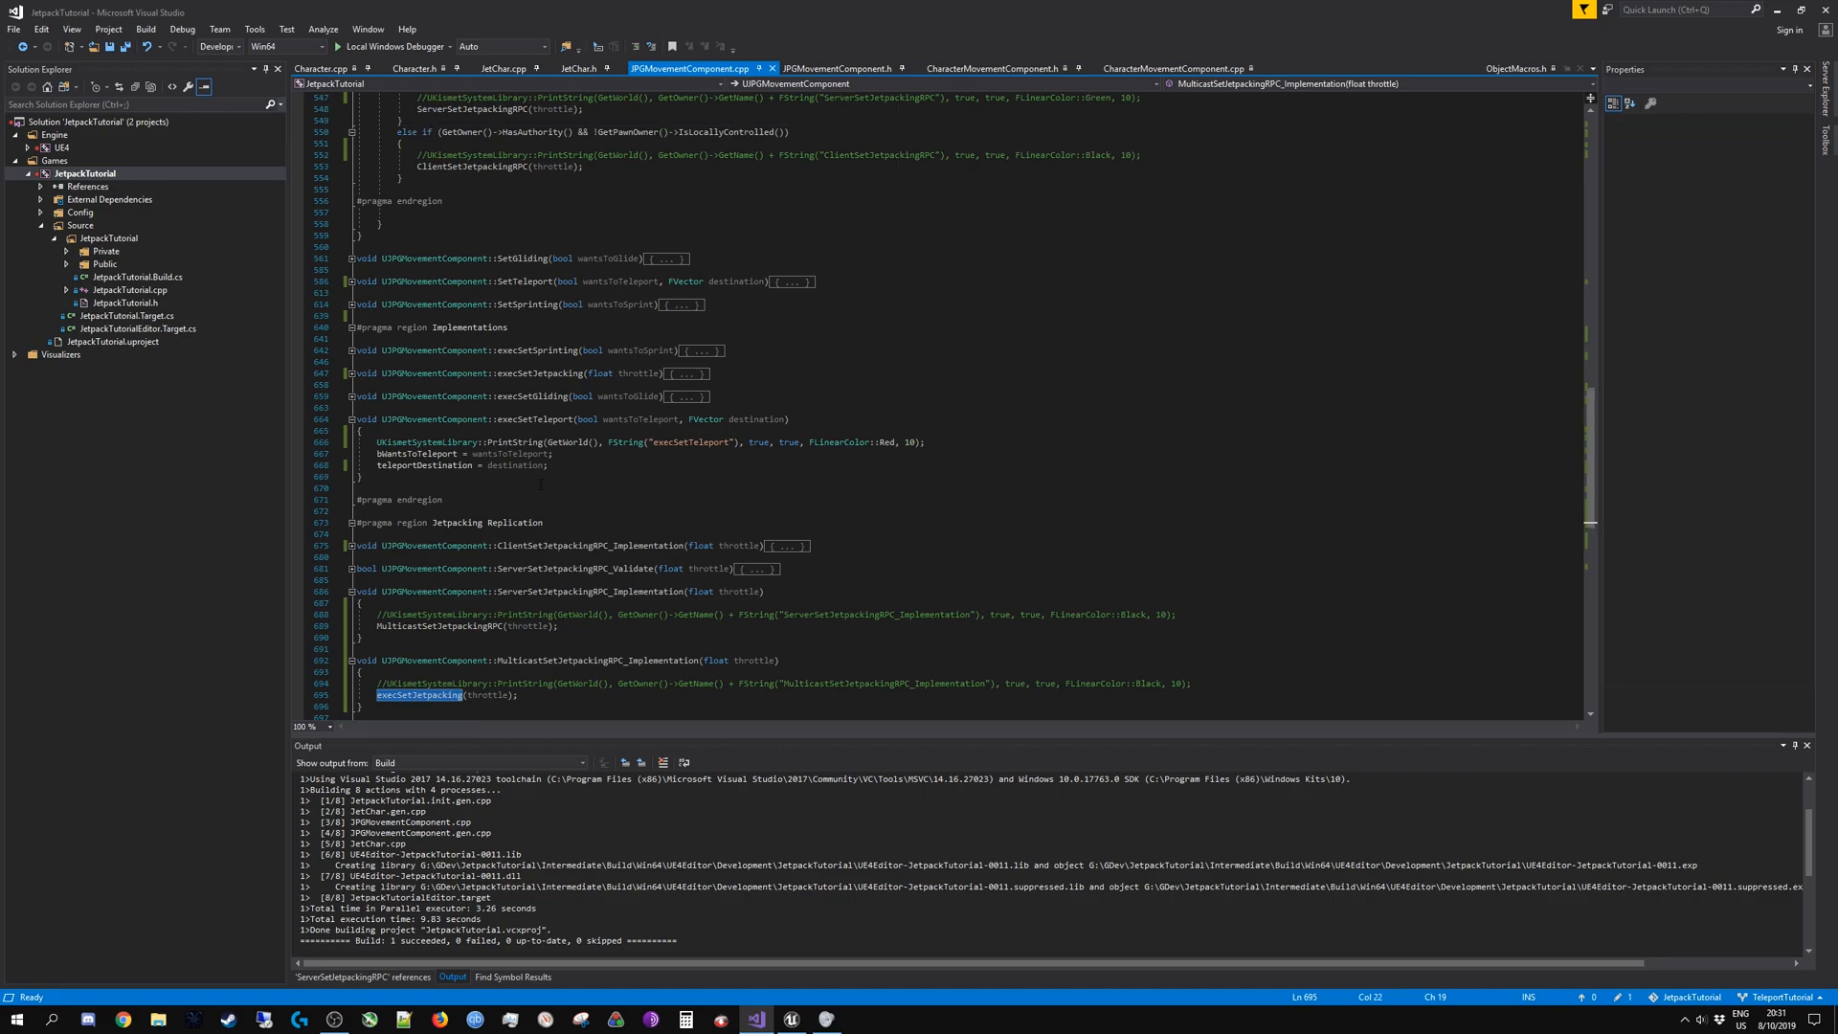
Step: Scroll down to the movement component's constructor and OnMovementUpdated code
{"action": "scroll", "scroll_direction": "down", "scroll_amount": 3}
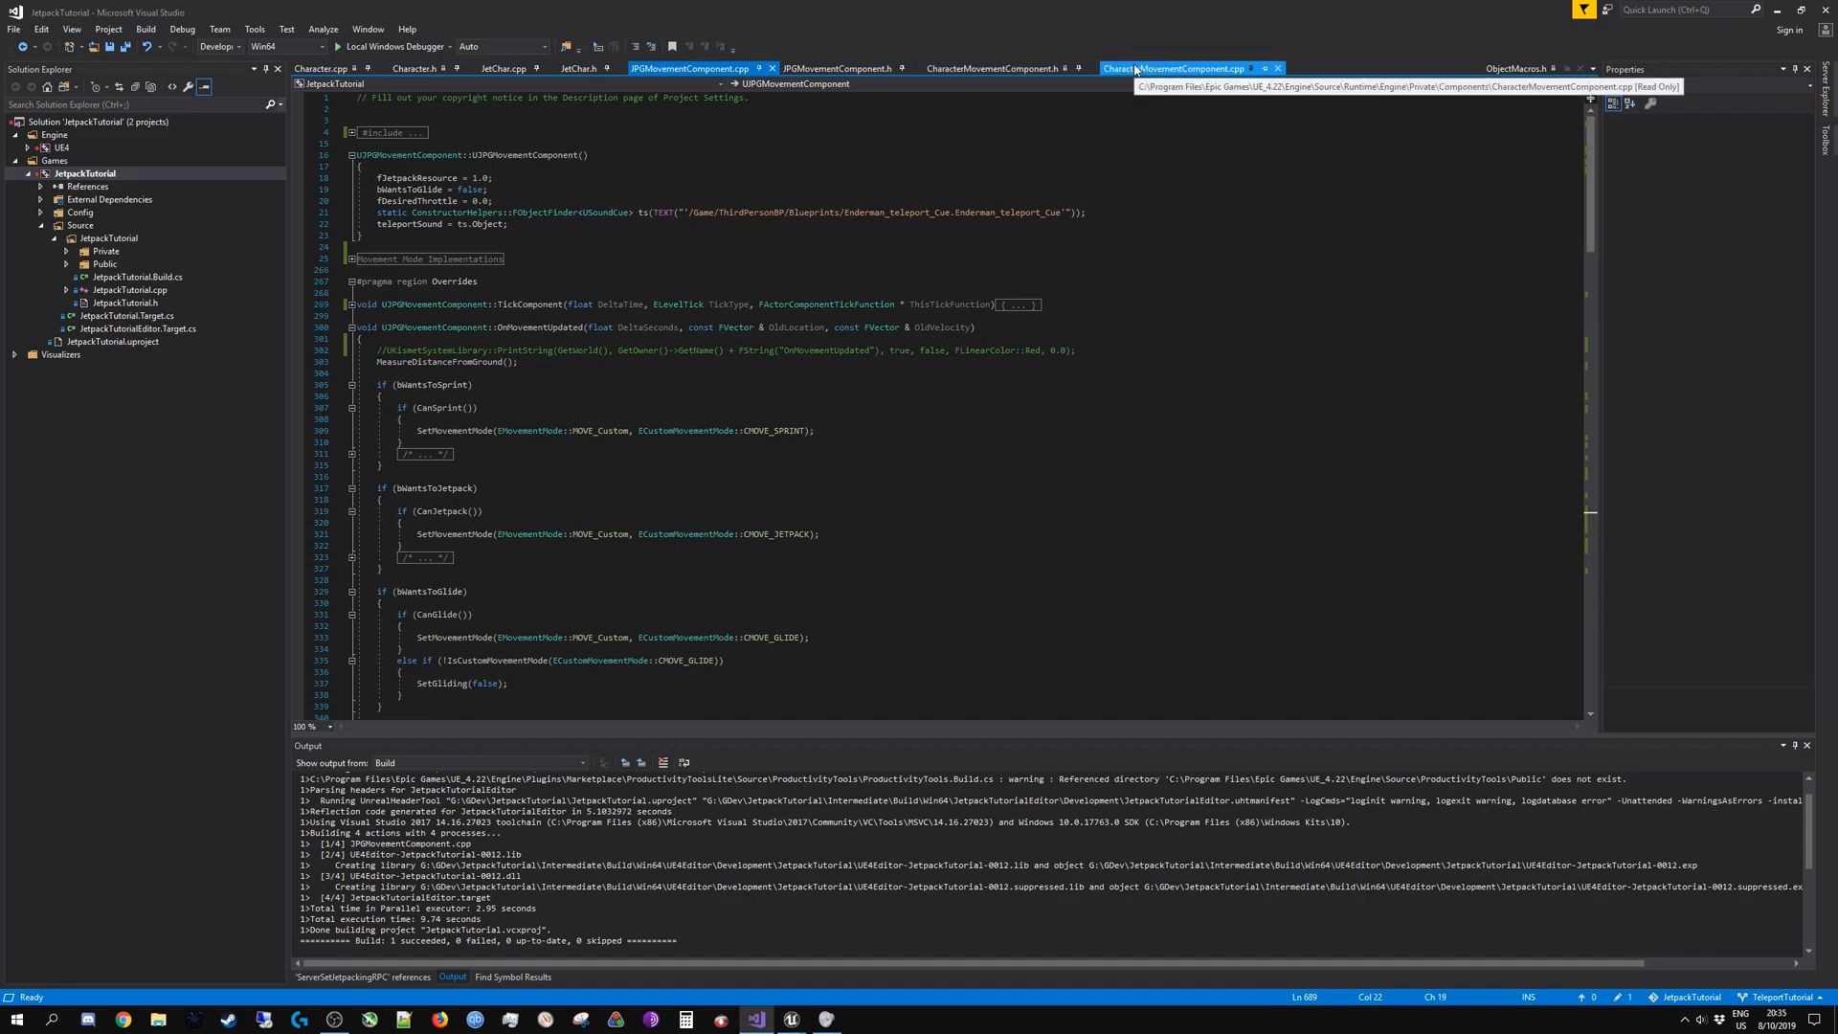
Step: Find SimulatedTick in CharacterMovementComponent.cpp, inspect its ApplyNetworkMovementMode call, then return to JPGMovementComponent
{"action": "left_click", "coordinate": [1179, 67]}
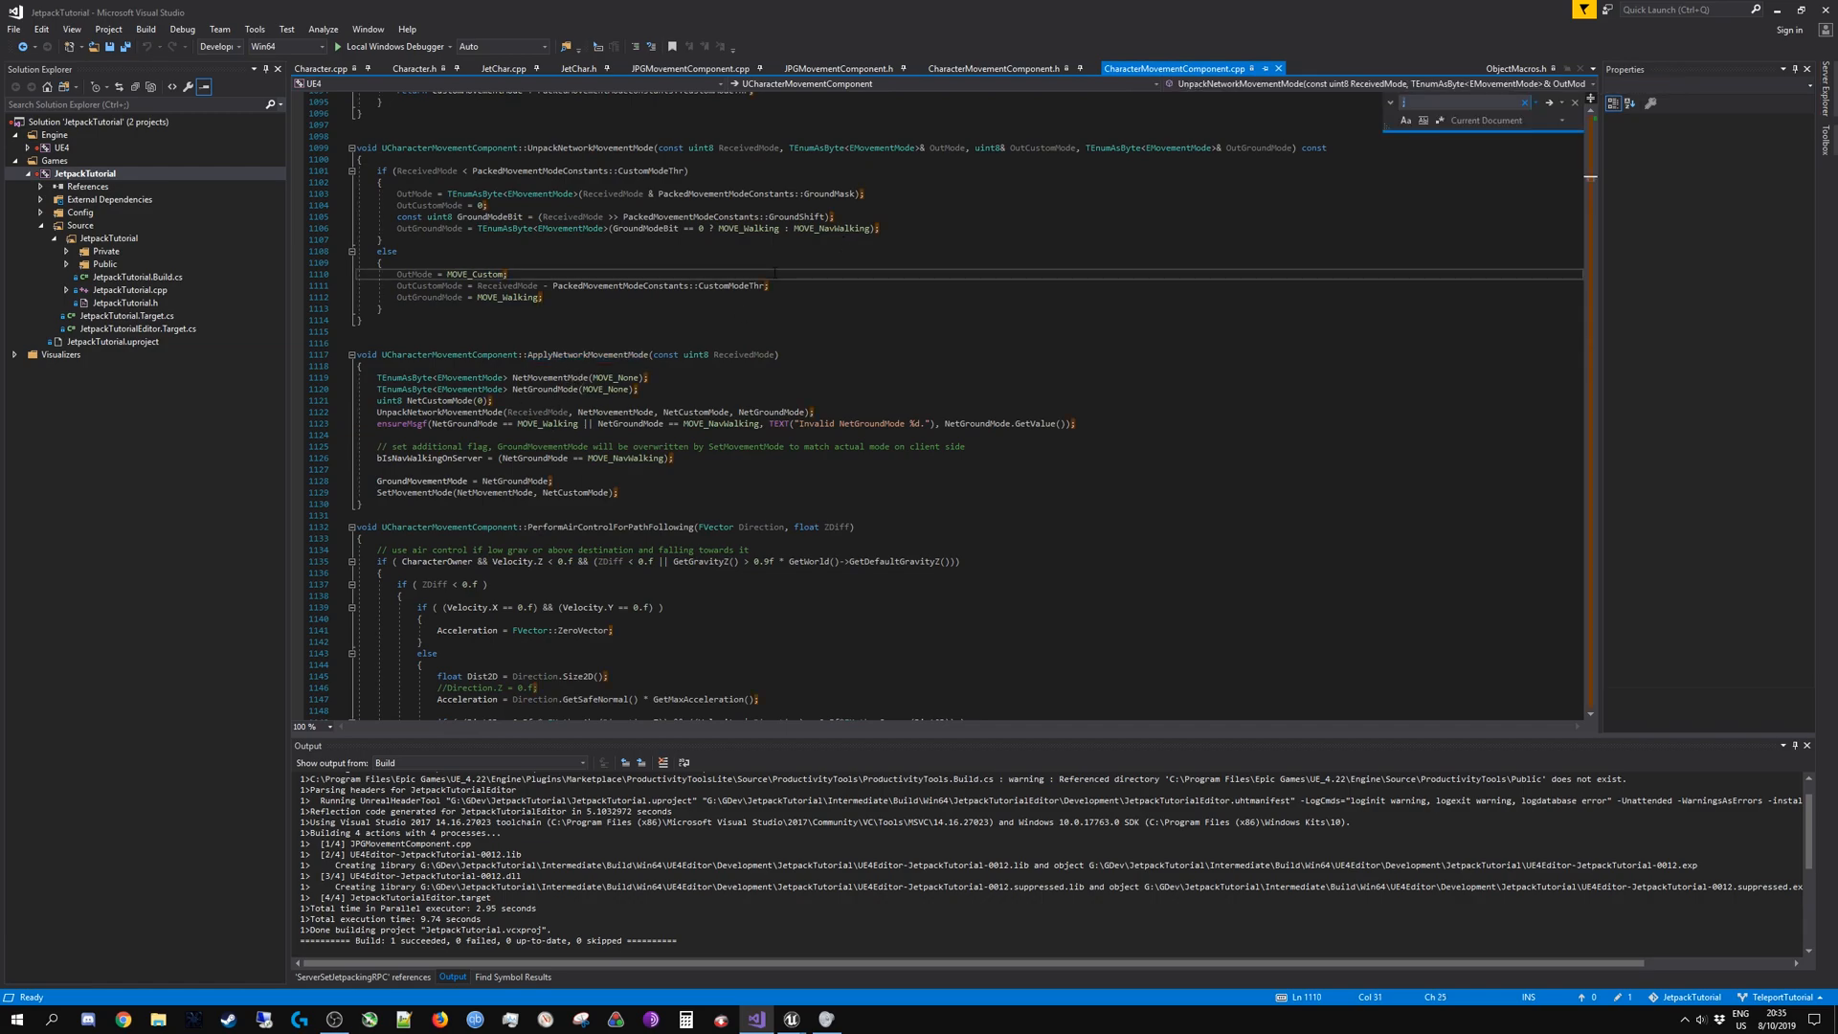
{"action": "type", "text": "SimulatedTick"}
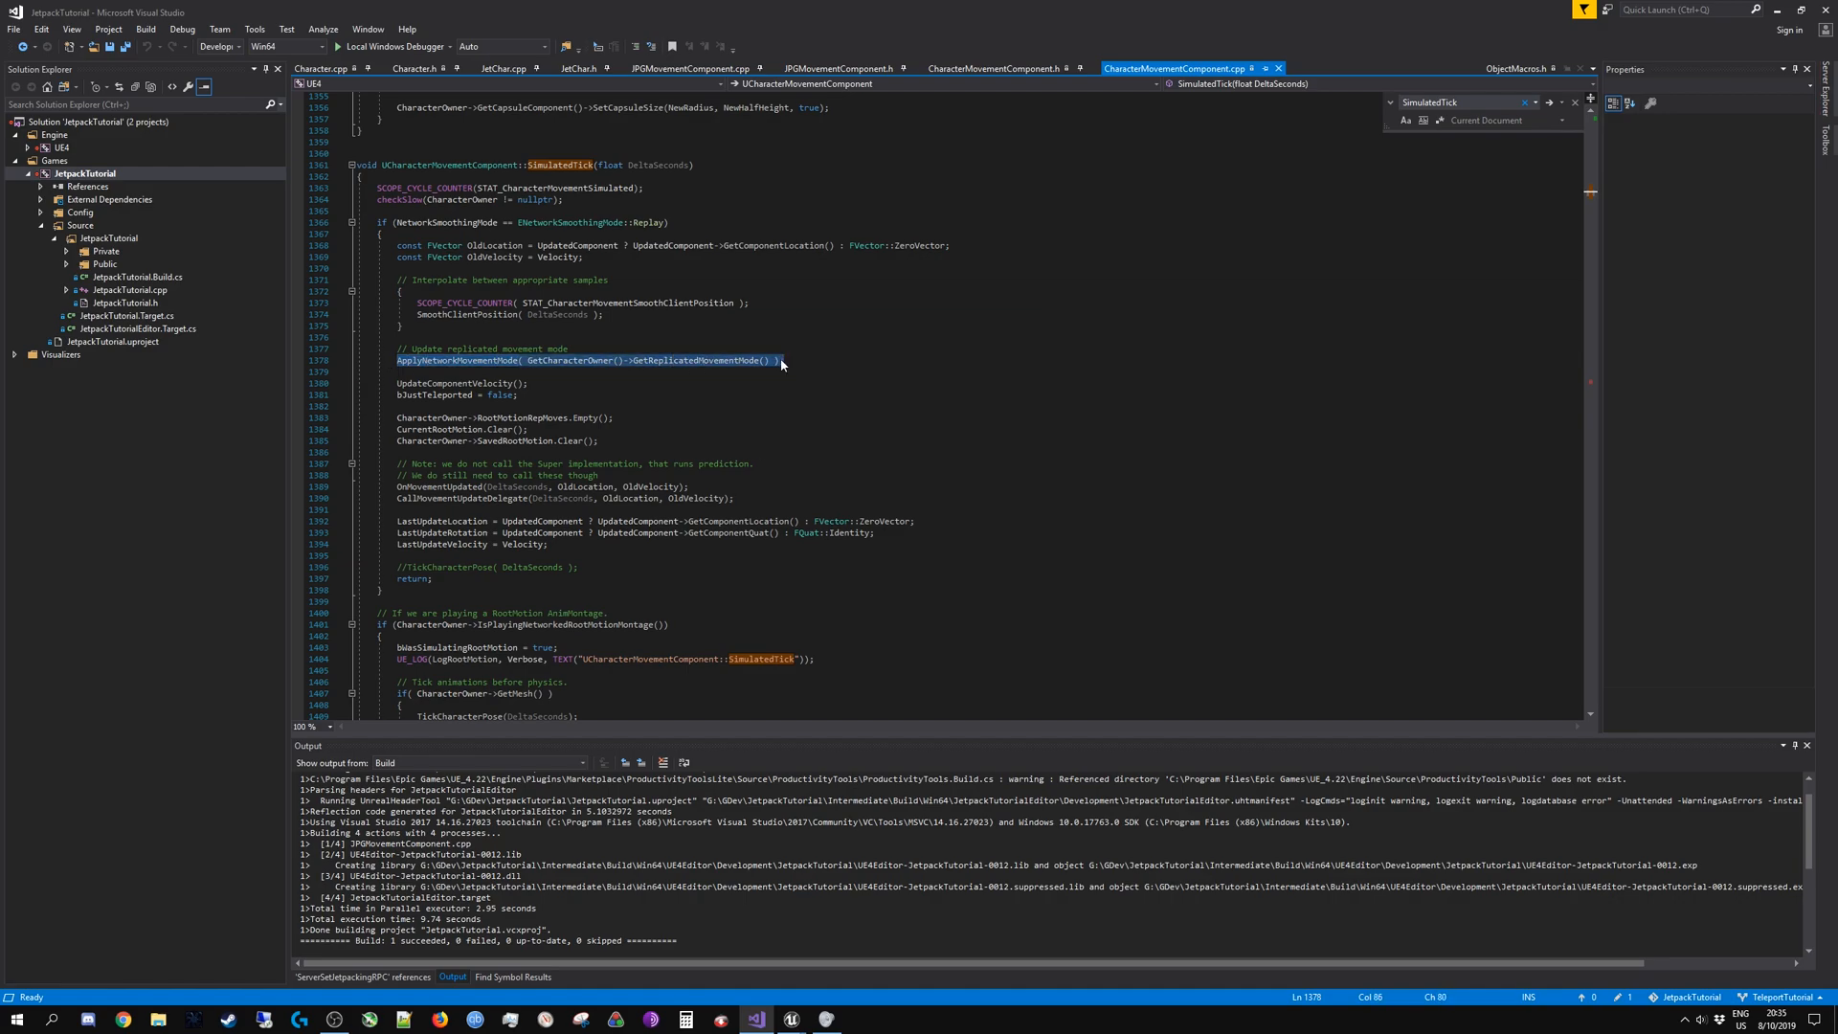
{"action": "left_click", "coordinate": [785, 360]}
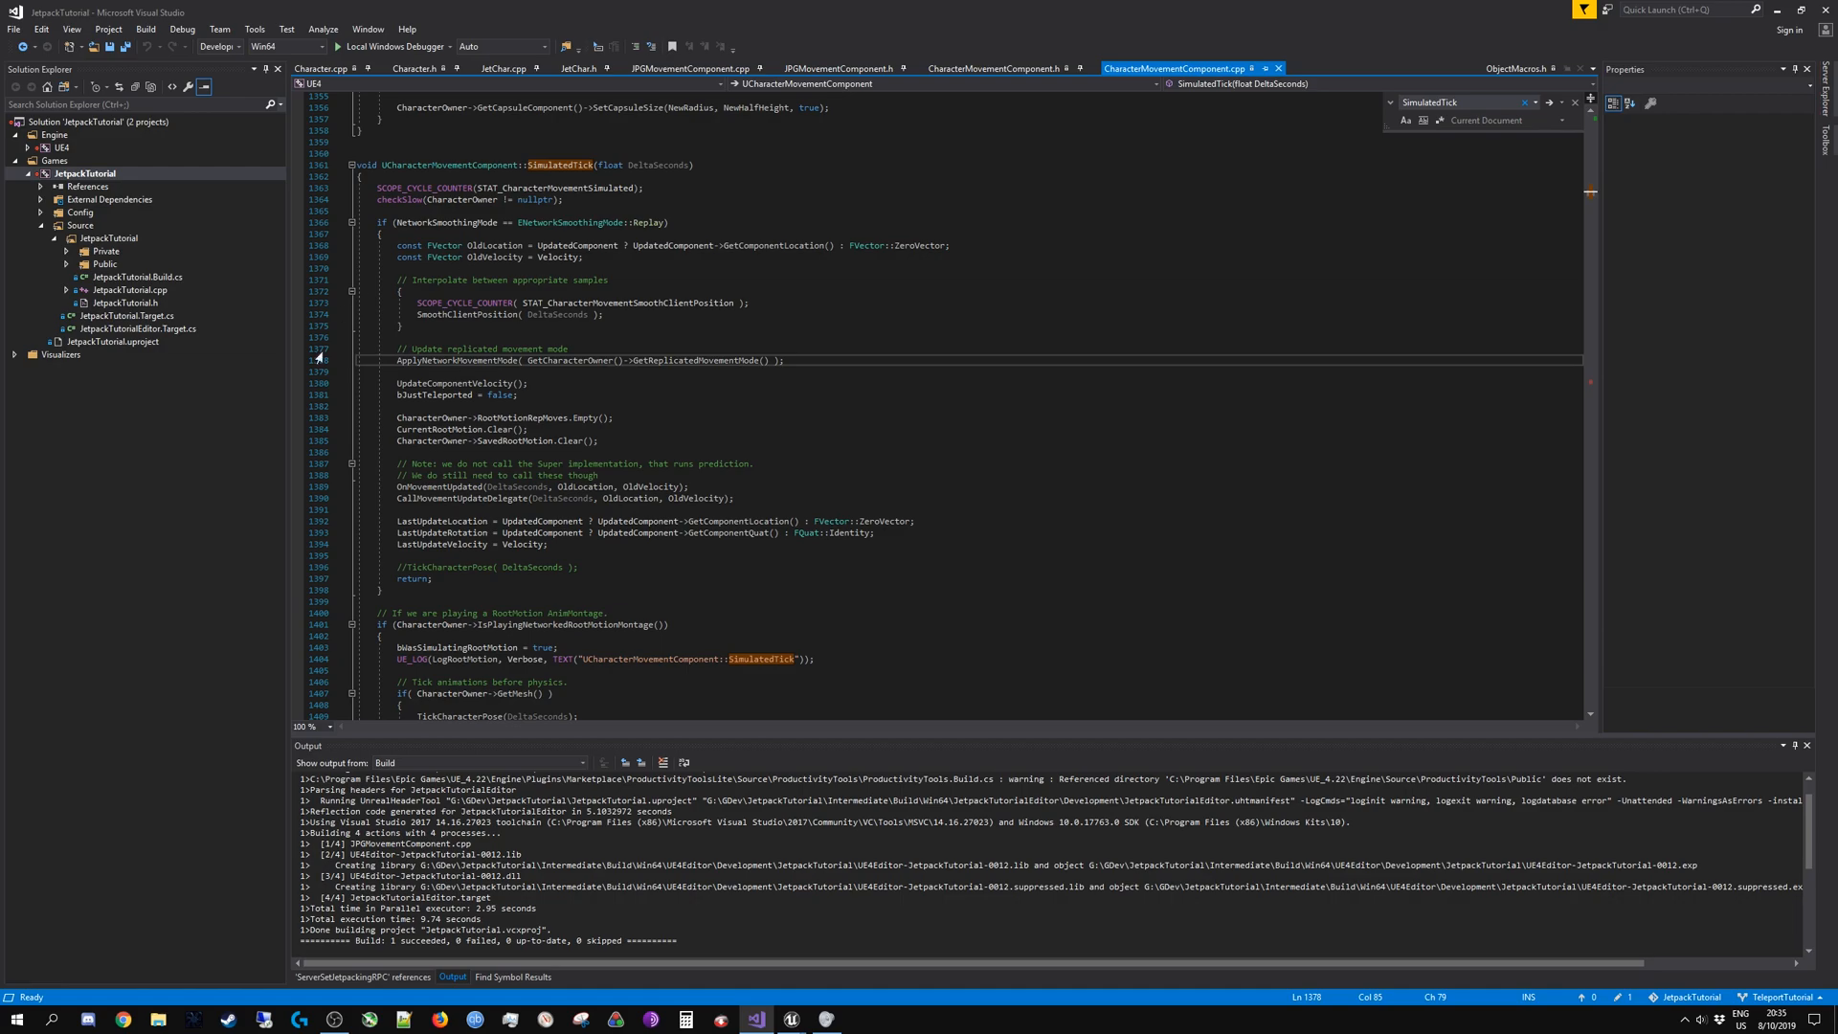
{"action": "mouse_move", "coordinate": [695, 67]}
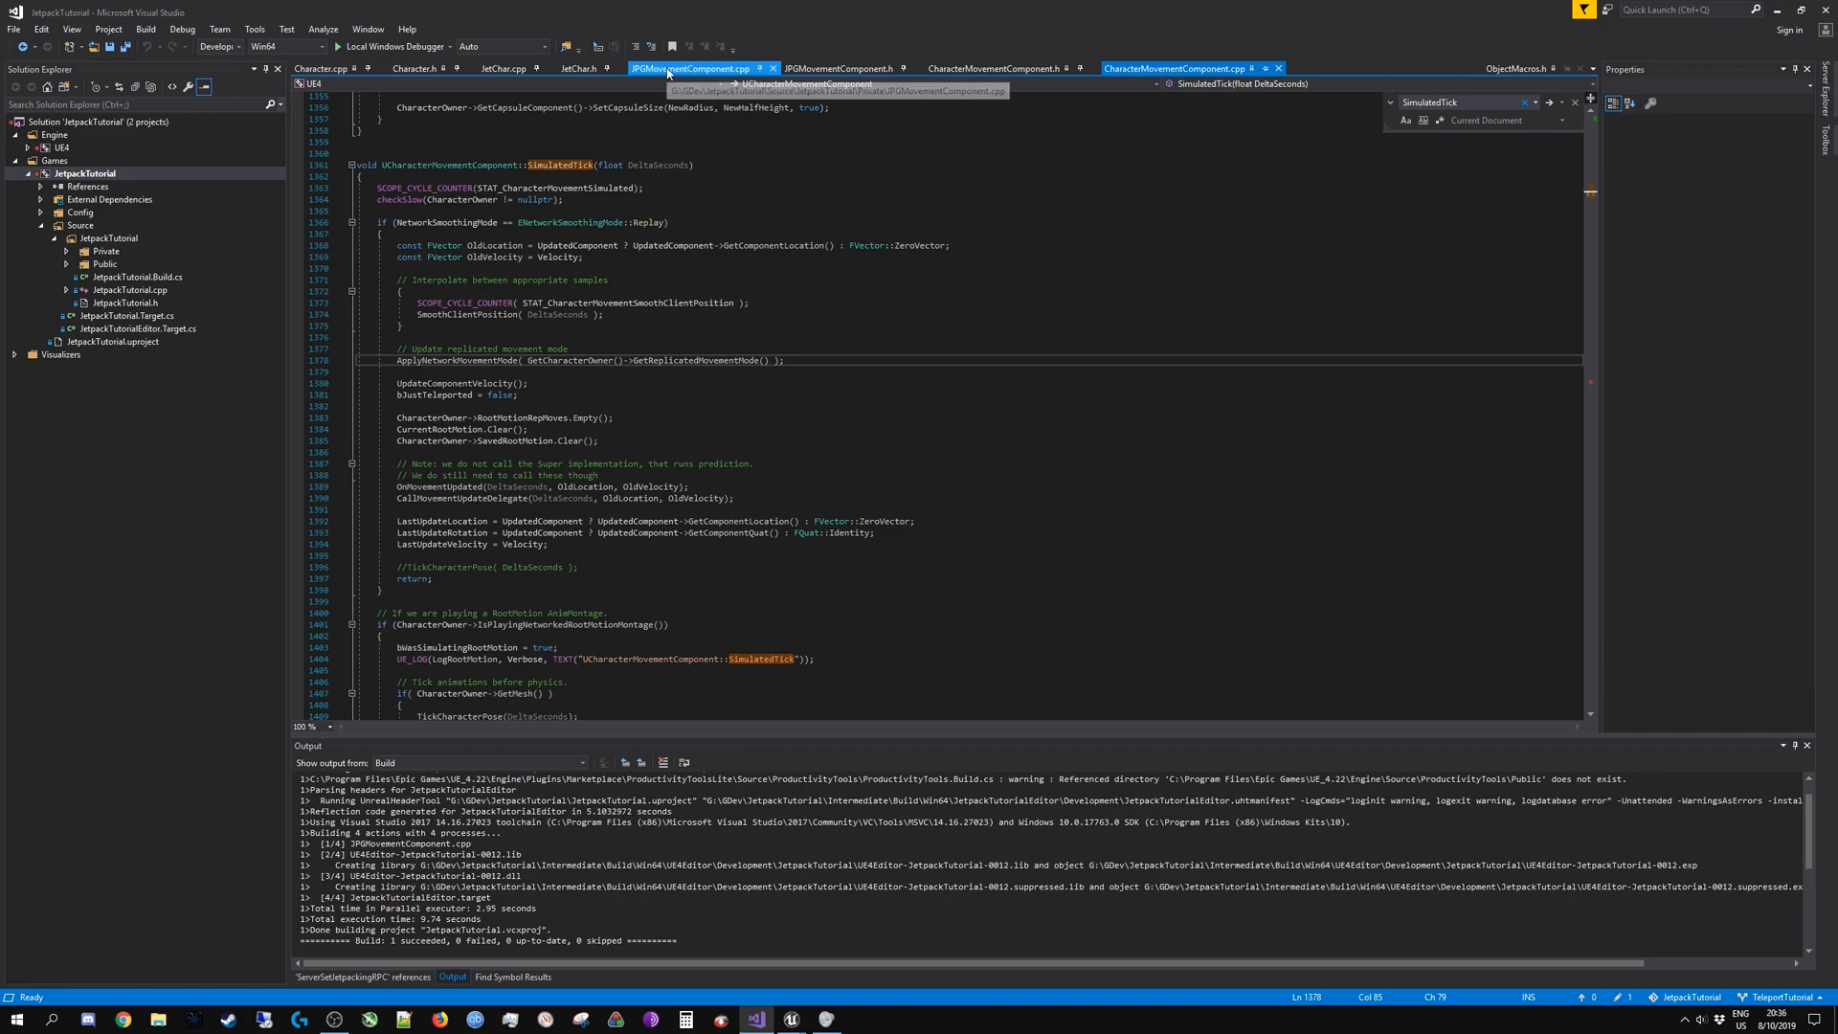
{"action": "left_click", "coordinate": [695, 67]}
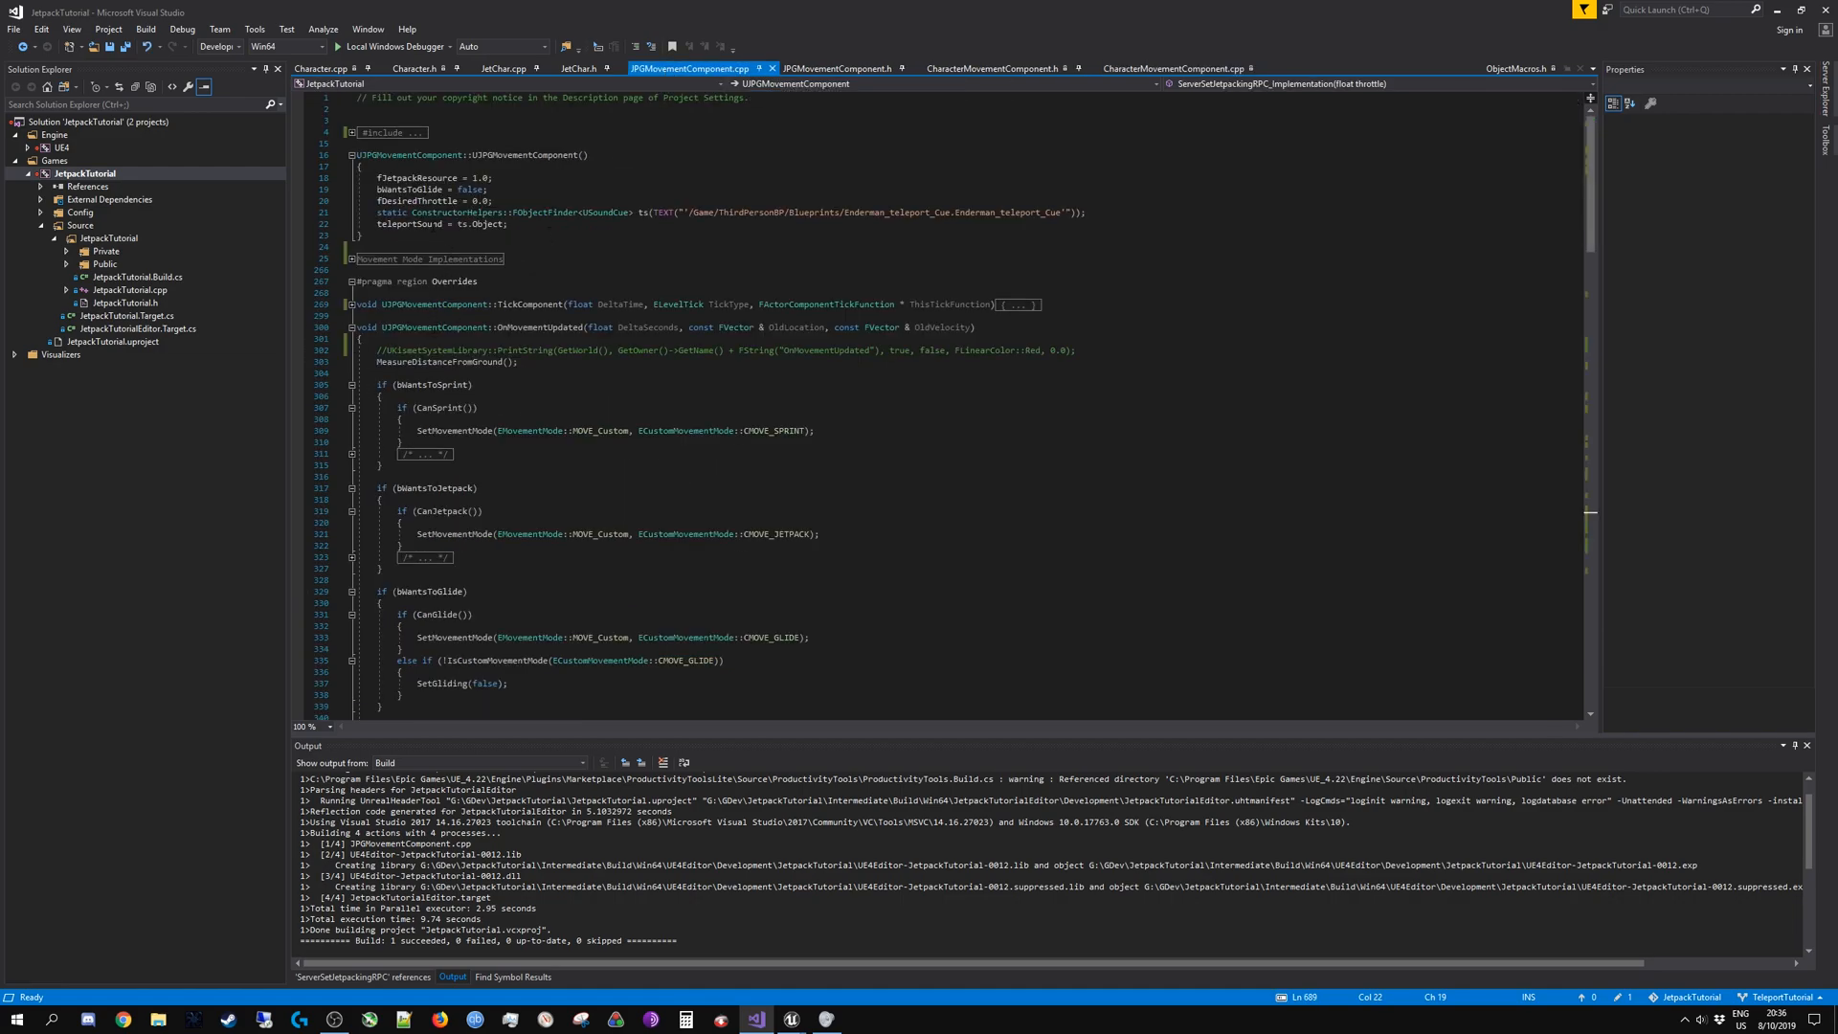
{"action": "left_click", "coordinate": [434, 188]}
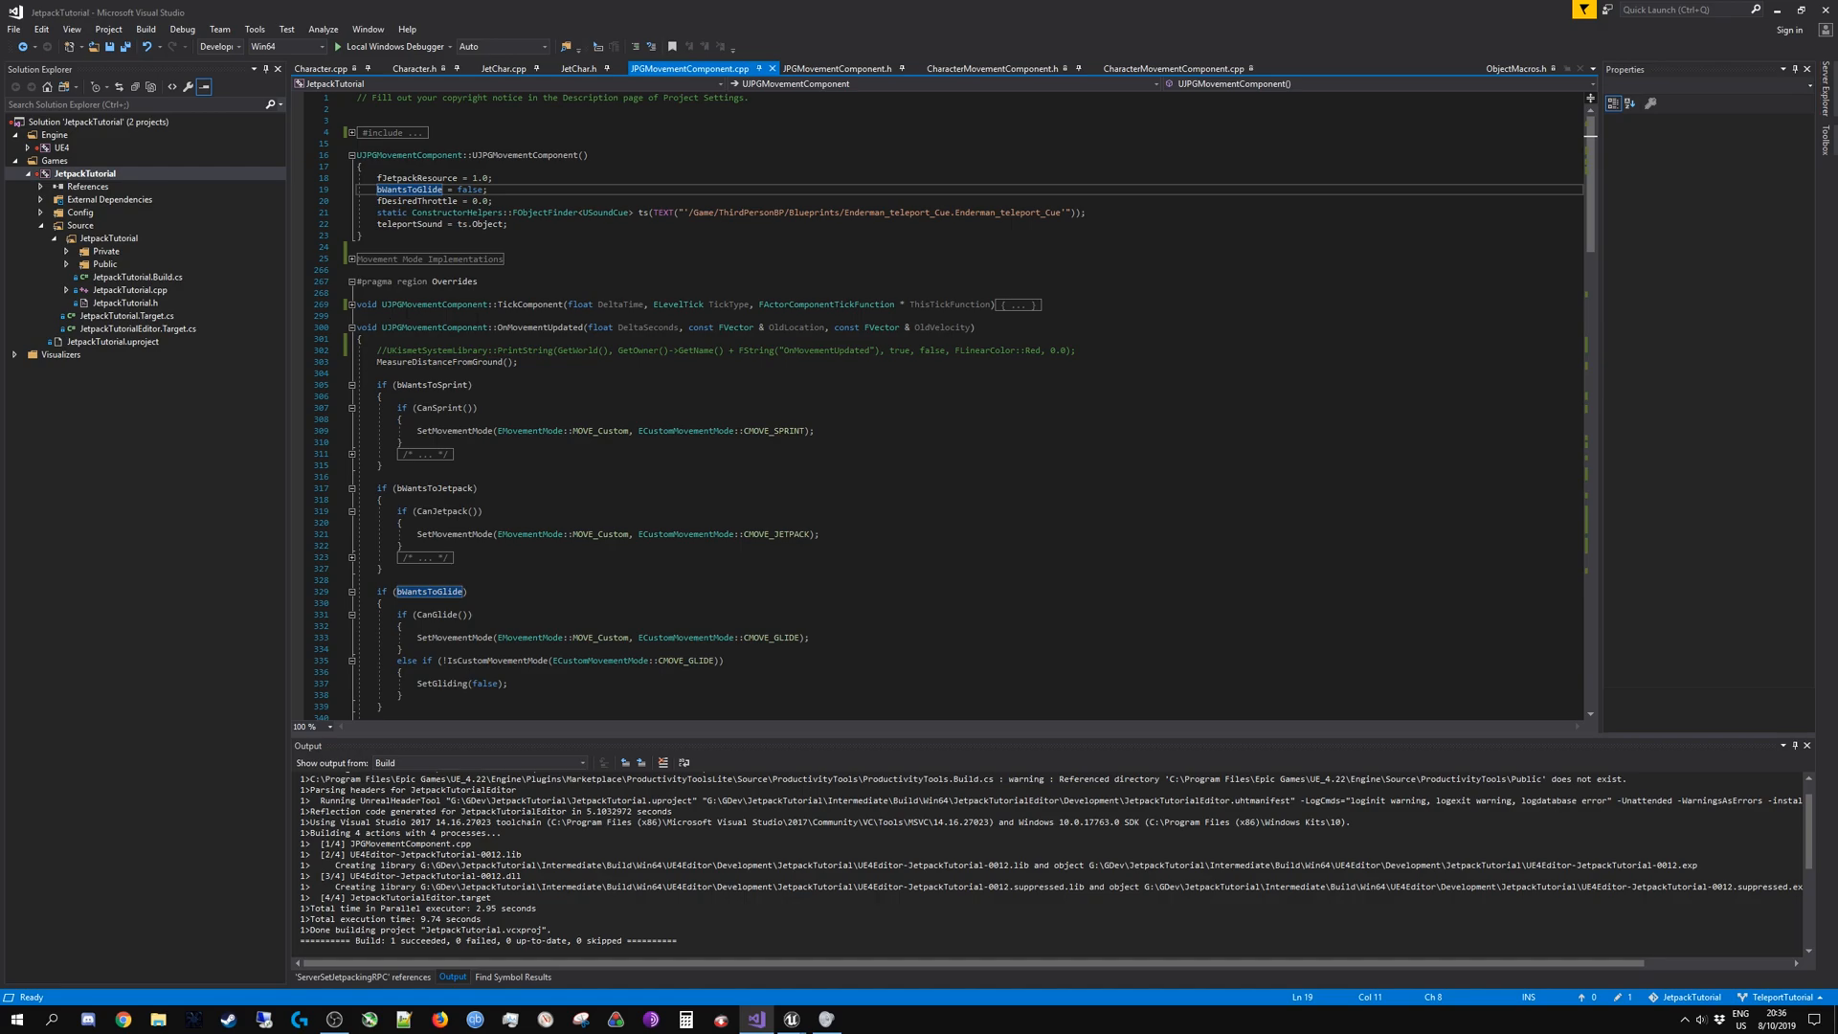
{"action": "left_click", "coordinate": [836, 68]}
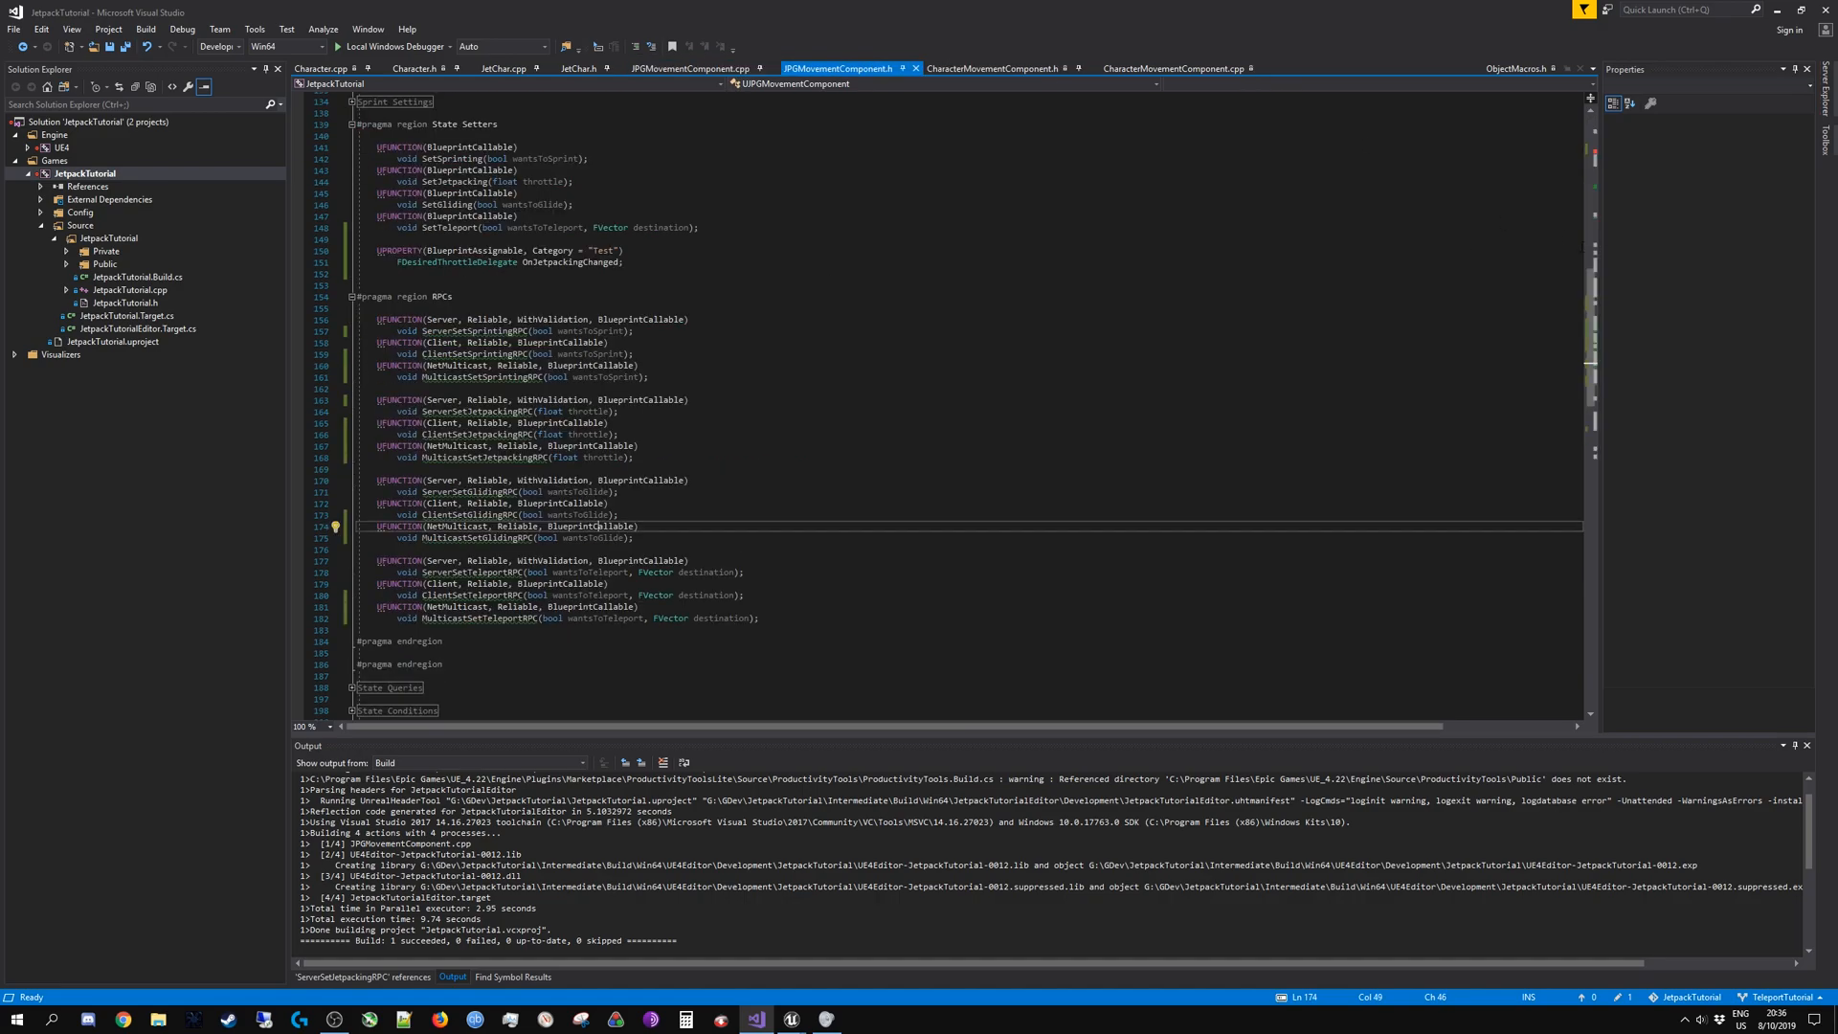
{"action": "scroll", "scroll_direction": "down", "scroll_amount": 3}
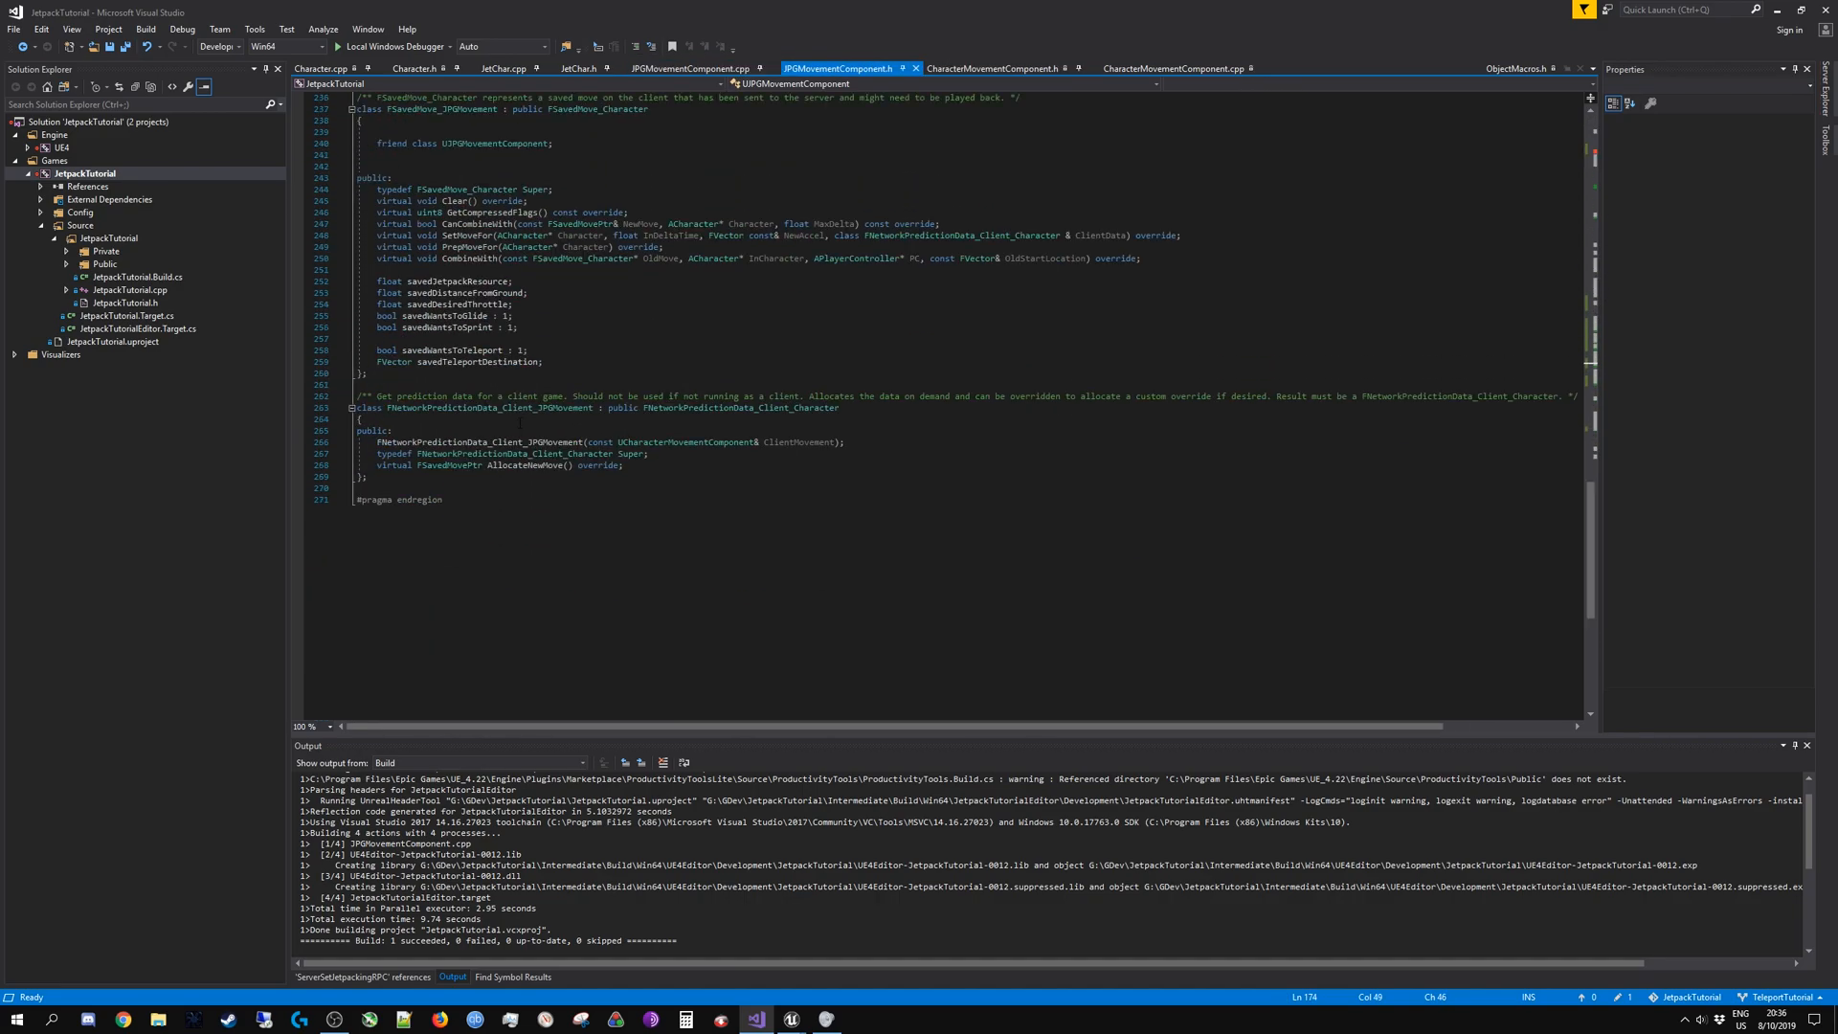
{"action": "double_click", "coordinate": [434, 213]}
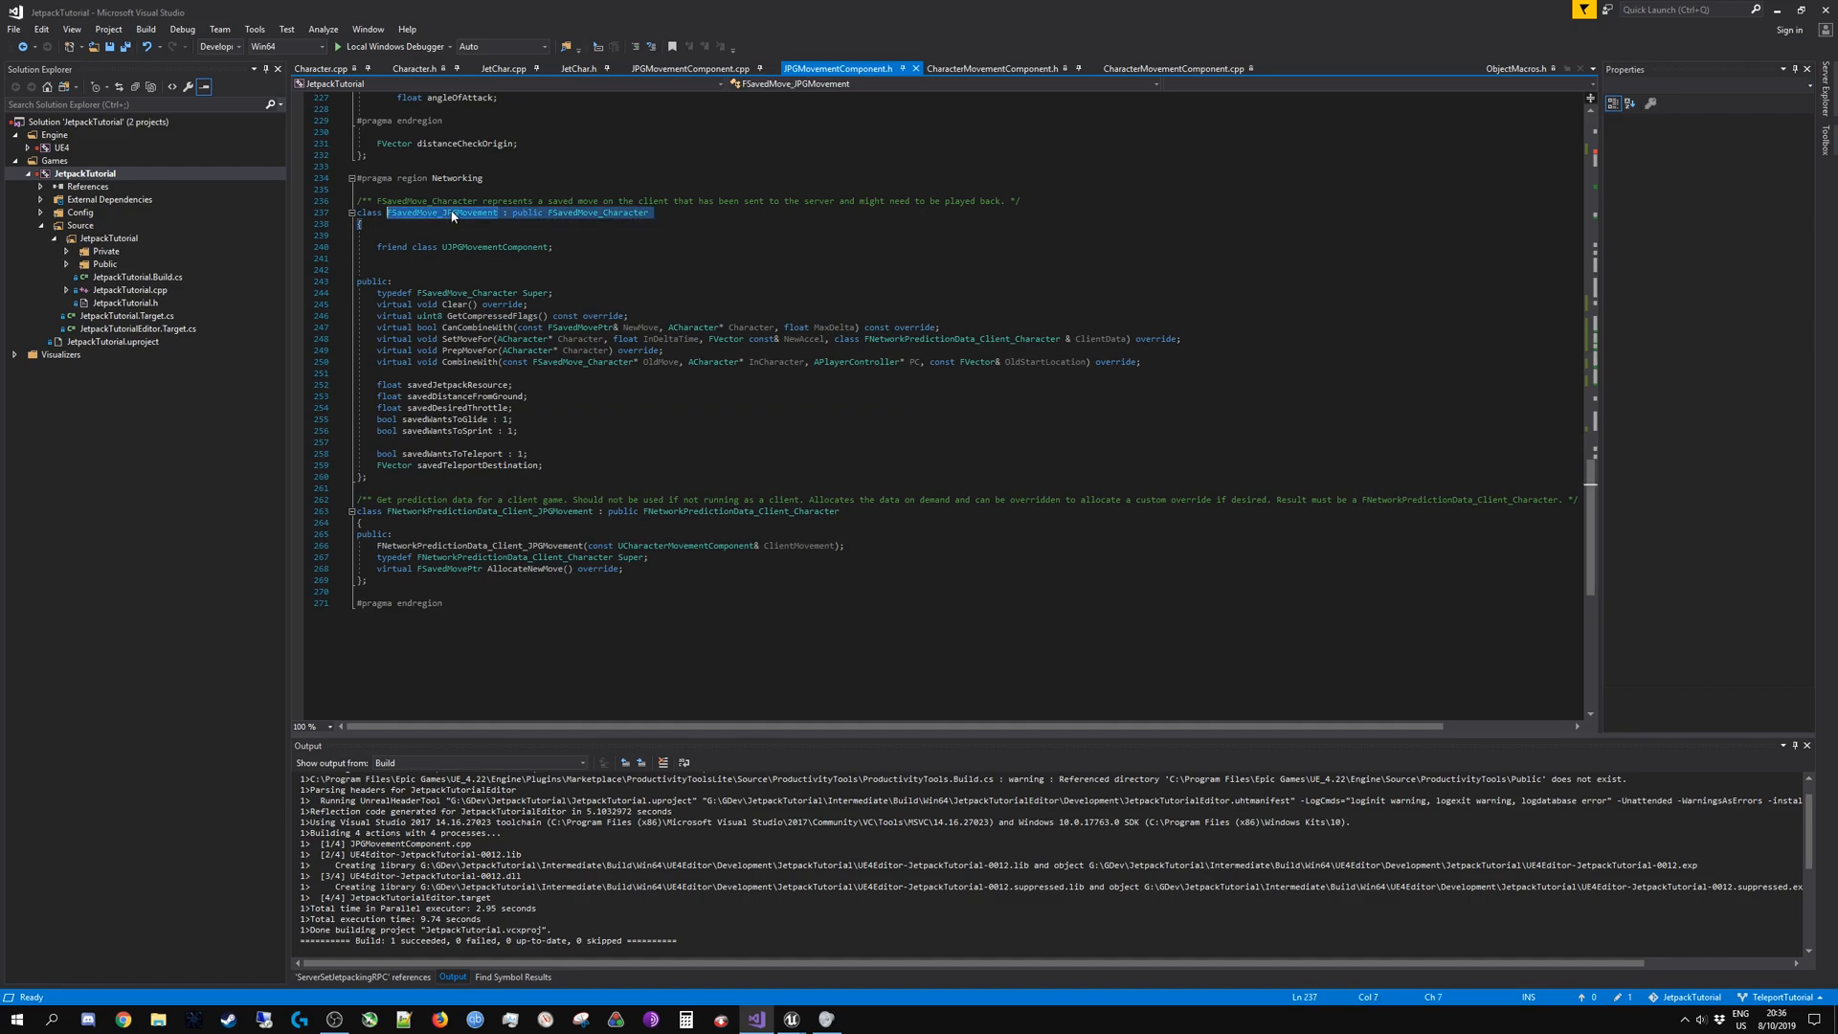
{"action": "left_click", "coordinate": [689, 68]}
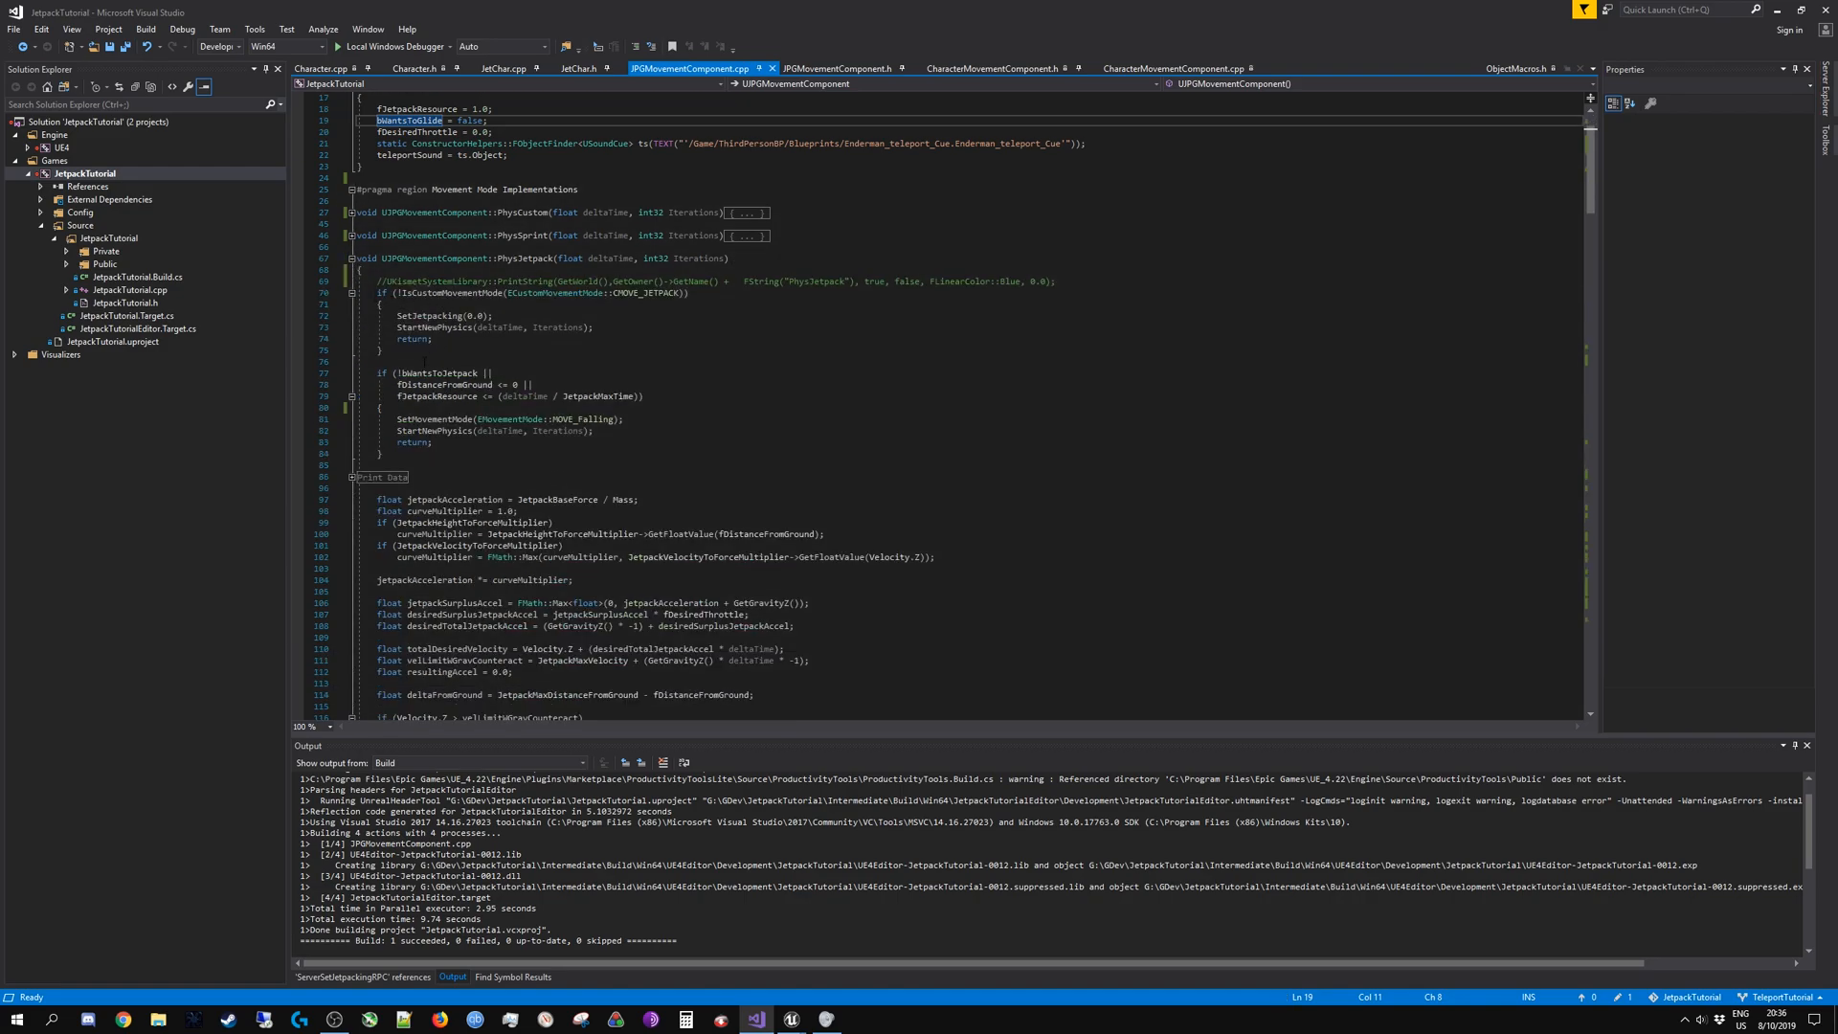
Step: Review PhysJetpack's bWantsToJetpack check and its SetMovementMode switch to falling
{"action": "double_click", "coordinate": [425, 373]}
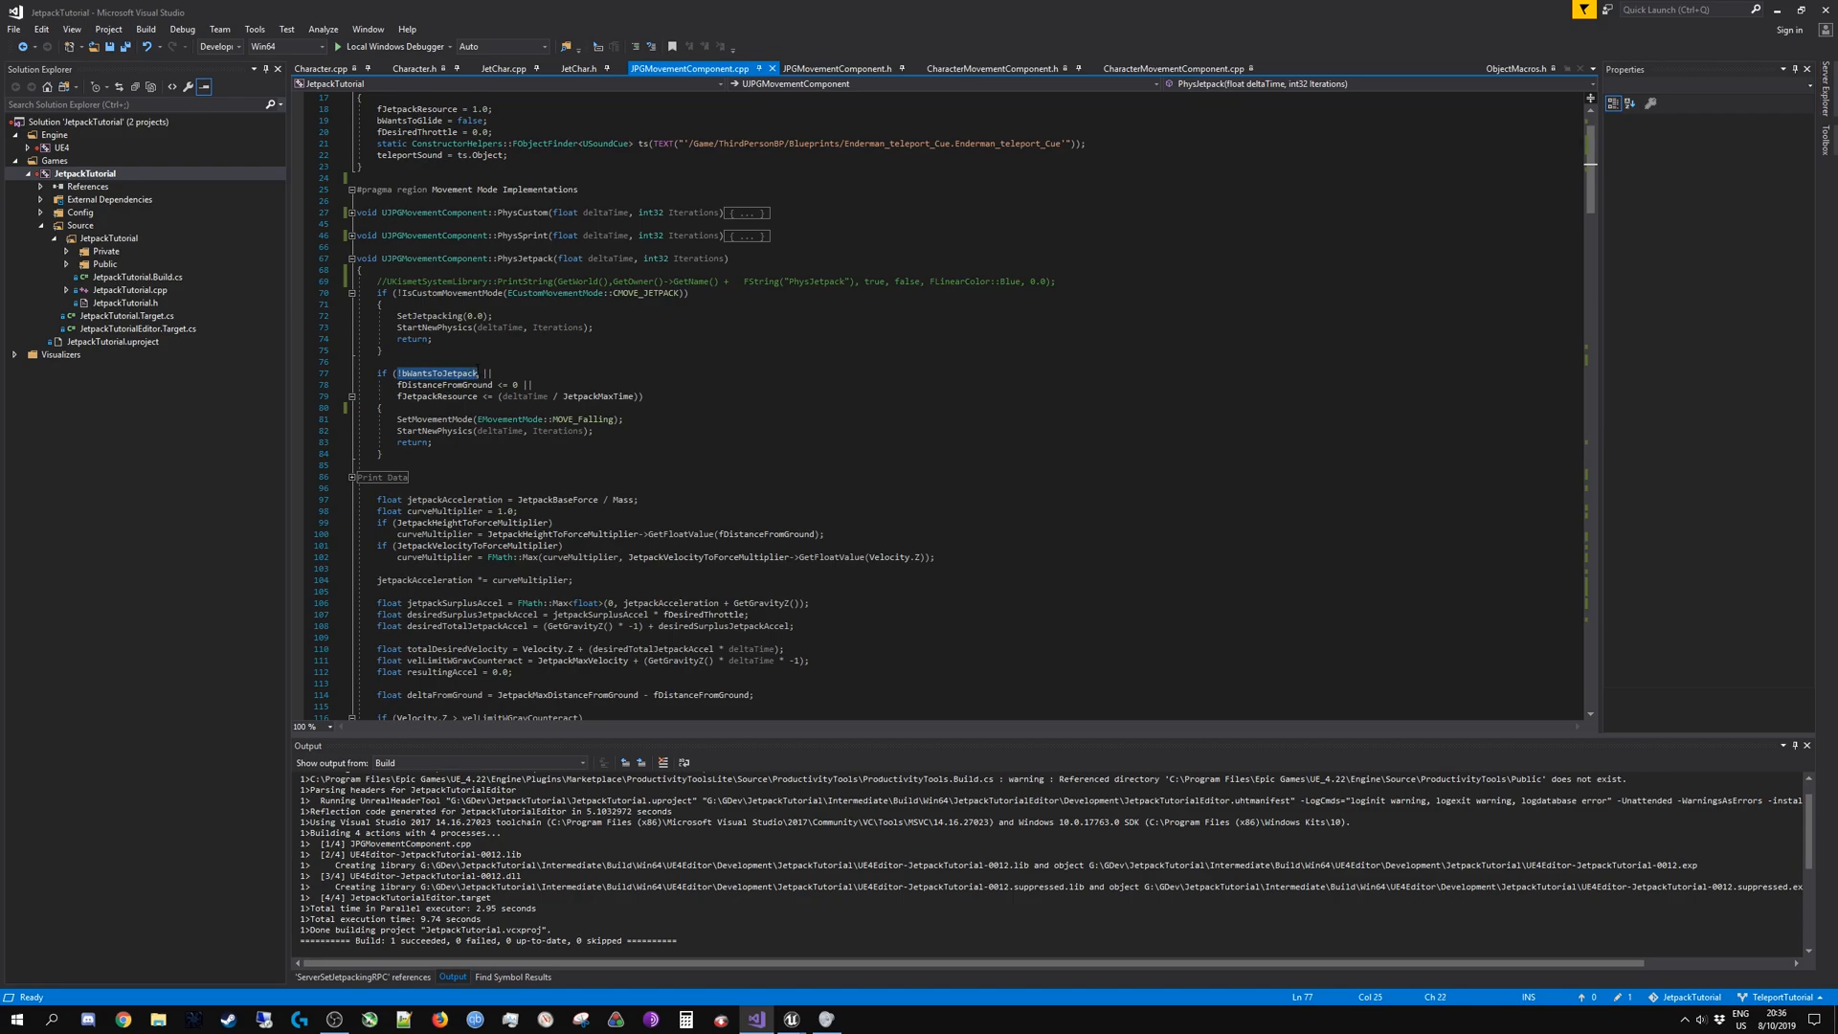
{"action": "mouse_move", "coordinate": [419, 382]}
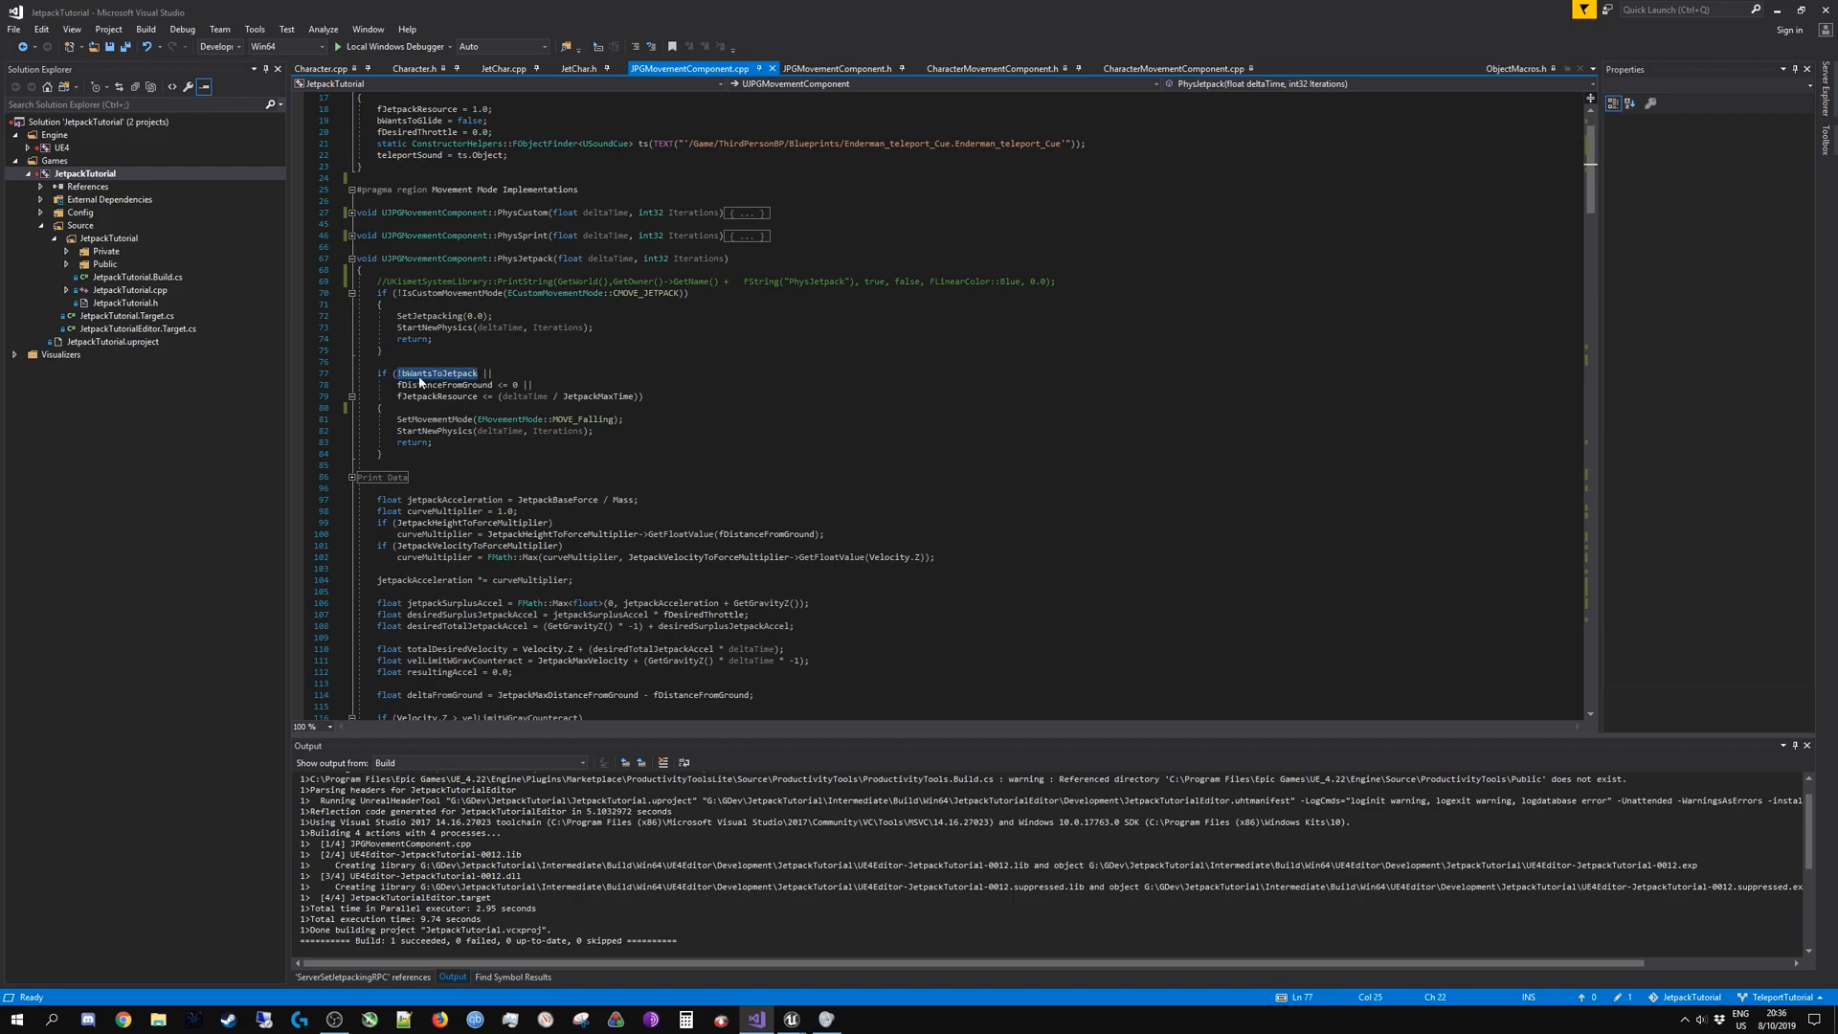
{"action": "left_click", "coordinate": [375, 453]}
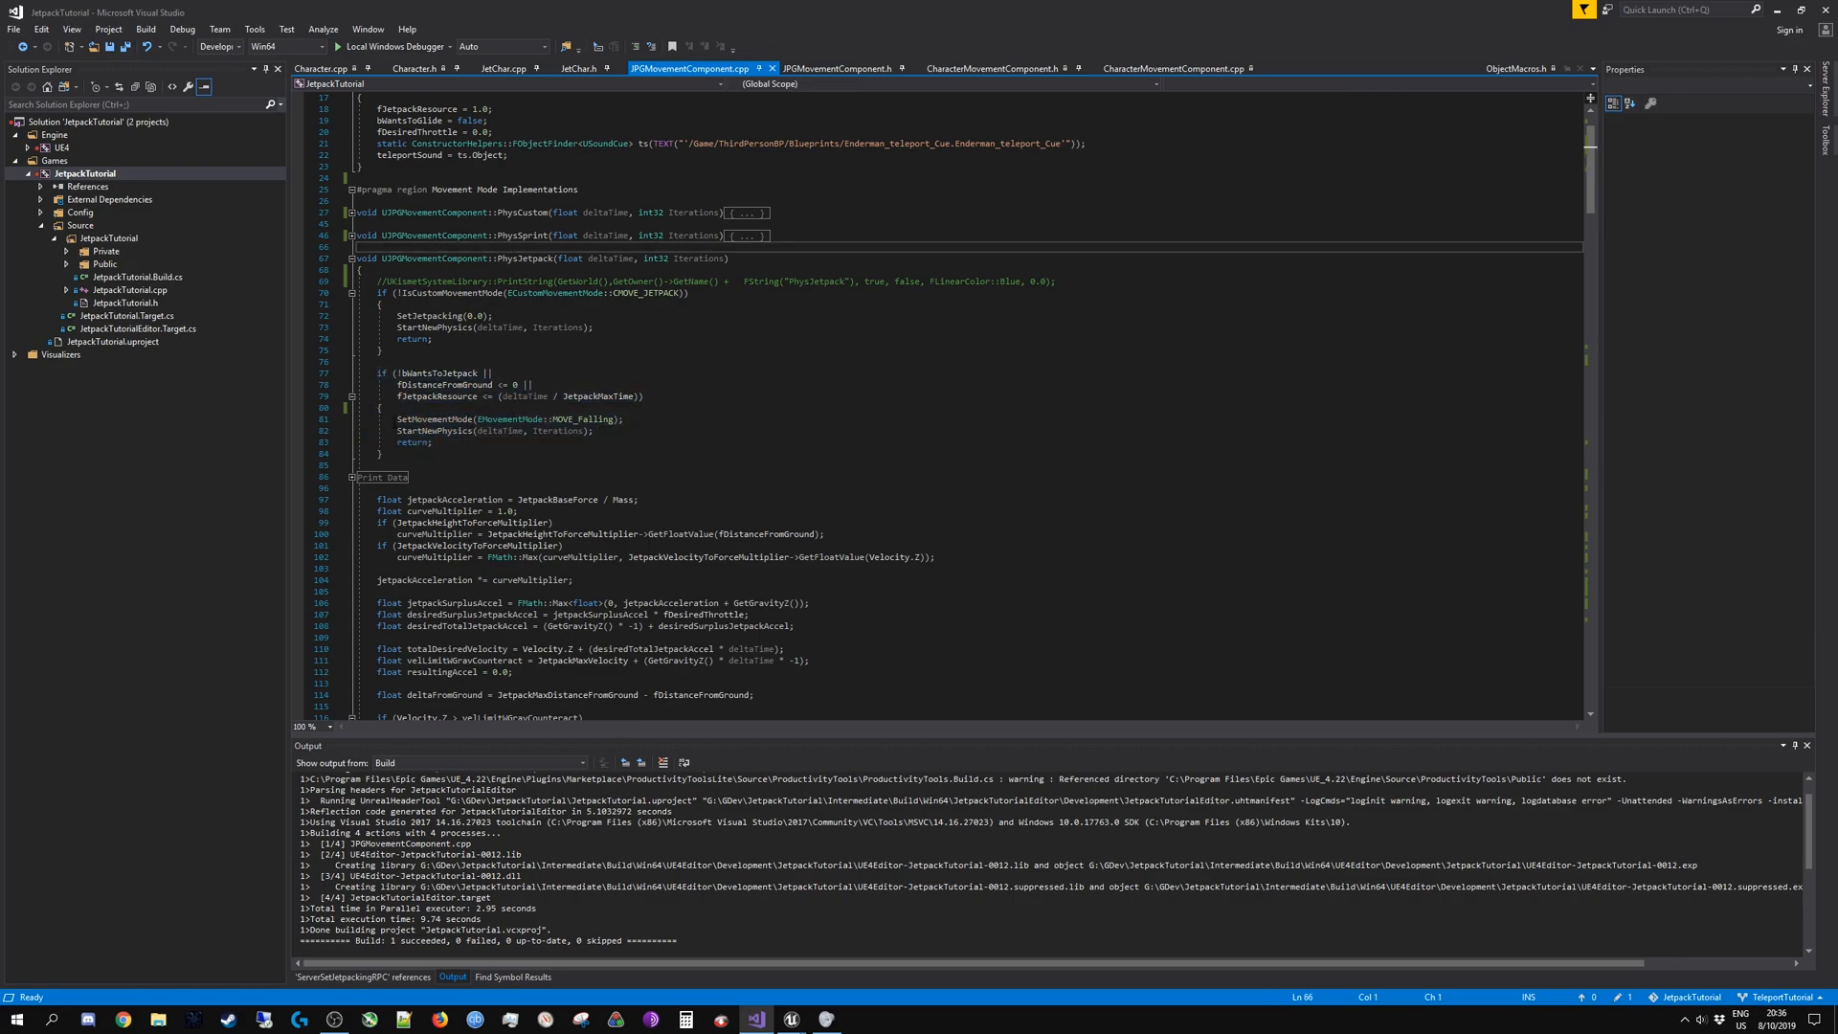
{"action": "left_click", "coordinate": [527, 418]}
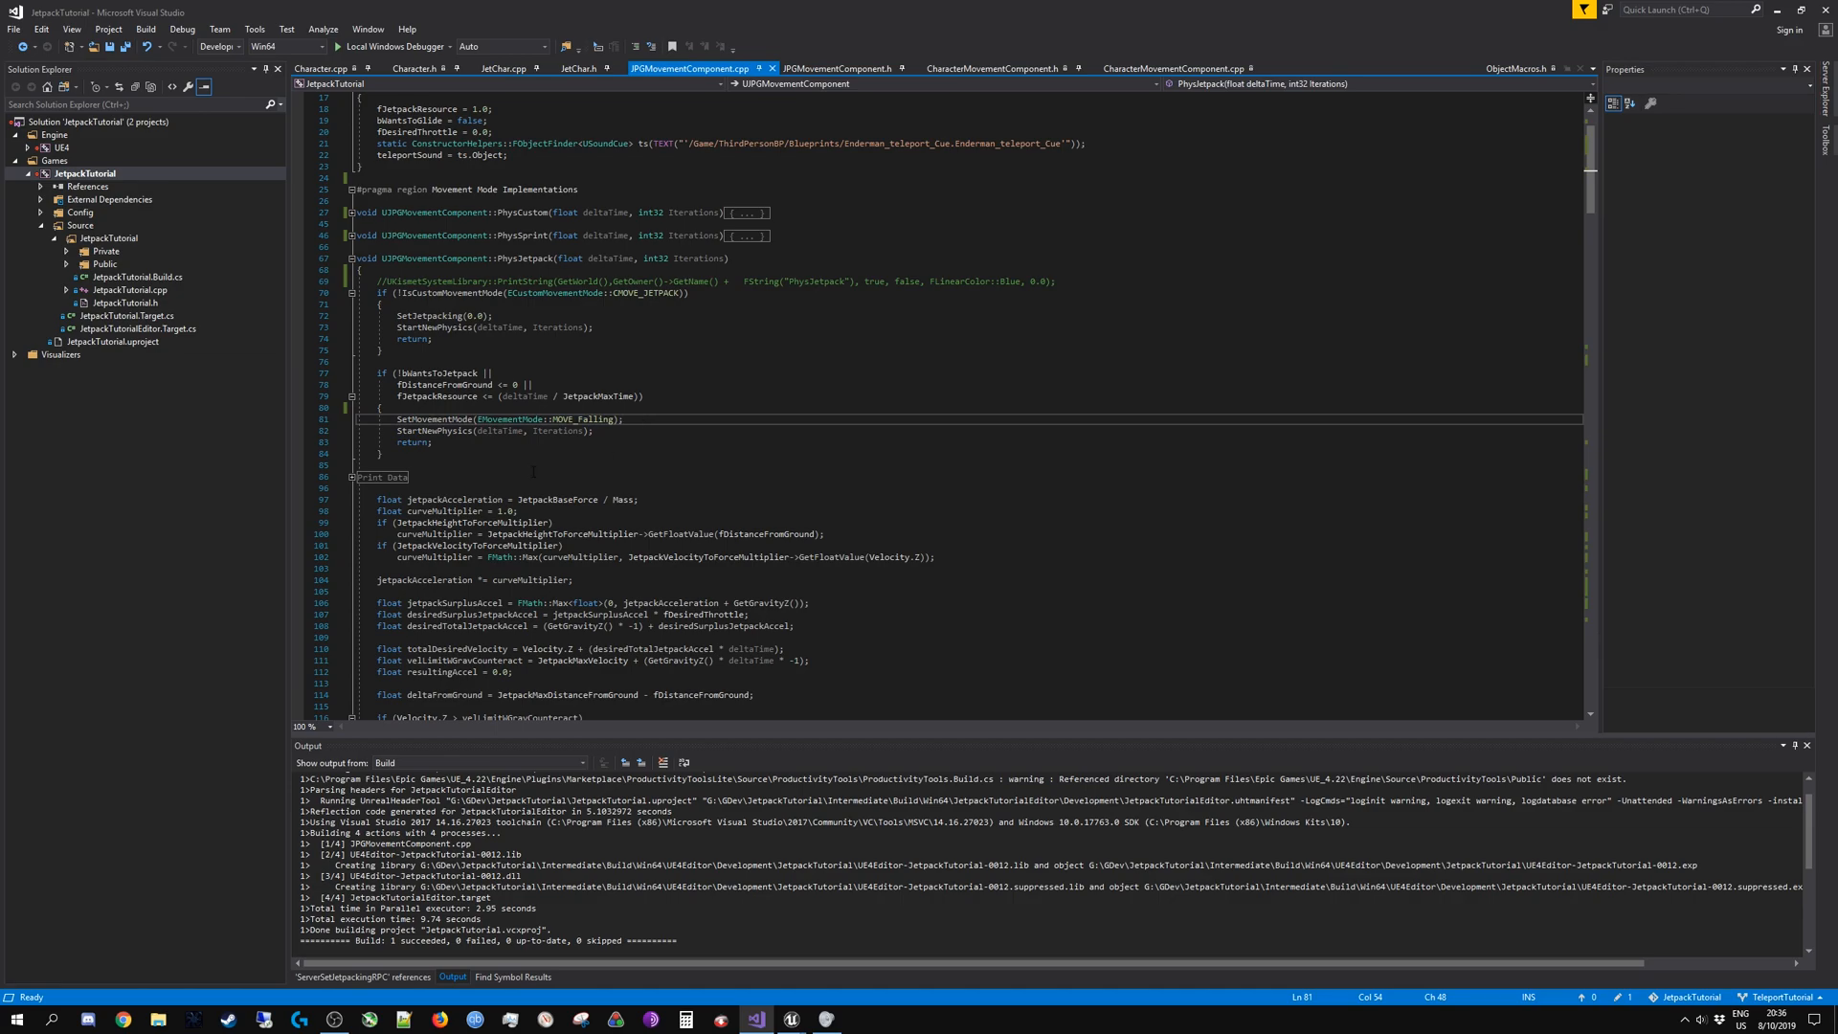
{"action": "double_click", "coordinate": [438, 372]}
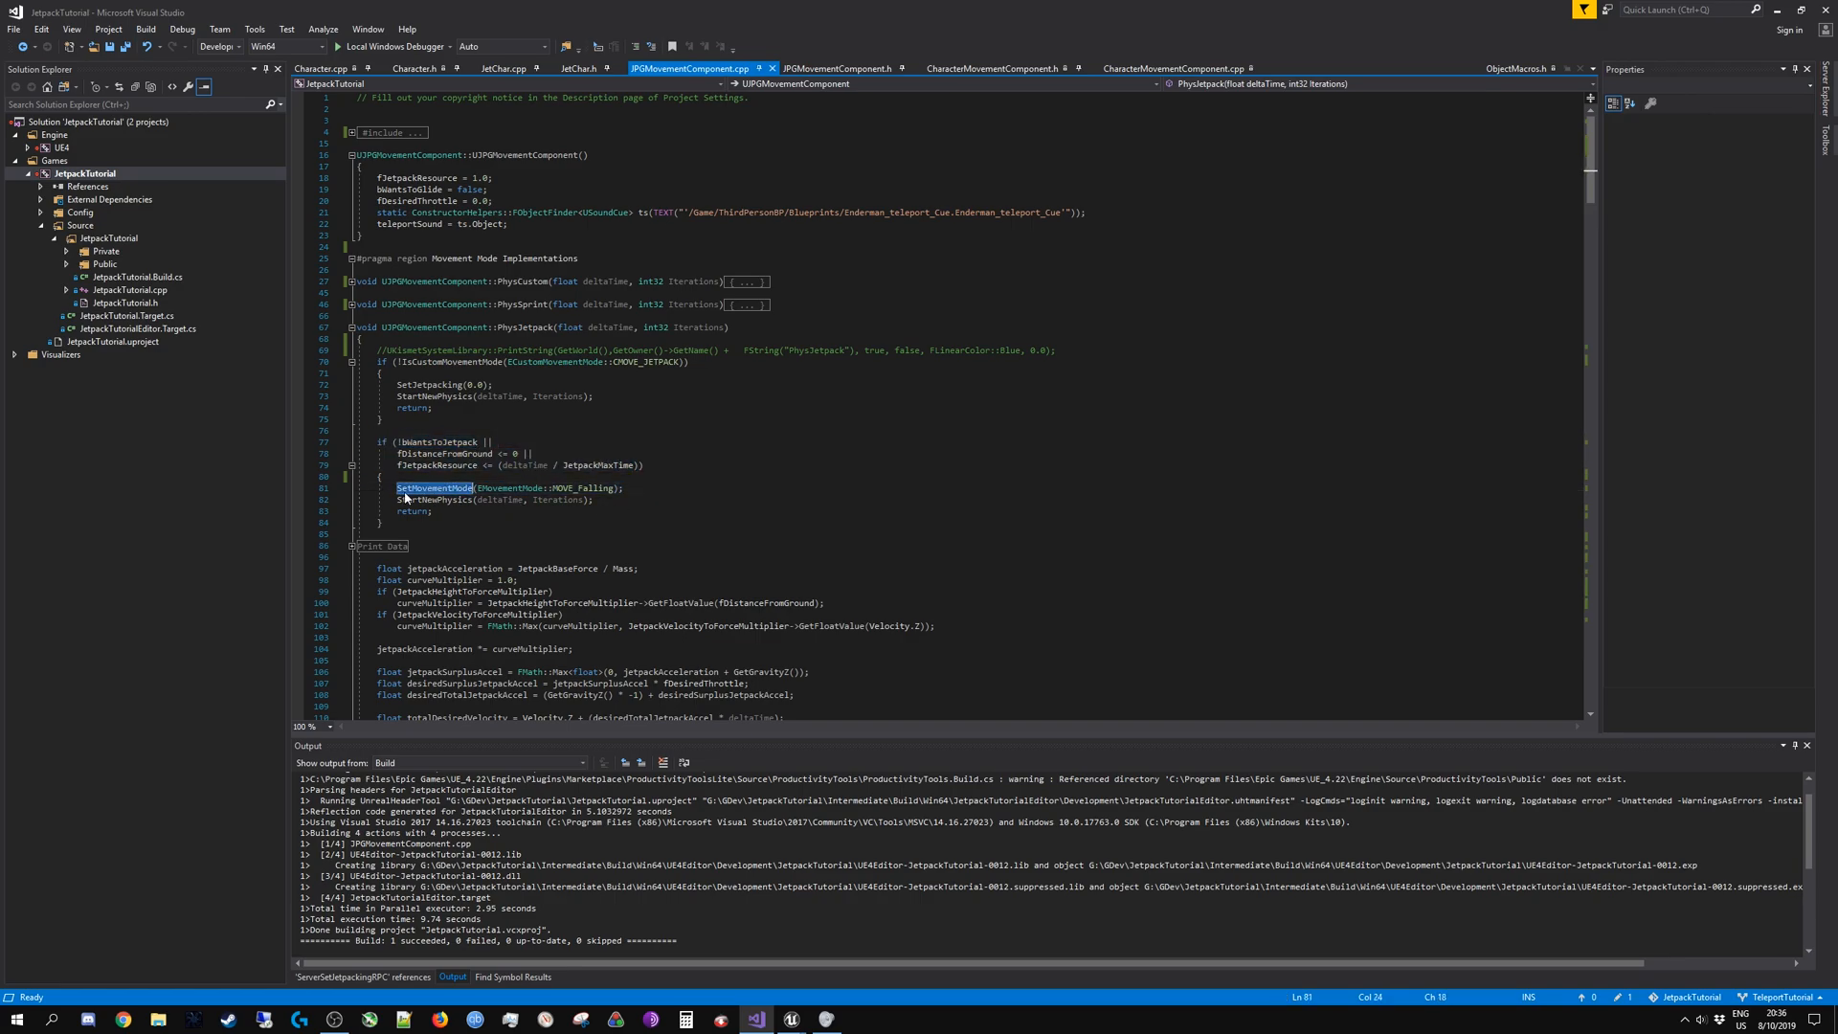
{"action": "left_click", "coordinate": [533, 453]}
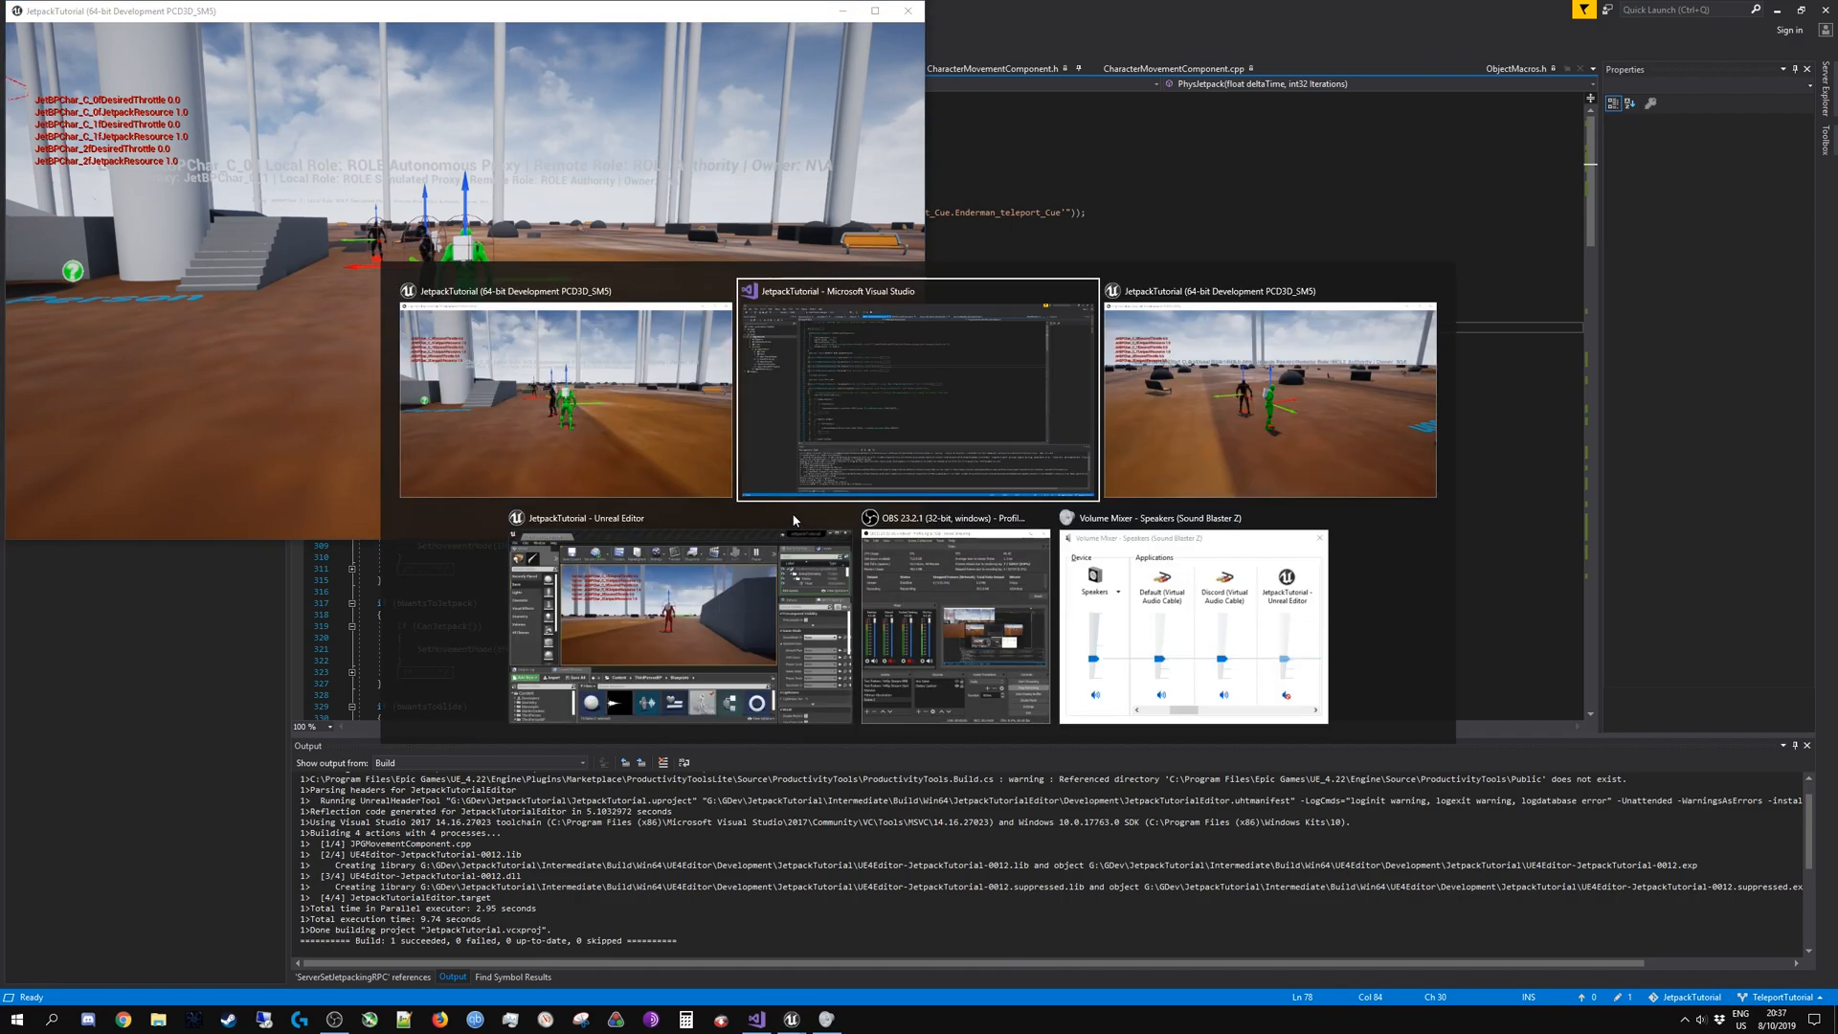
Step: View both JetpackTutorial game client windows, then switch back to Visual Studio
{"action": "left_click", "coordinate": [1267, 401]}
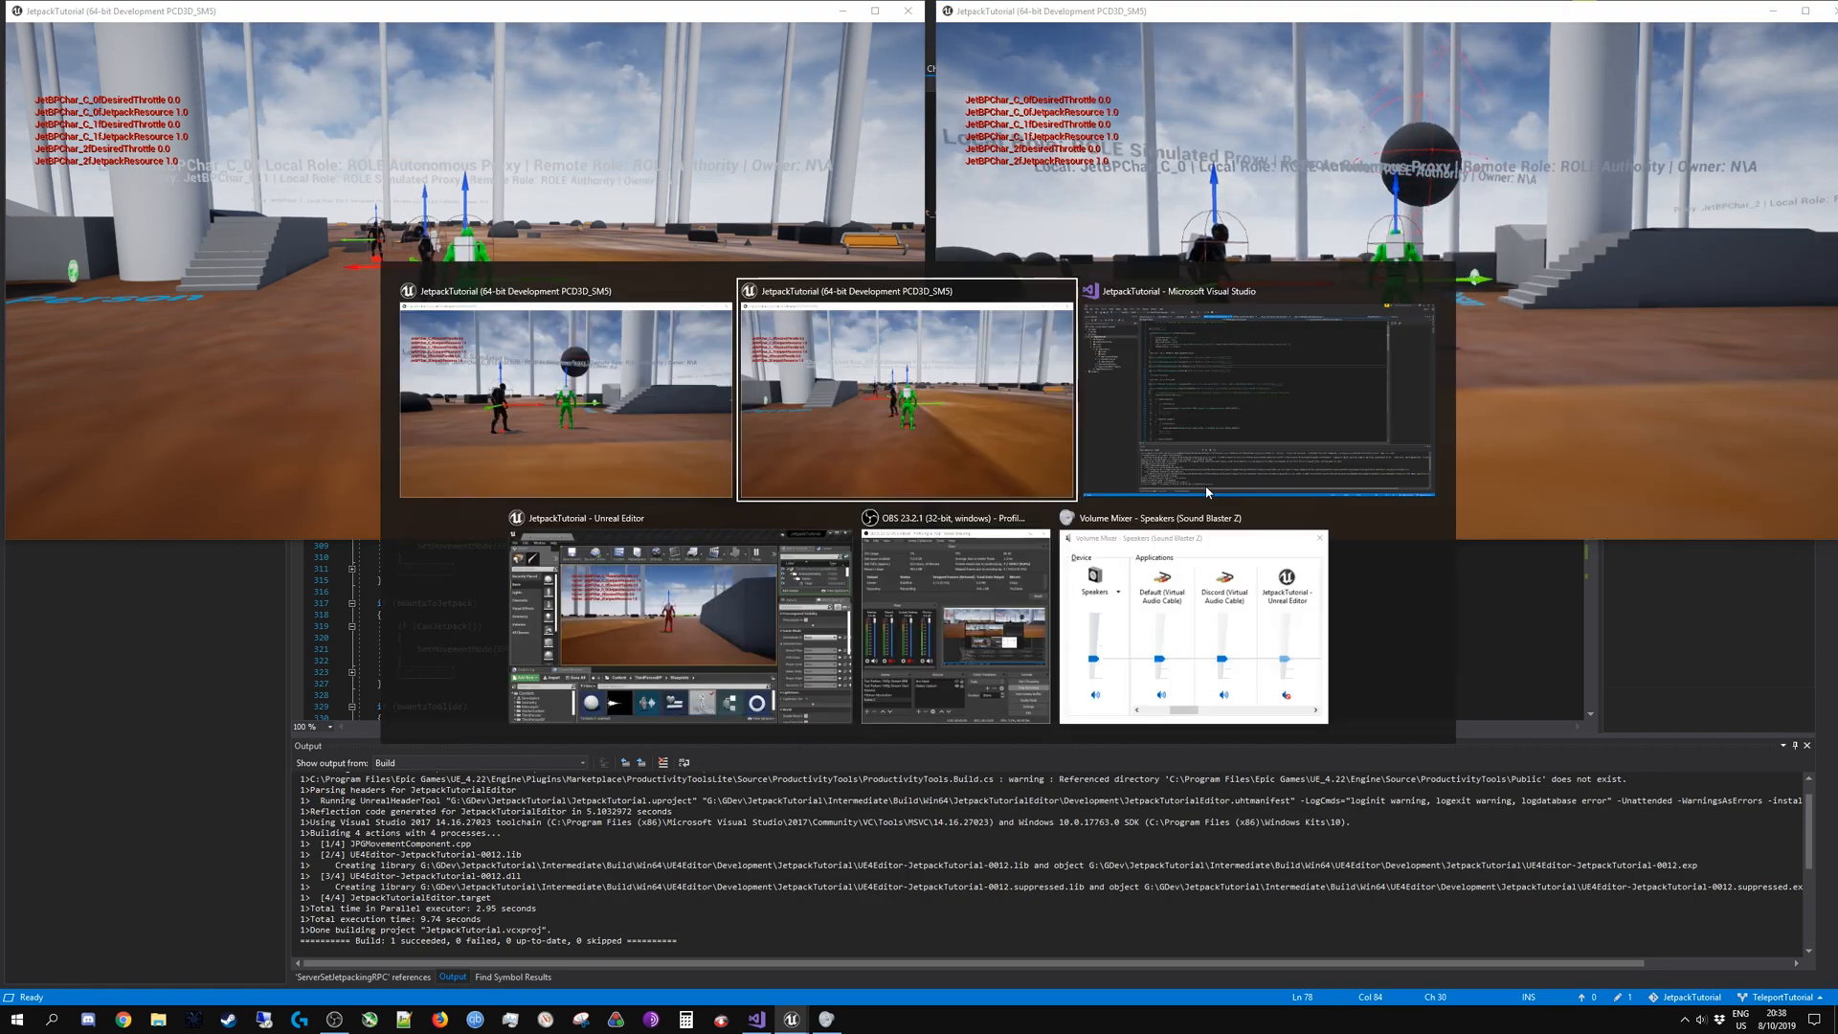
{"action": "left_click", "coordinate": [1257, 392]}
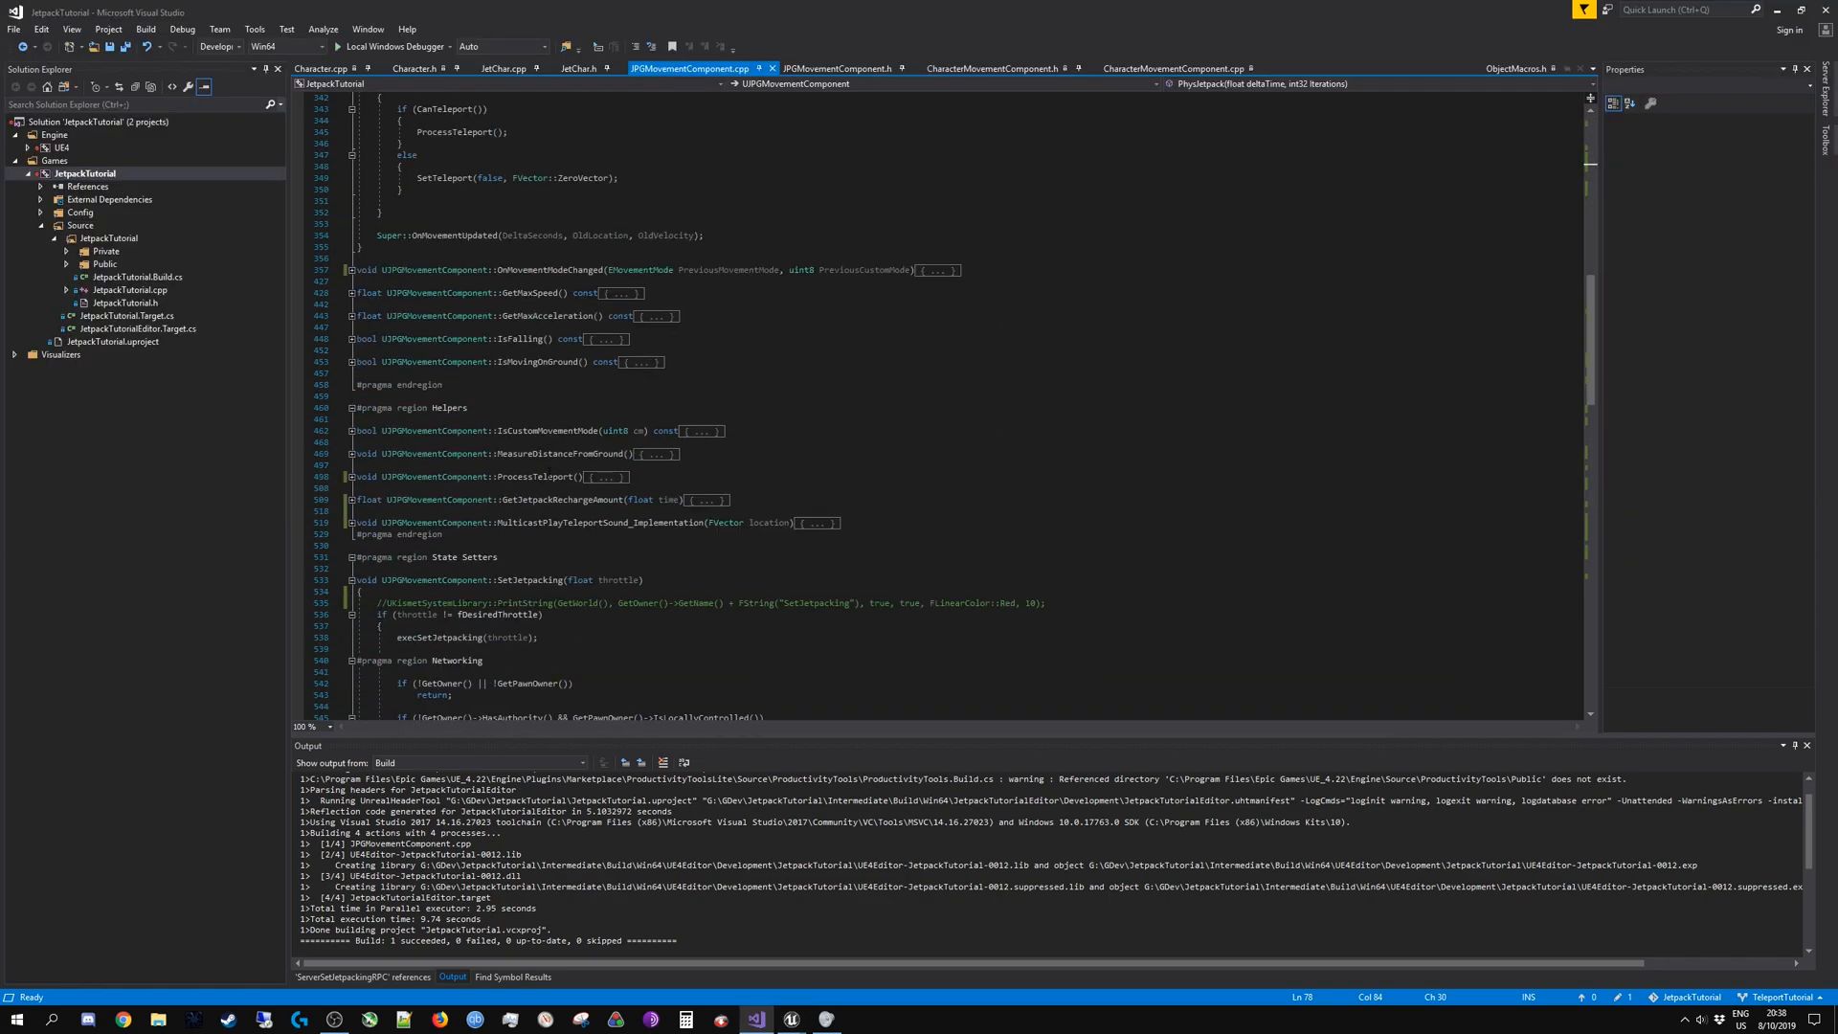
{"action": "scroll", "scroll_direction": "down", "scroll_amount": 3}
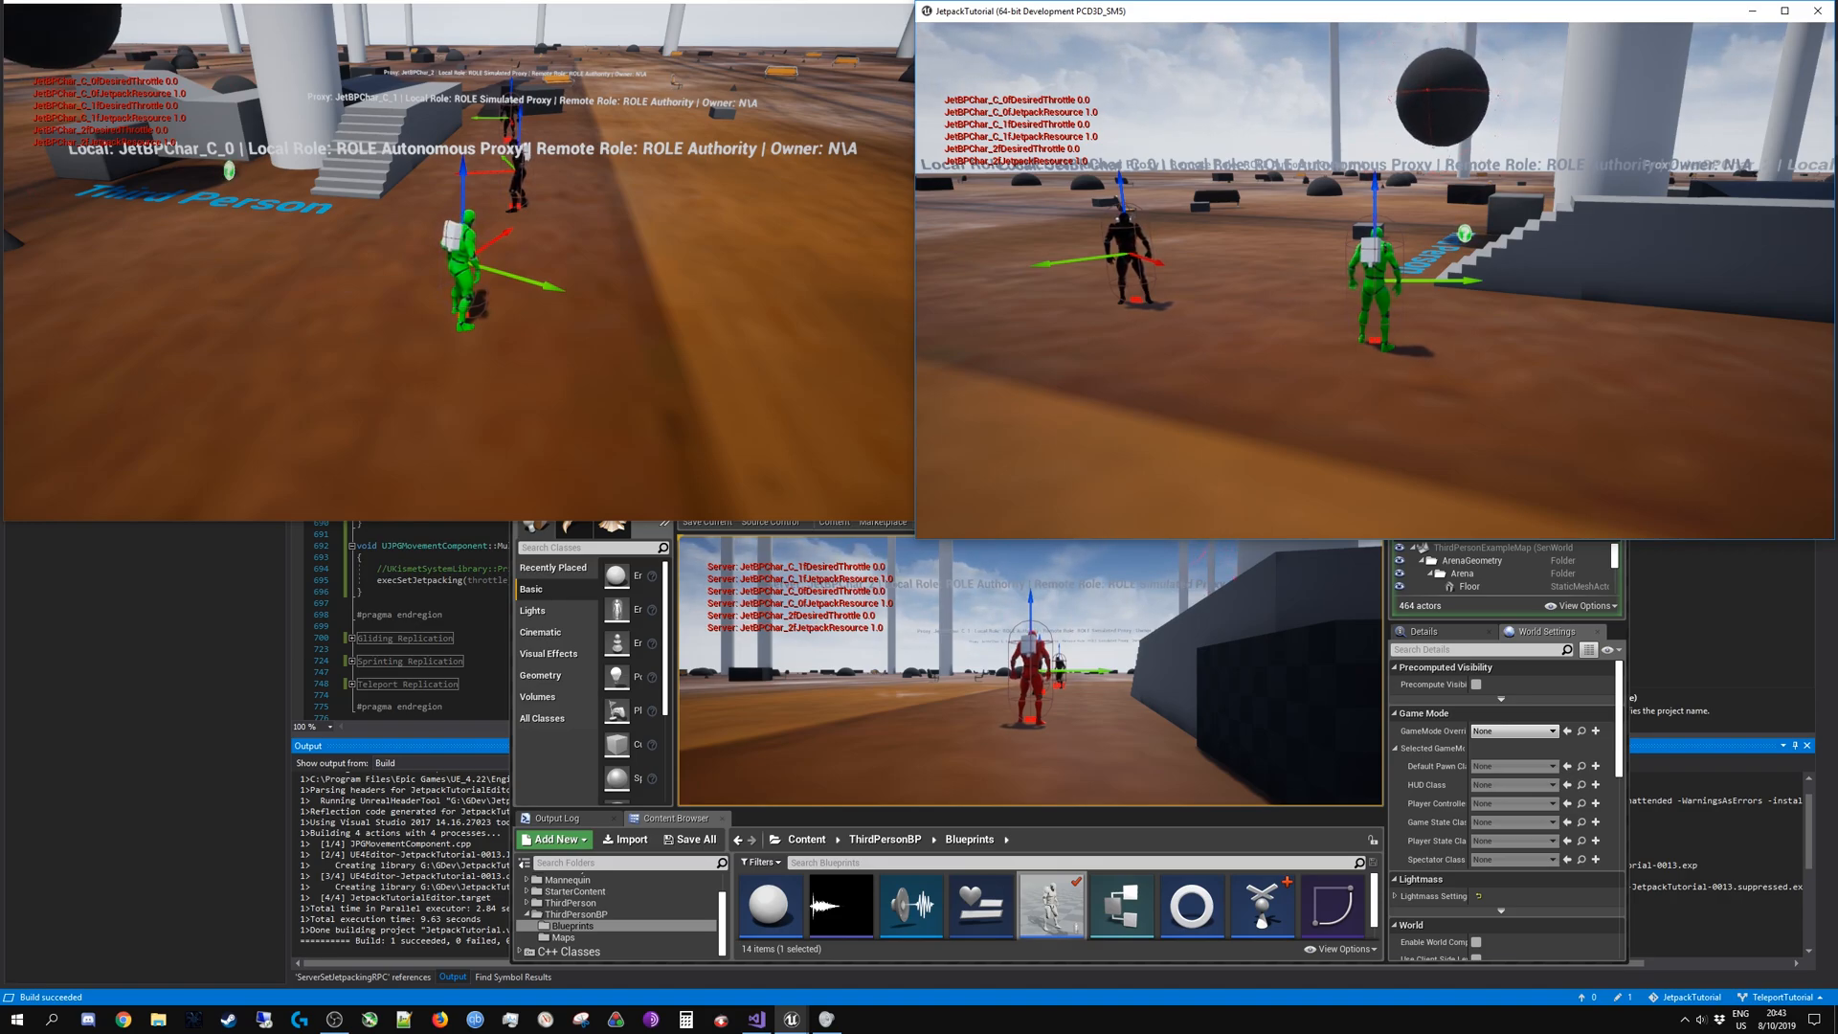
Step: Return to the Visual Studio window showing the PhysGlide code
{"action": "left_click", "coordinate": [759, 1017]}
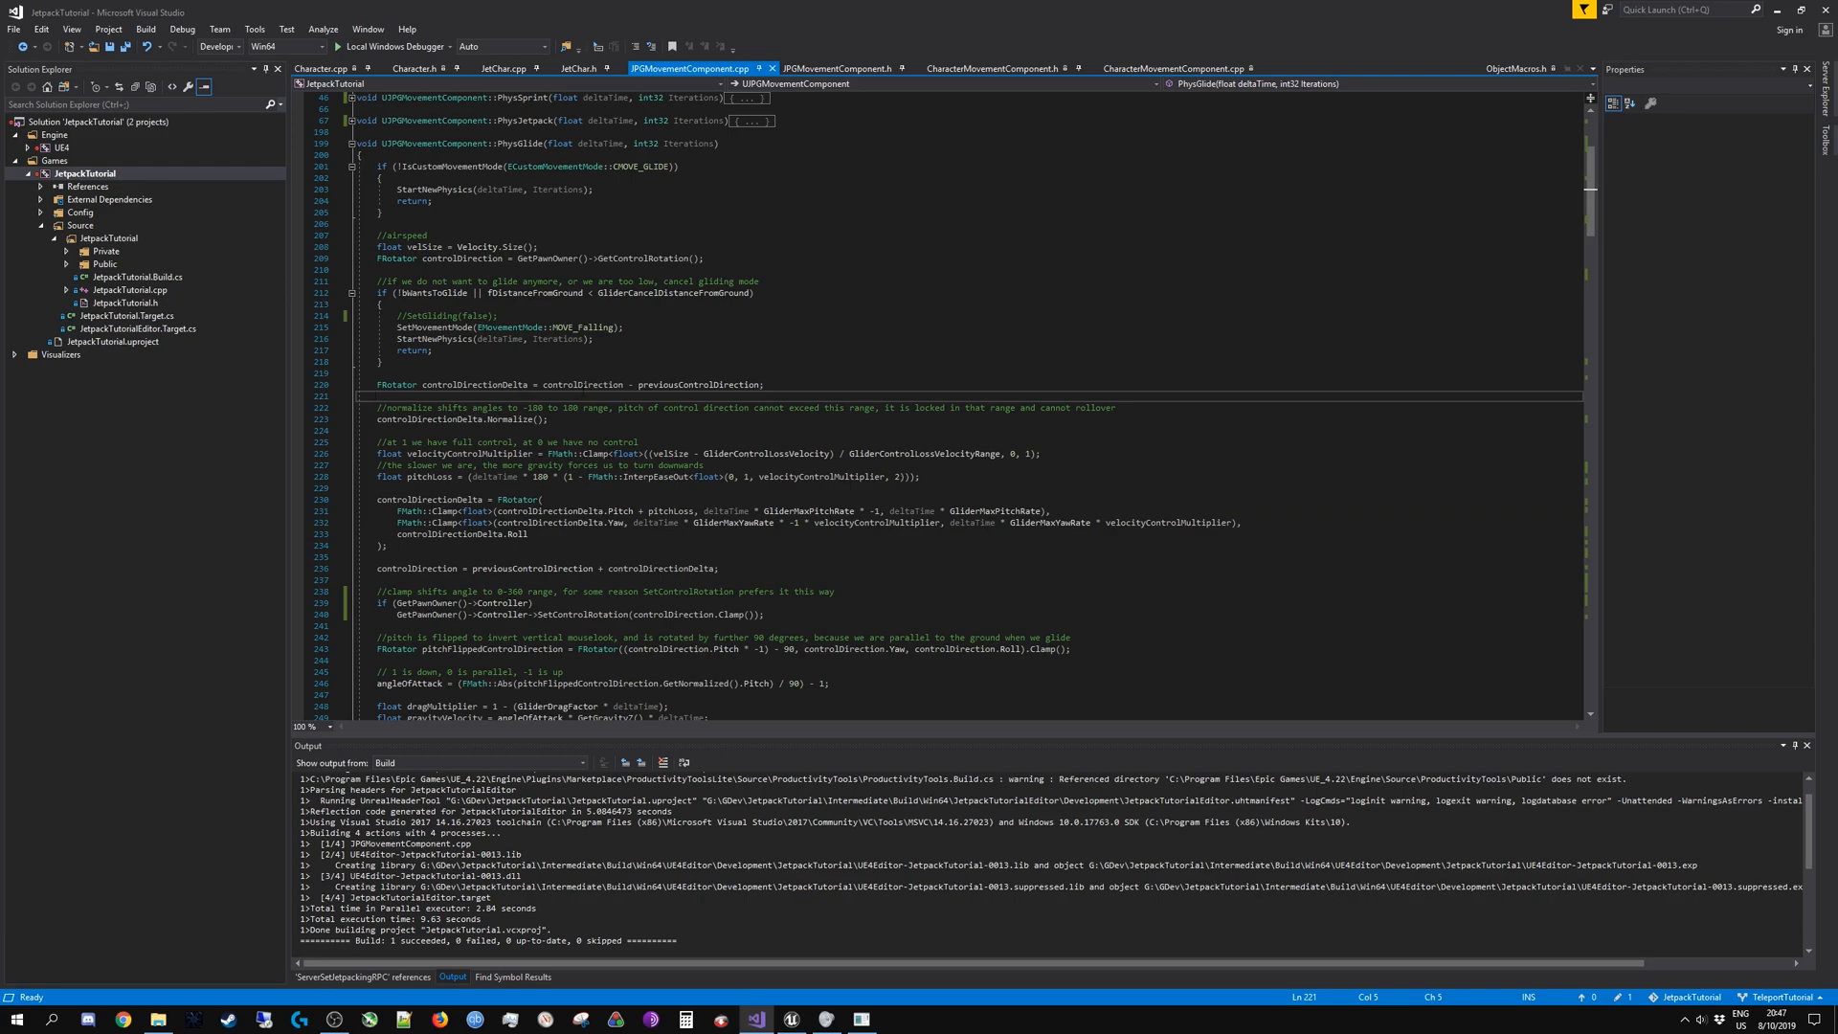
{"action": "scroll", "scroll_direction": "down", "scroll_amount": 3}
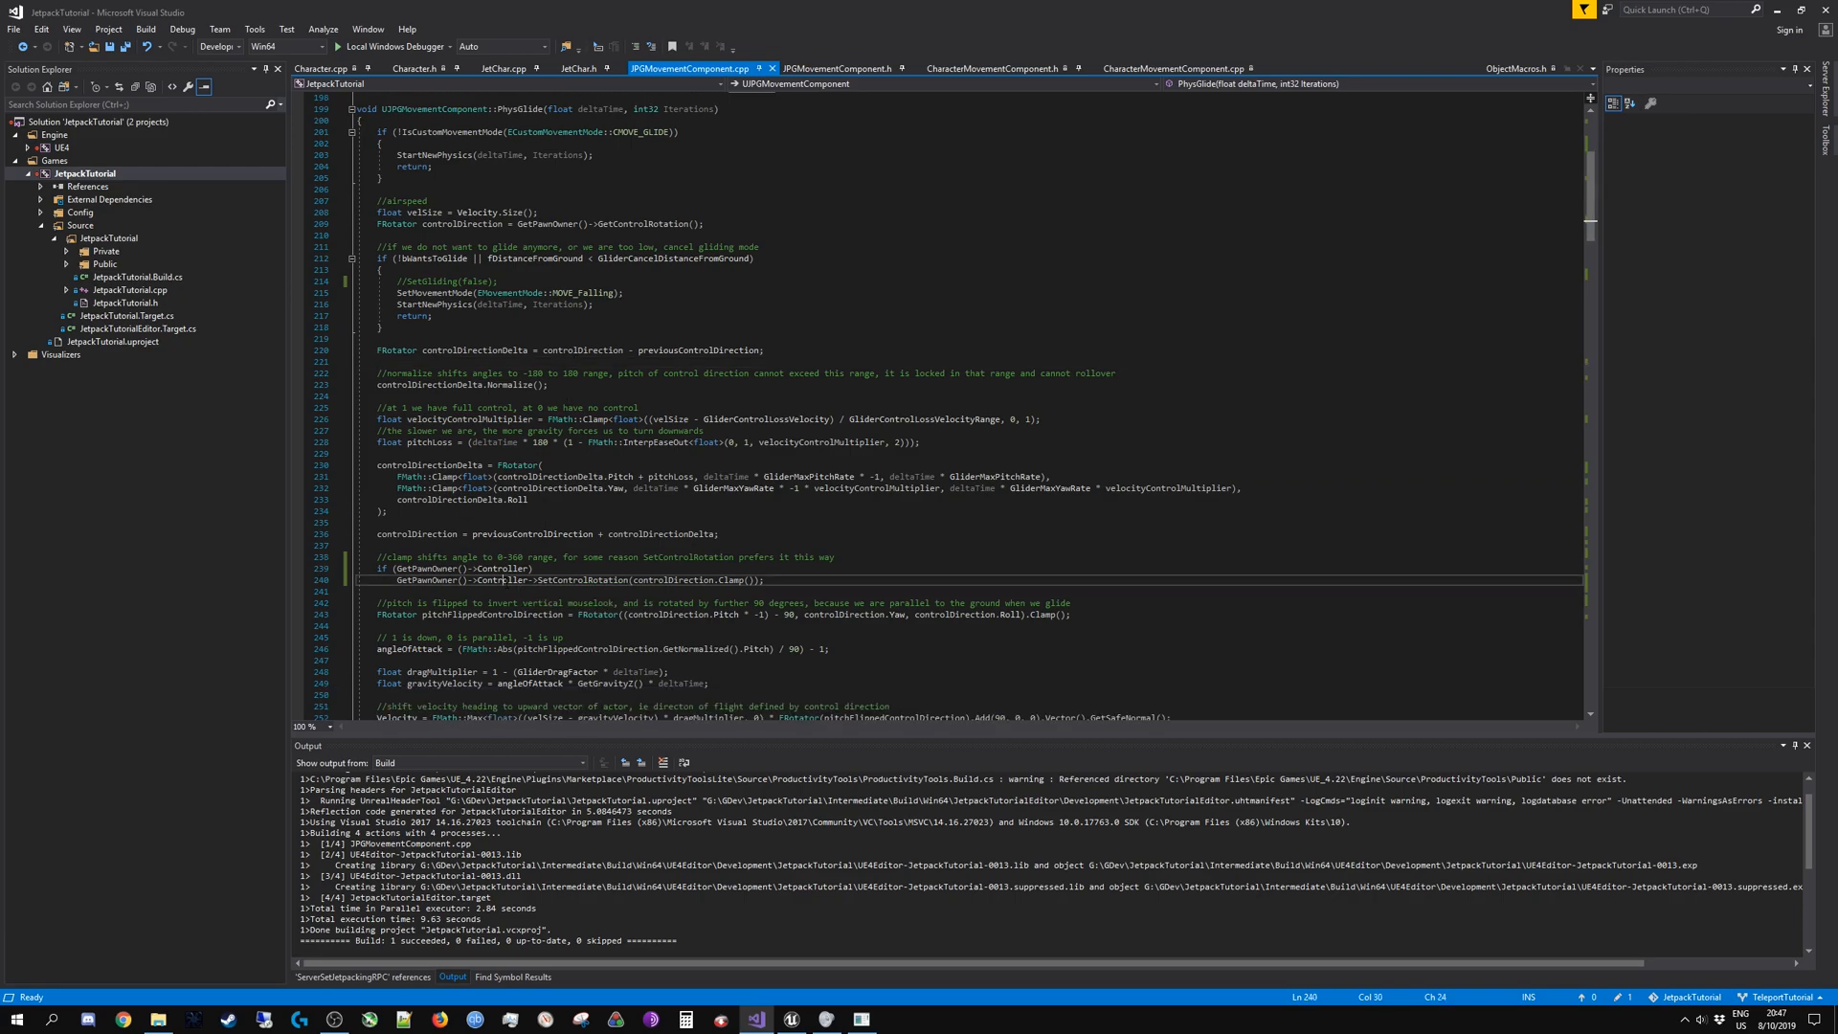
{"action": "double_click", "coordinate": [502, 580]}
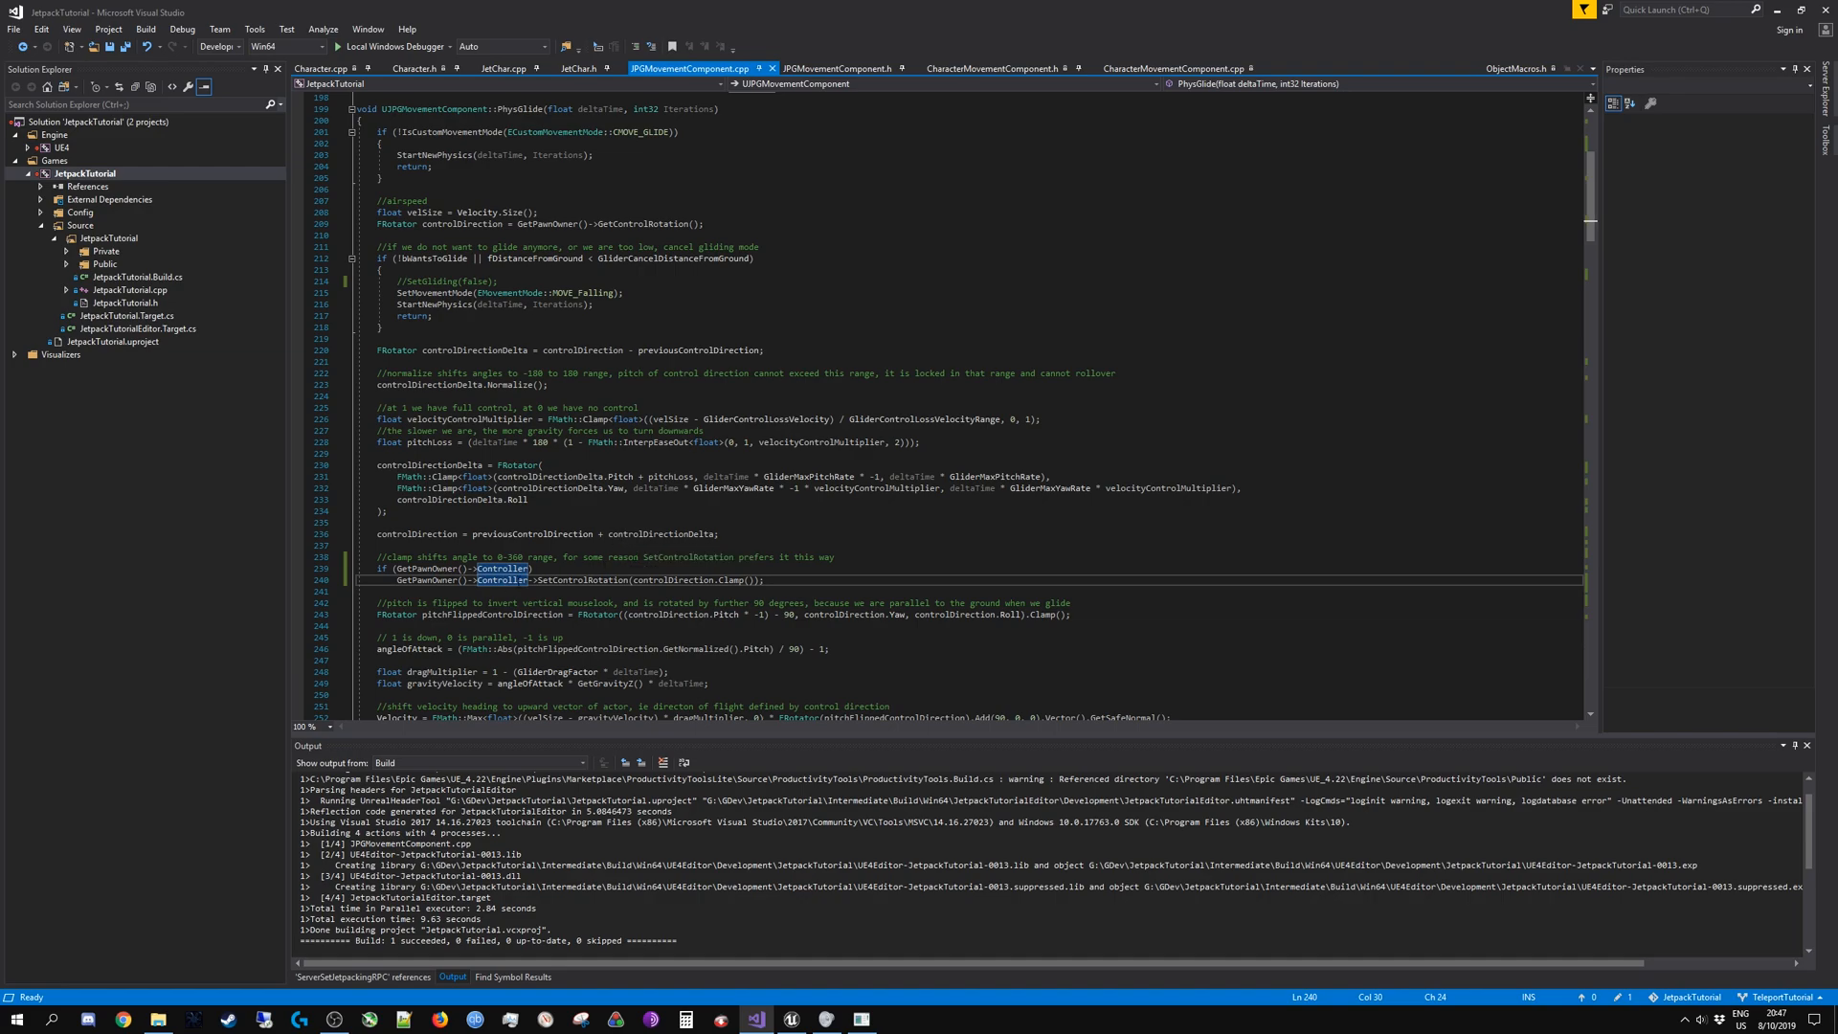
{"action": "double_click", "coordinate": [429, 579]}
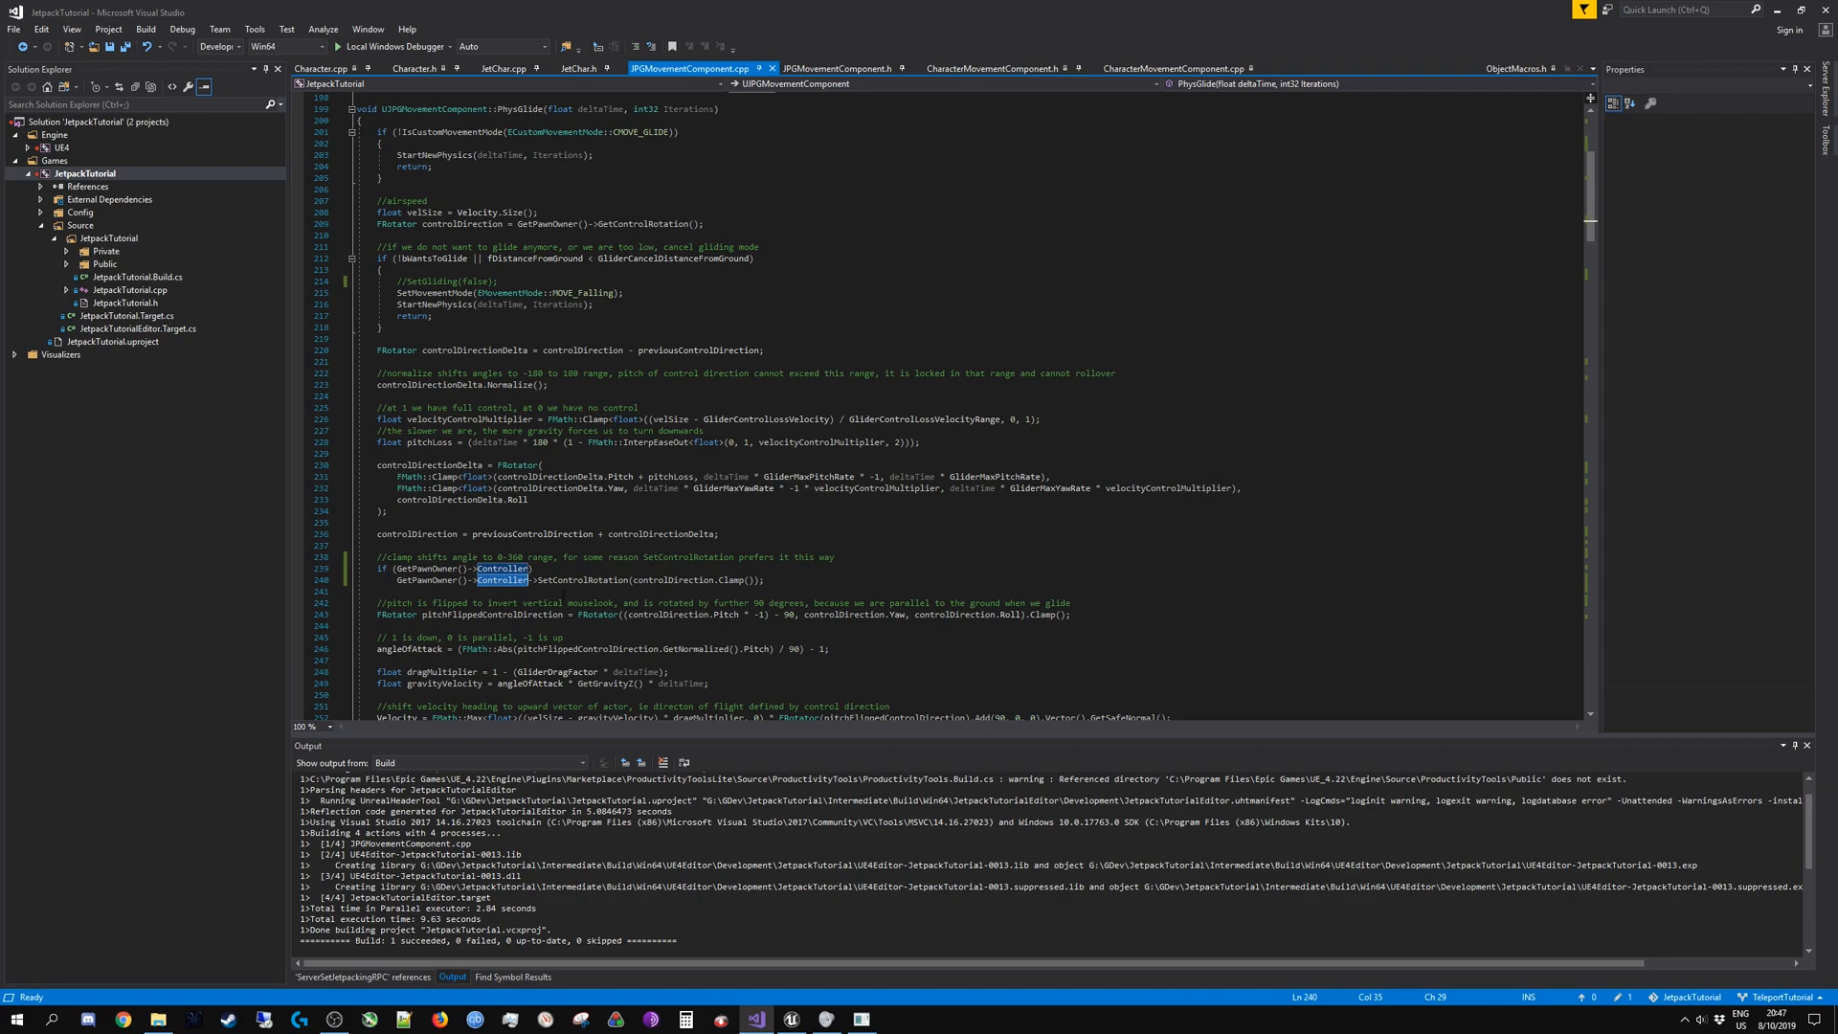
{"action": "double_click", "coordinate": [577, 579]}
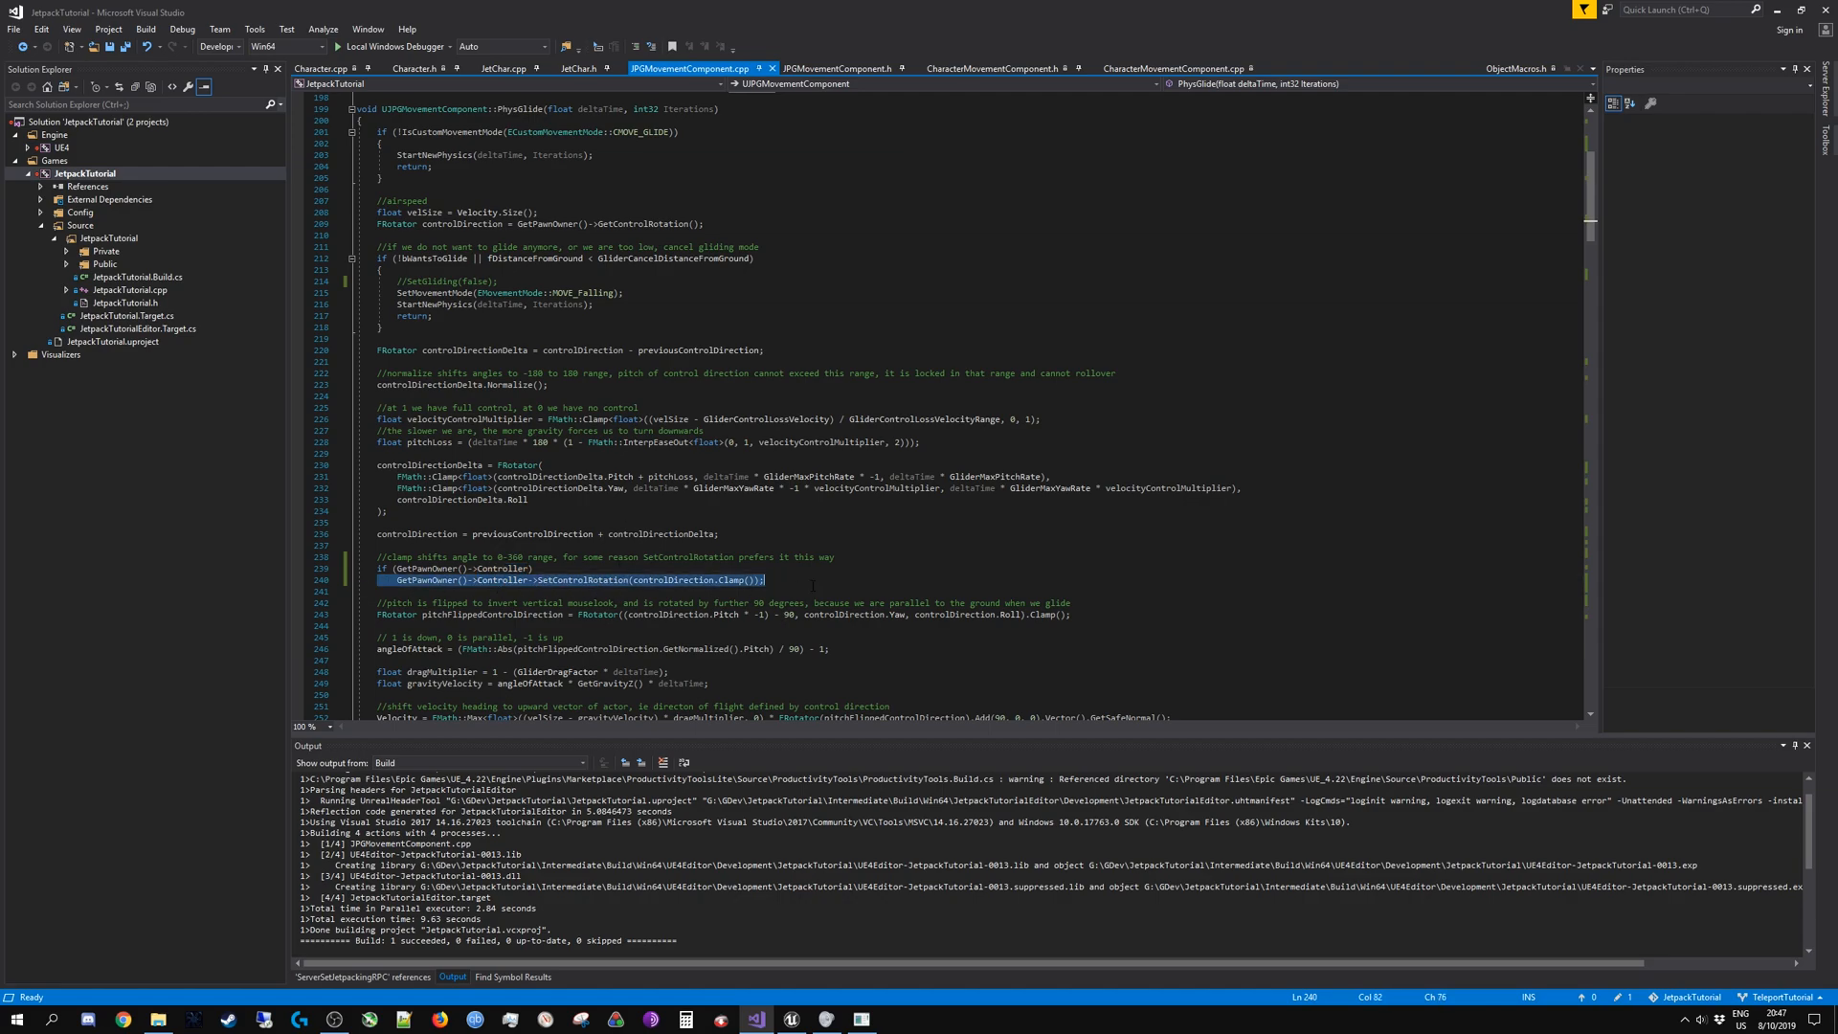
{"action": "scroll", "scroll_direction": "down", "scroll_amount": 3}
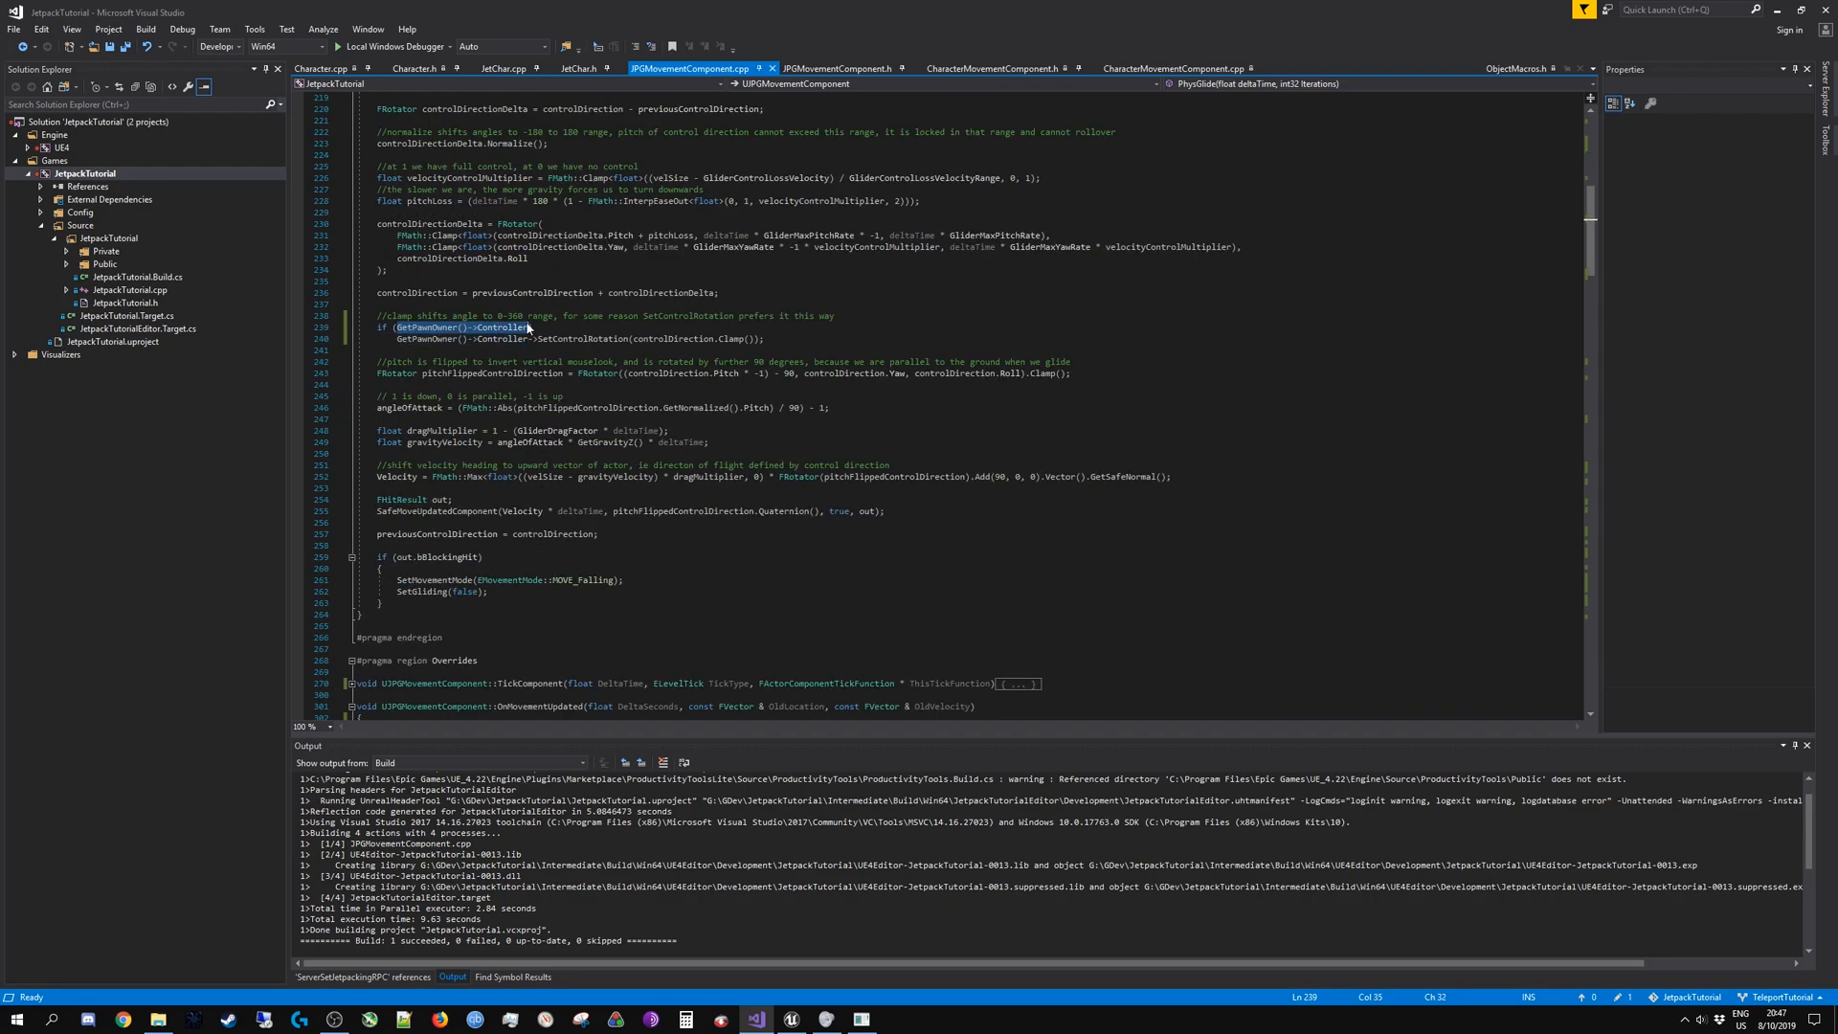
{"action": "scroll", "scroll_direction": "up", "scroll_amount": 3}
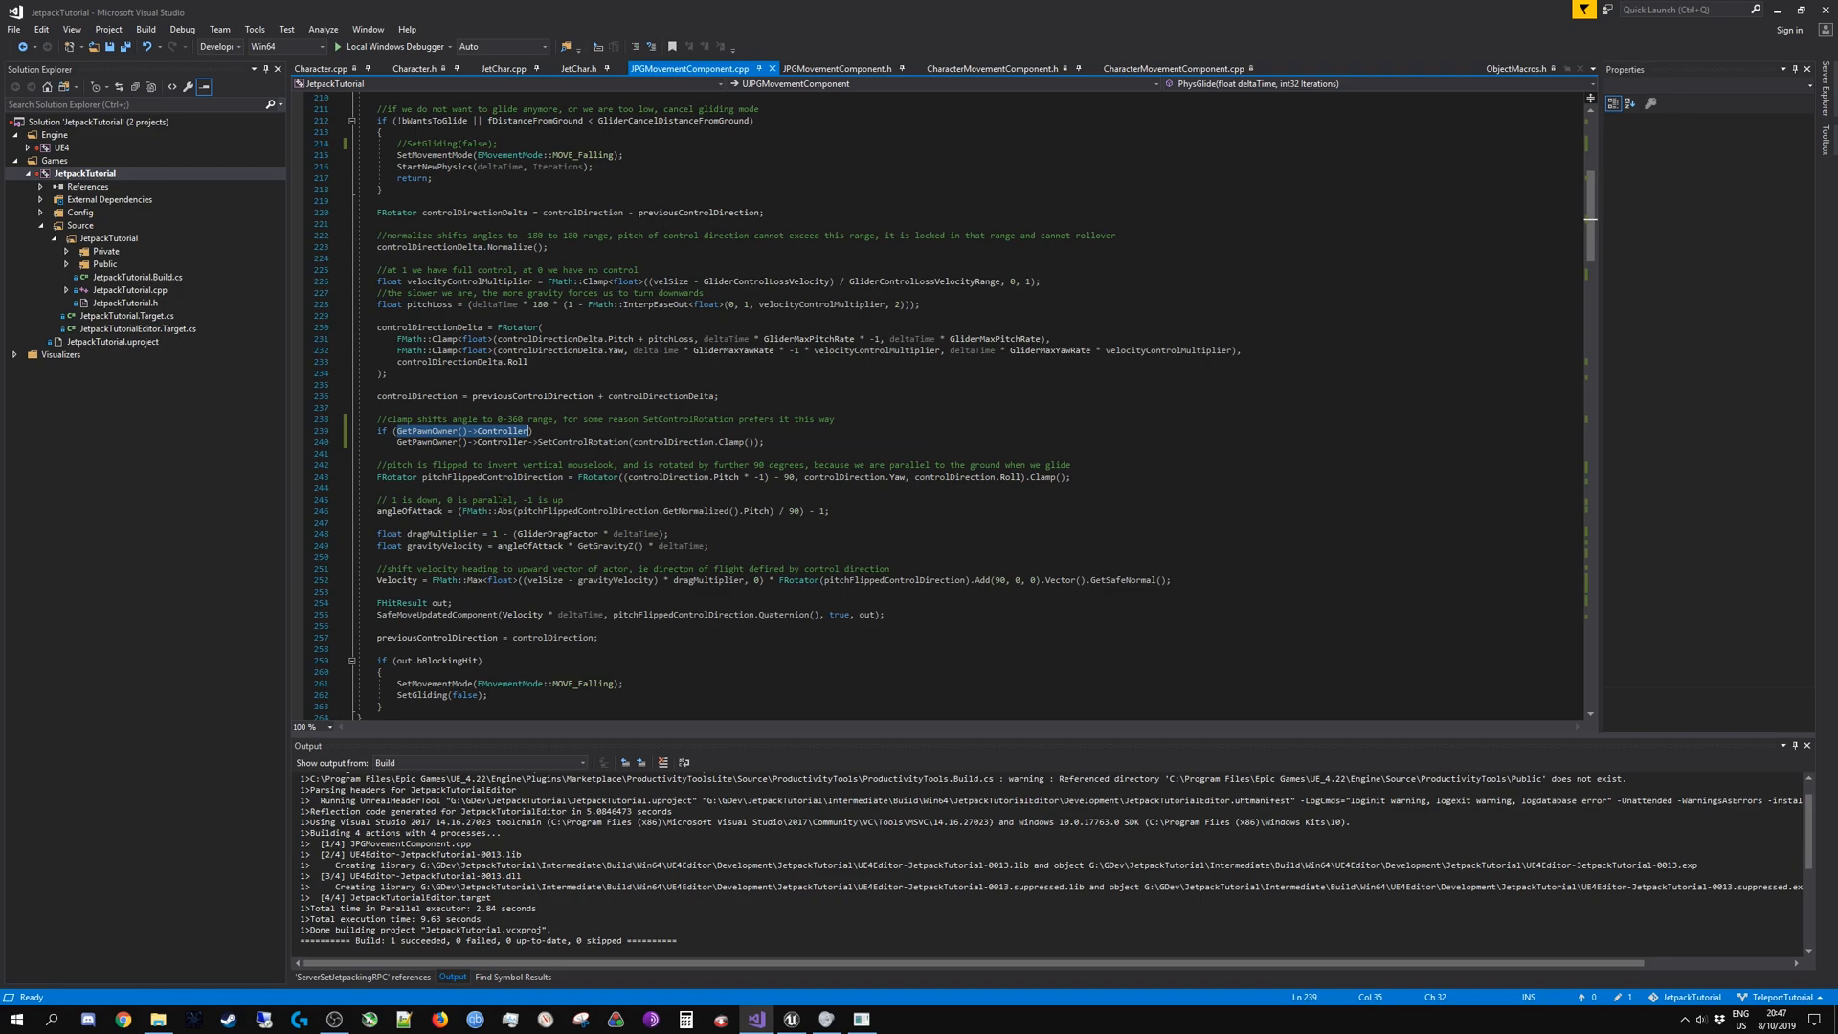
{"action": "scroll", "scroll_direction": "up", "scroll_amount": 3}
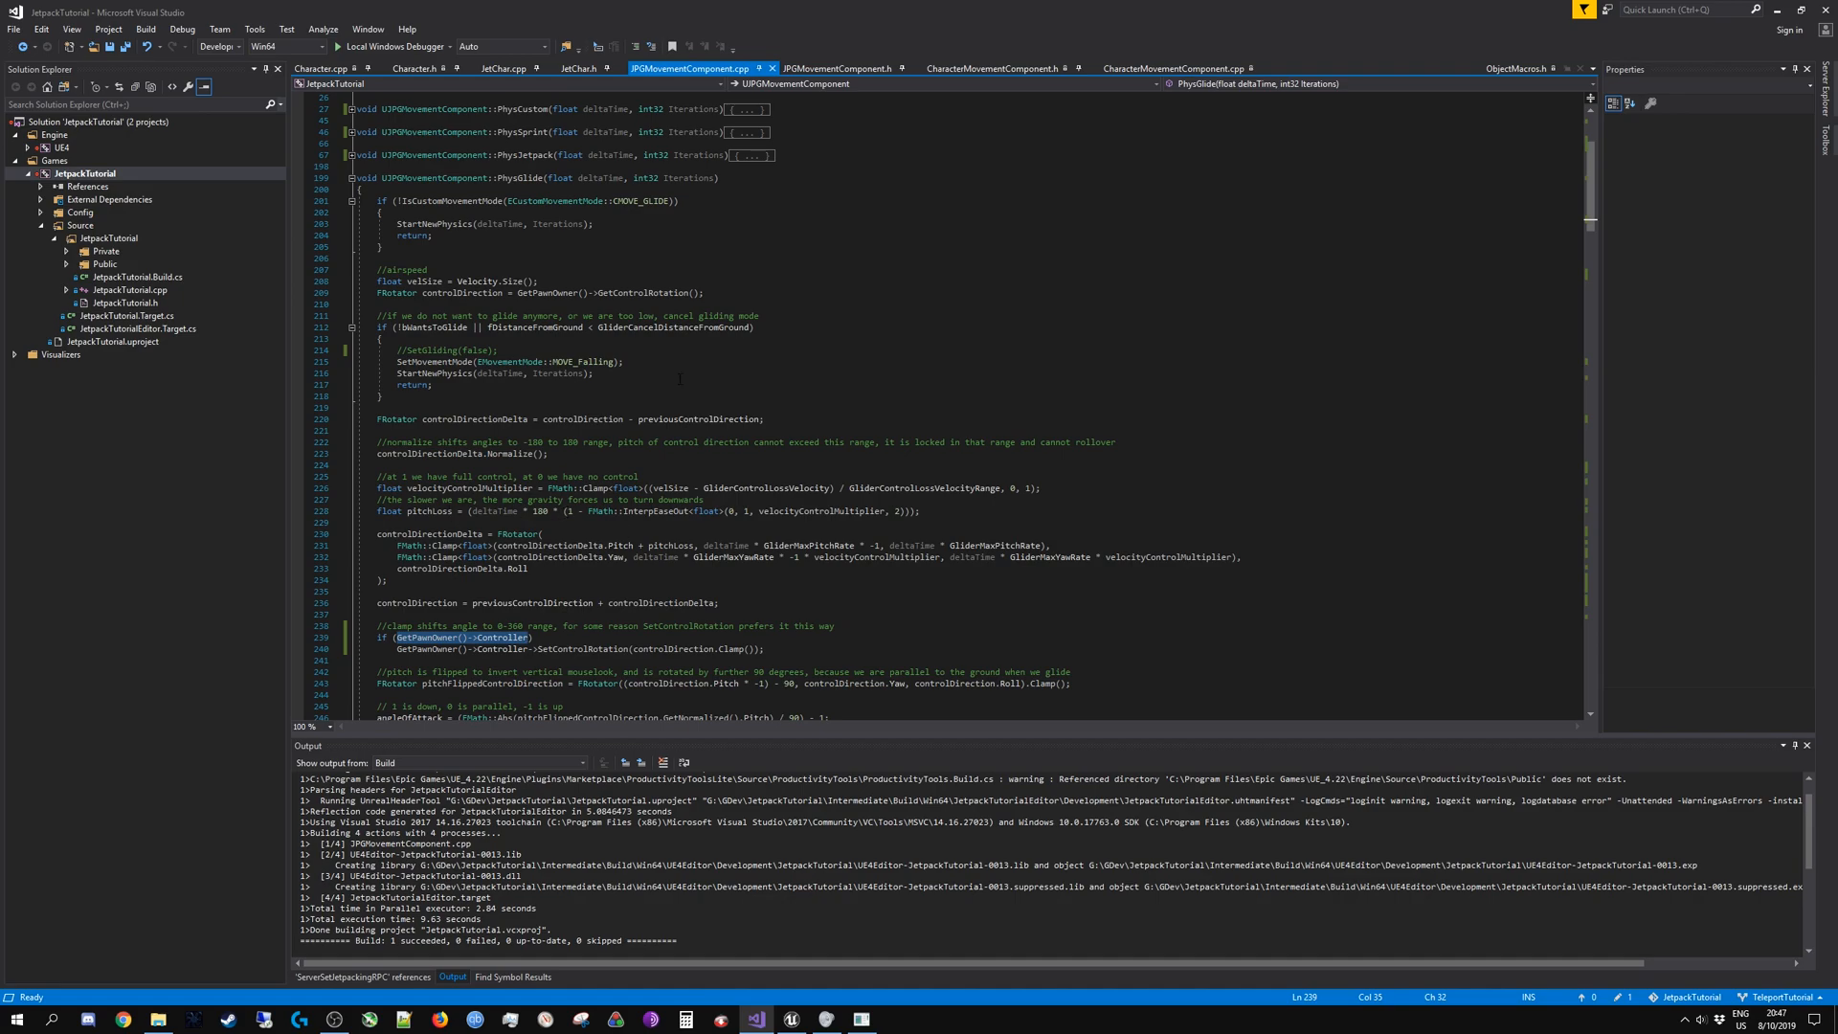
{"action": "scroll", "scroll_direction": "down", "scroll_amount": 3}
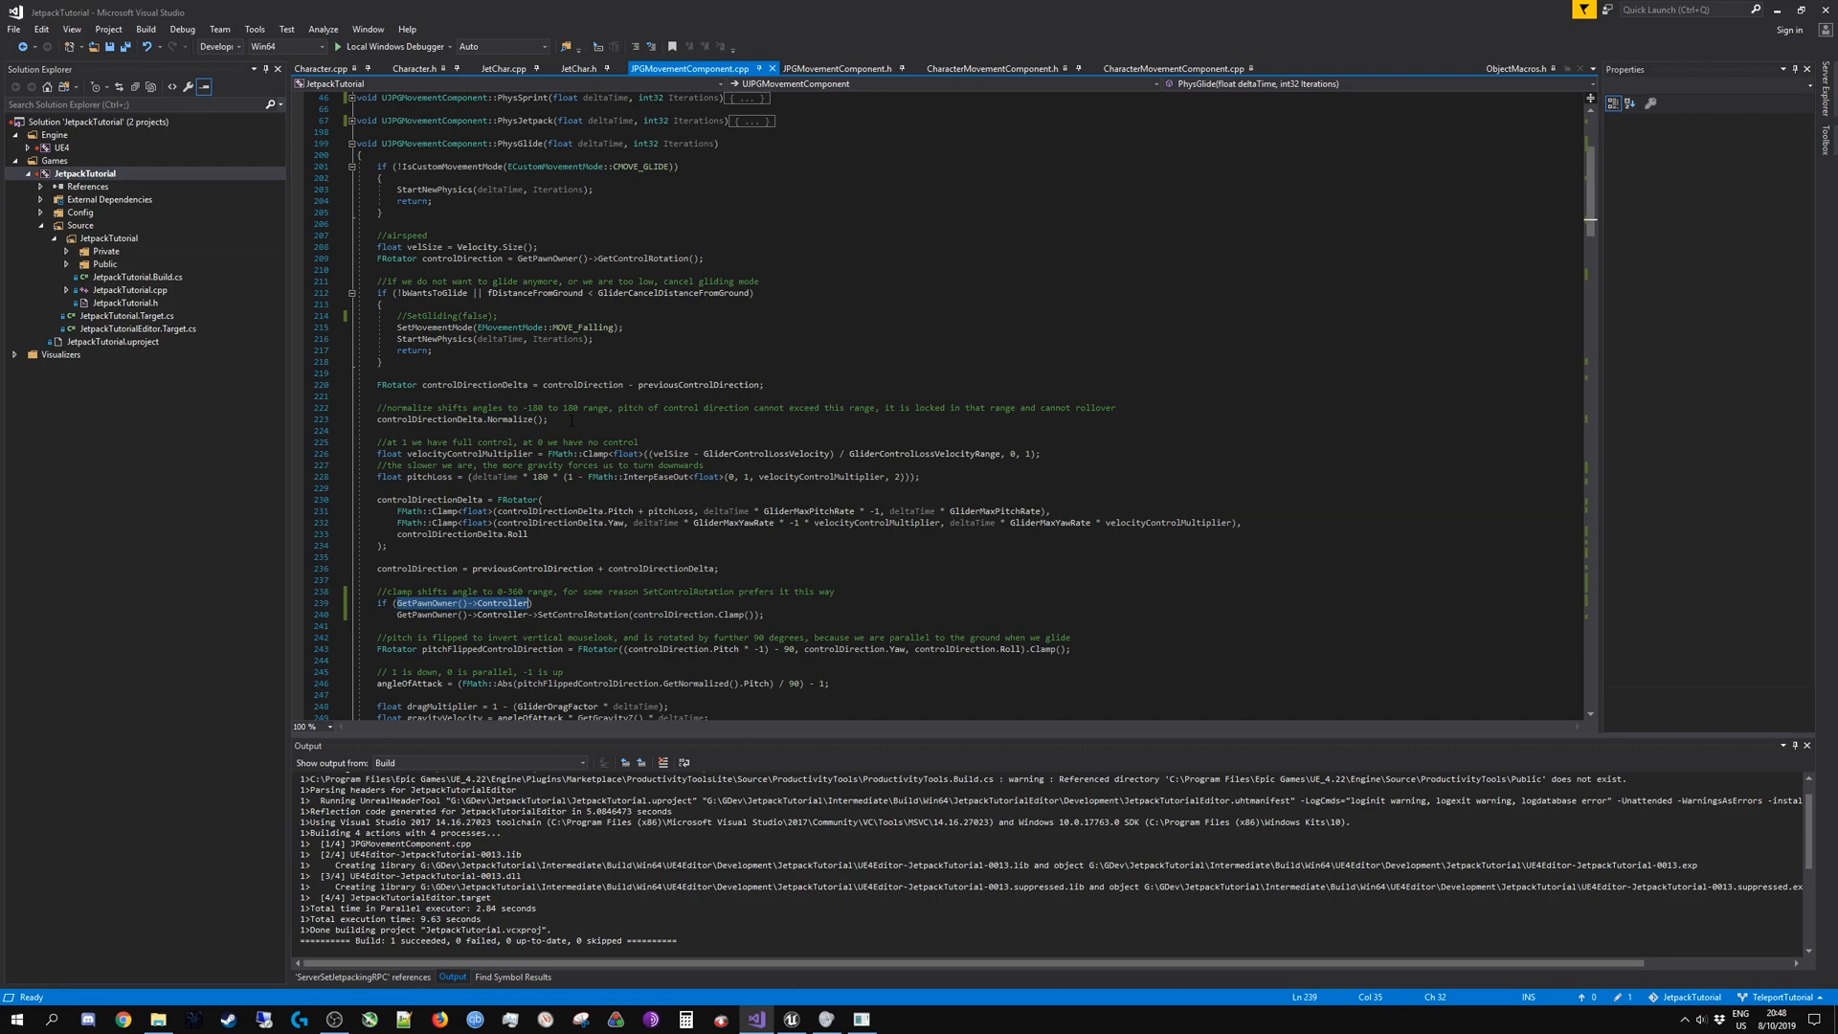
Step: In JPGMovementComponent.h, highlight the throttle delegate's float parameter type and view OnJetpackingChanged
{"action": "left_click", "coordinate": [538, 259]}
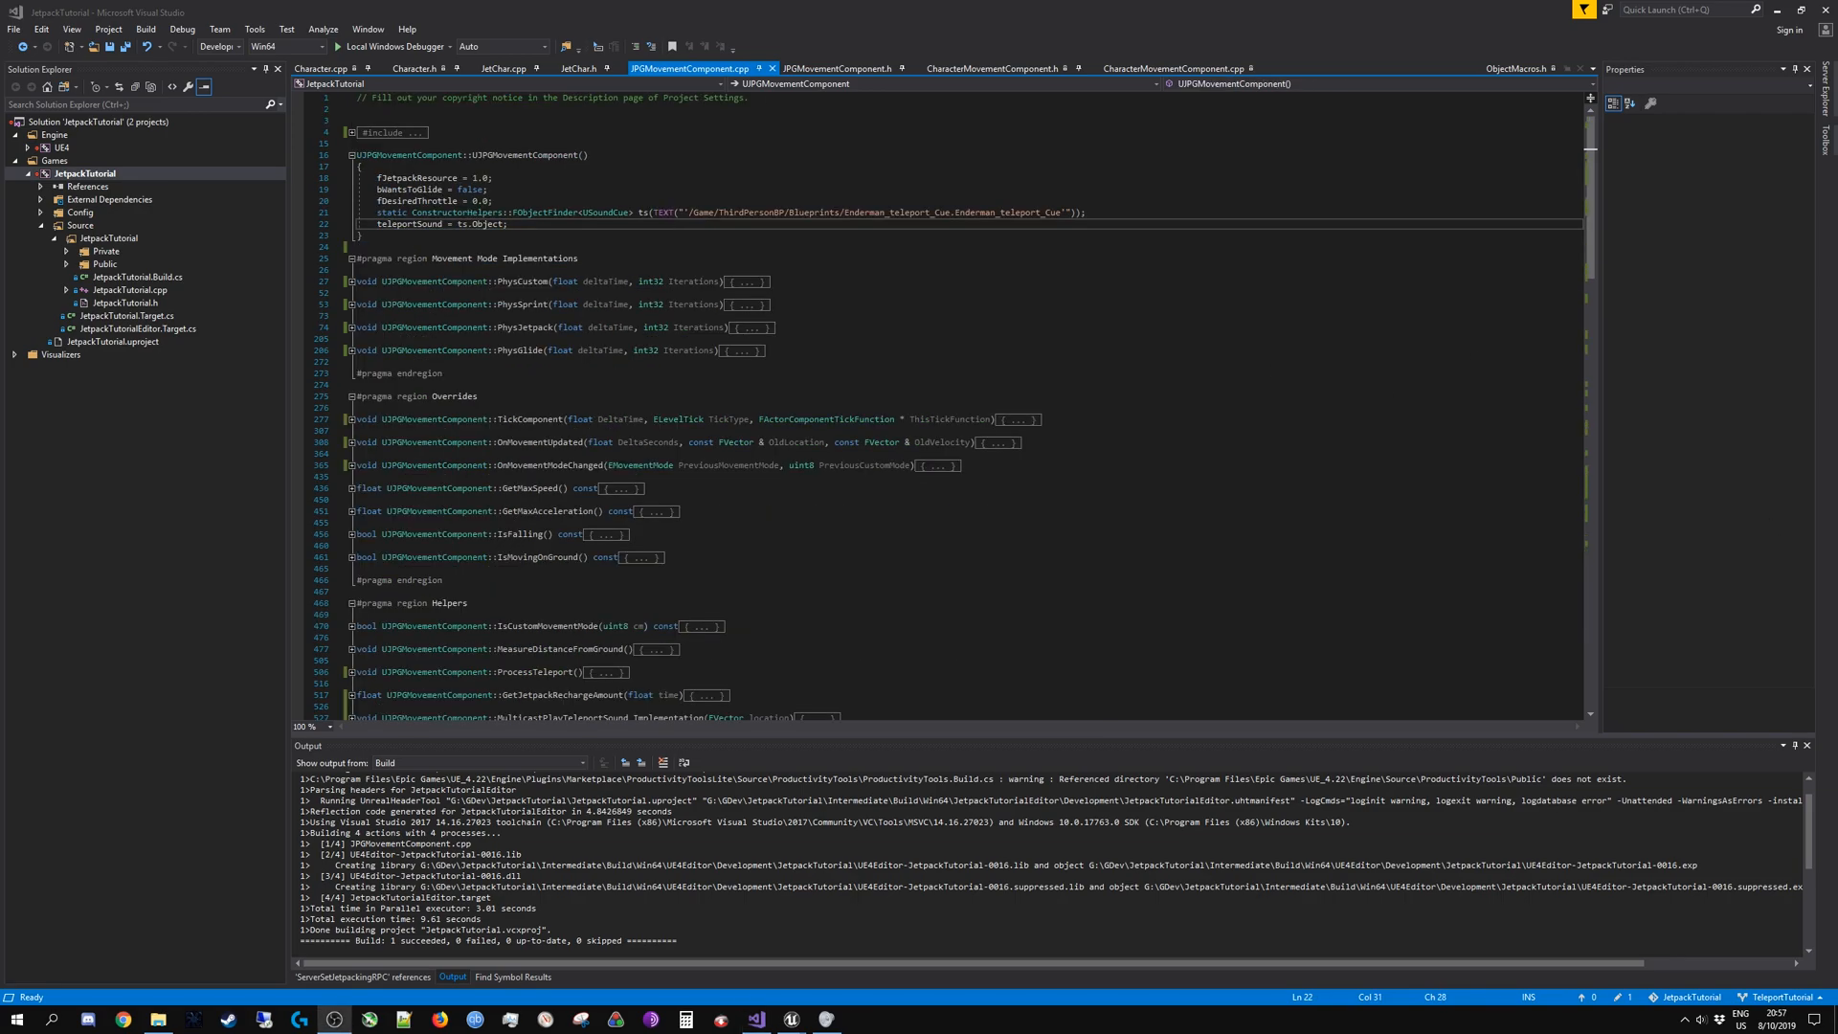
{"action": "left_click", "coordinate": [839, 68]}
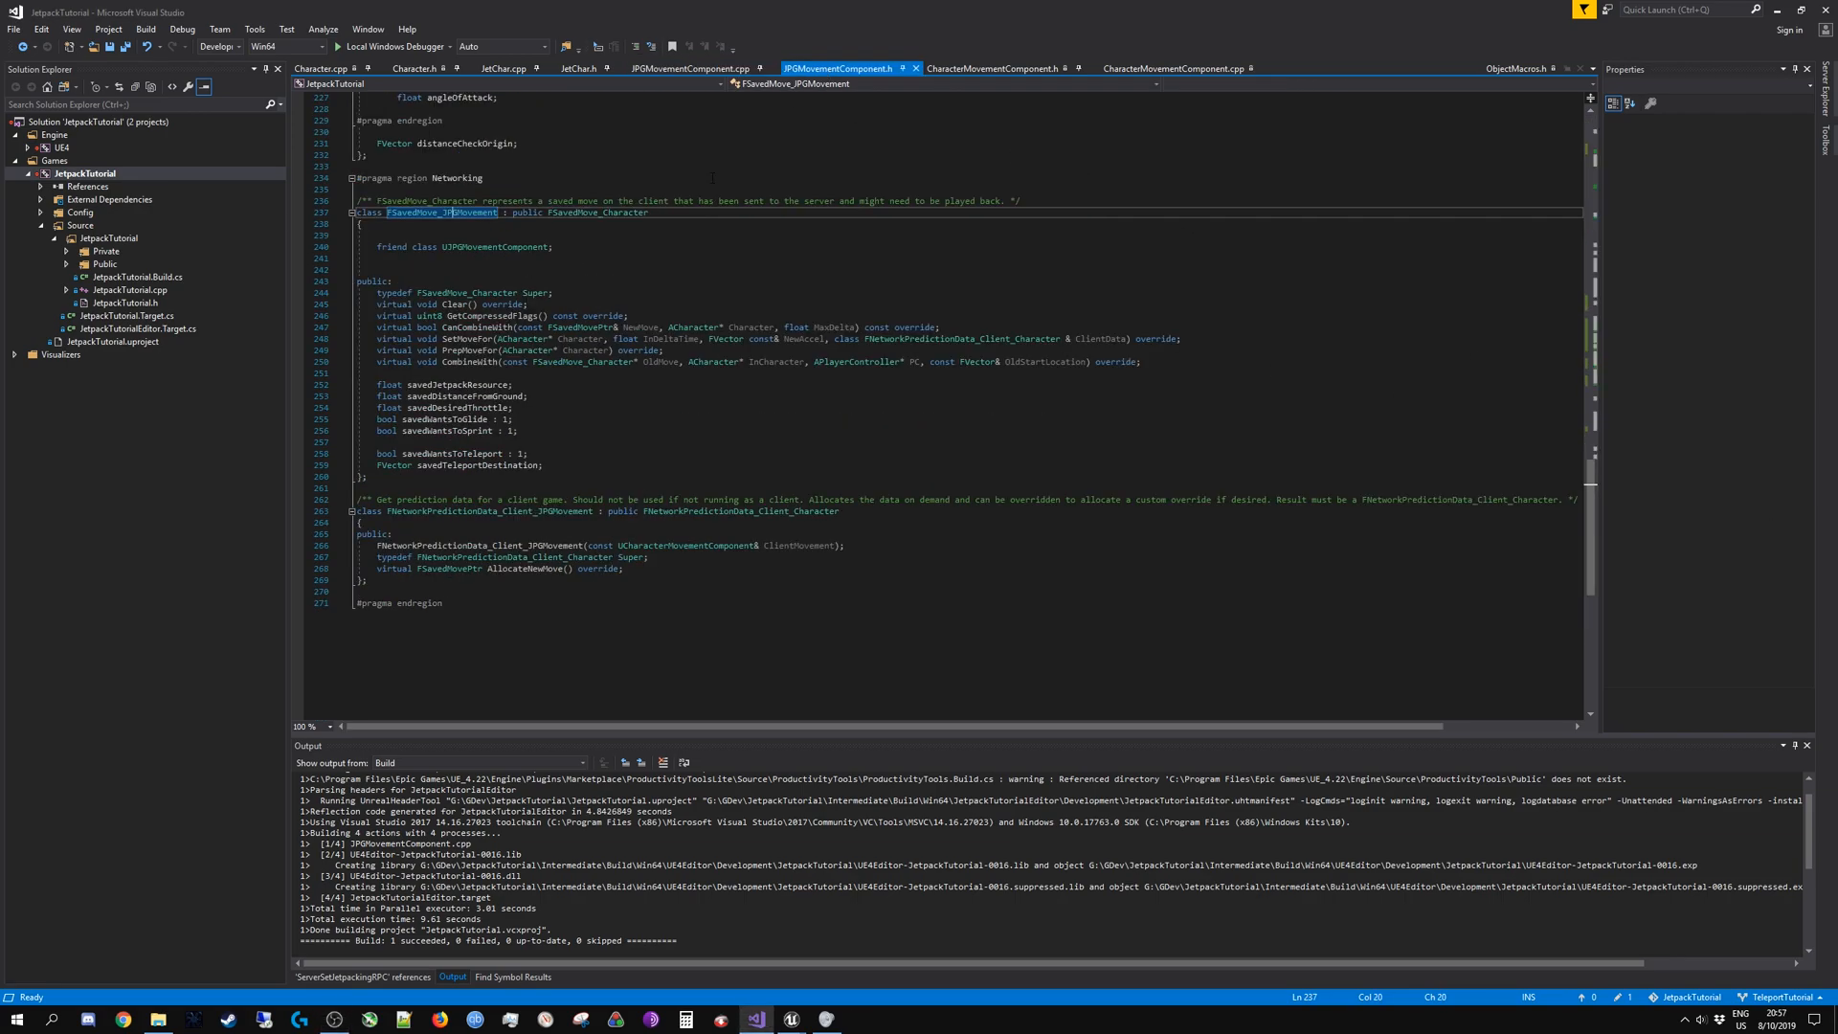
{"action": "left_click", "coordinate": [691, 68]}
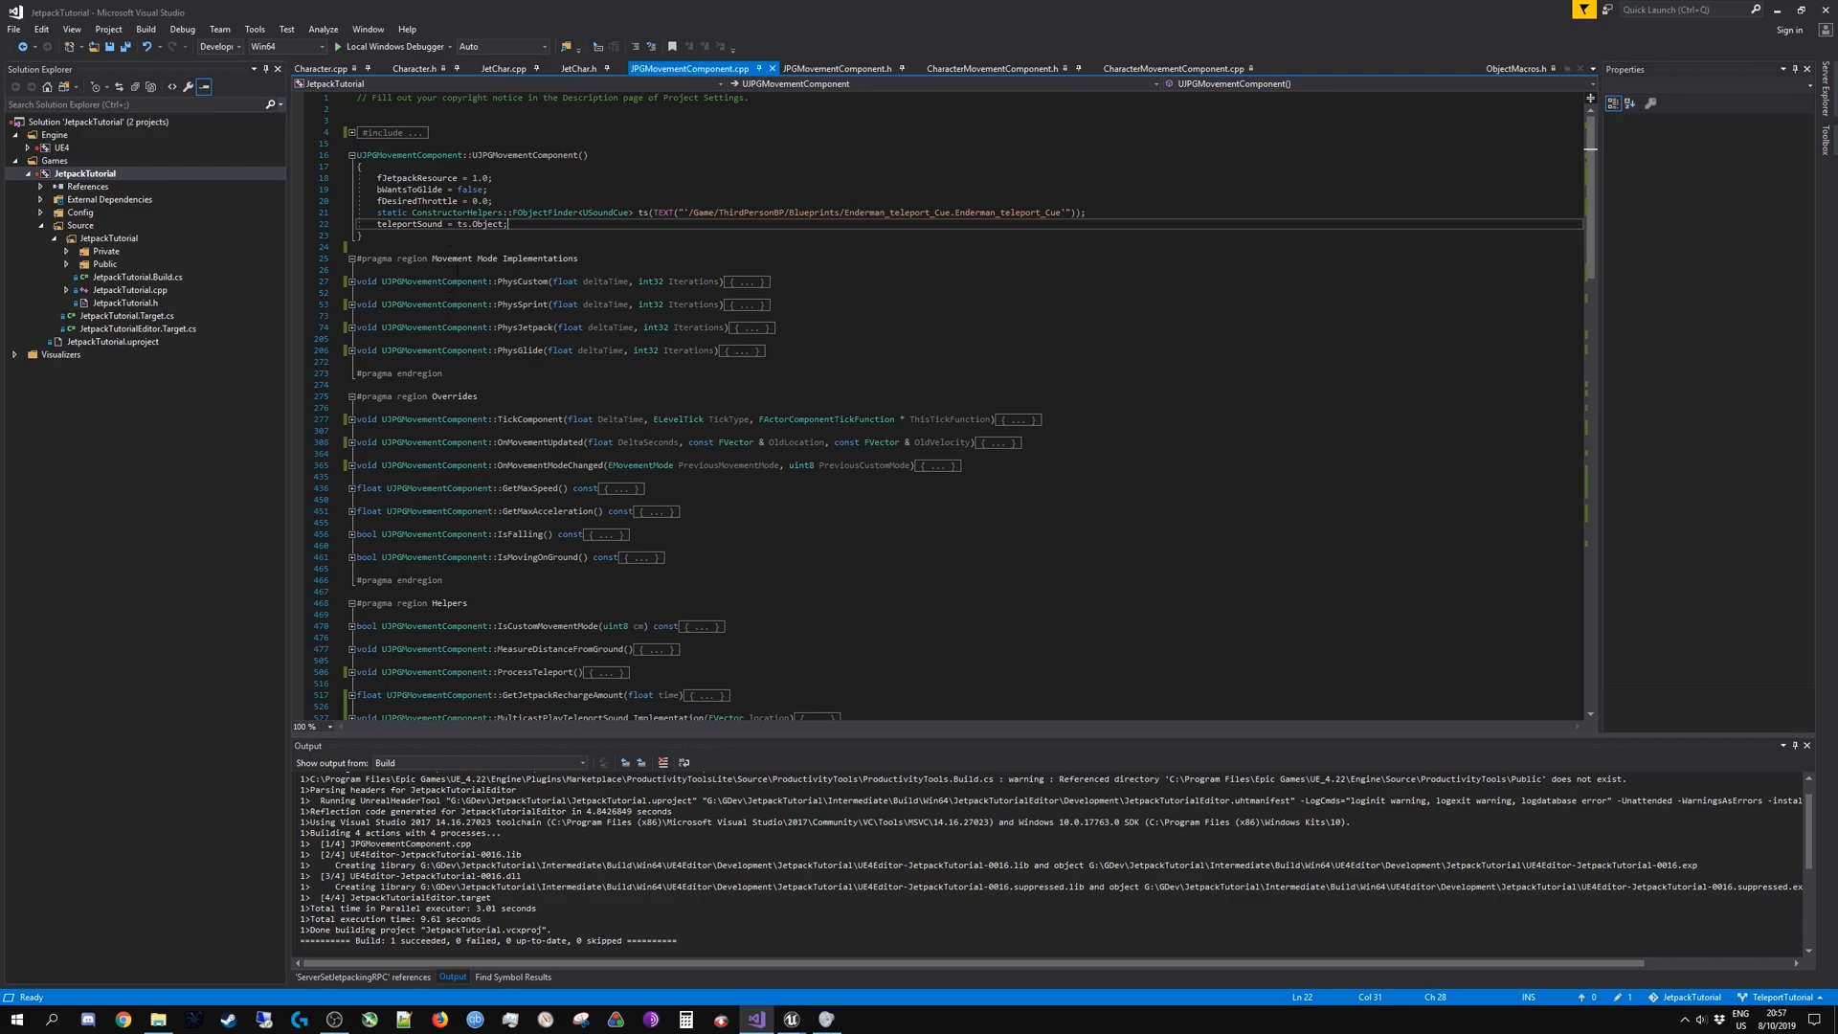
{"action": "left_click", "coordinate": [837, 67]}
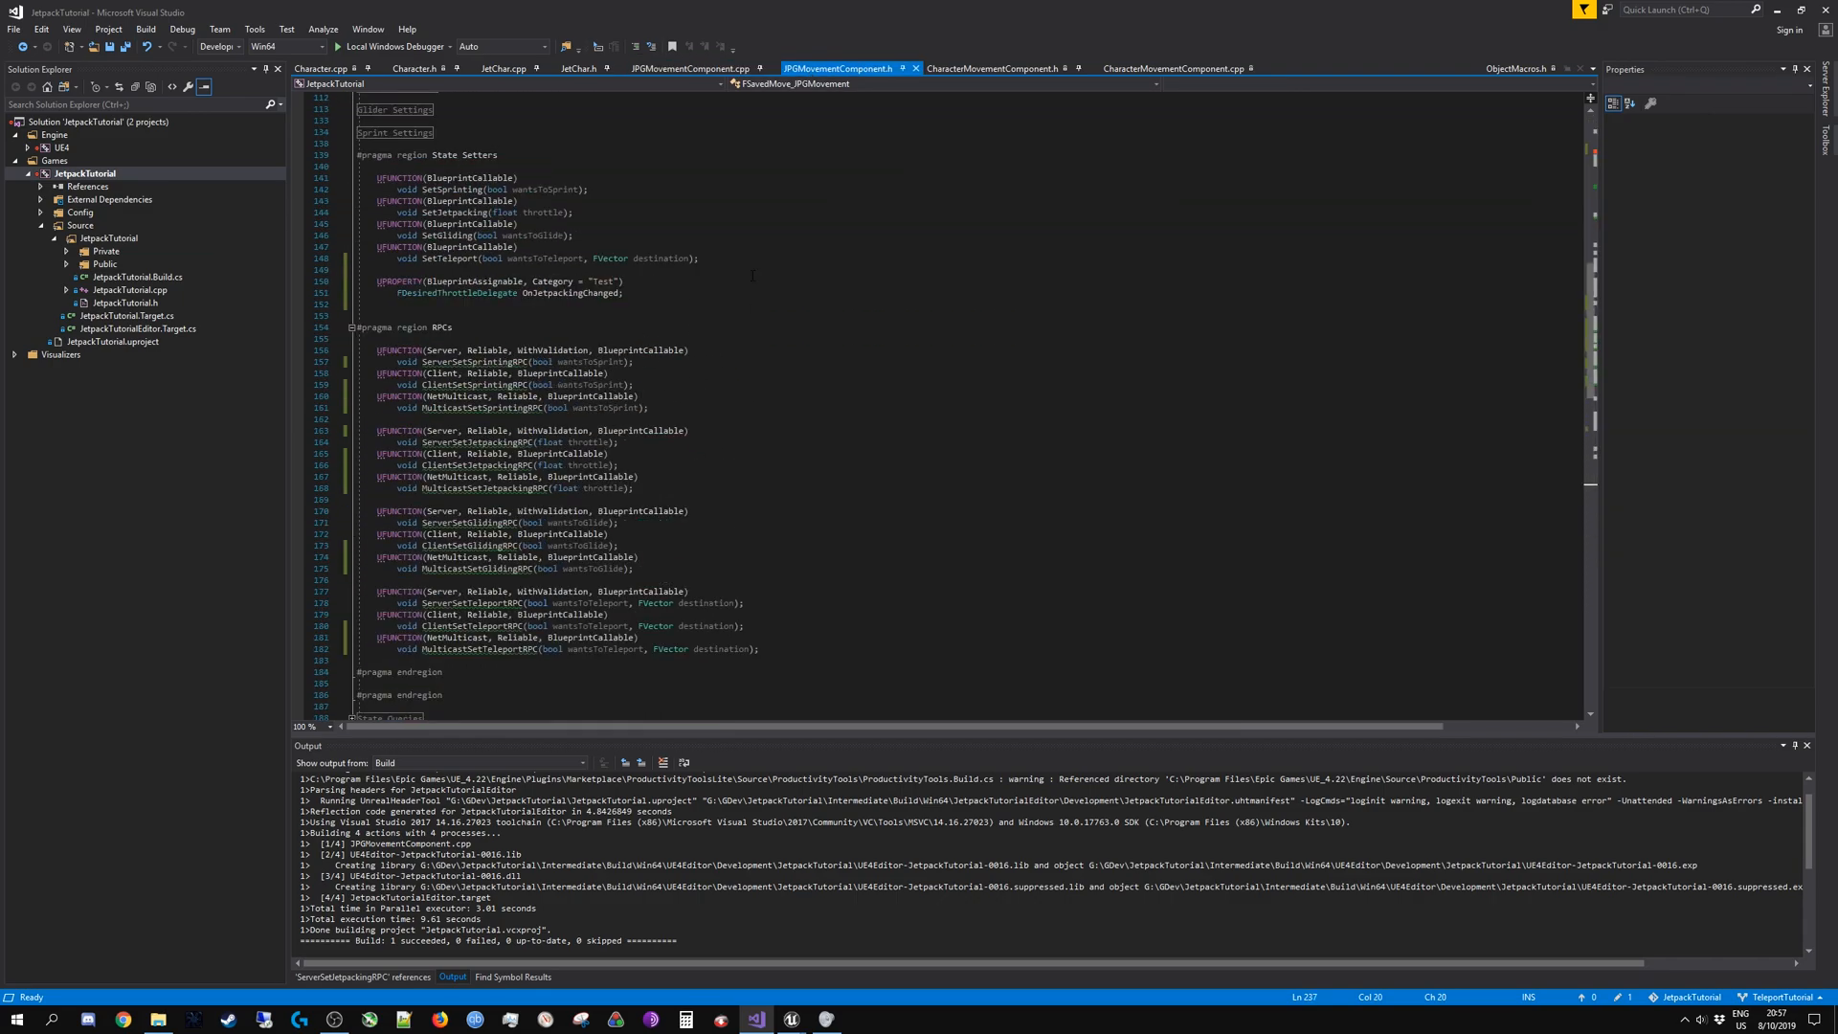
{"action": "scroll", "scroll_direction": "up", "scroll_amount": 3}
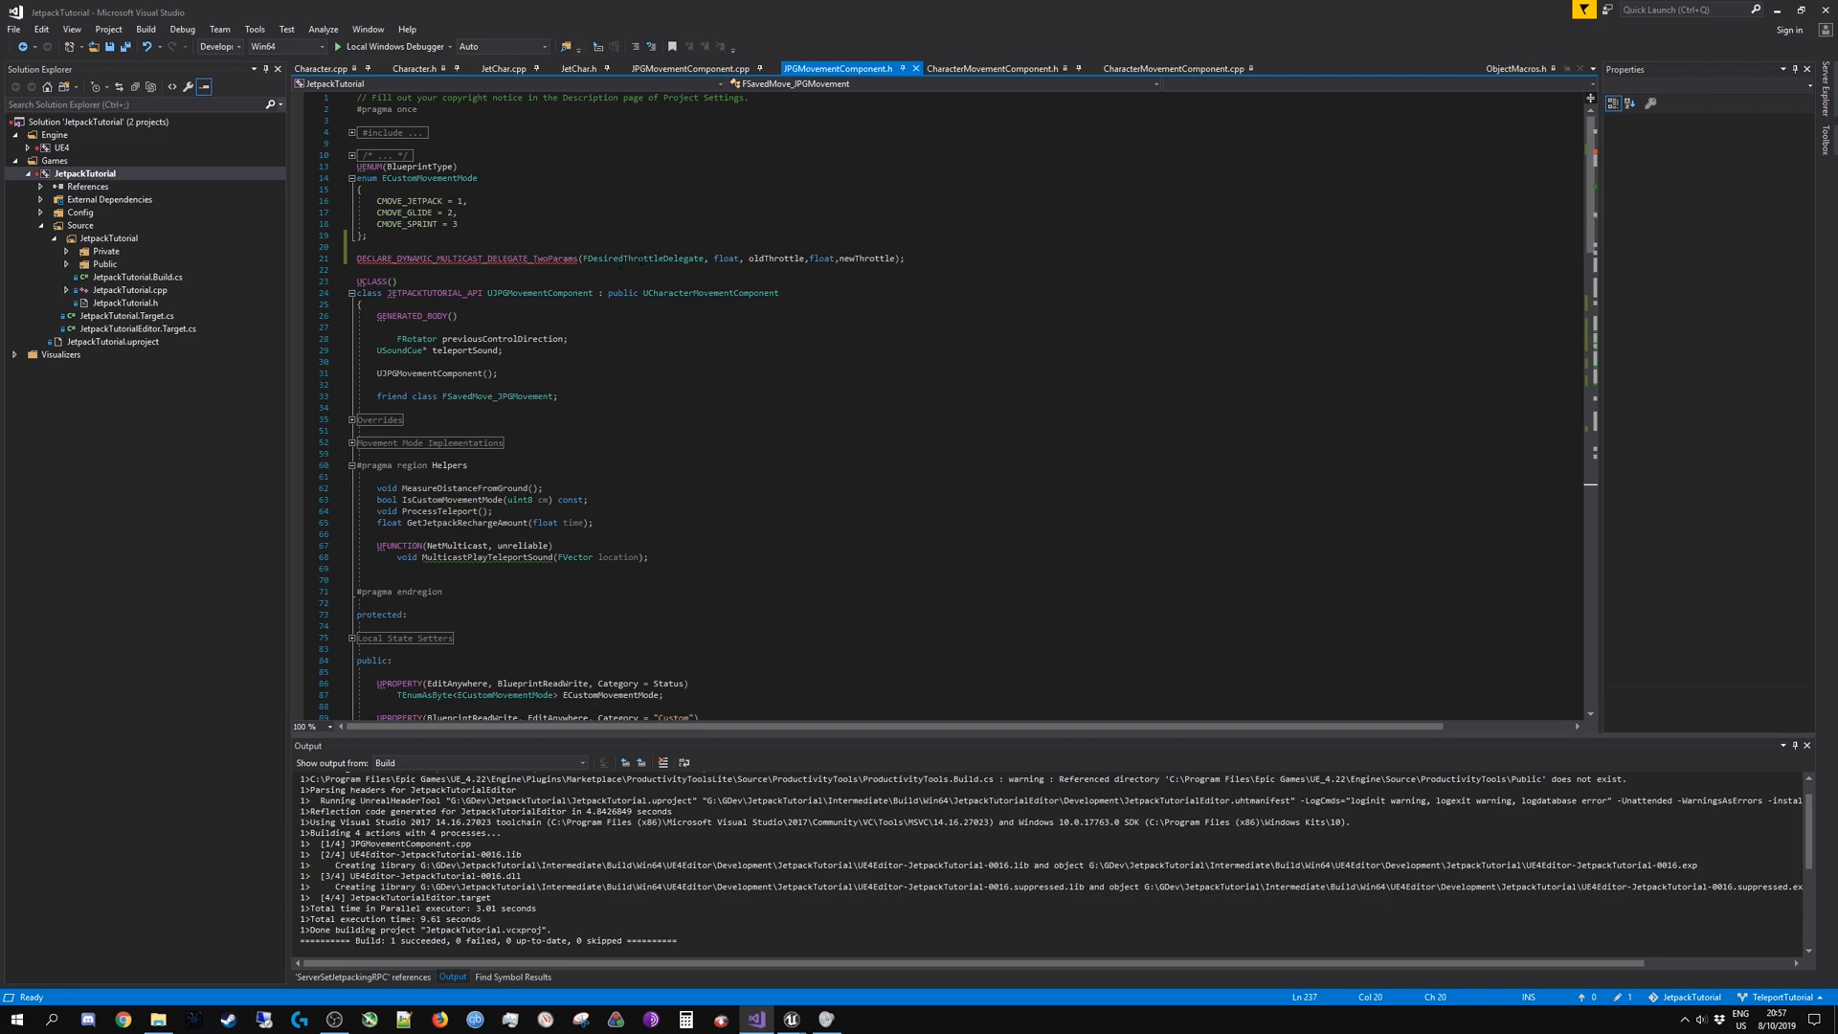
{"action": "double_click", "coordinate": [640, 257]}
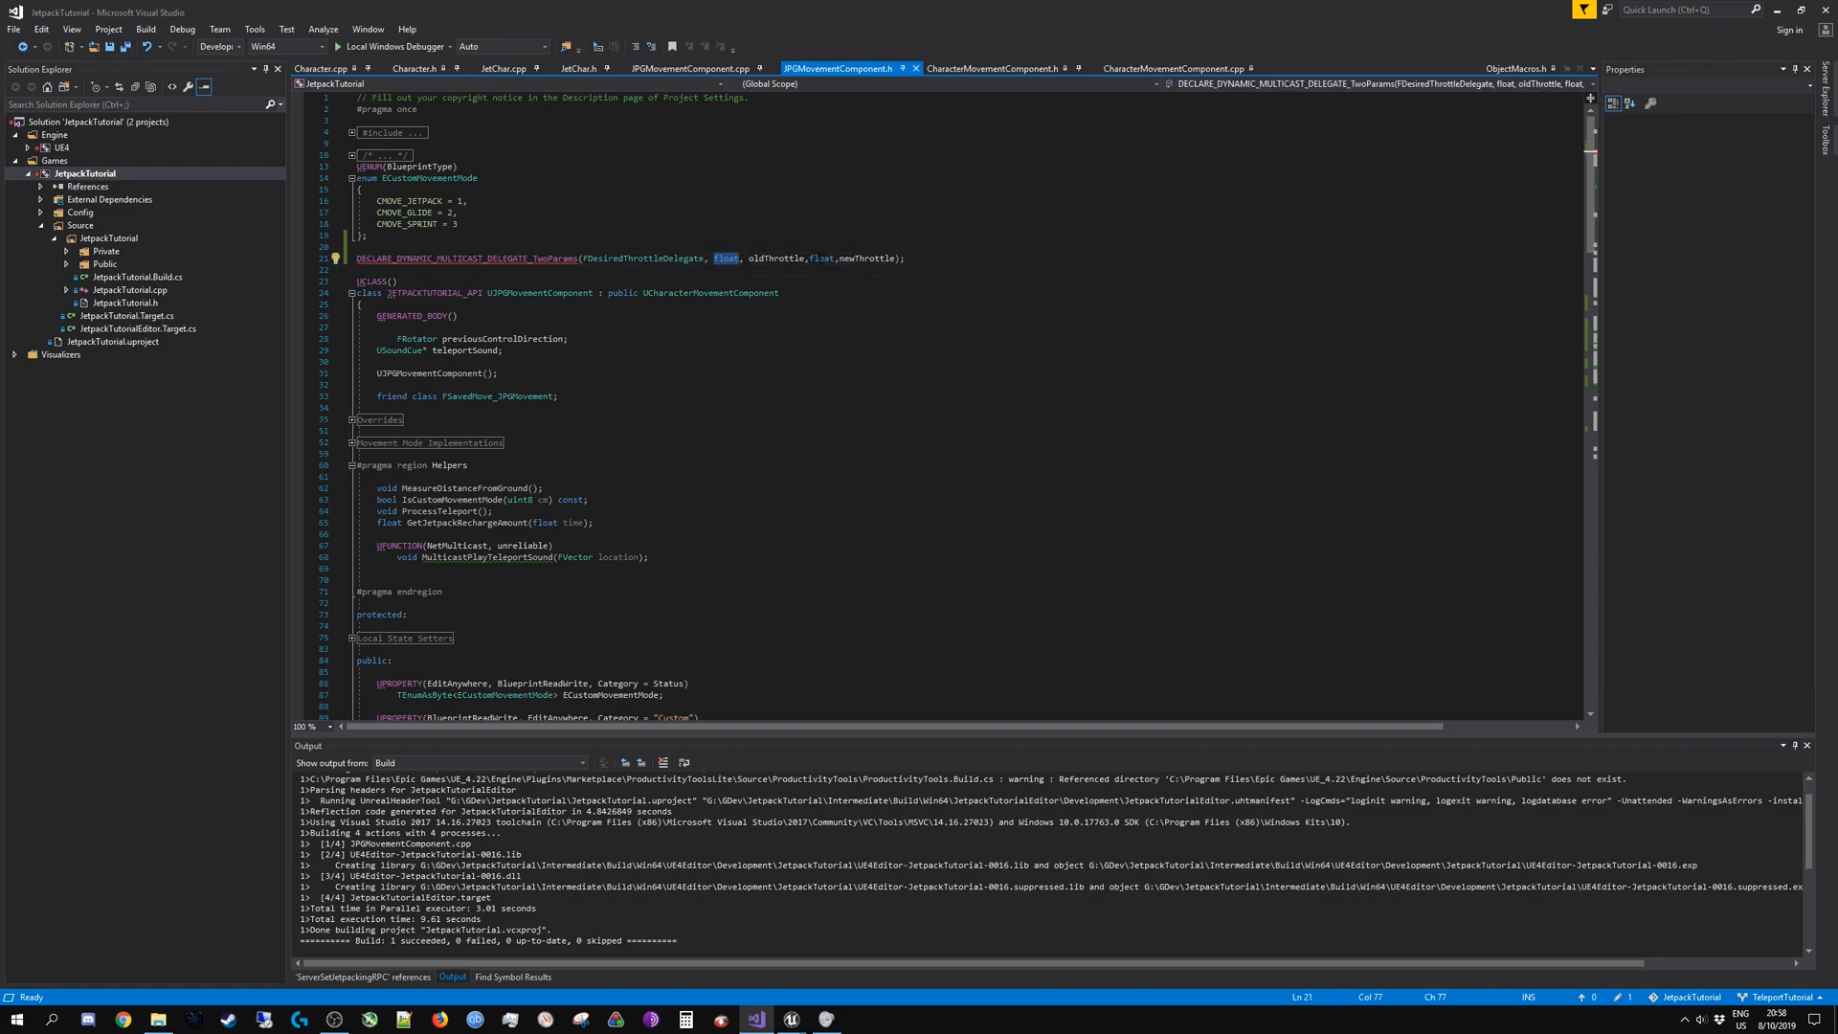
{"action": "scroll", "scroll_direction": "down", "scroll_amount": 3}
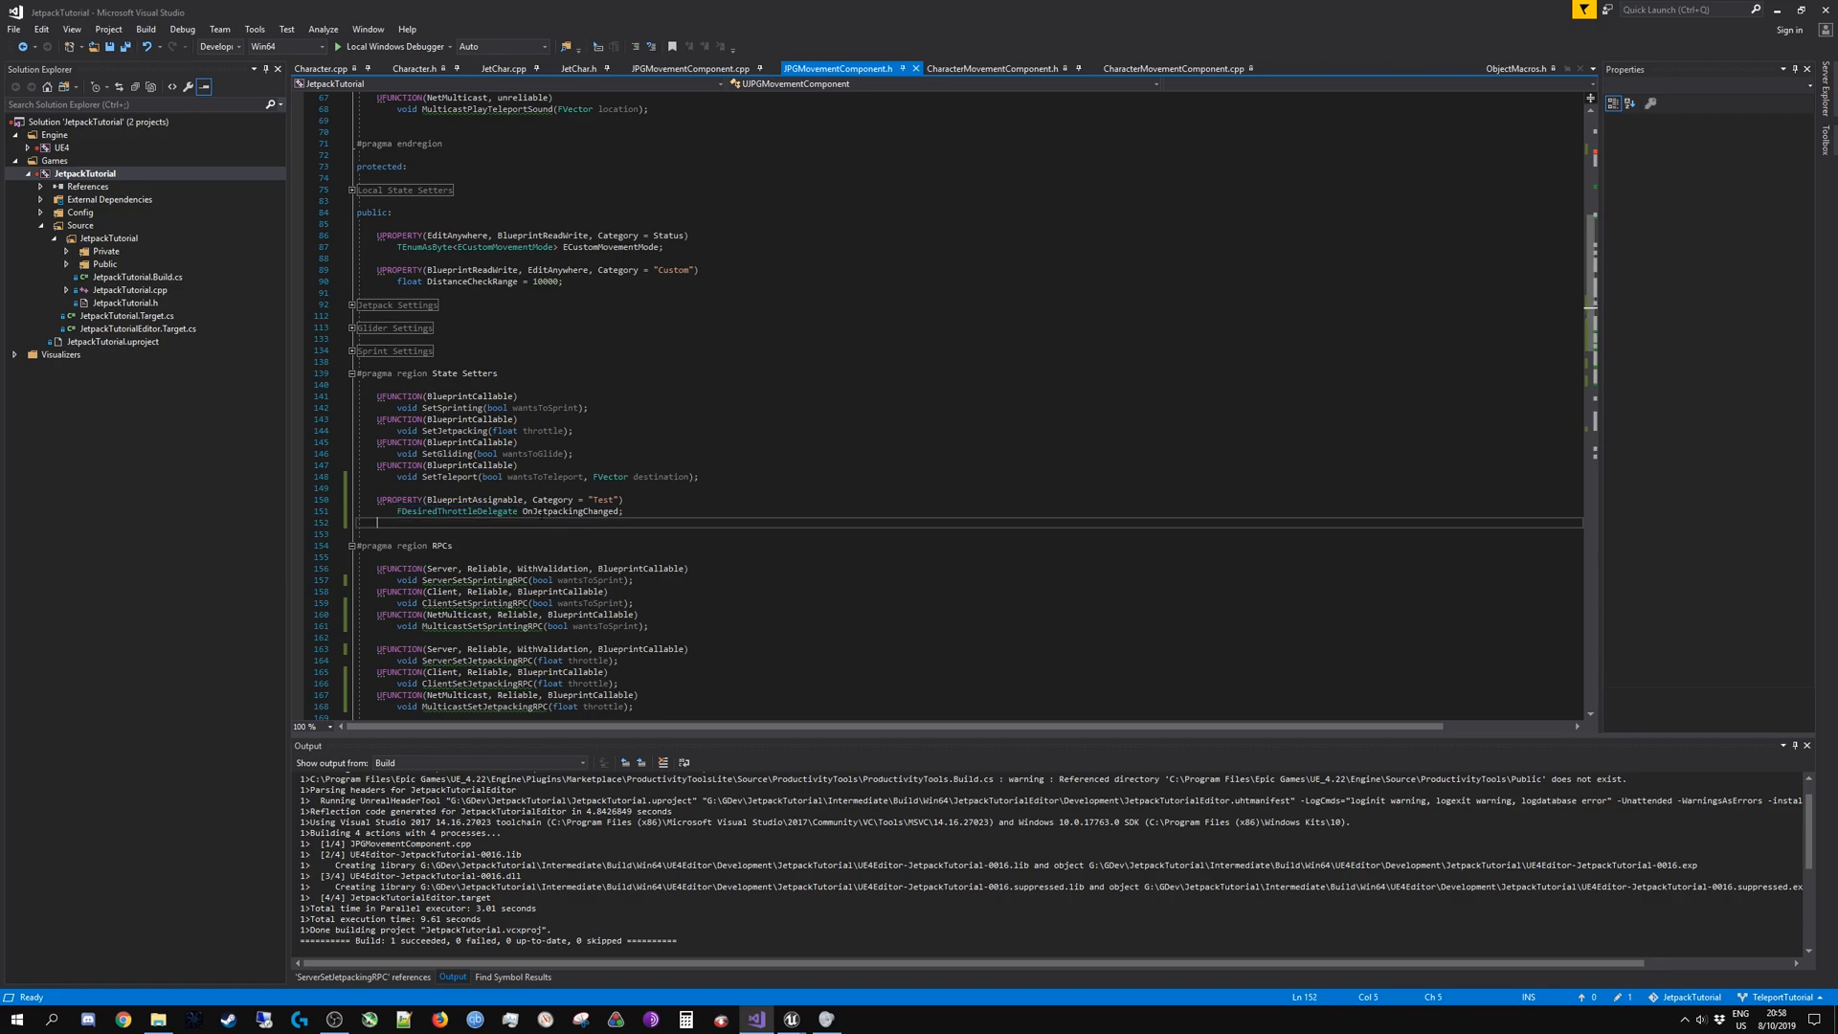
{"action": "scroll", "scroll_direction": "up", "scroll_amount": 3}
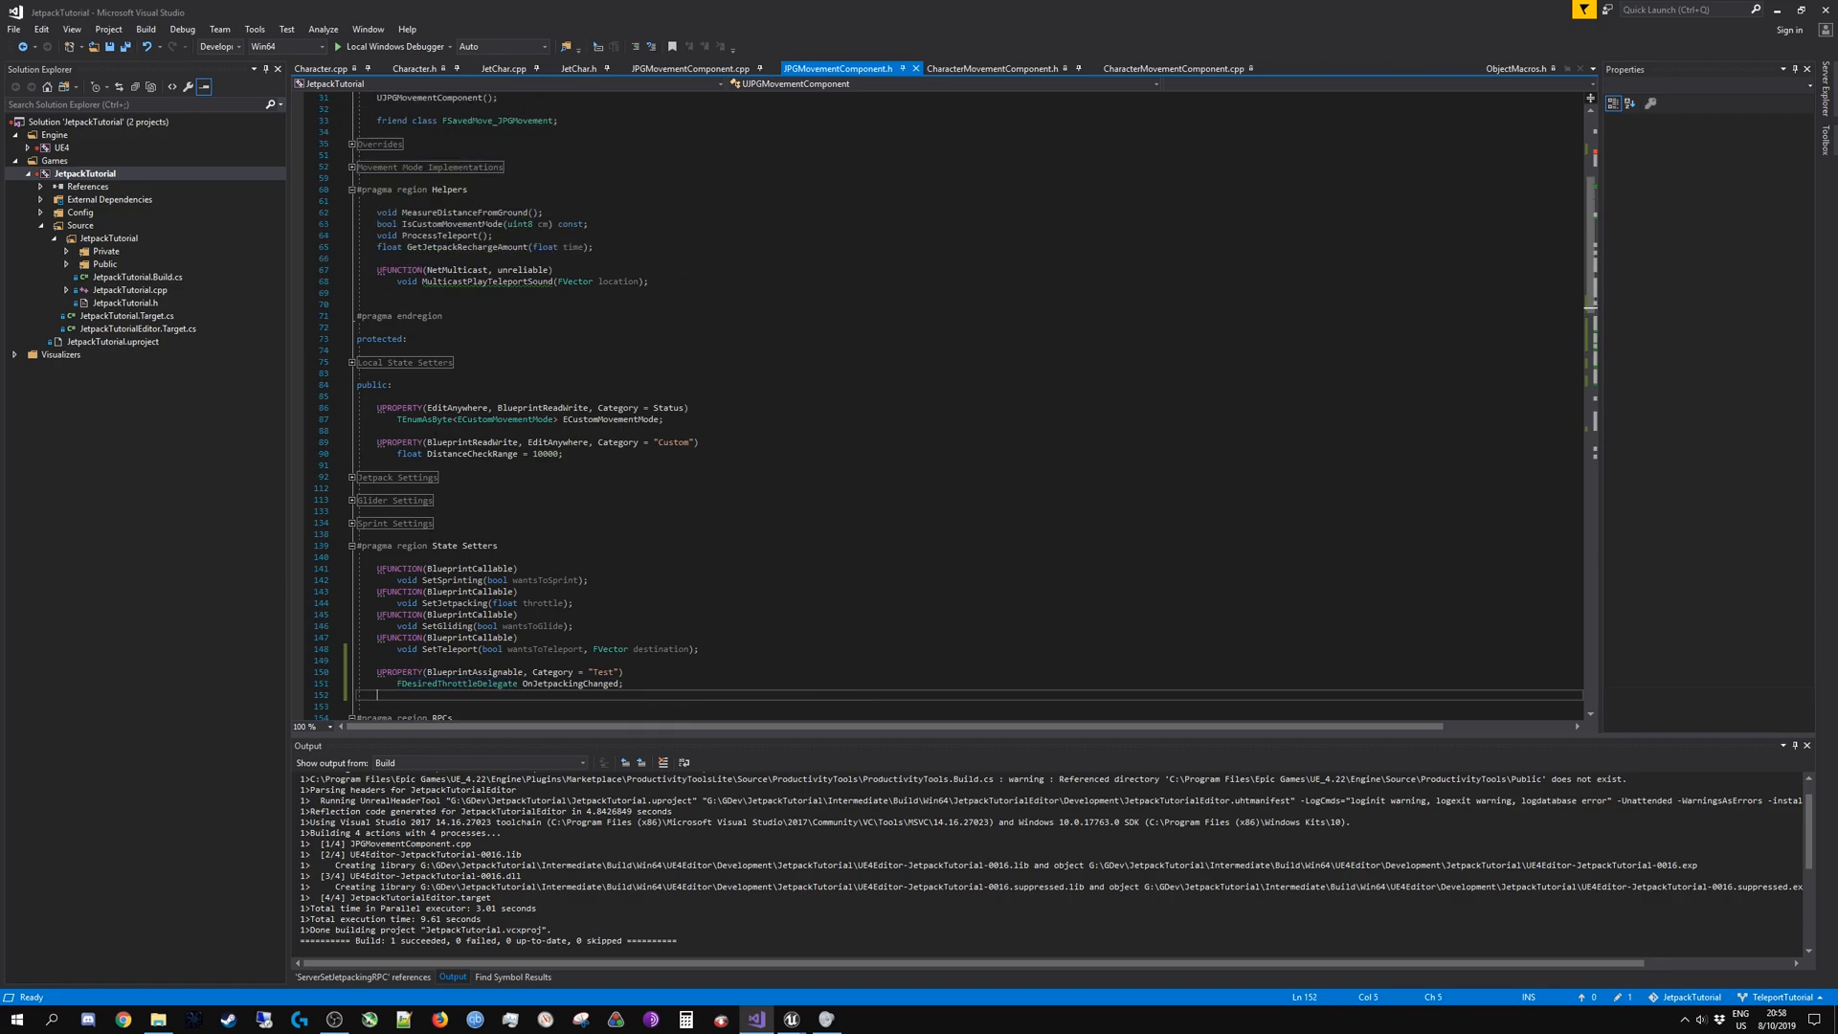
{"action": "scroll", "scroll_direction": "down", "scroll_amount": 3}
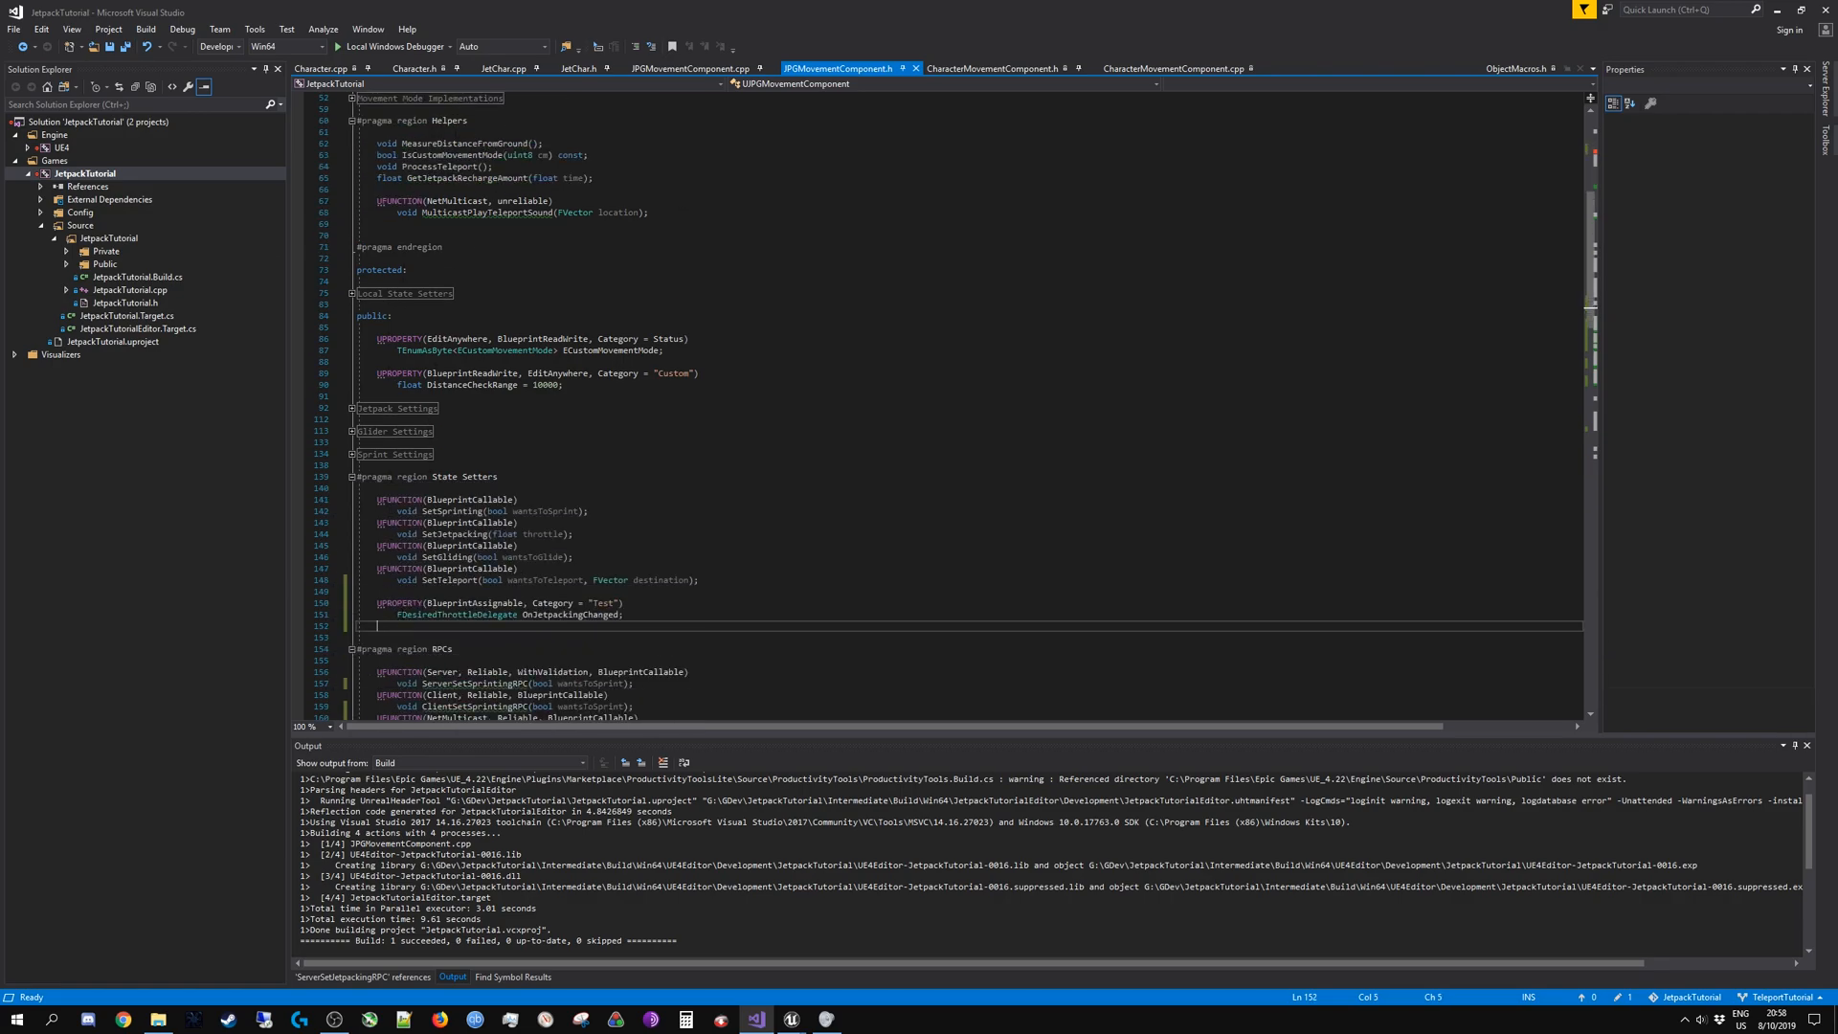
{"action": "double_click", "coordinate": [458, 615]}
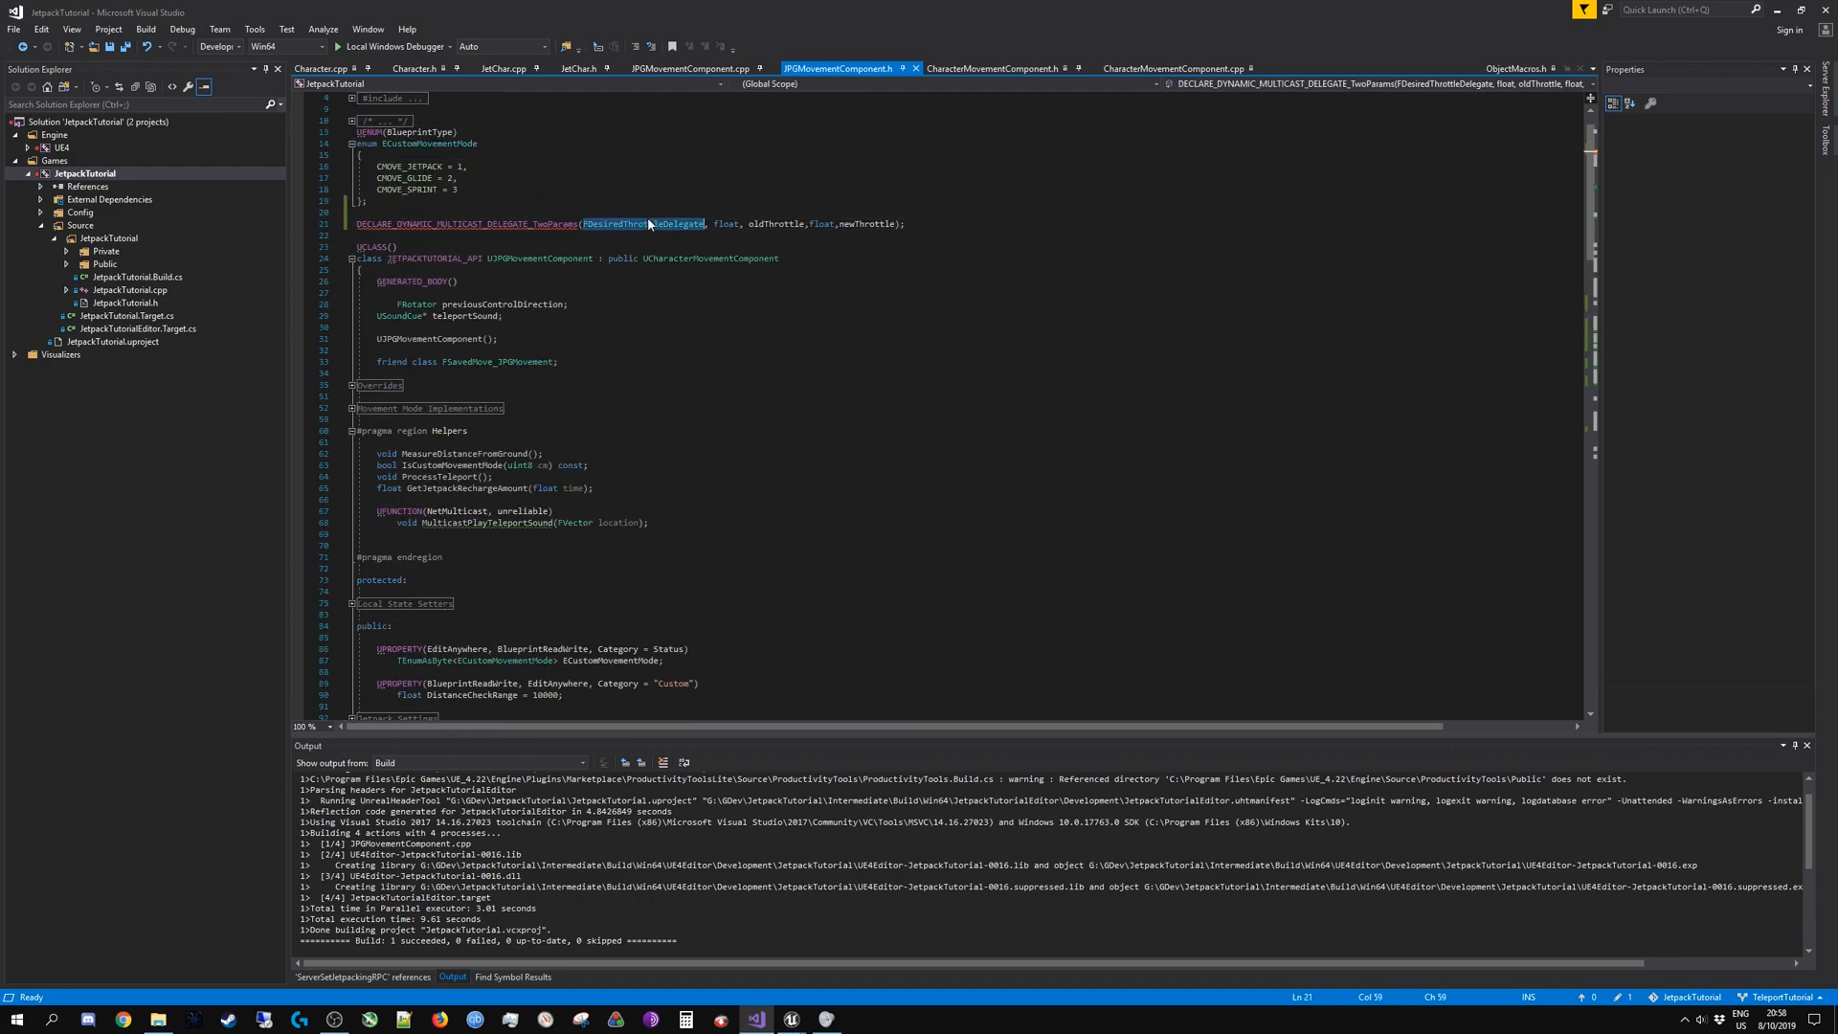
{"action": "scroll", "scroll_direction": "down", "scroll_amount": 3}
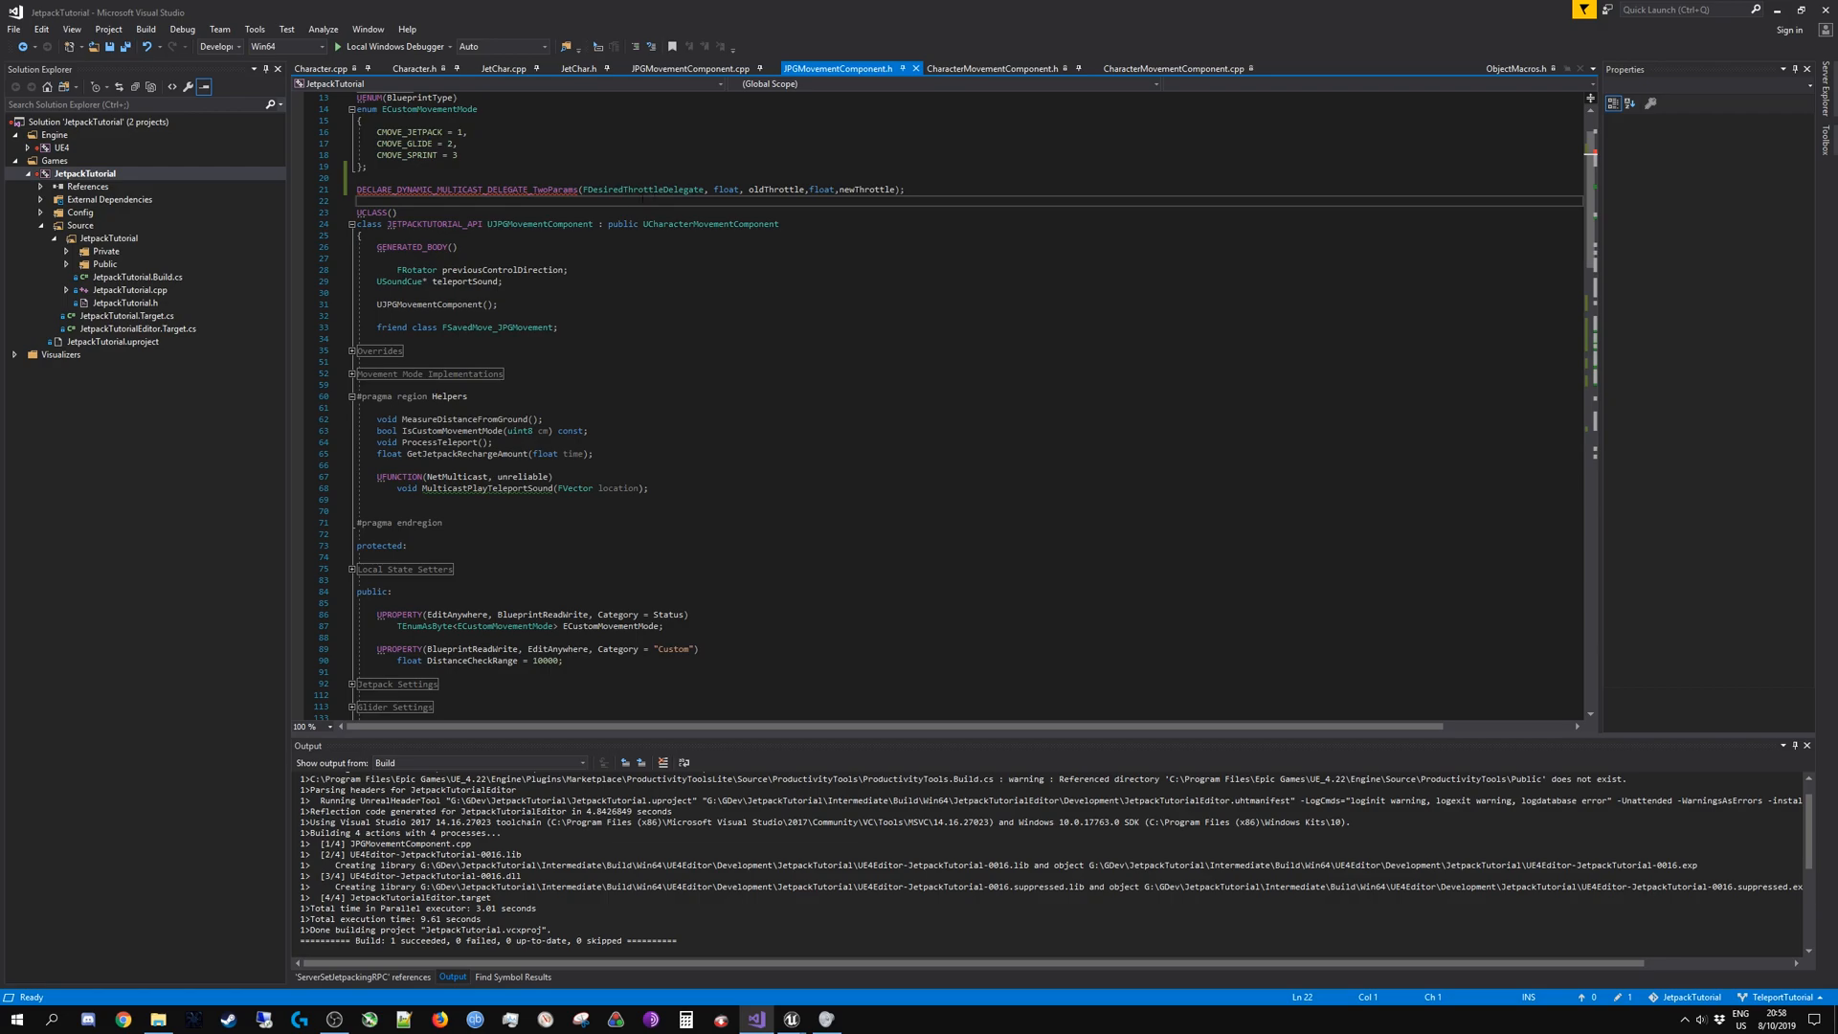
{"action": "scroll", "scroll_direction": "down", "scroll_amount": 3}
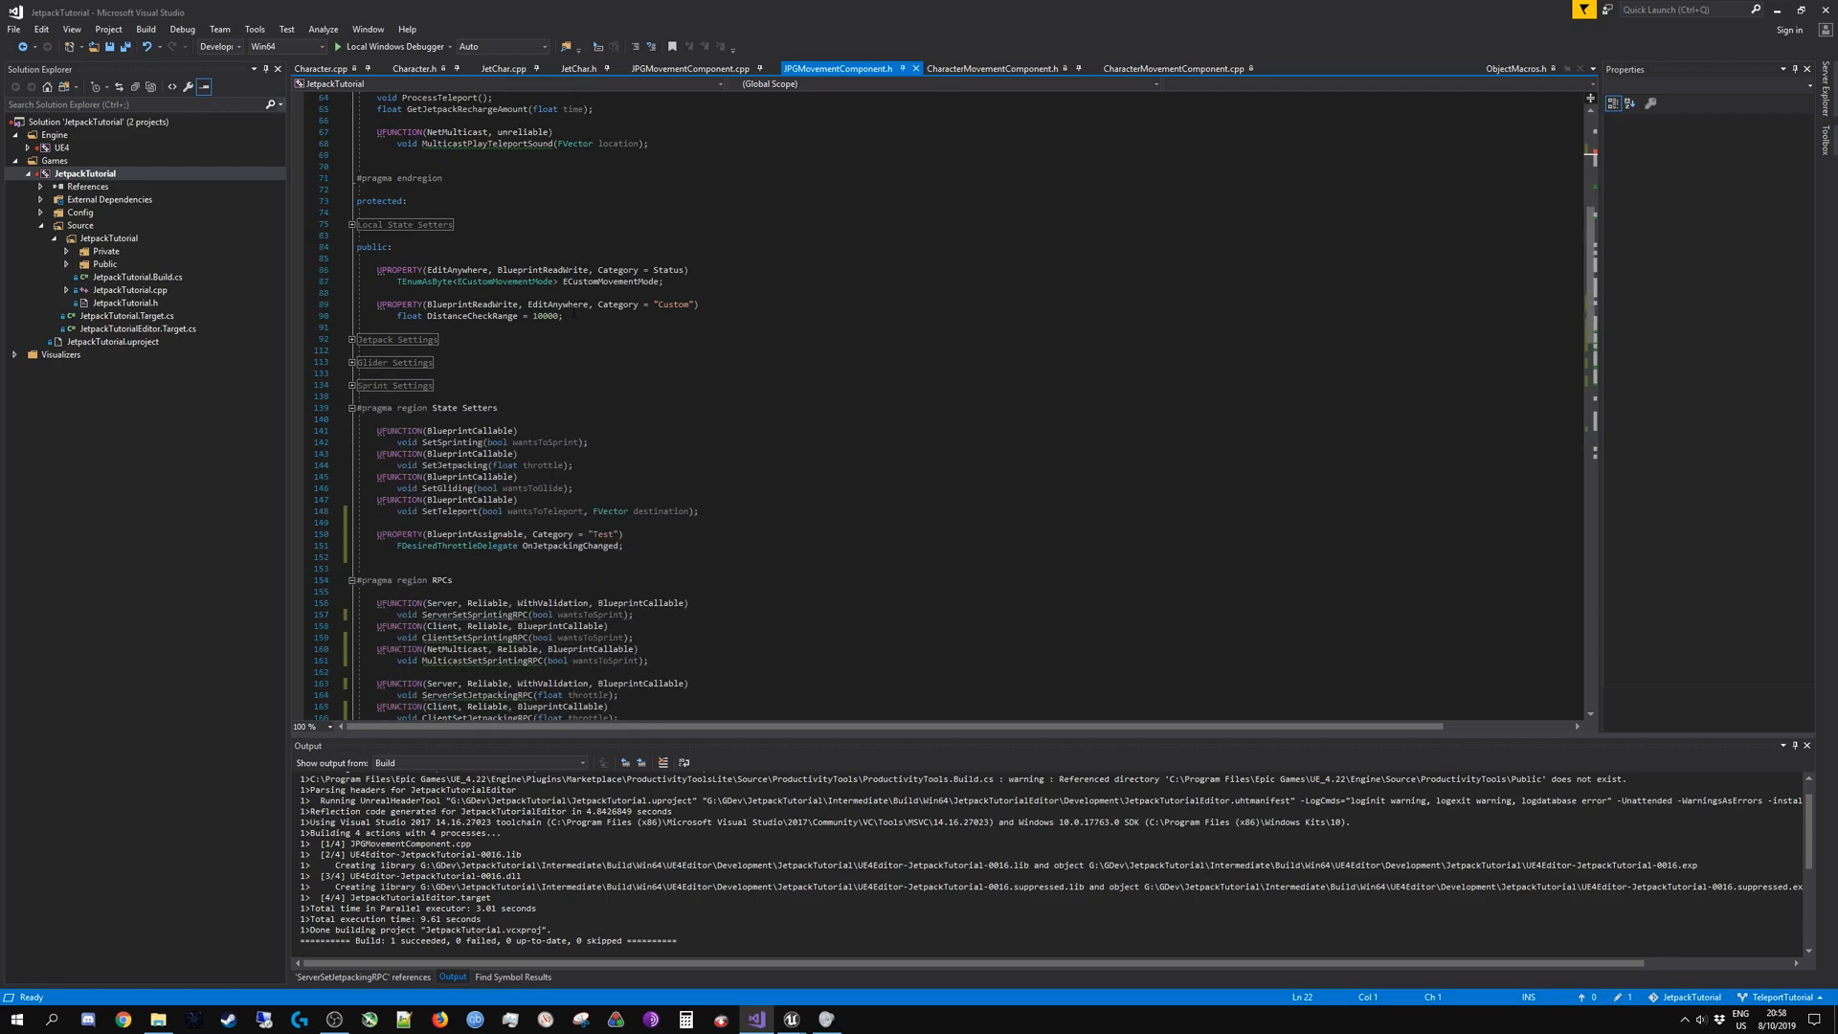
{"action": "double_click", "coordinate": [458, 545]}
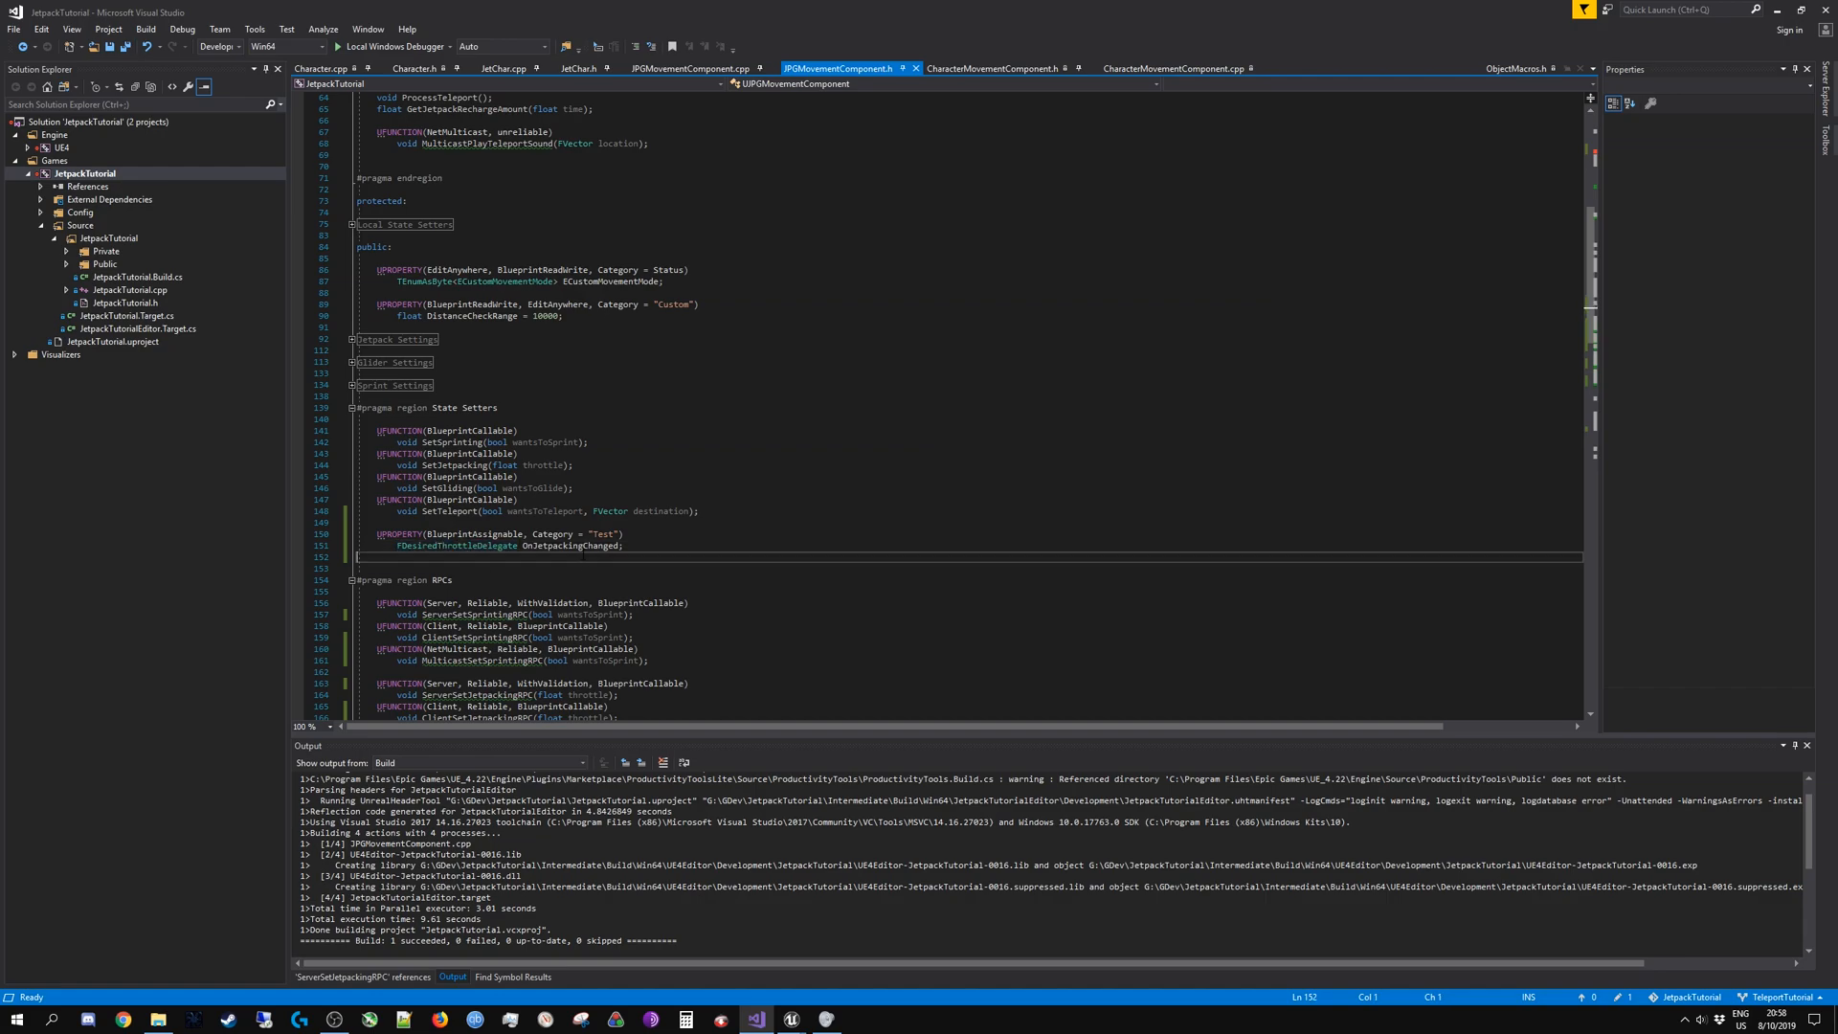
{"action": "double_click", "coordinate": [574, 545]}
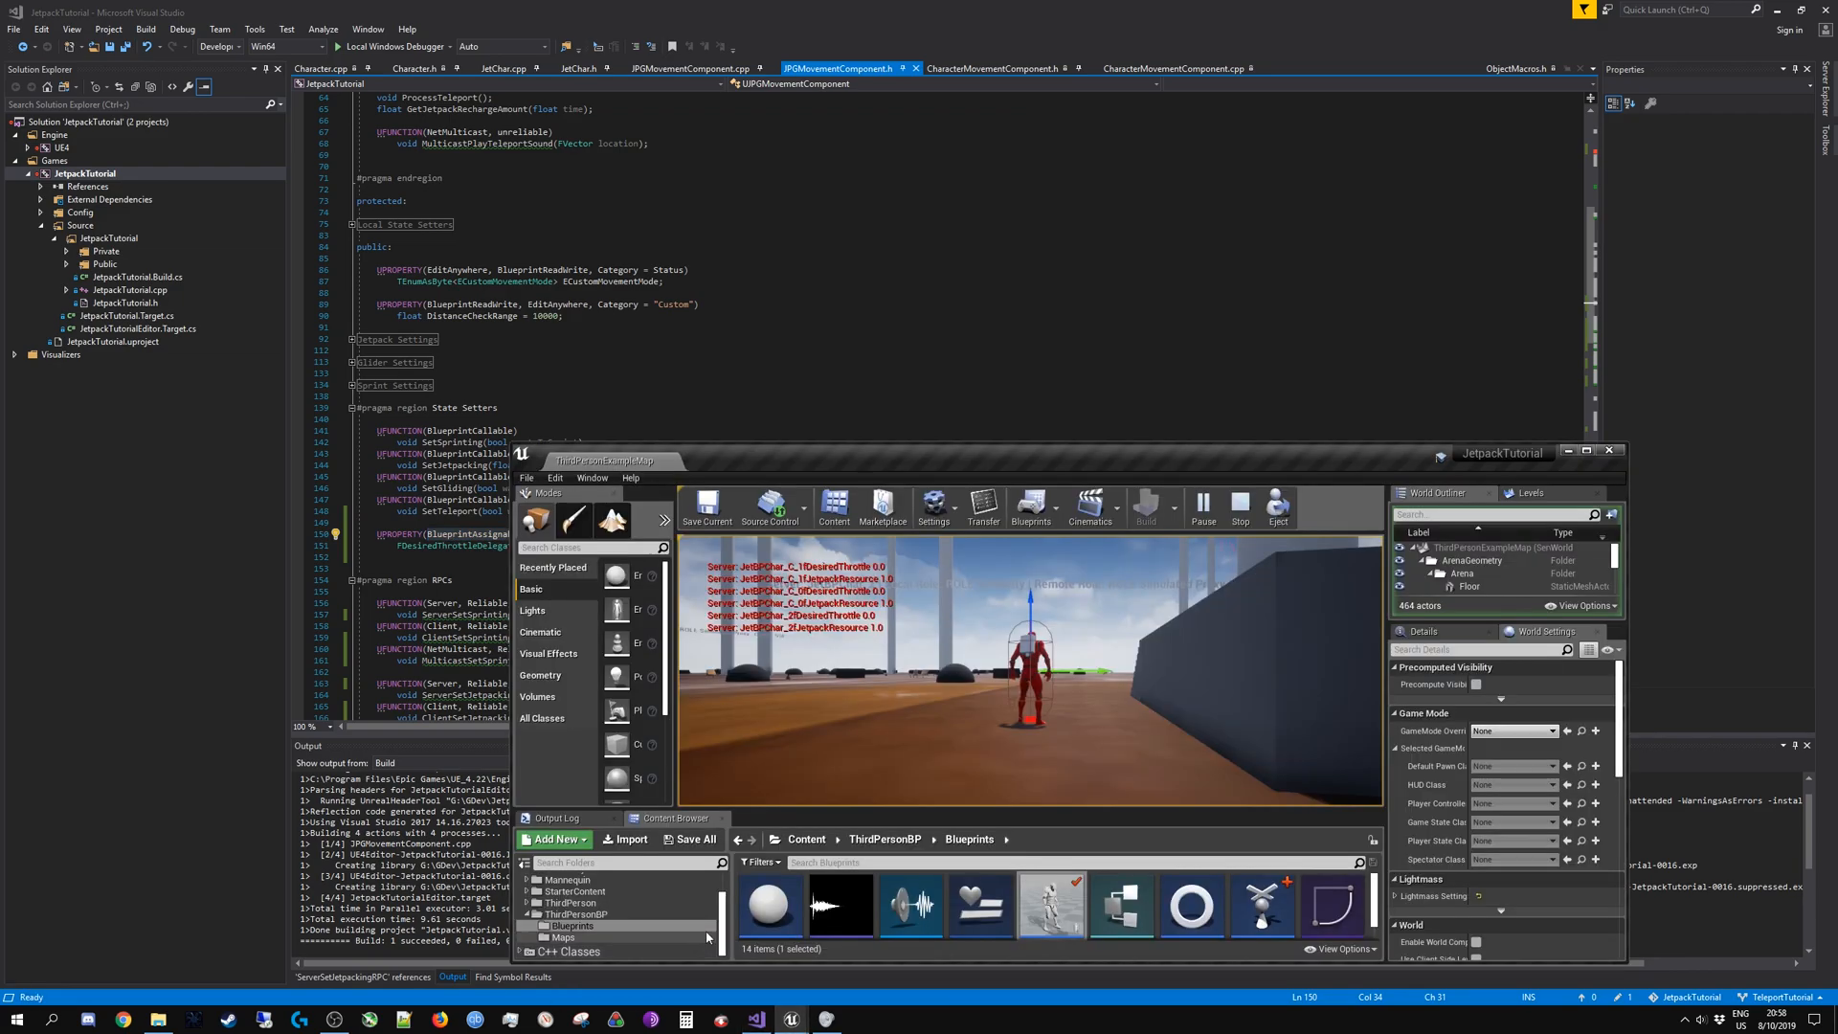
{"action": "mouse_move", "coordinate": [1051, 908]}
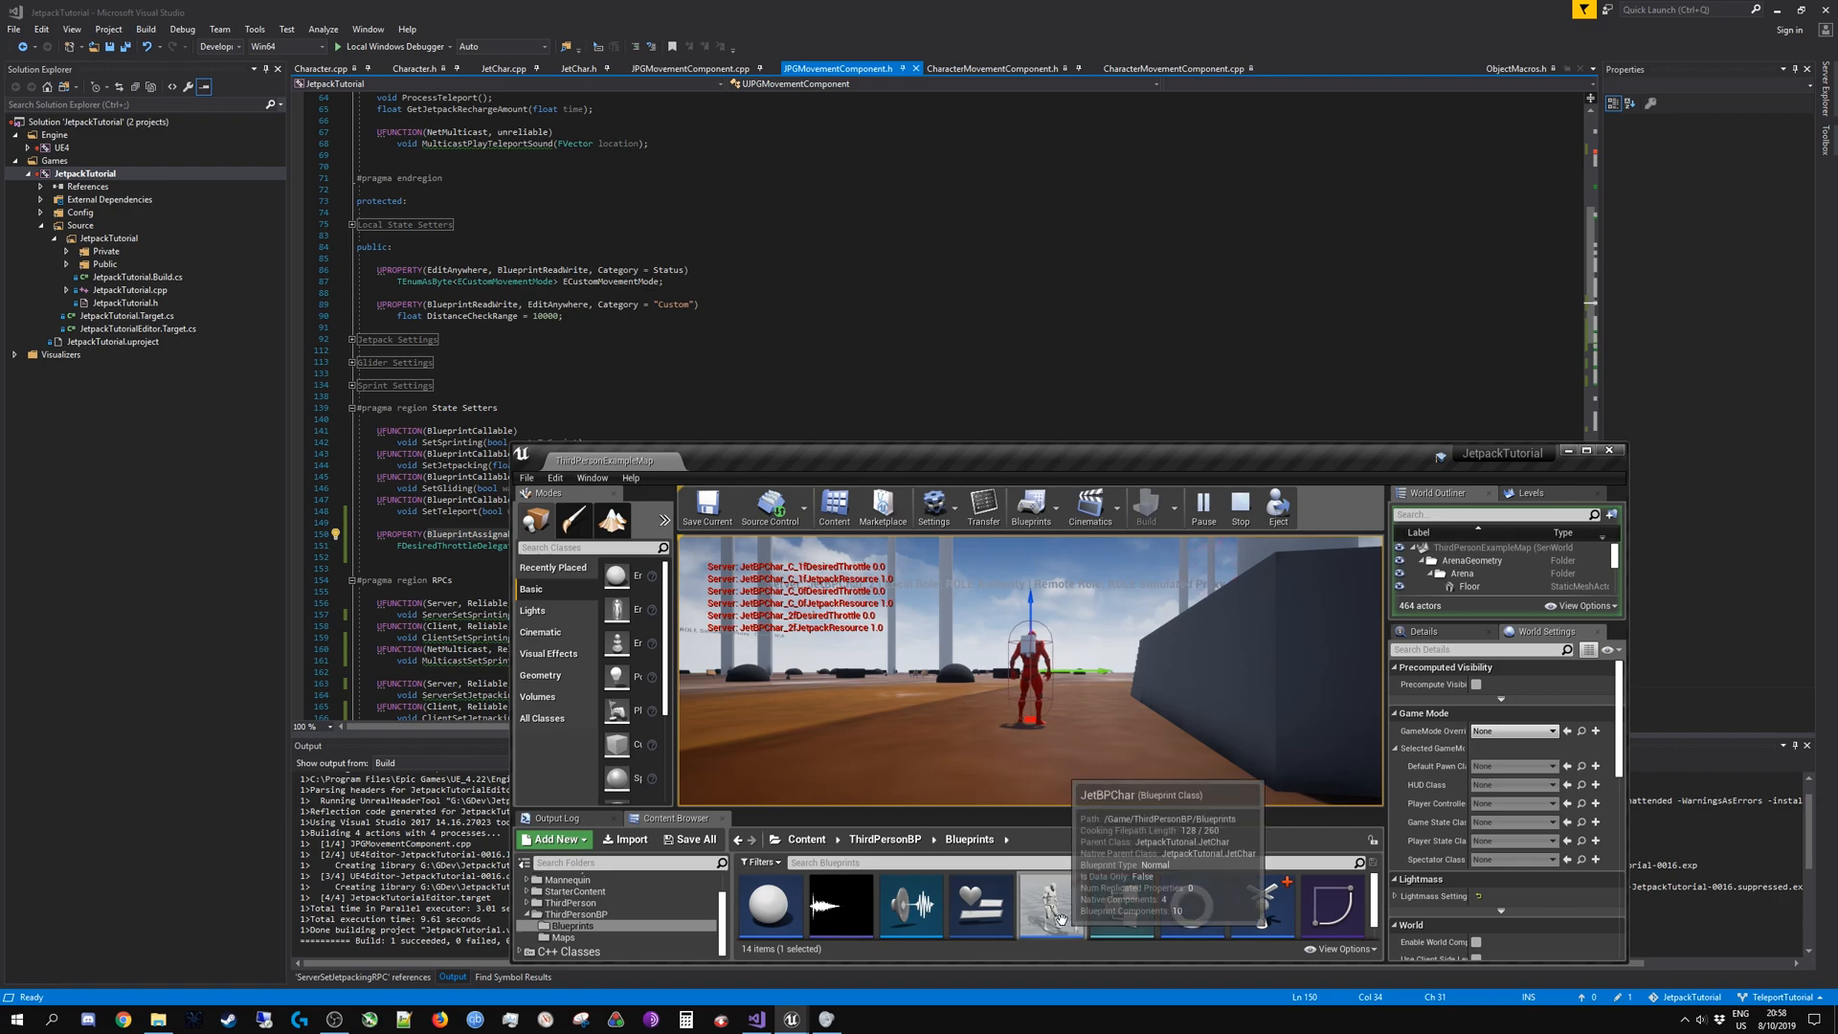
Step: Open the JetBPChar asset from the ThirdPersonBP Blueprints folder
{"action": "double_click", "coordinate": [1051, 905]}
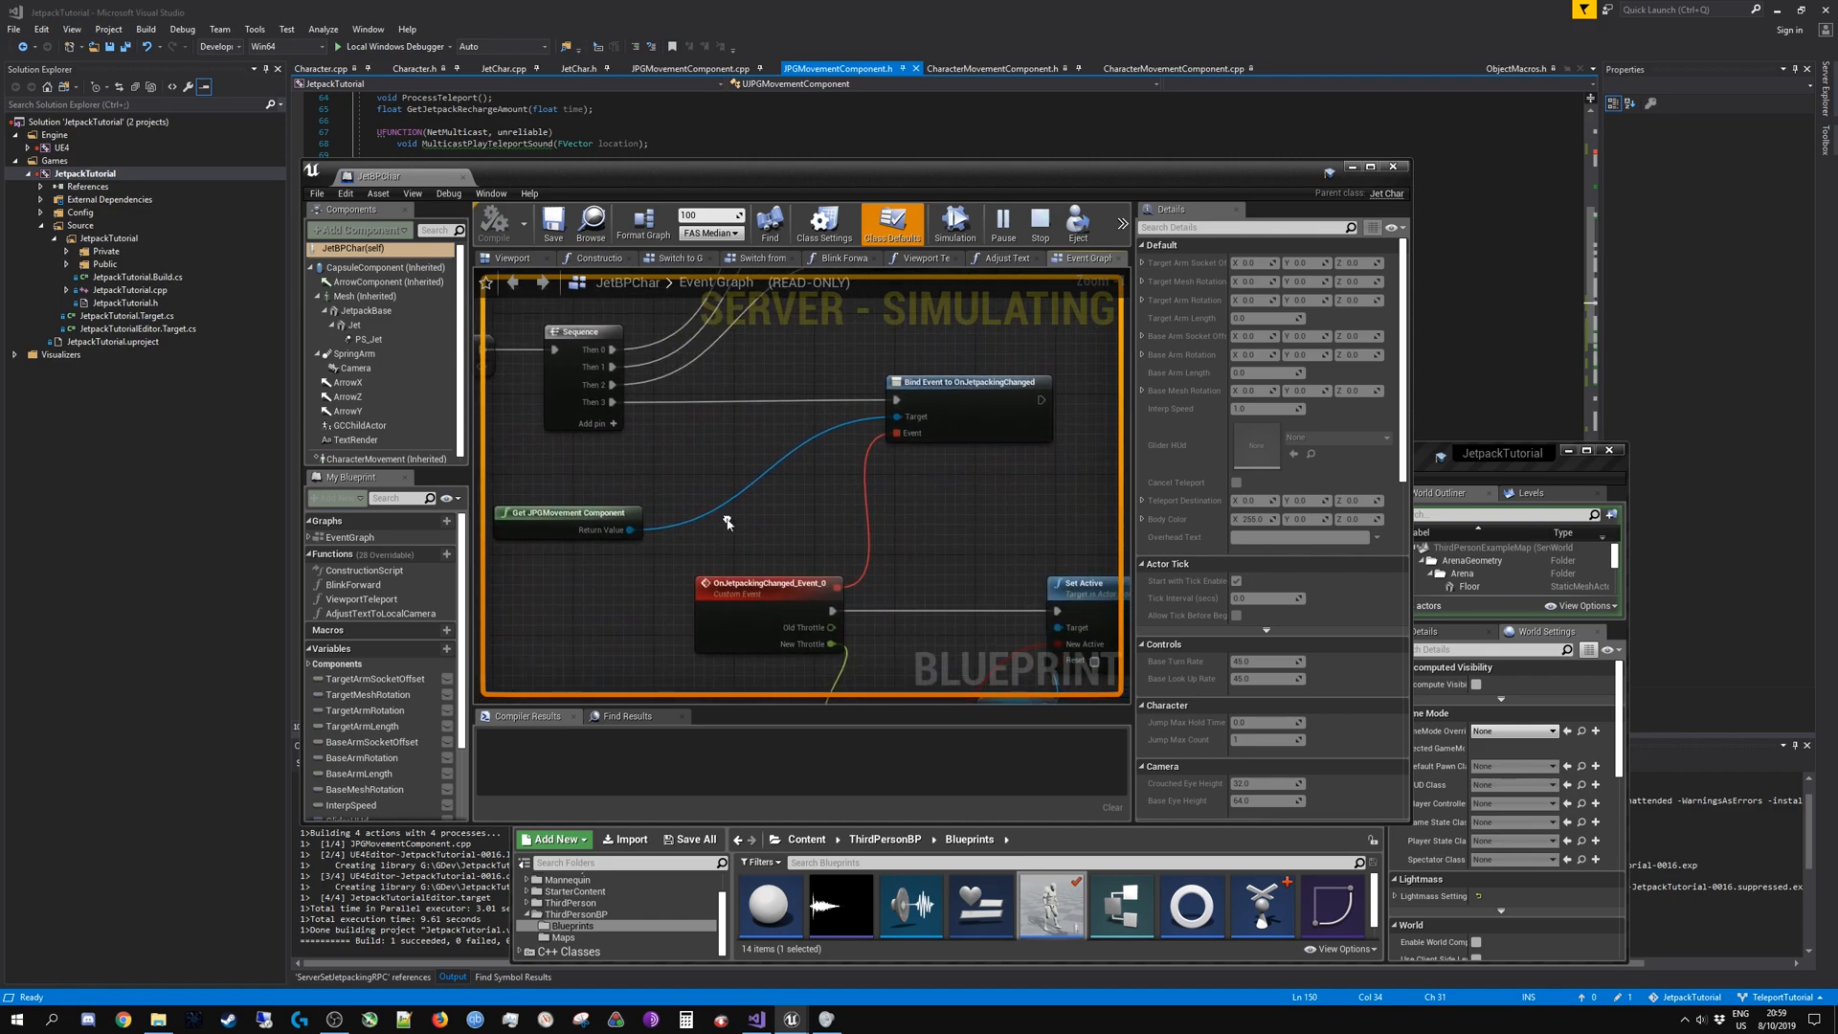
{"action": "mouse_move", "coordinate": [987, 506]}
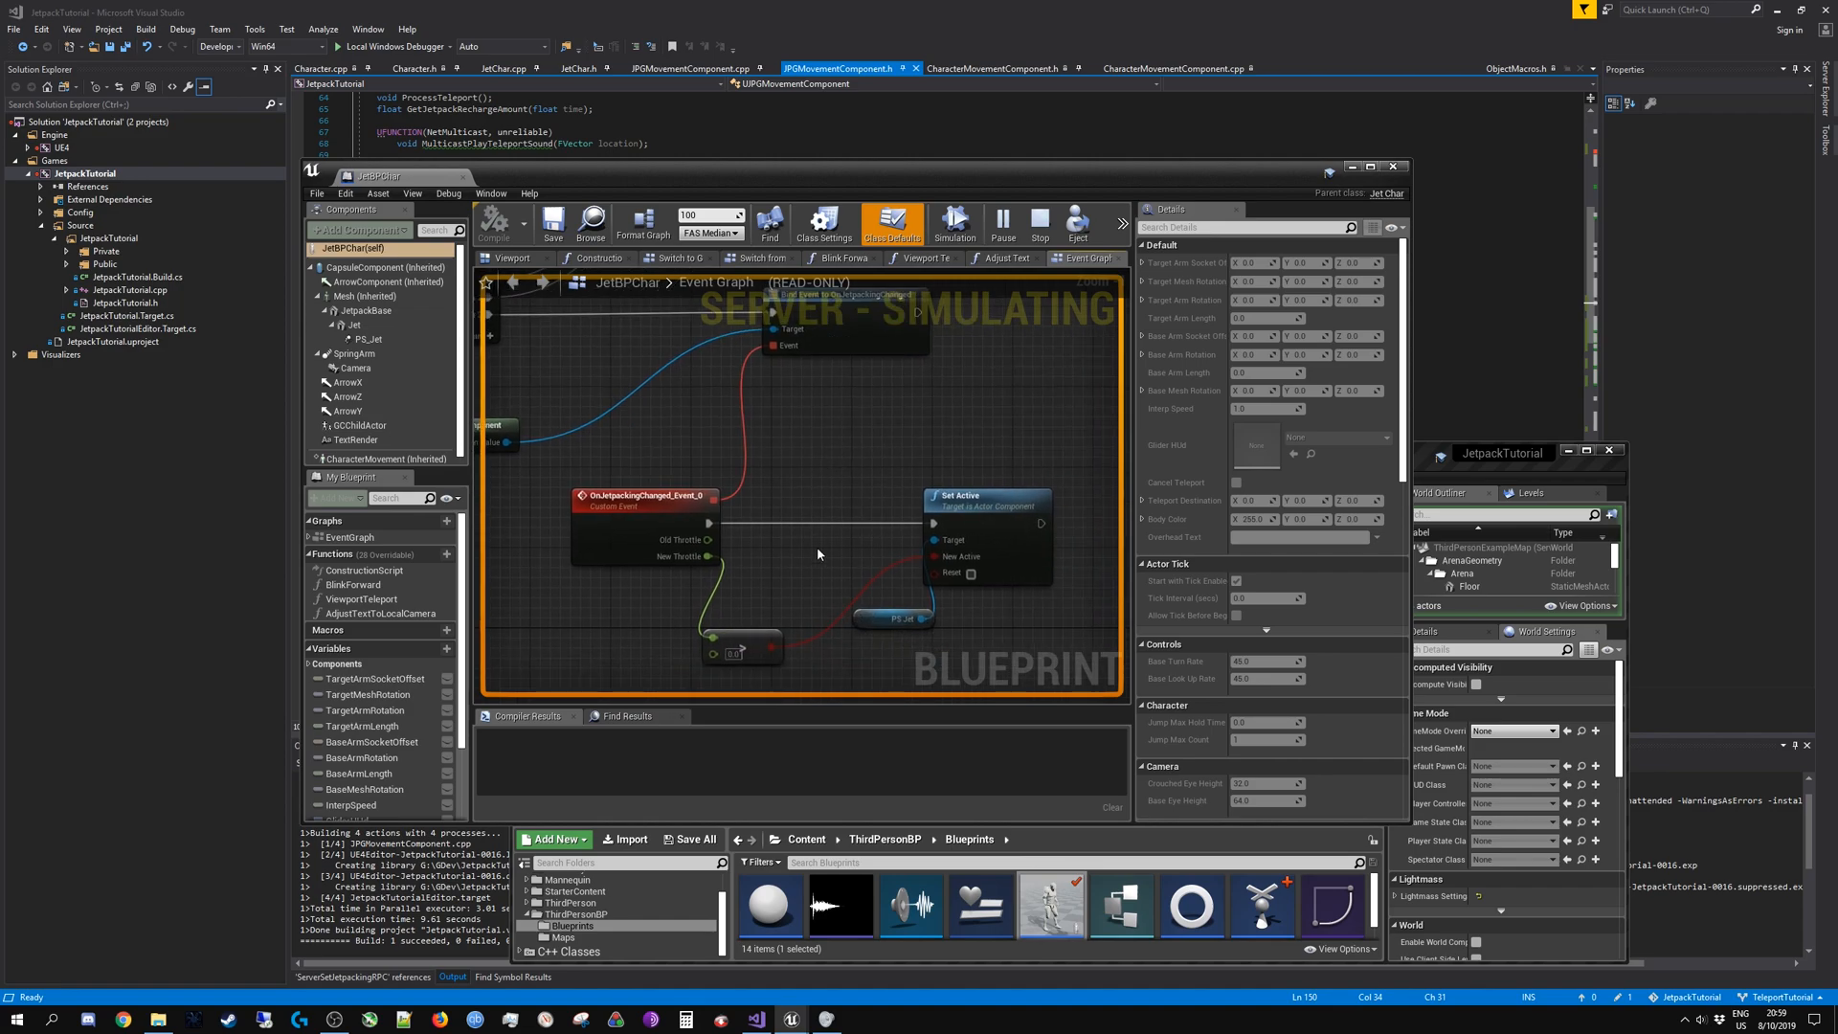
{"action": "mouse_move", "coordinate": [817, 672]}
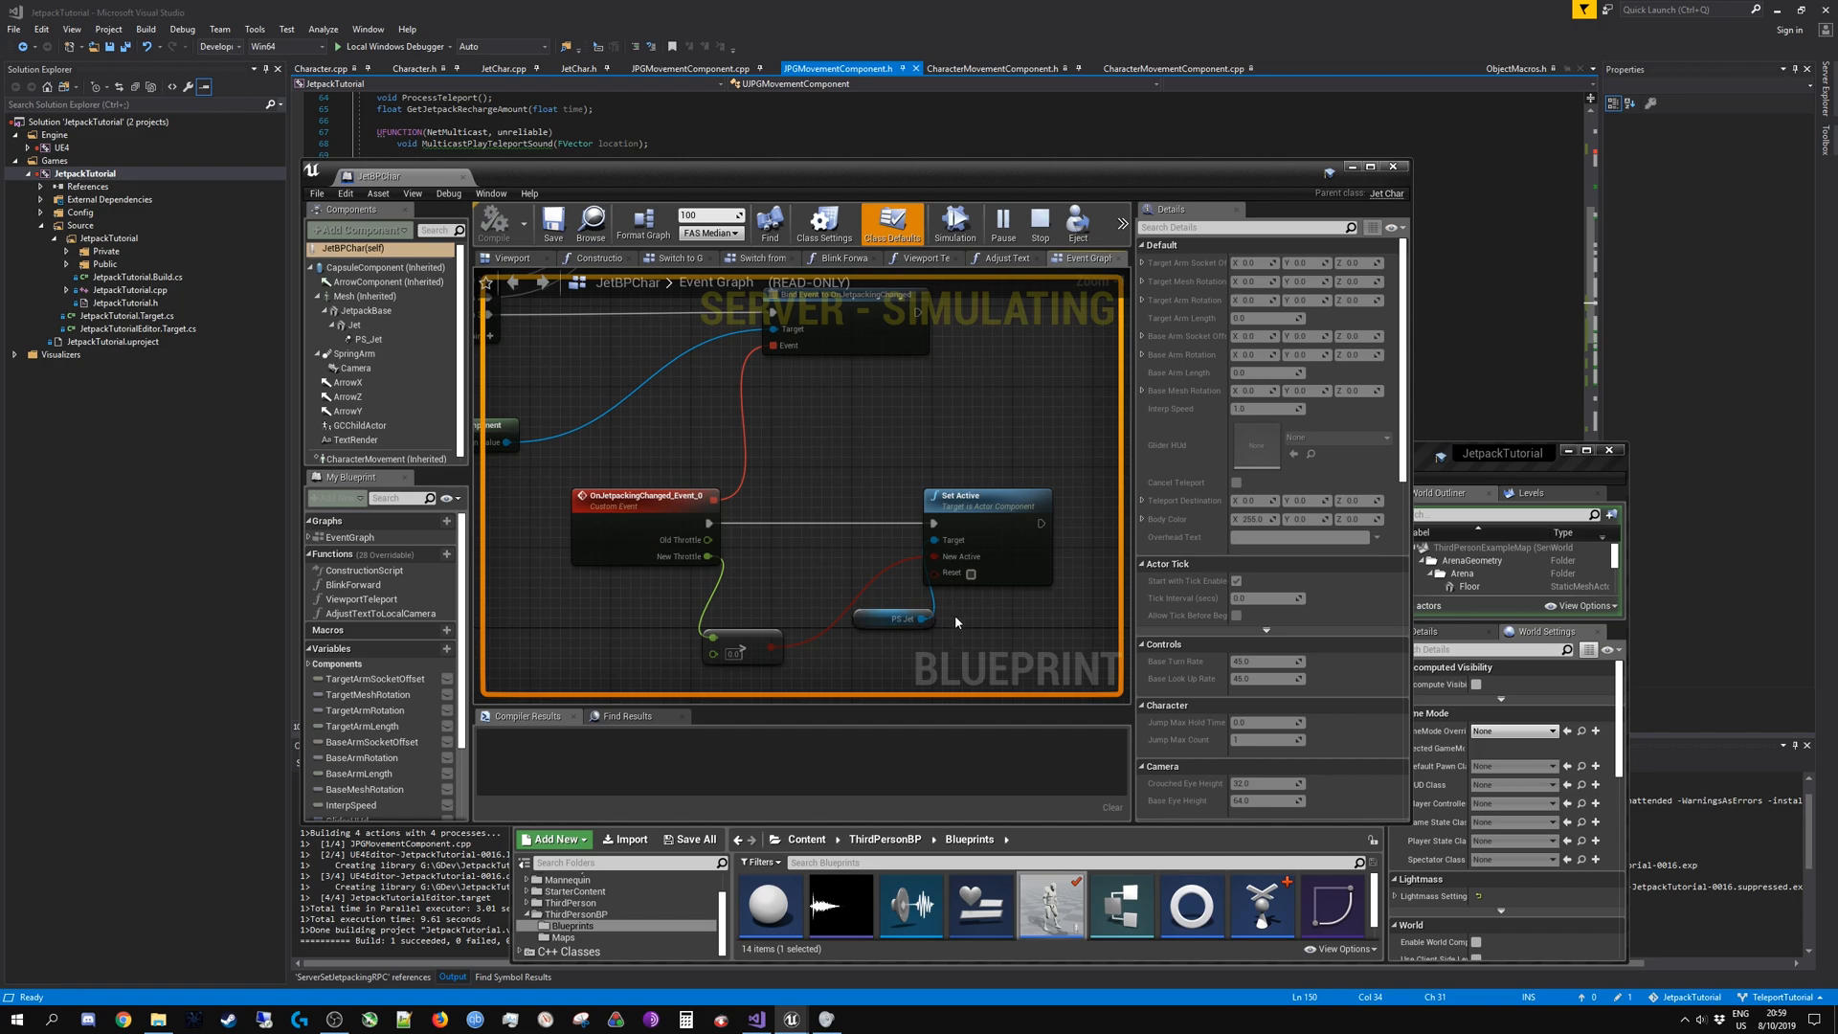
{"action": "mouse_move", "coordinate": [659, 633]}
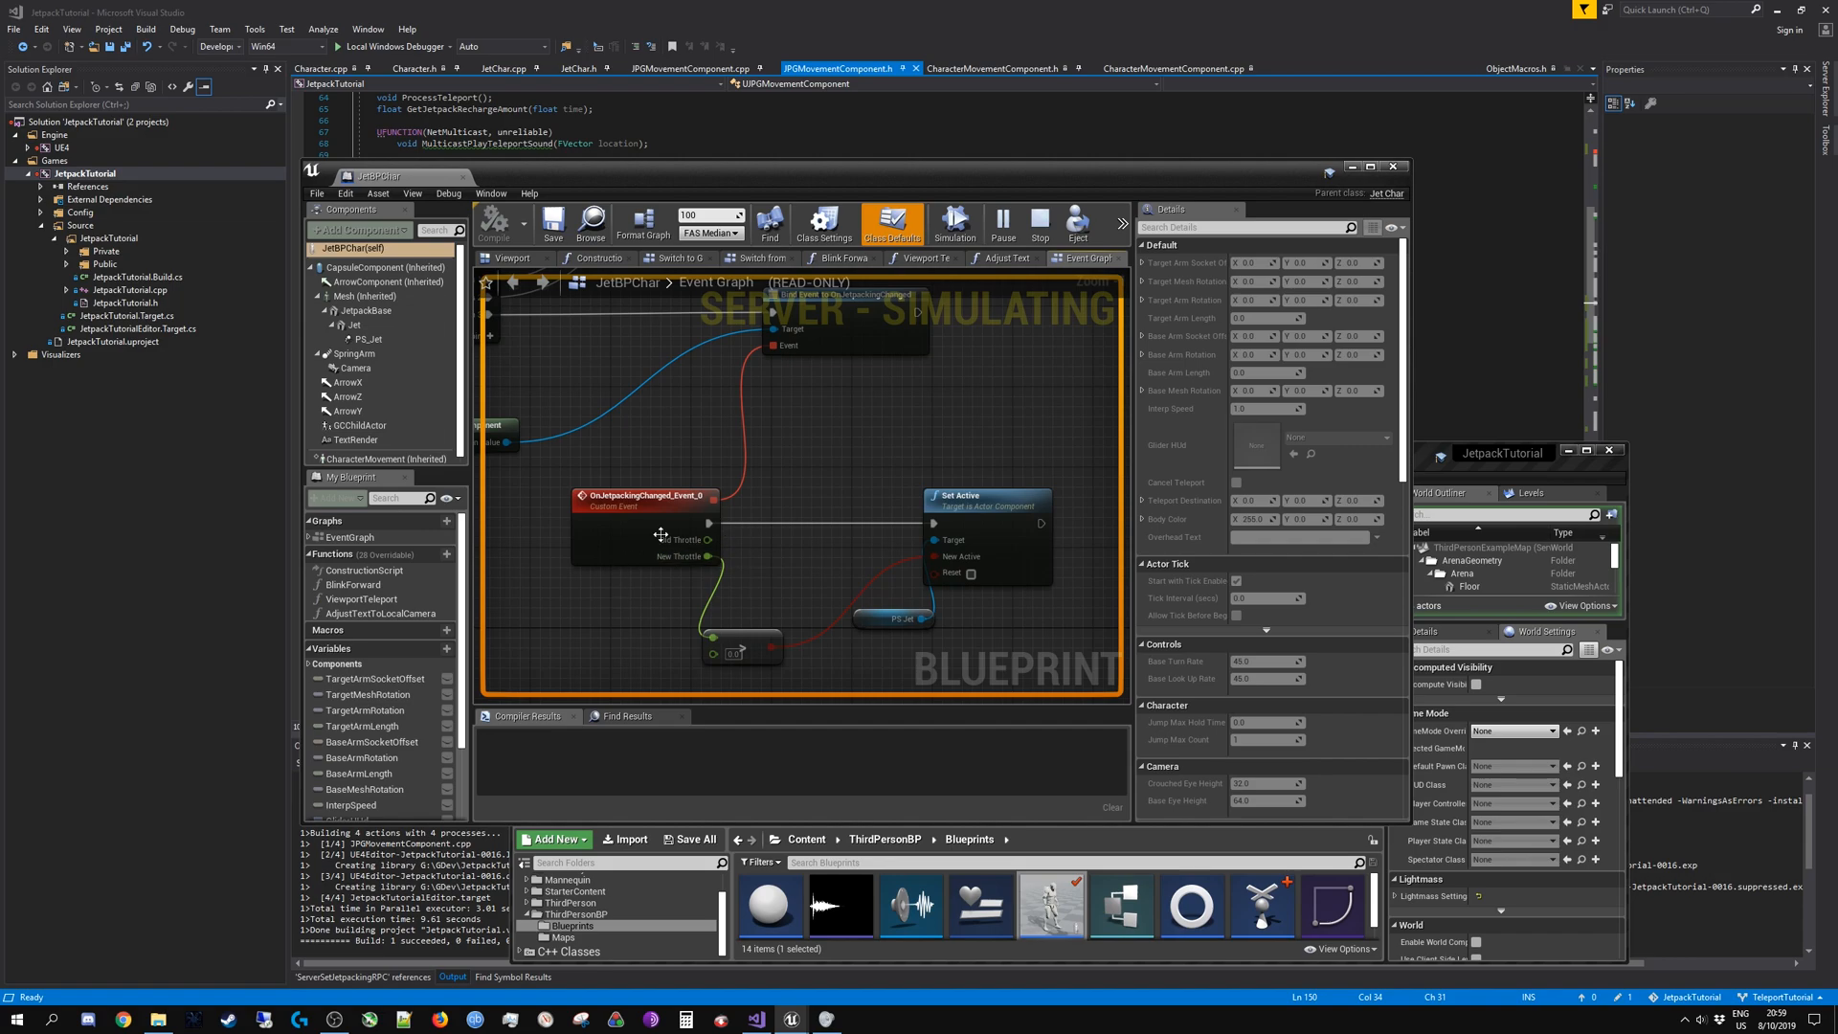
{"action": "mouse_move", "coordinate": [771, 563]}
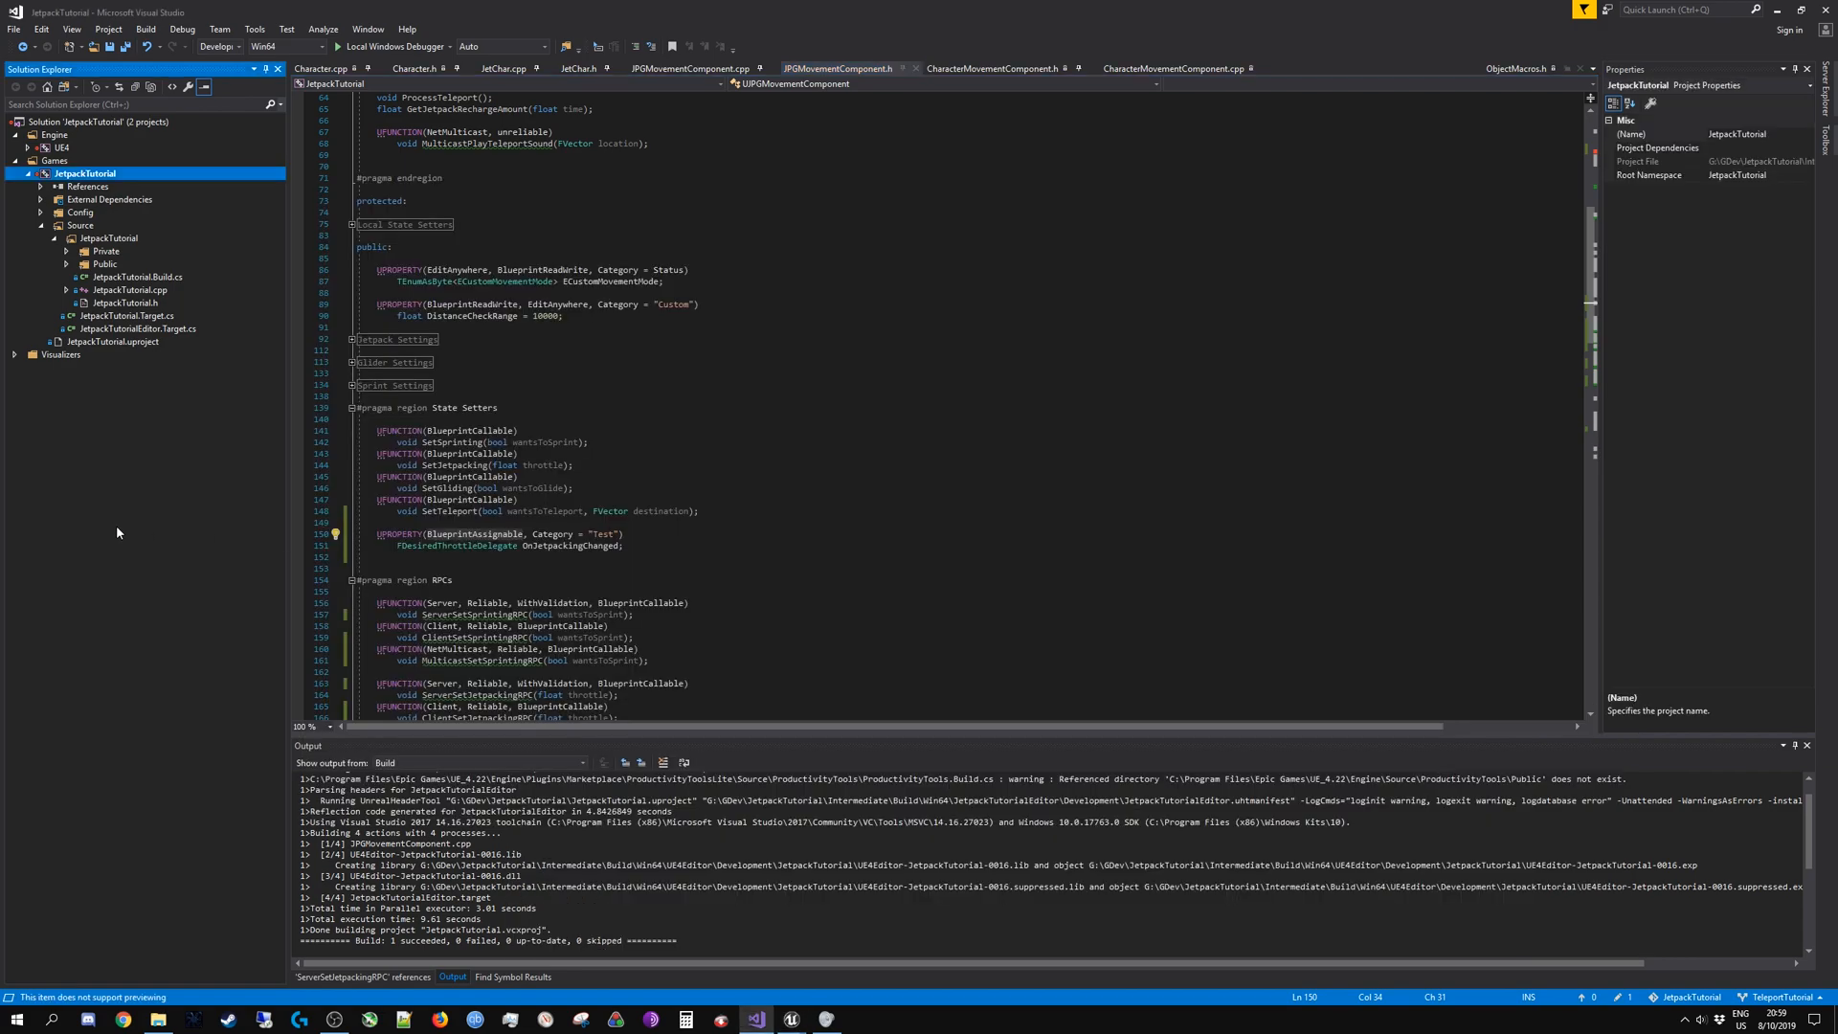
Step: In JPGMovementComponent.cpp, highlight the OnJetpackingChanged IsBound check and execSetJetpacking function name
{"action": "left_click", "coordinate": [691, 68]}
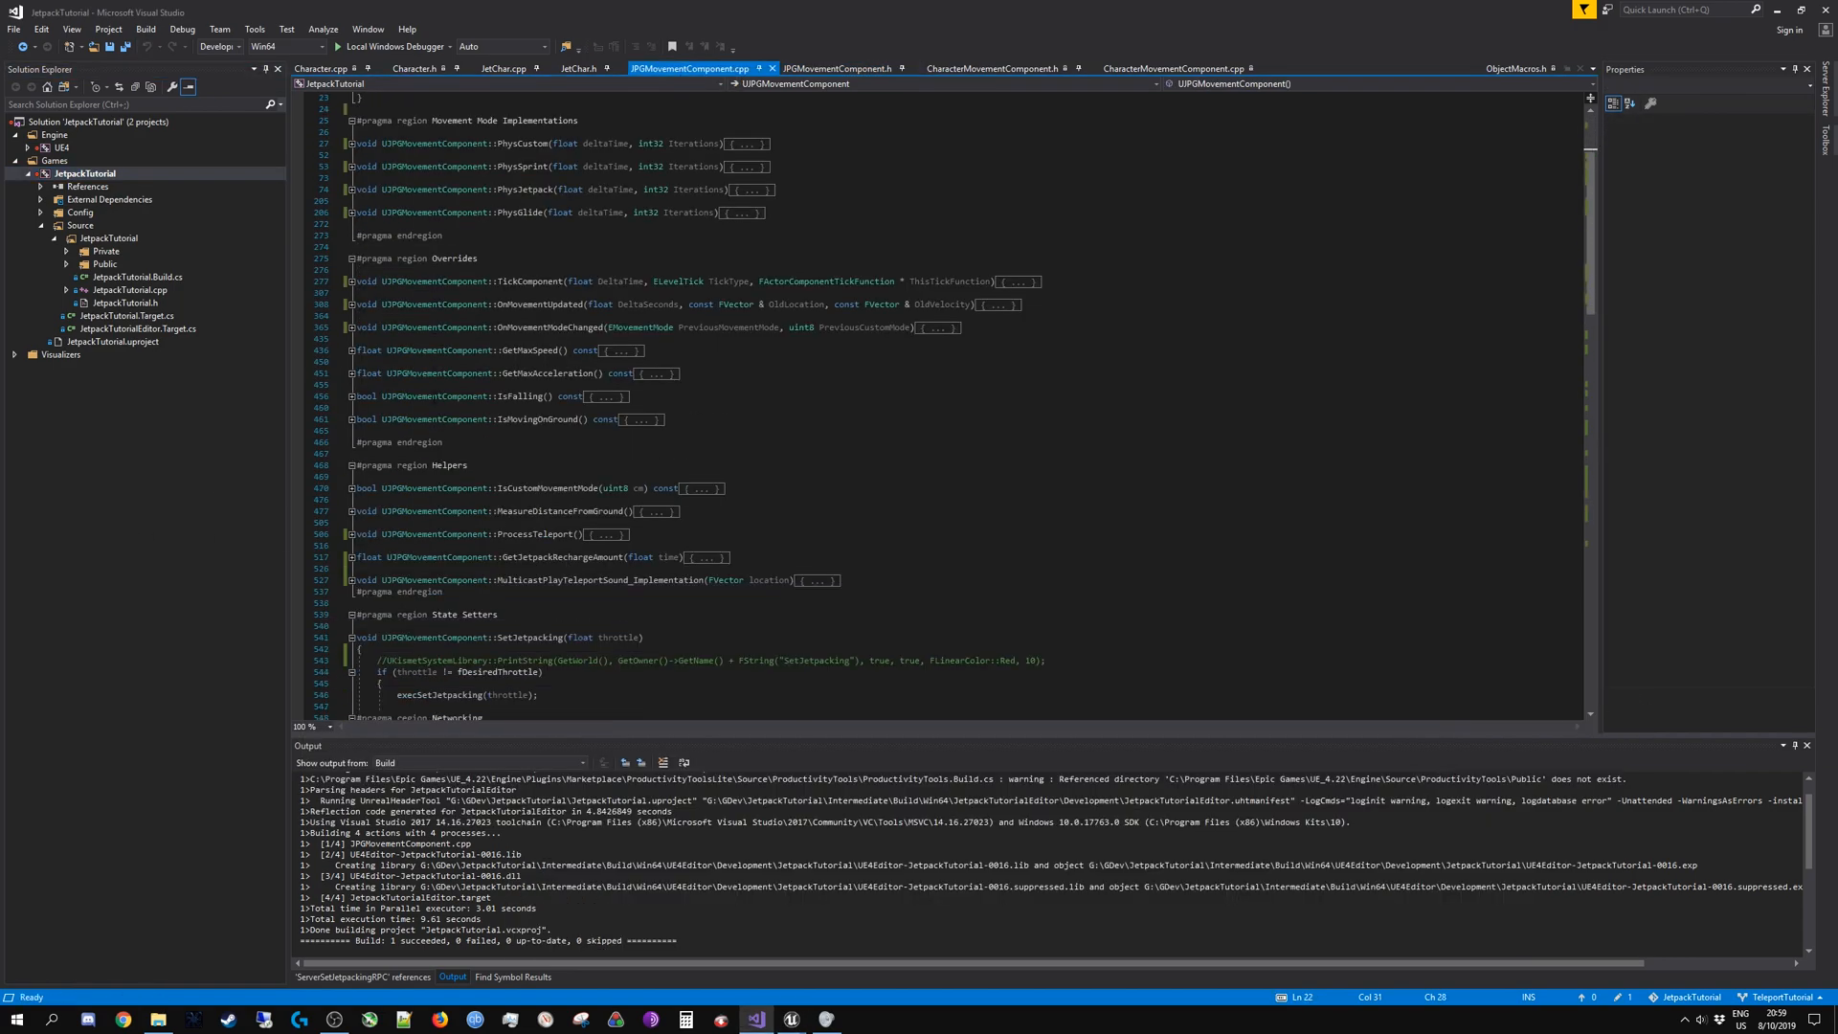
{"action": "scroll", "scroll_direction": "down", "scroll_amount": 3}
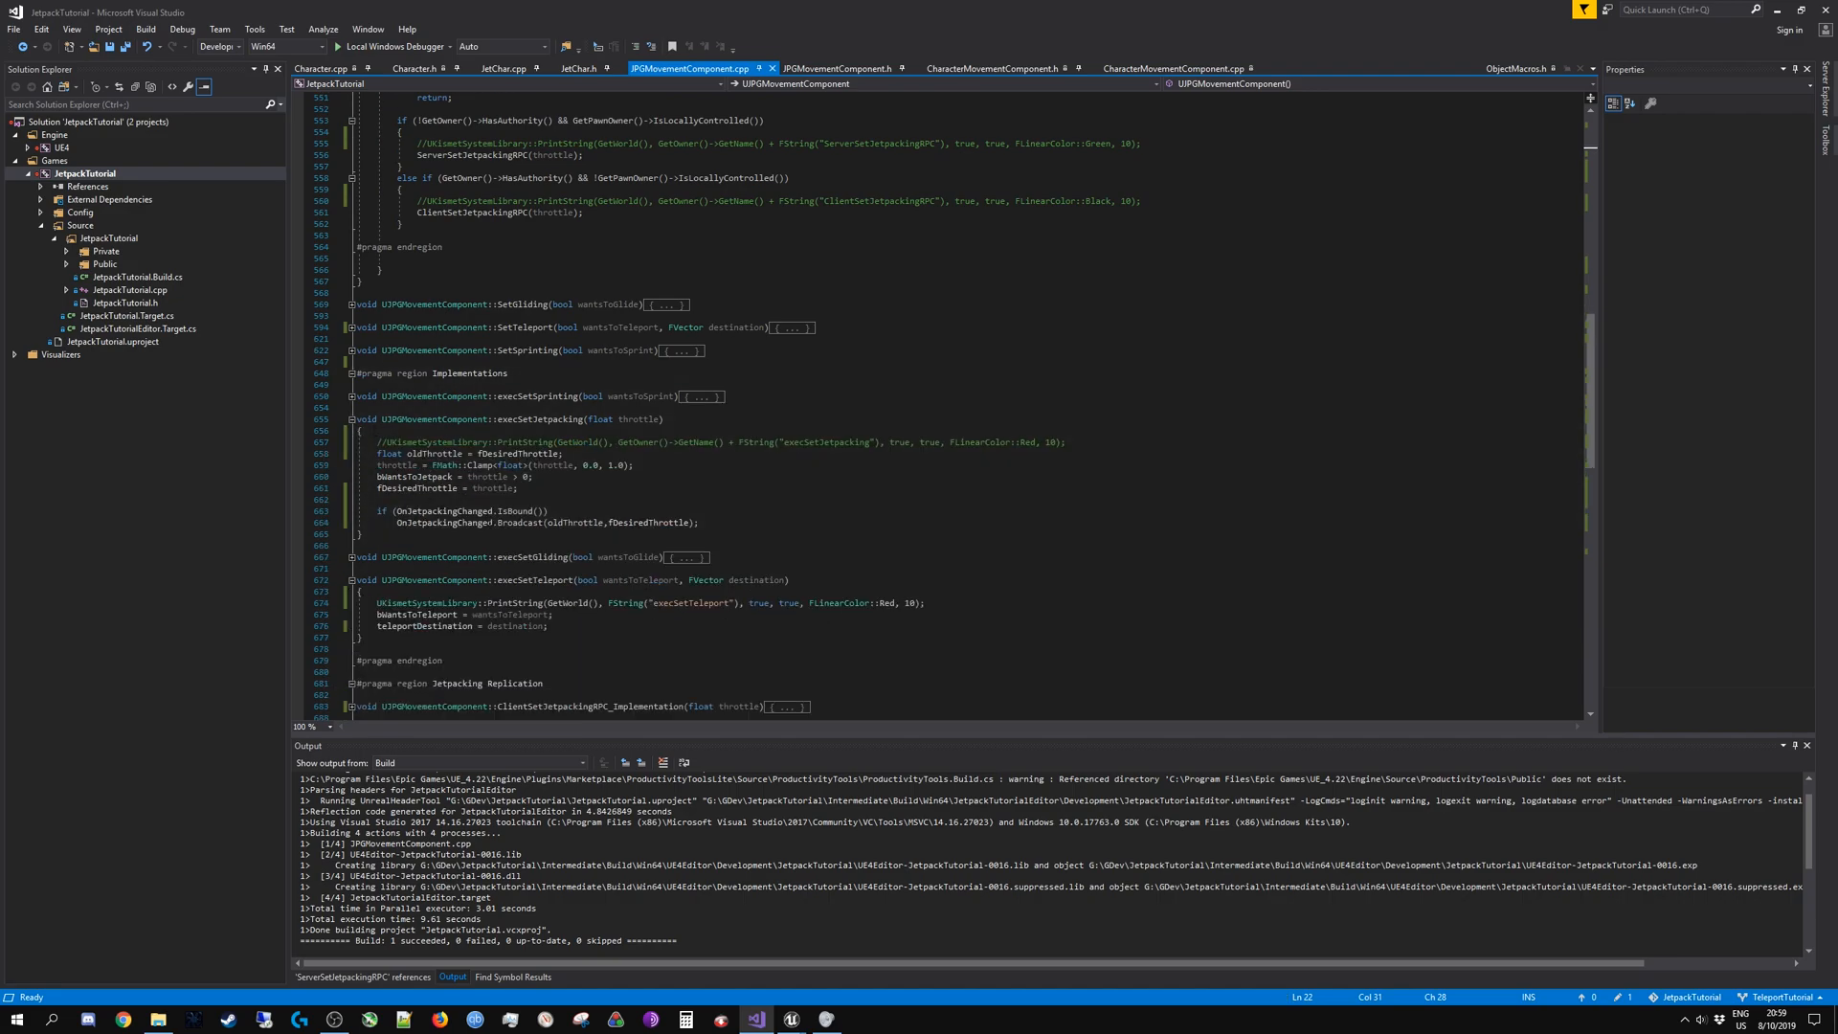
{"action": "double_click", "coordinate": [444, 511]}
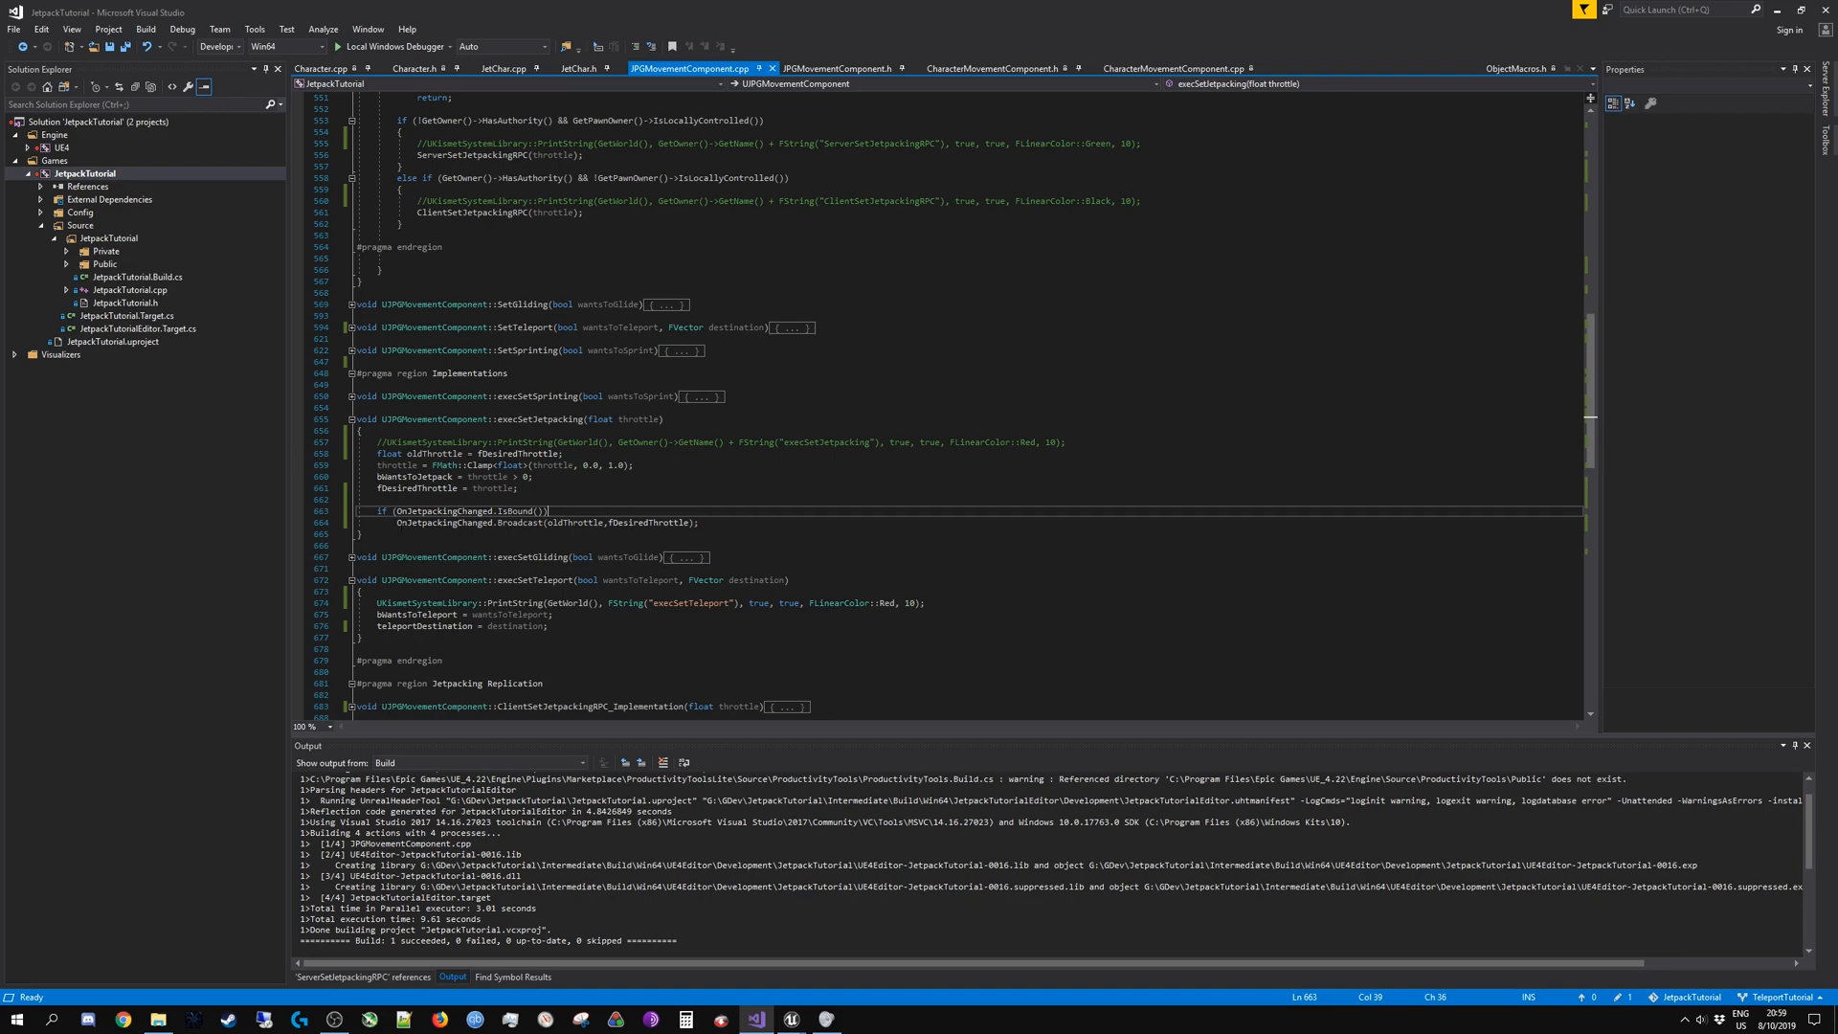
{"action": "double_click", "coordinate": [538, 419]}
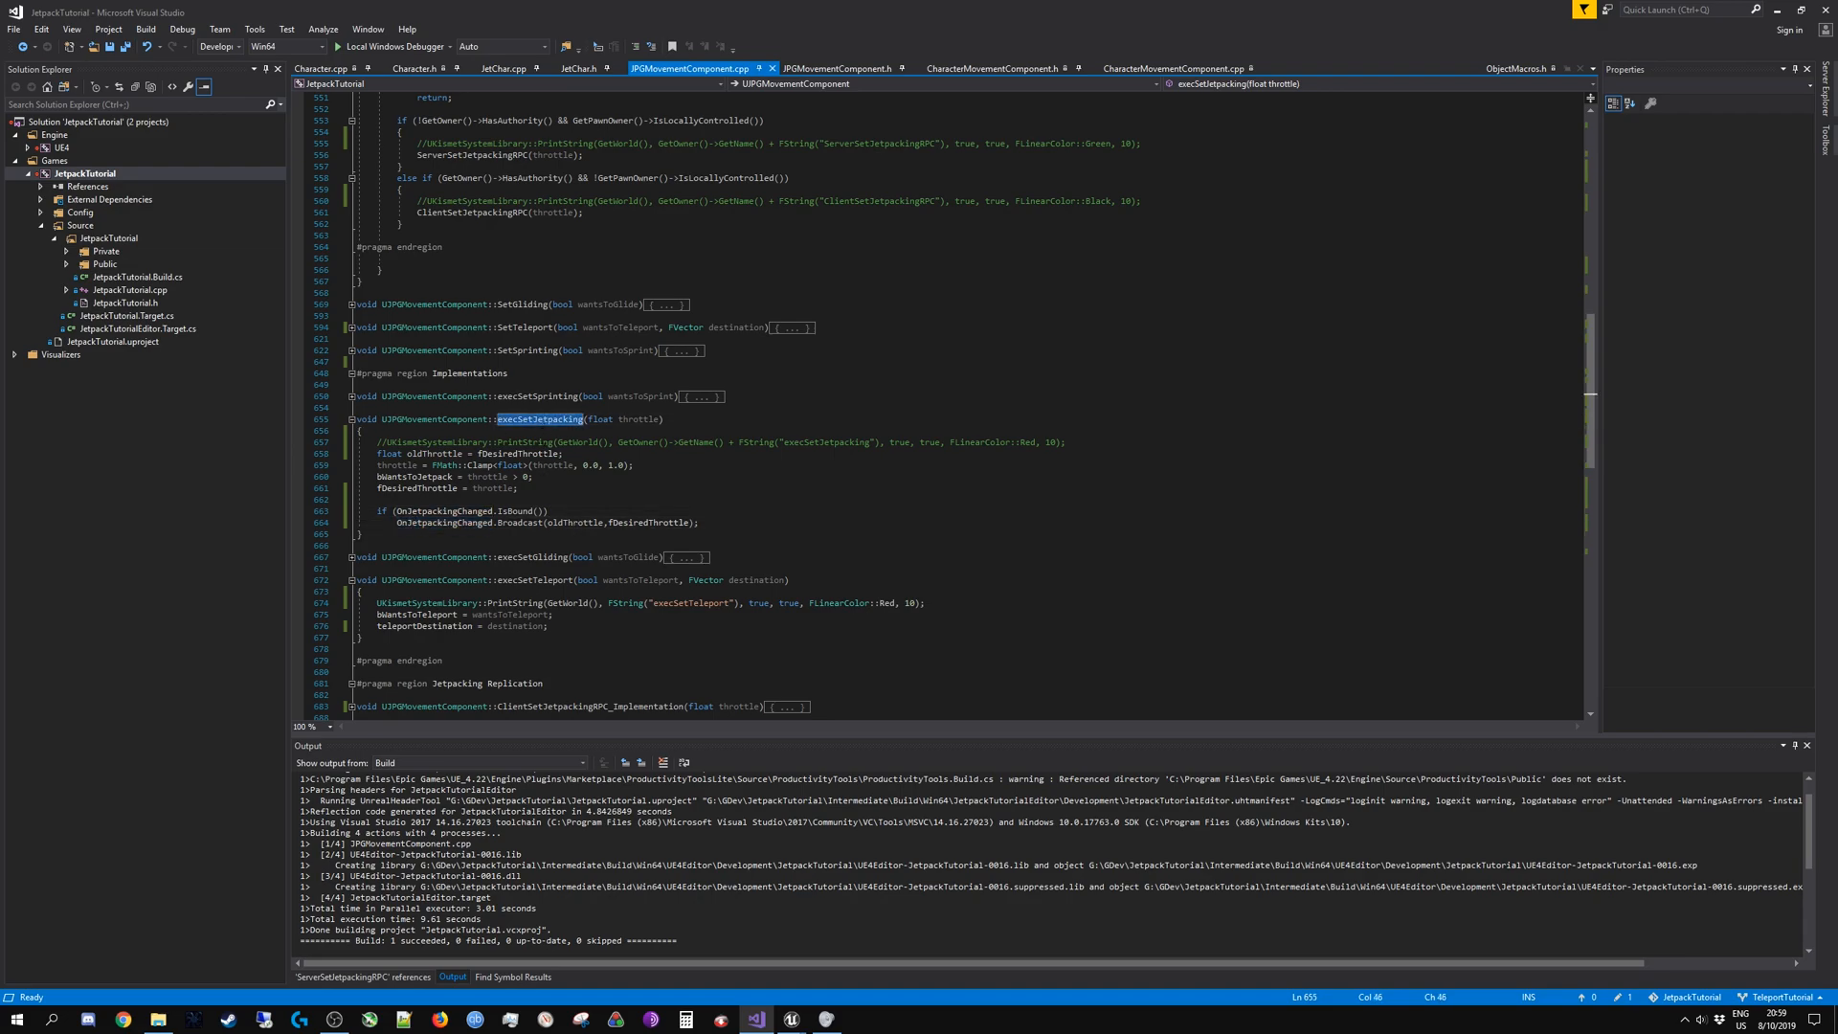
{"action": "mouse_move", "coordinate": [527, 419]}
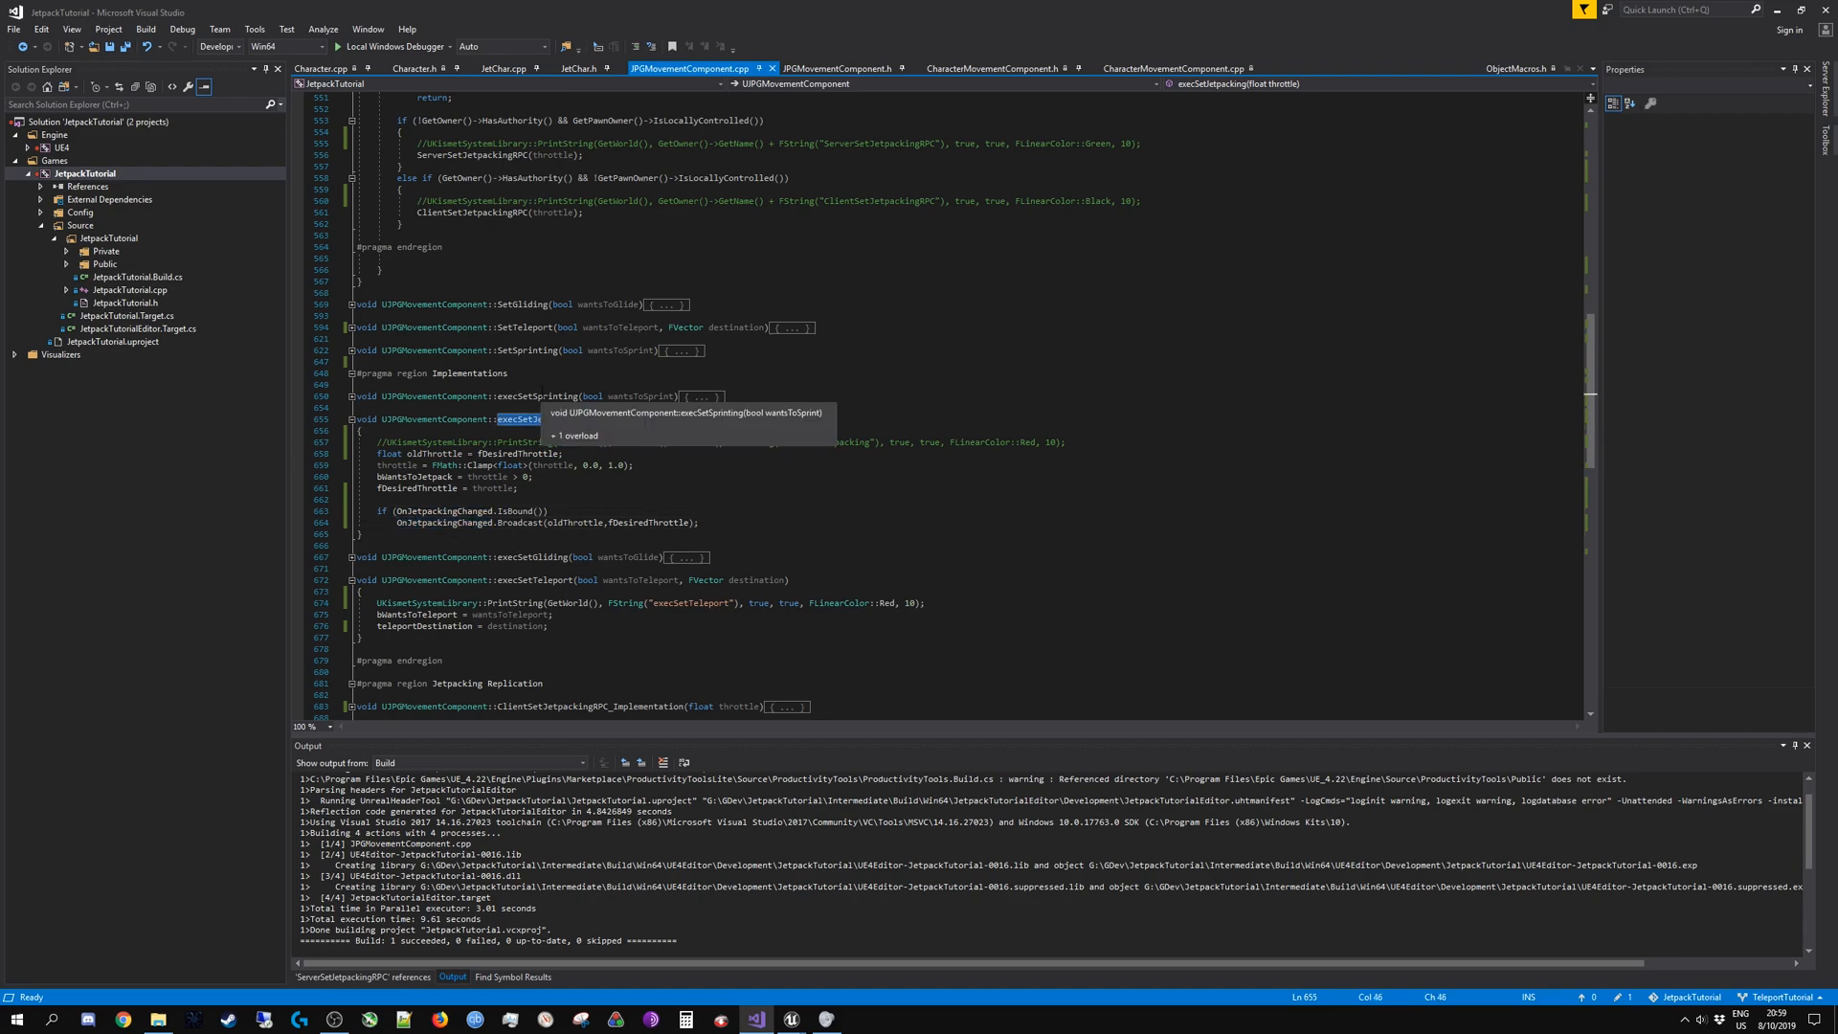
{"action": "mouse_move", "coordinate": [789, 1019]}
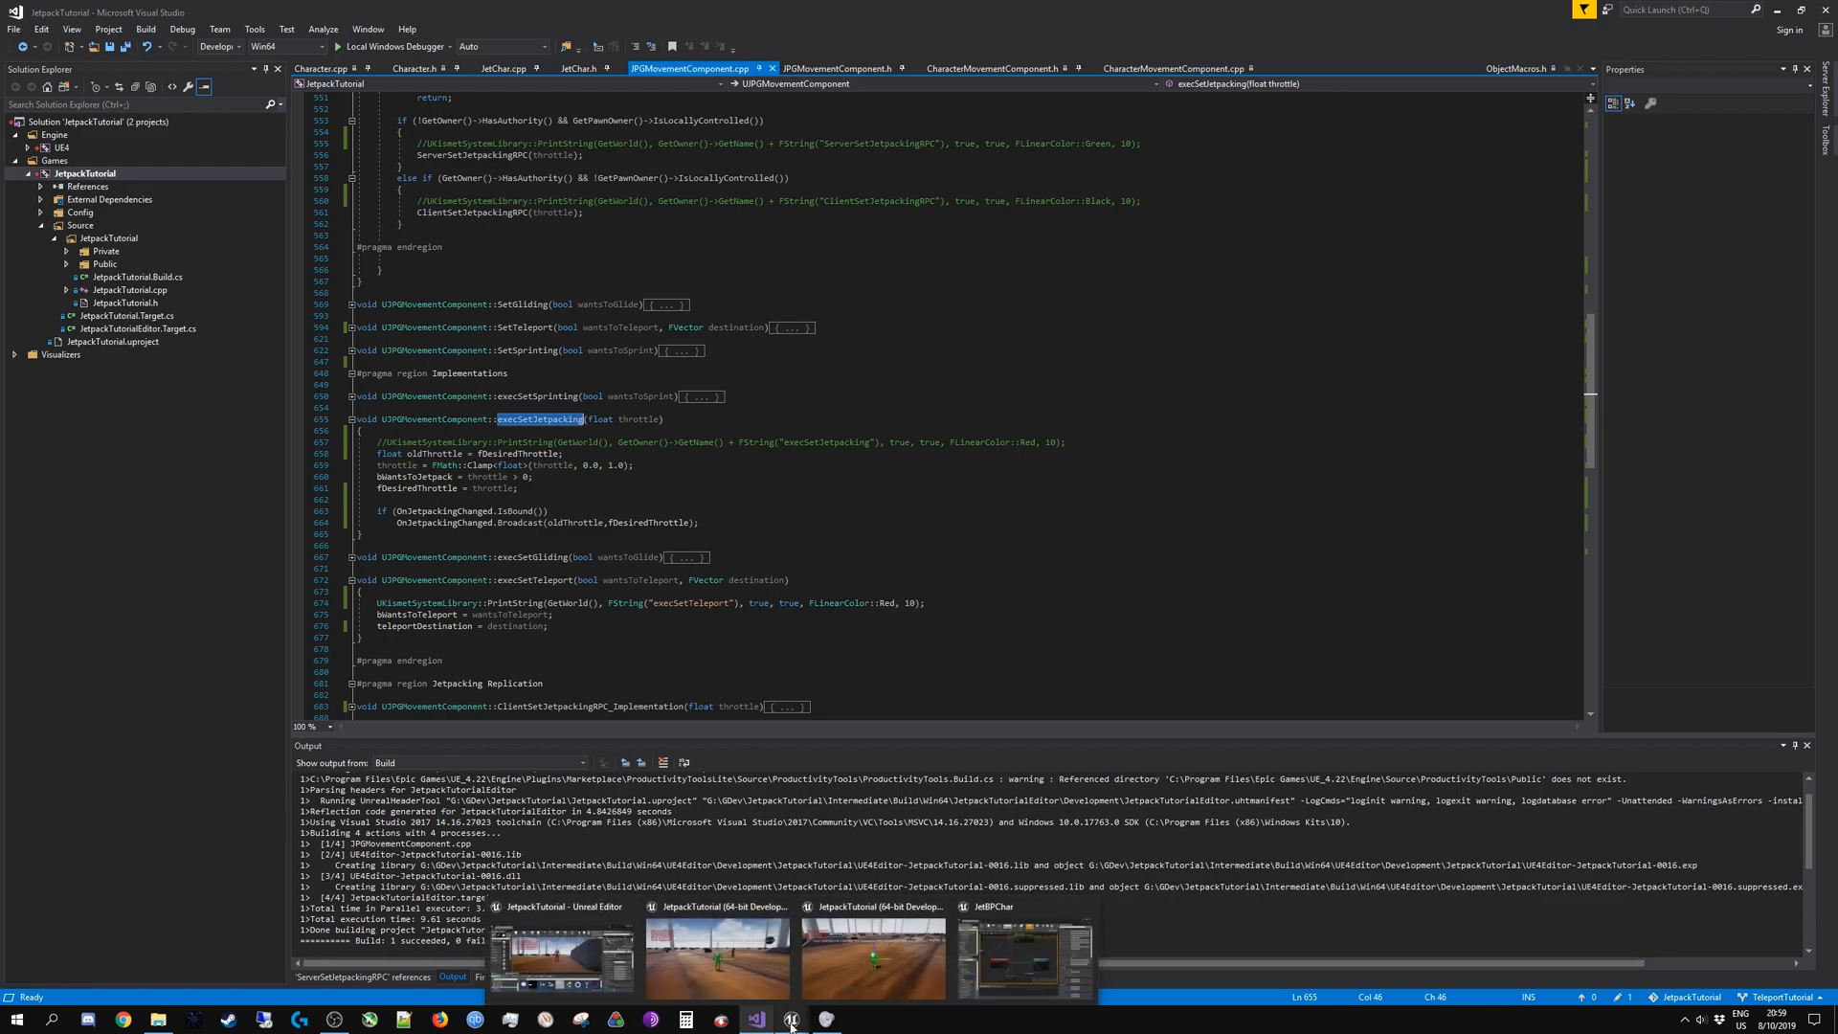